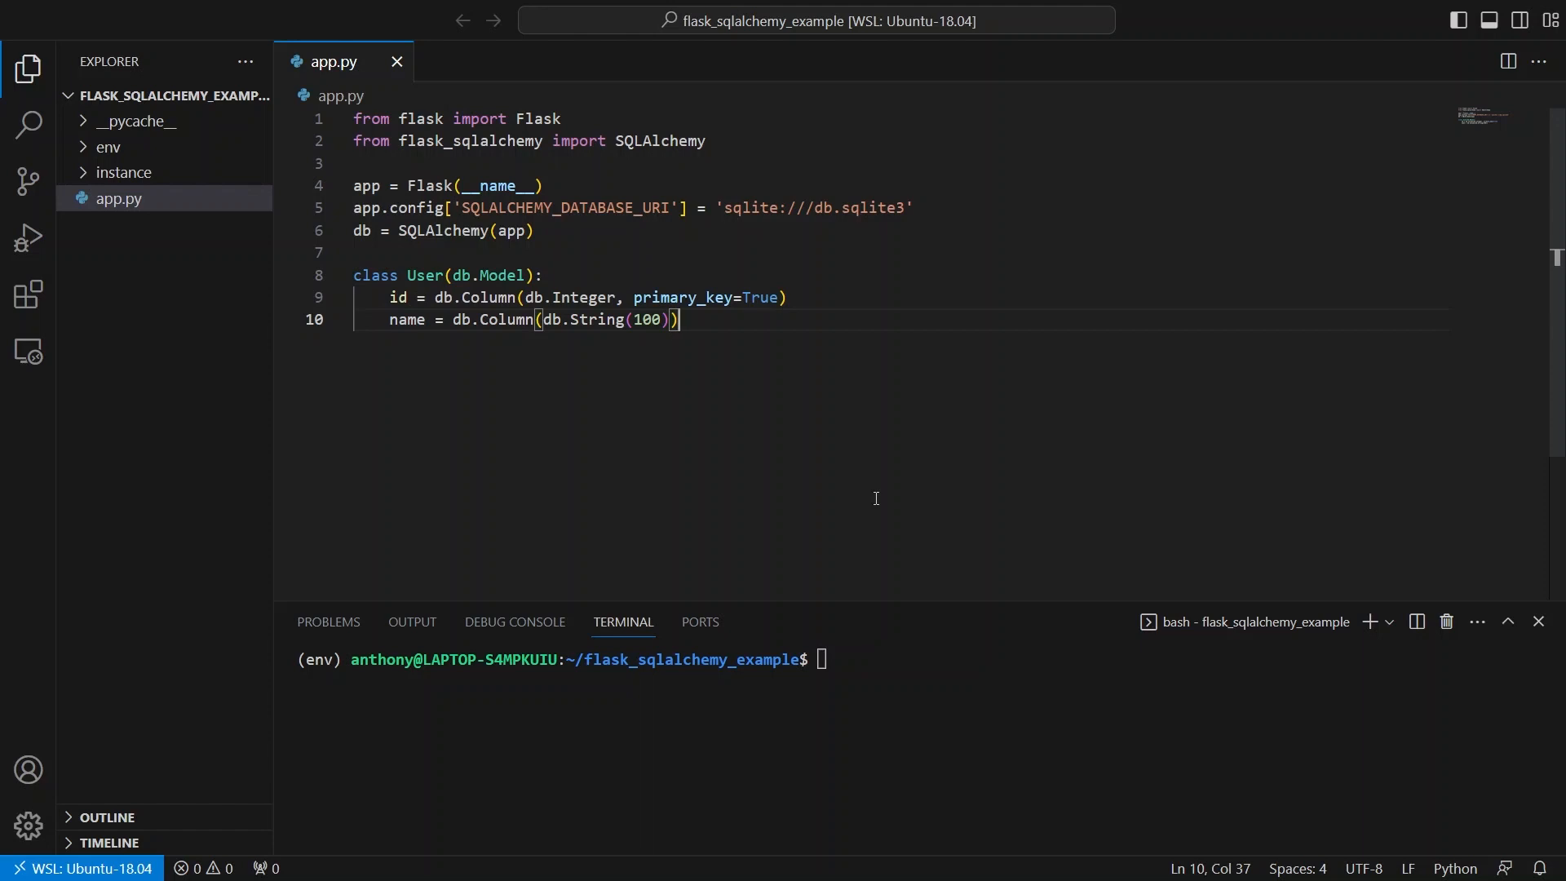
mouse_move(913, 686)
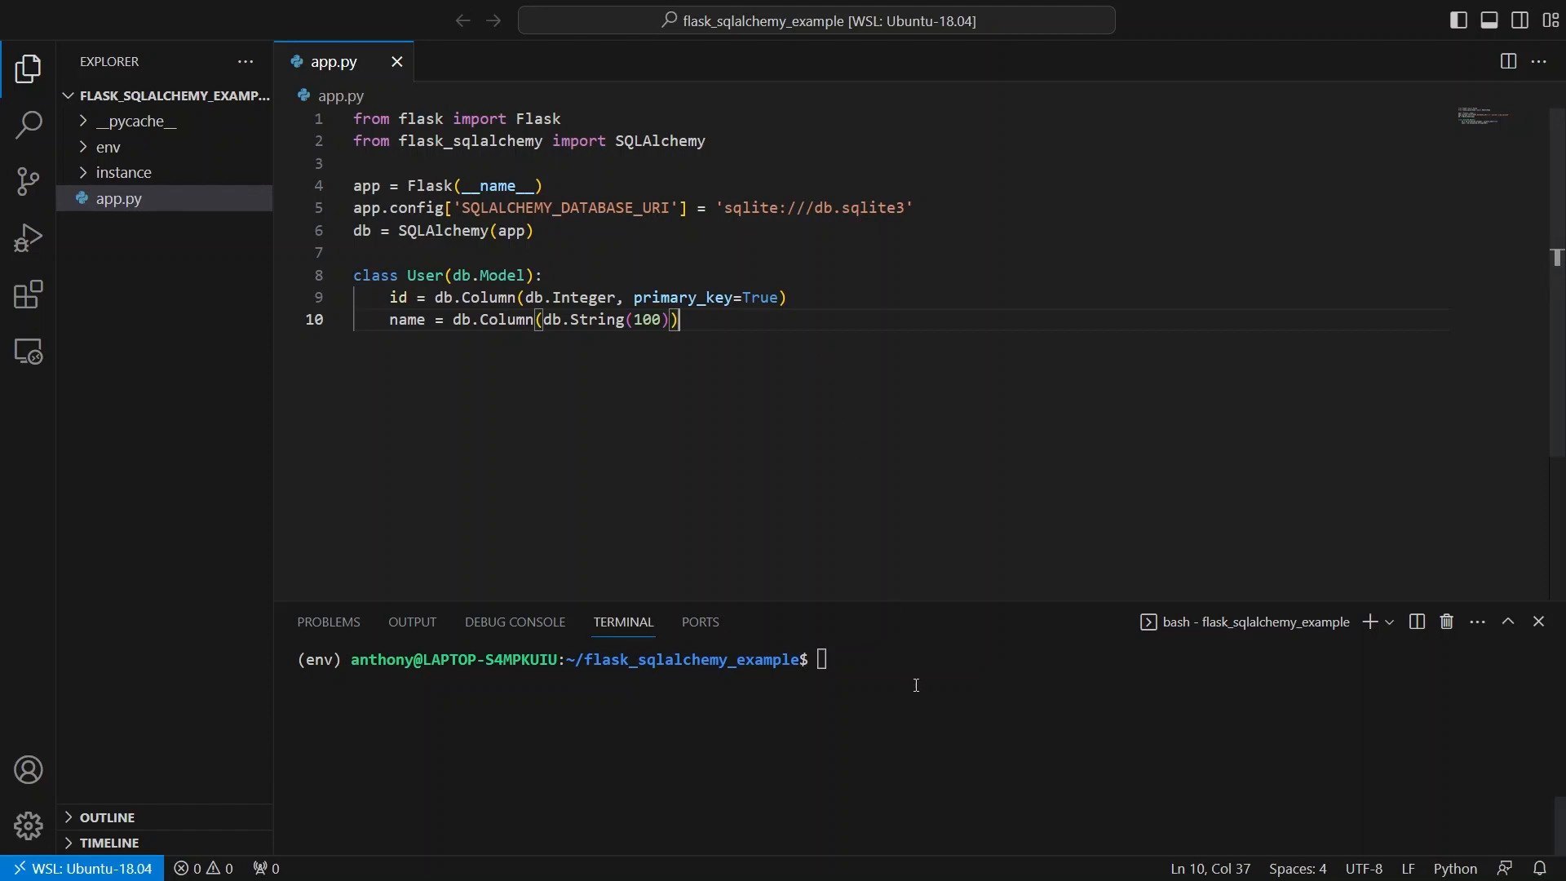
- Check instance/db.sqlite3 with sqlite3, then start flask shell and run User.query.all()
click(913, 659)
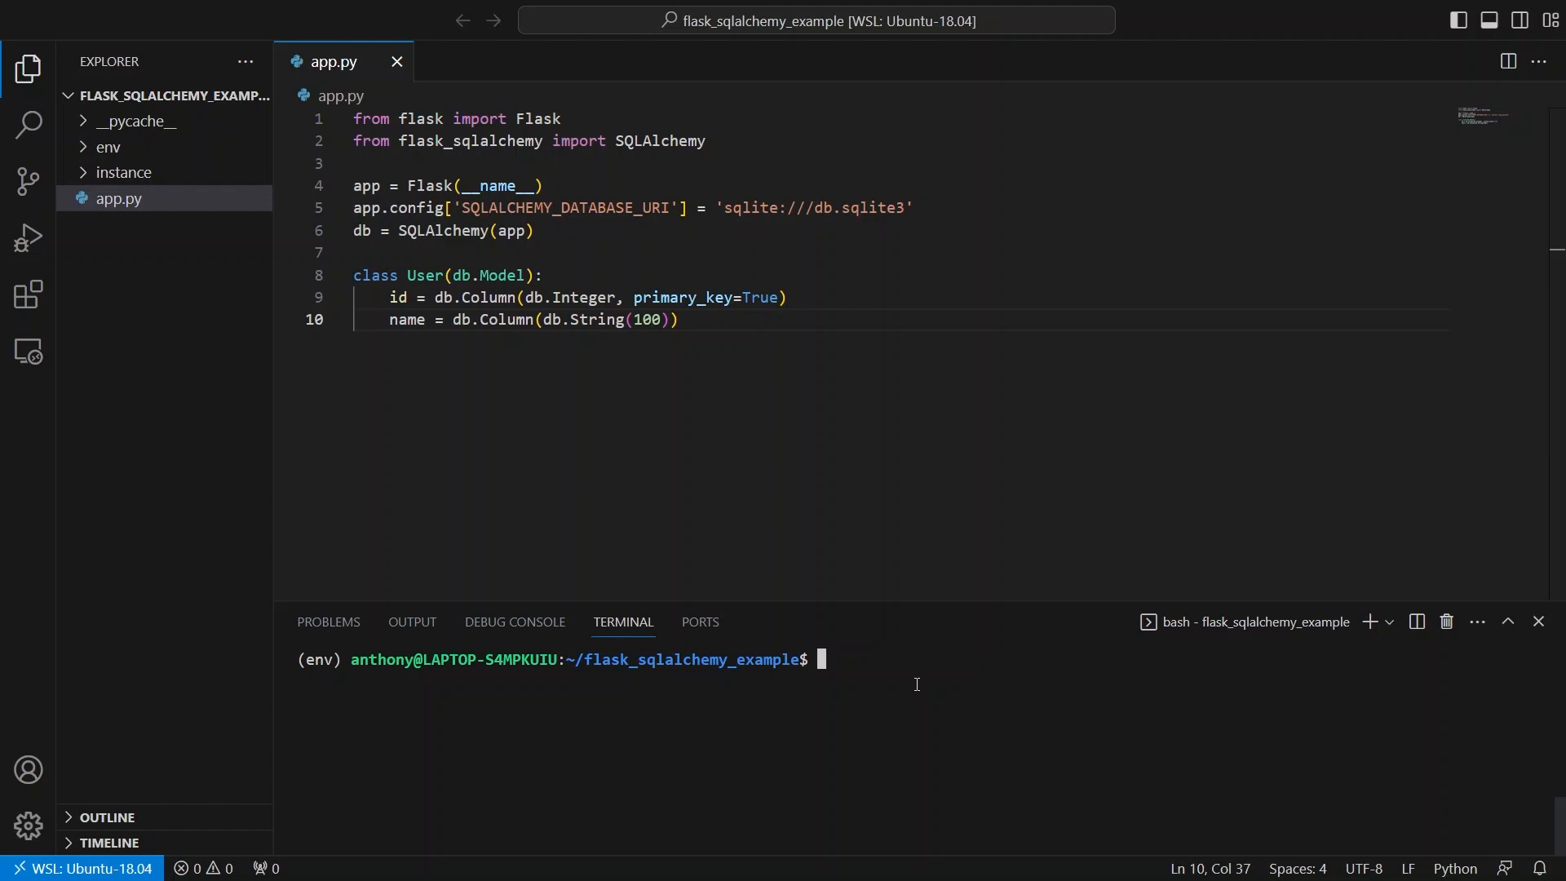
text(fl)
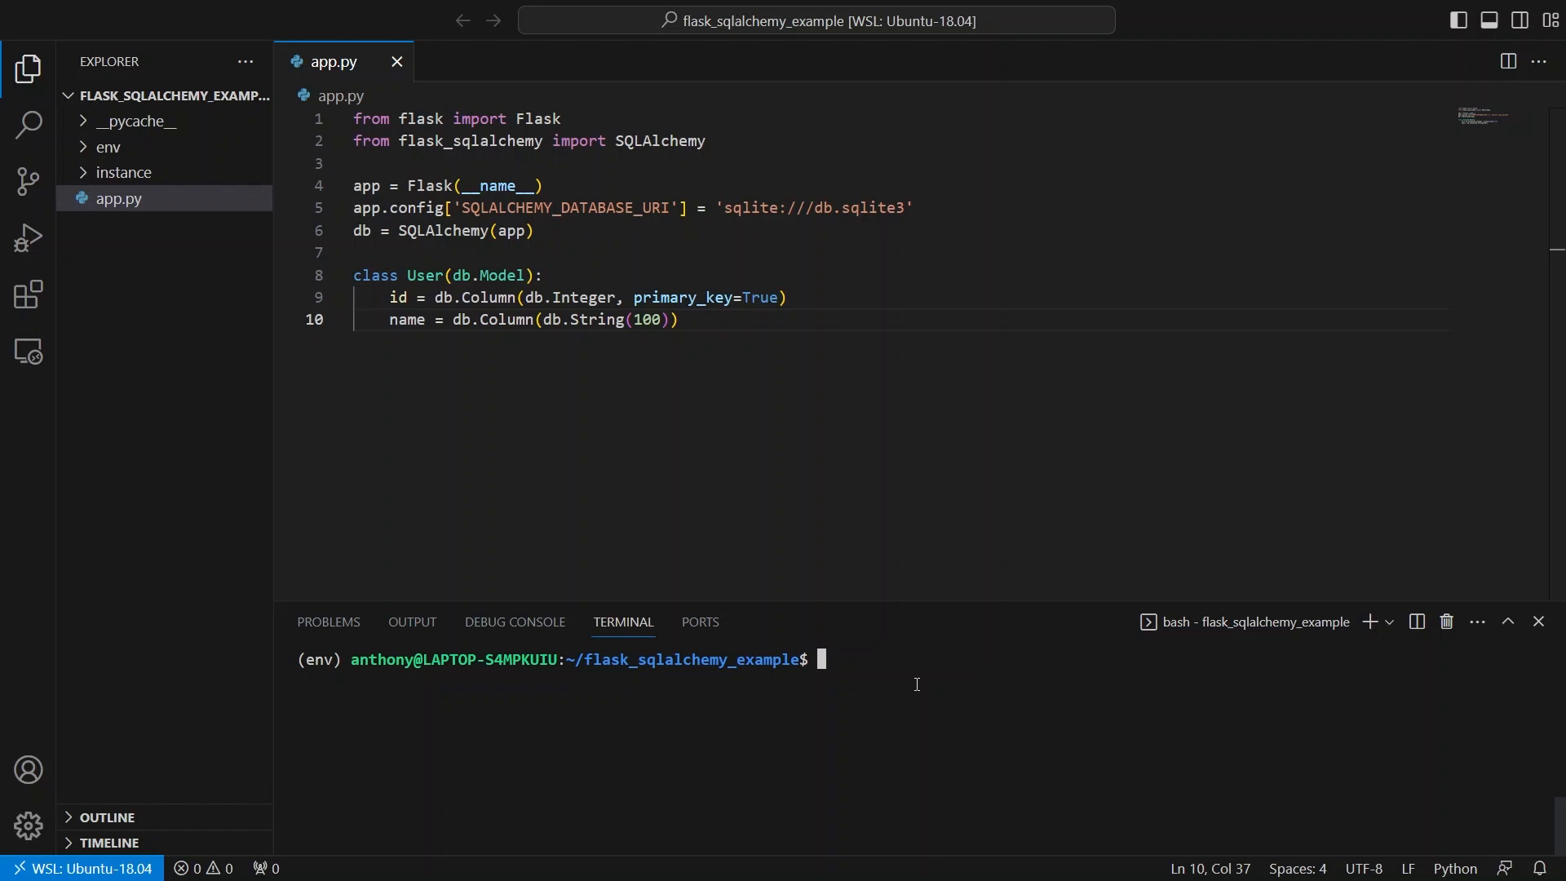
text(sqlite3)
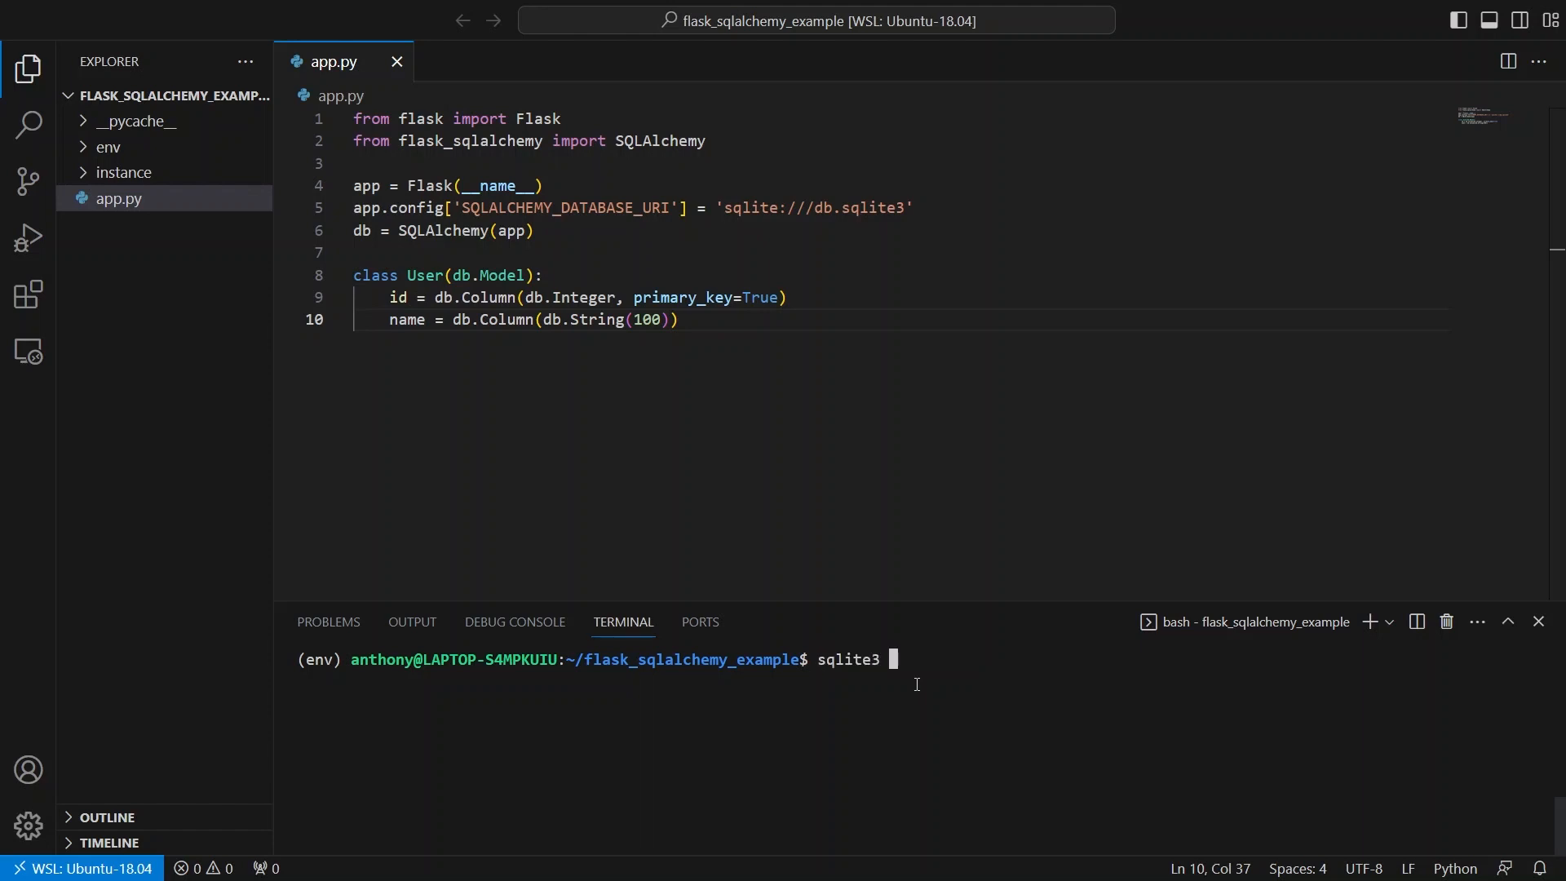
text(instance/db.sqlite3)
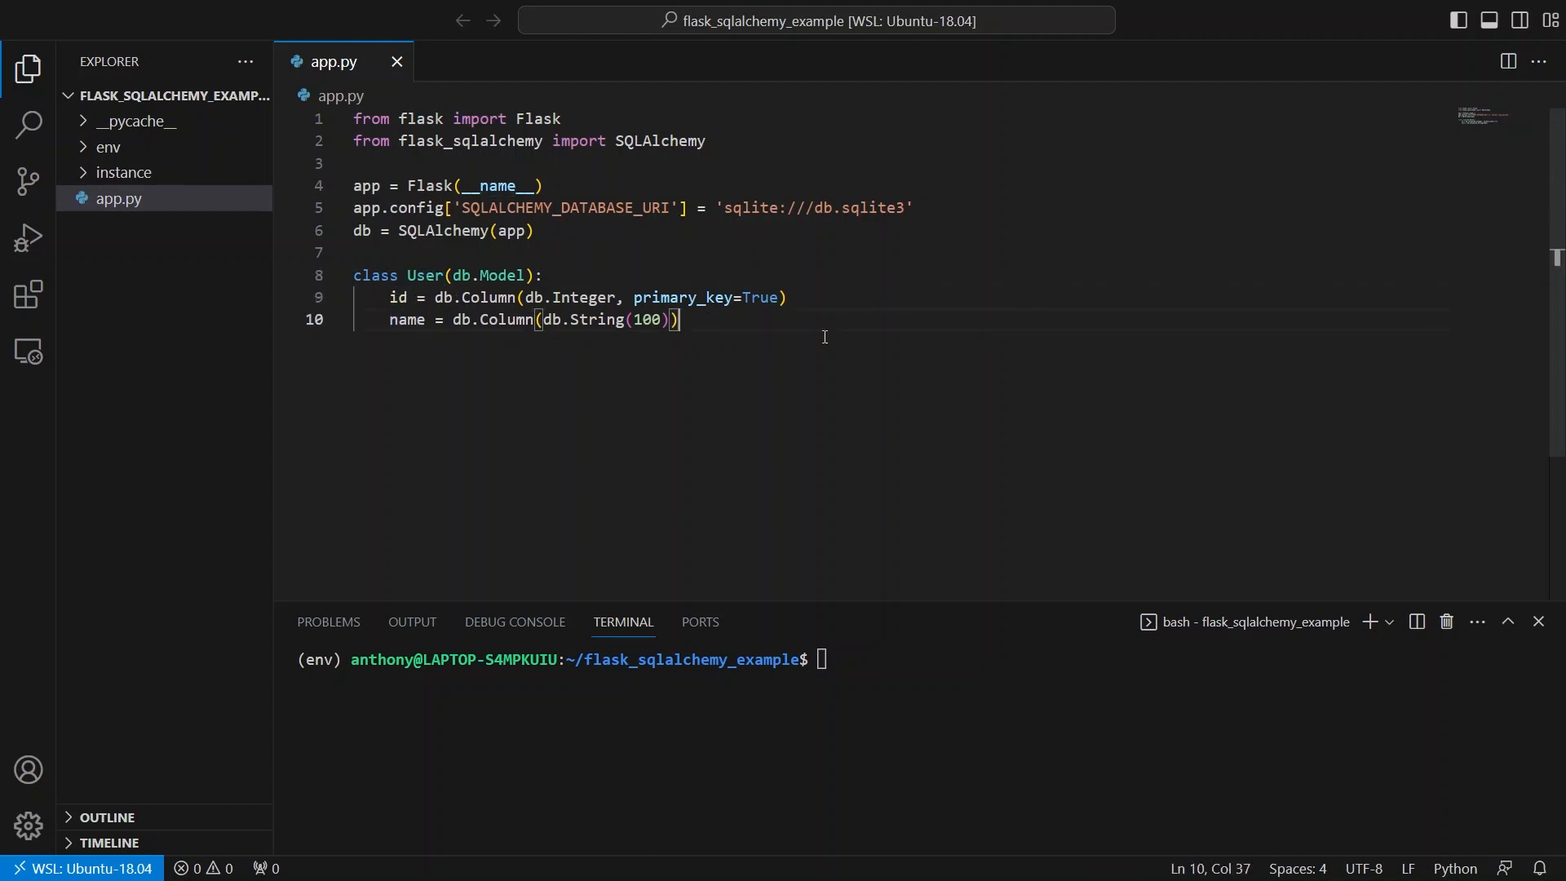
text(flas)
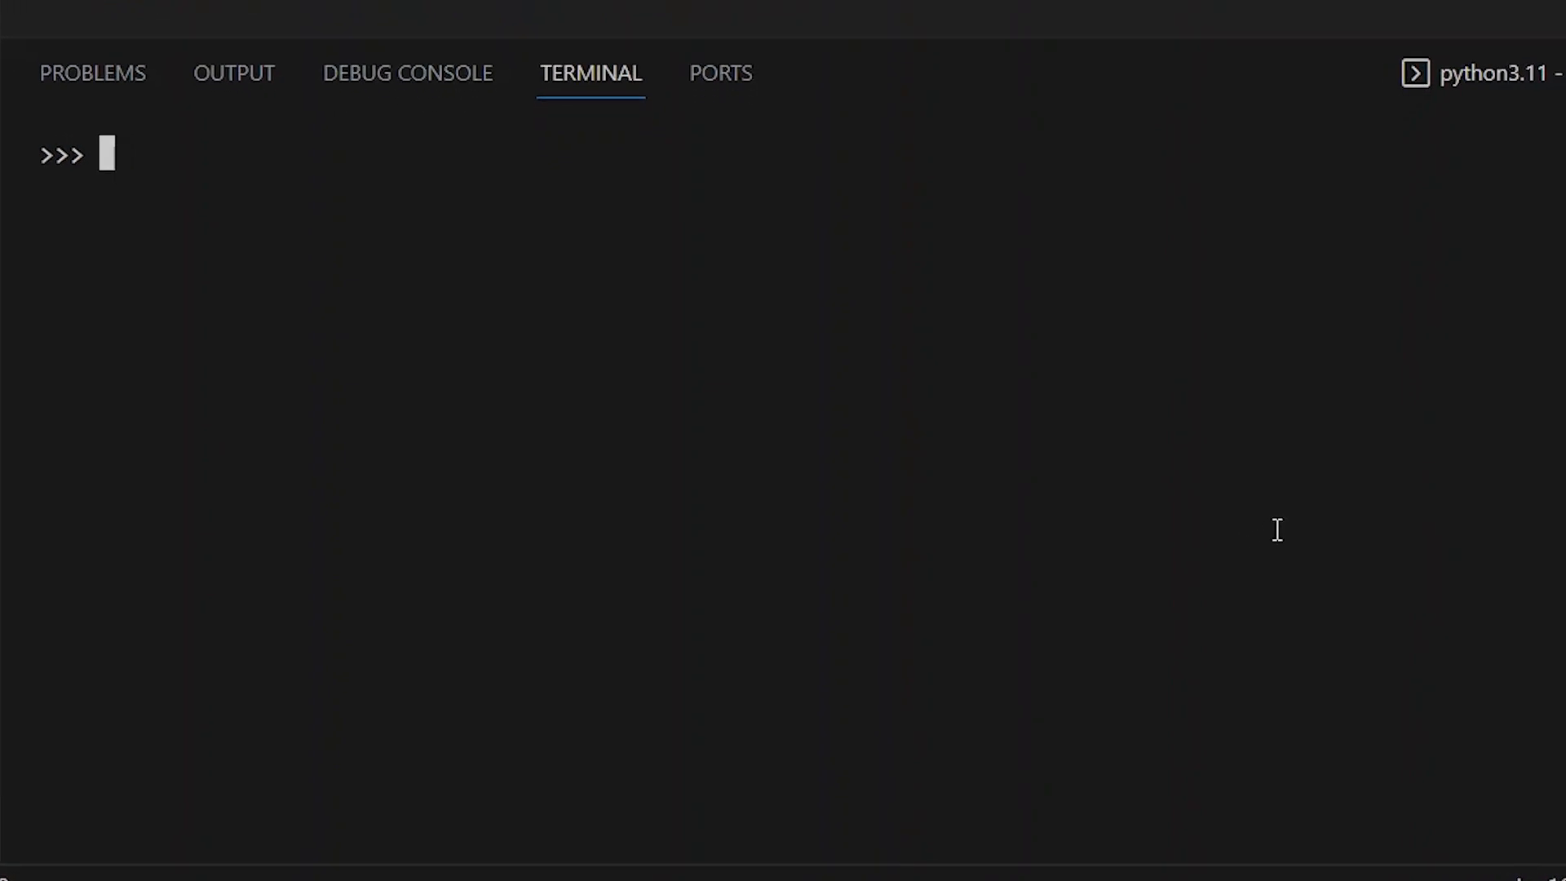
text(User.query.all()
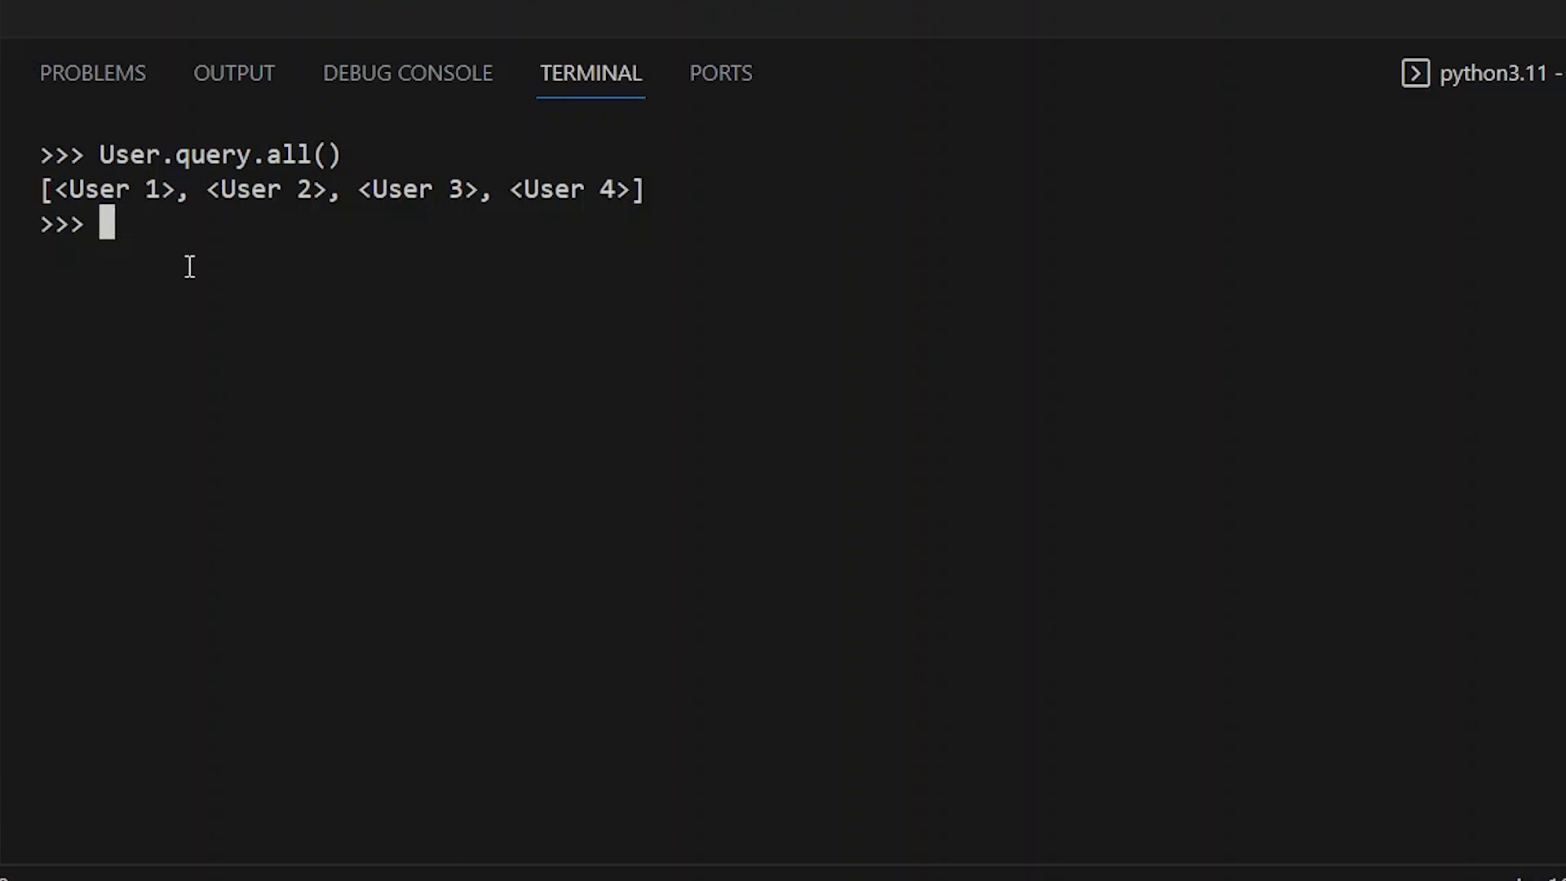
mouse_move(232, 147)
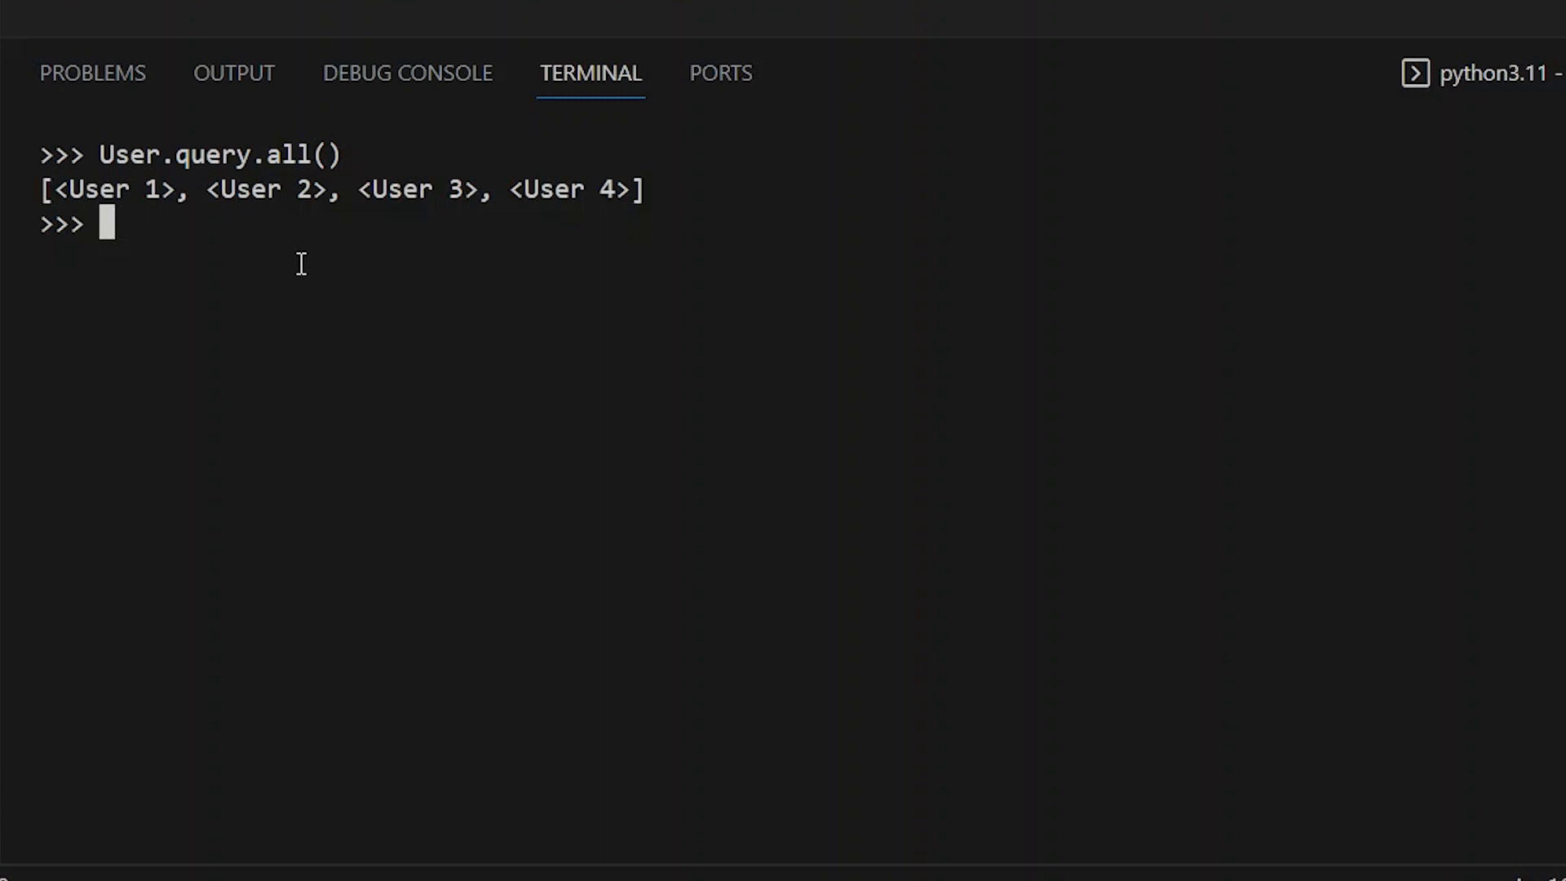
mouse_move(179, 140)
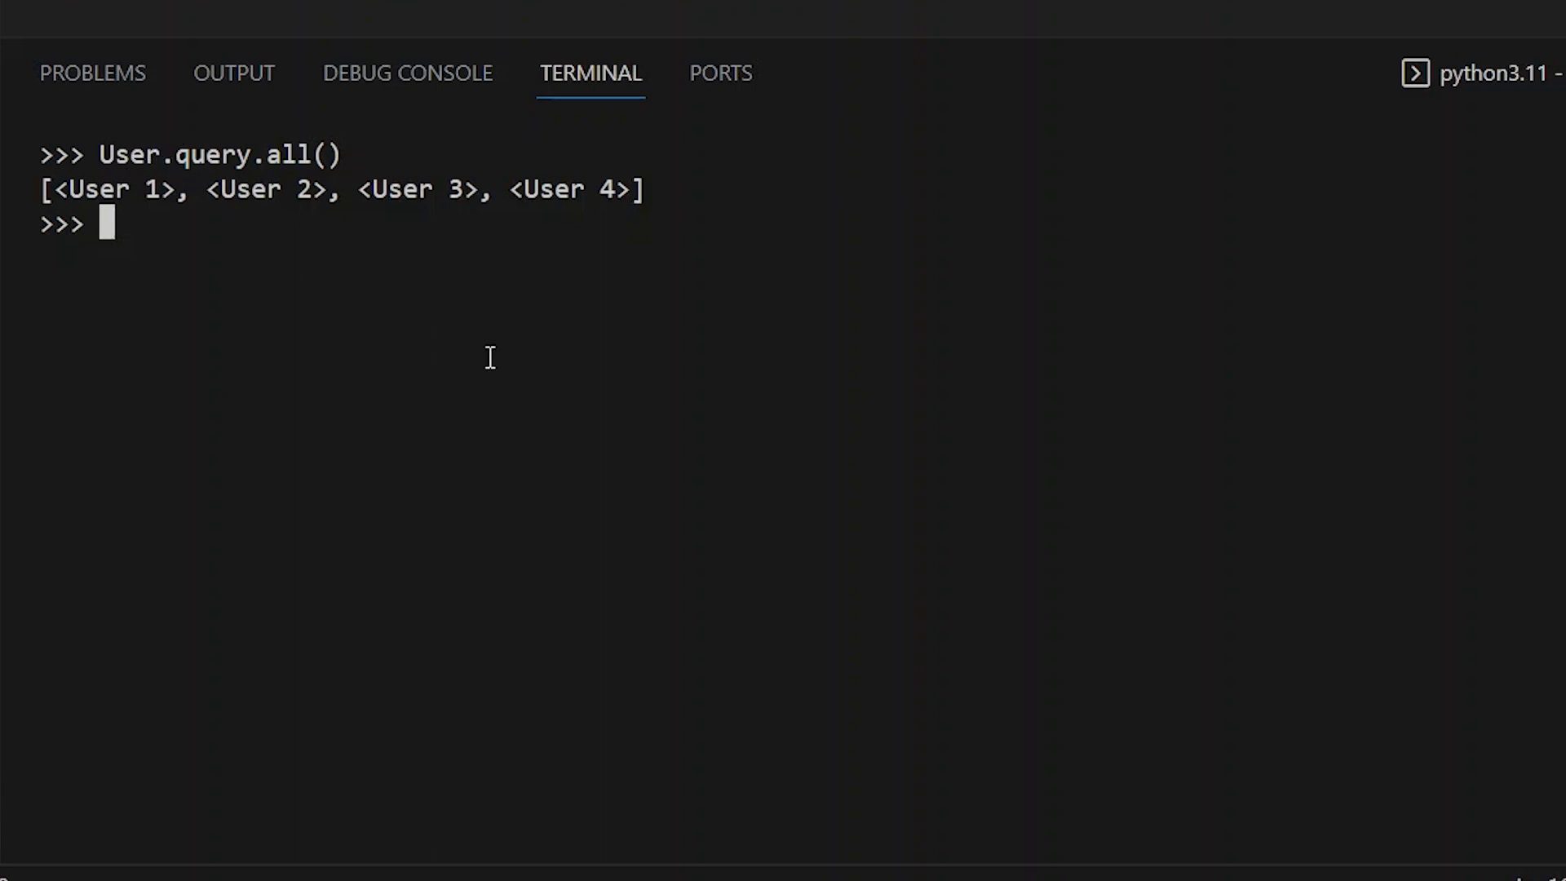
- Run db.session.execute(db.select(User)), which returns a ChunkedIteratorResult
text(db)
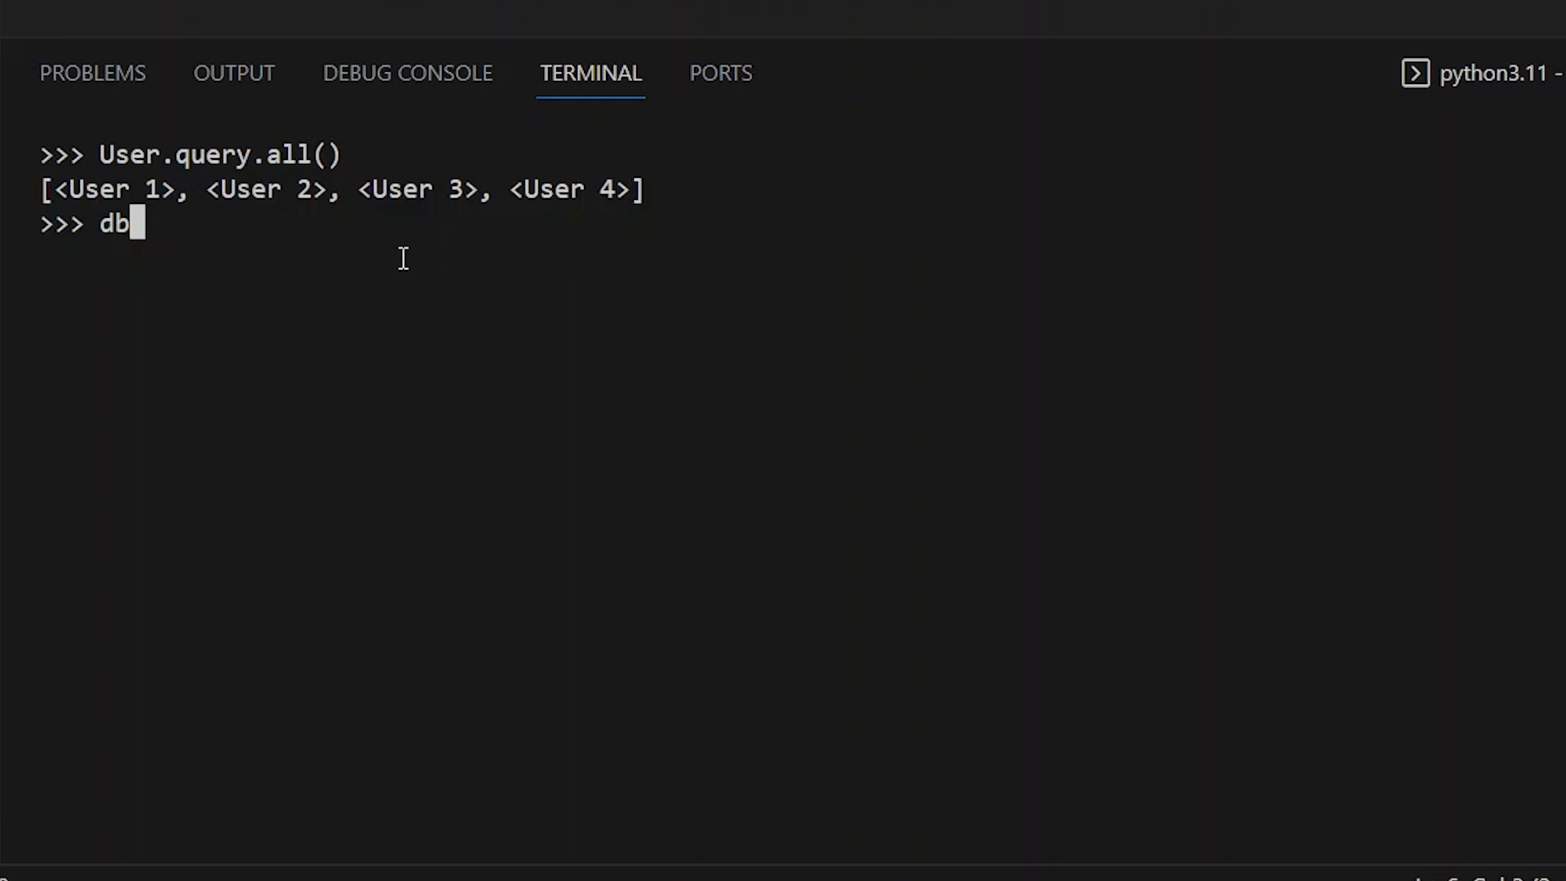
text(.session.)
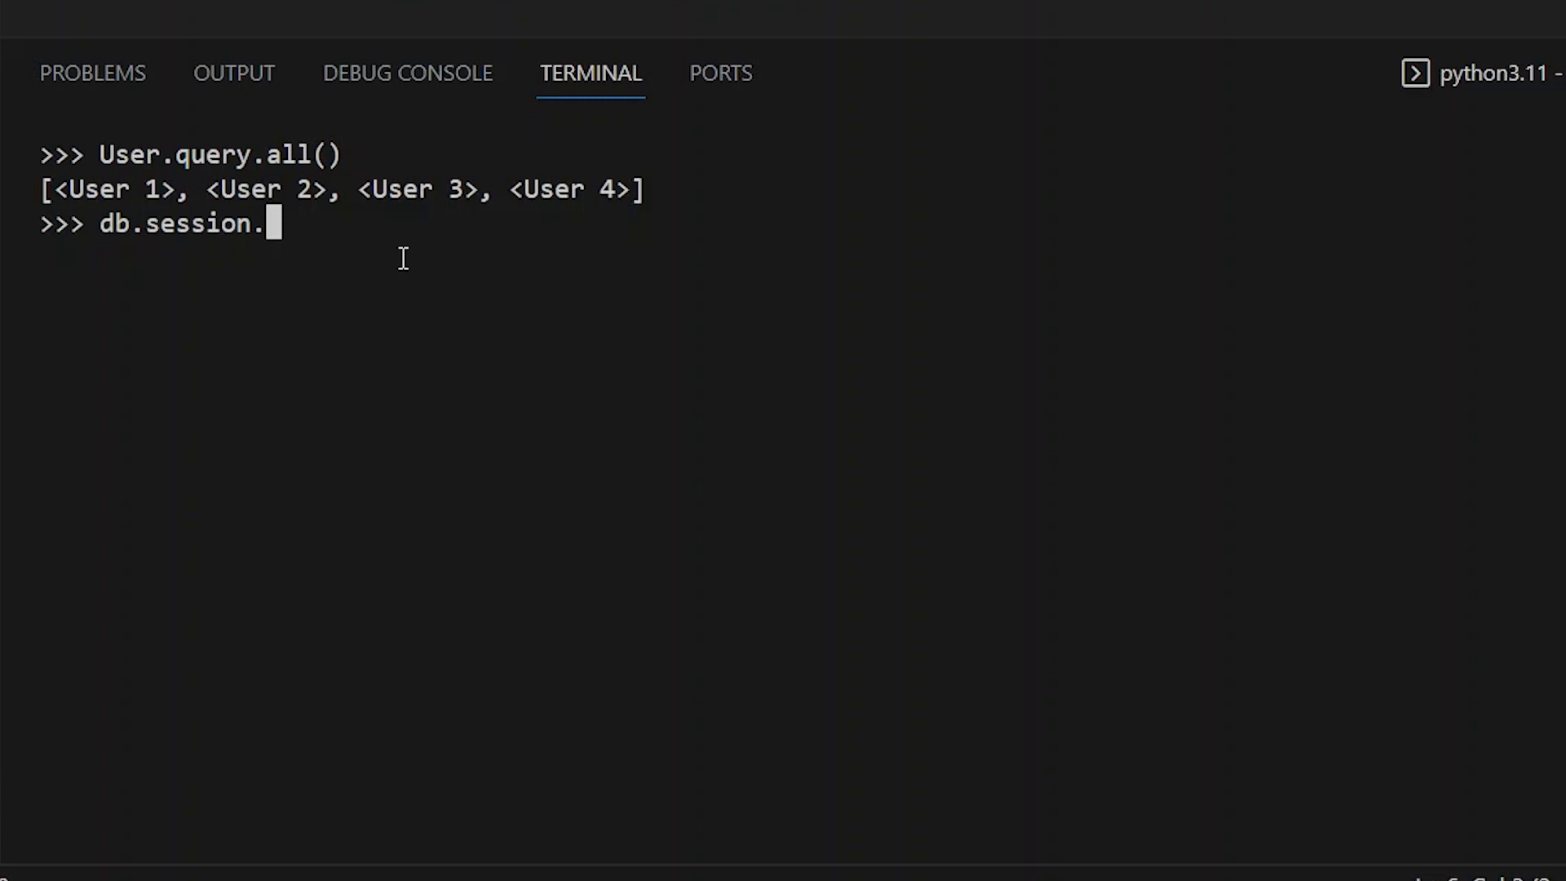
text(execute)
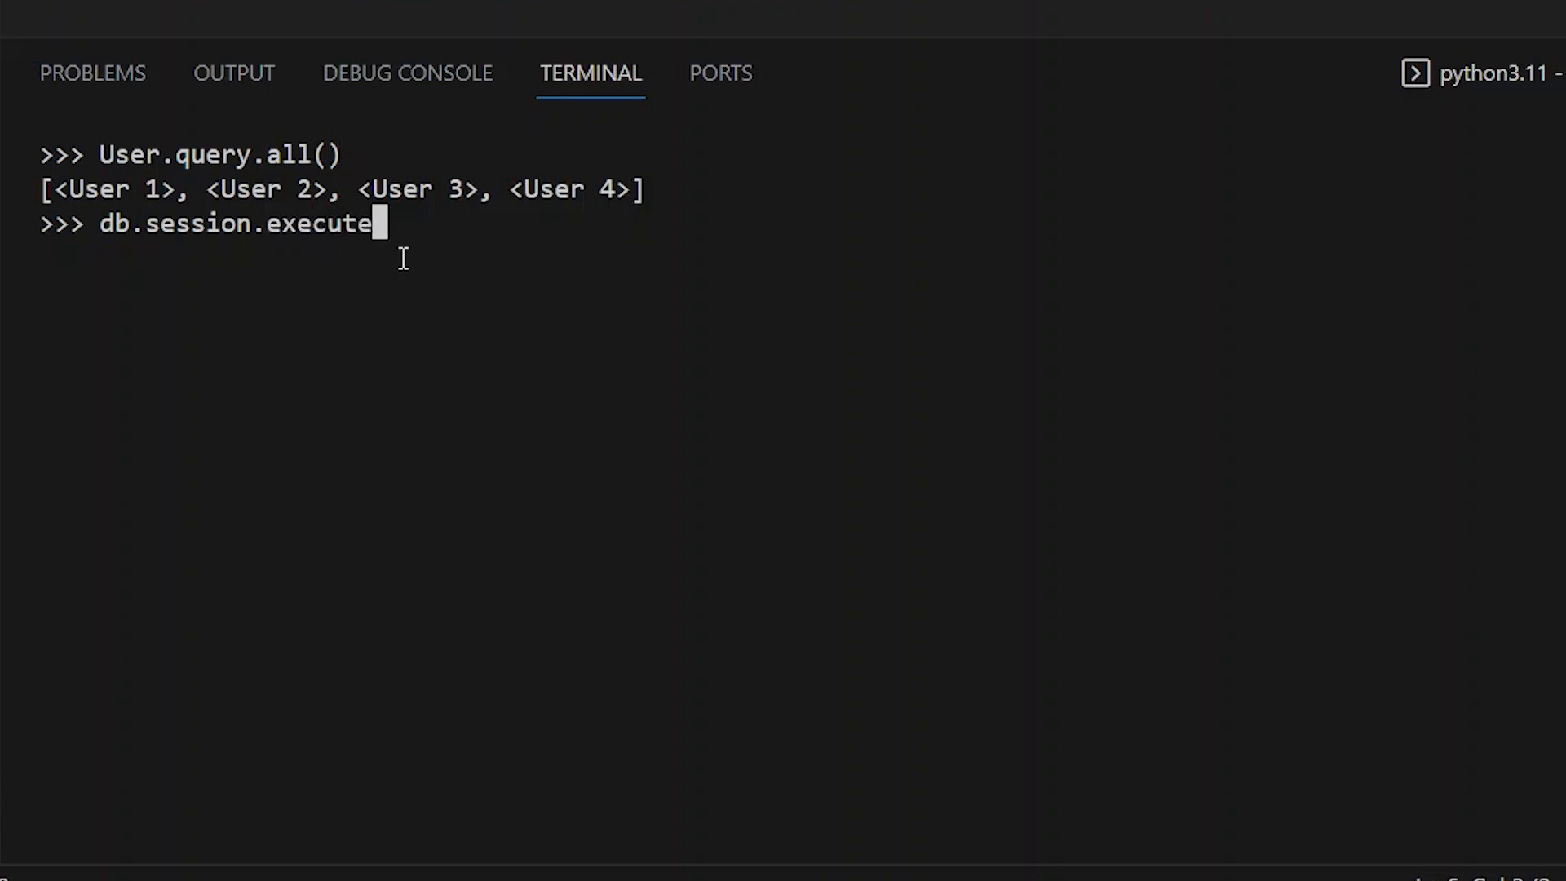
text(()
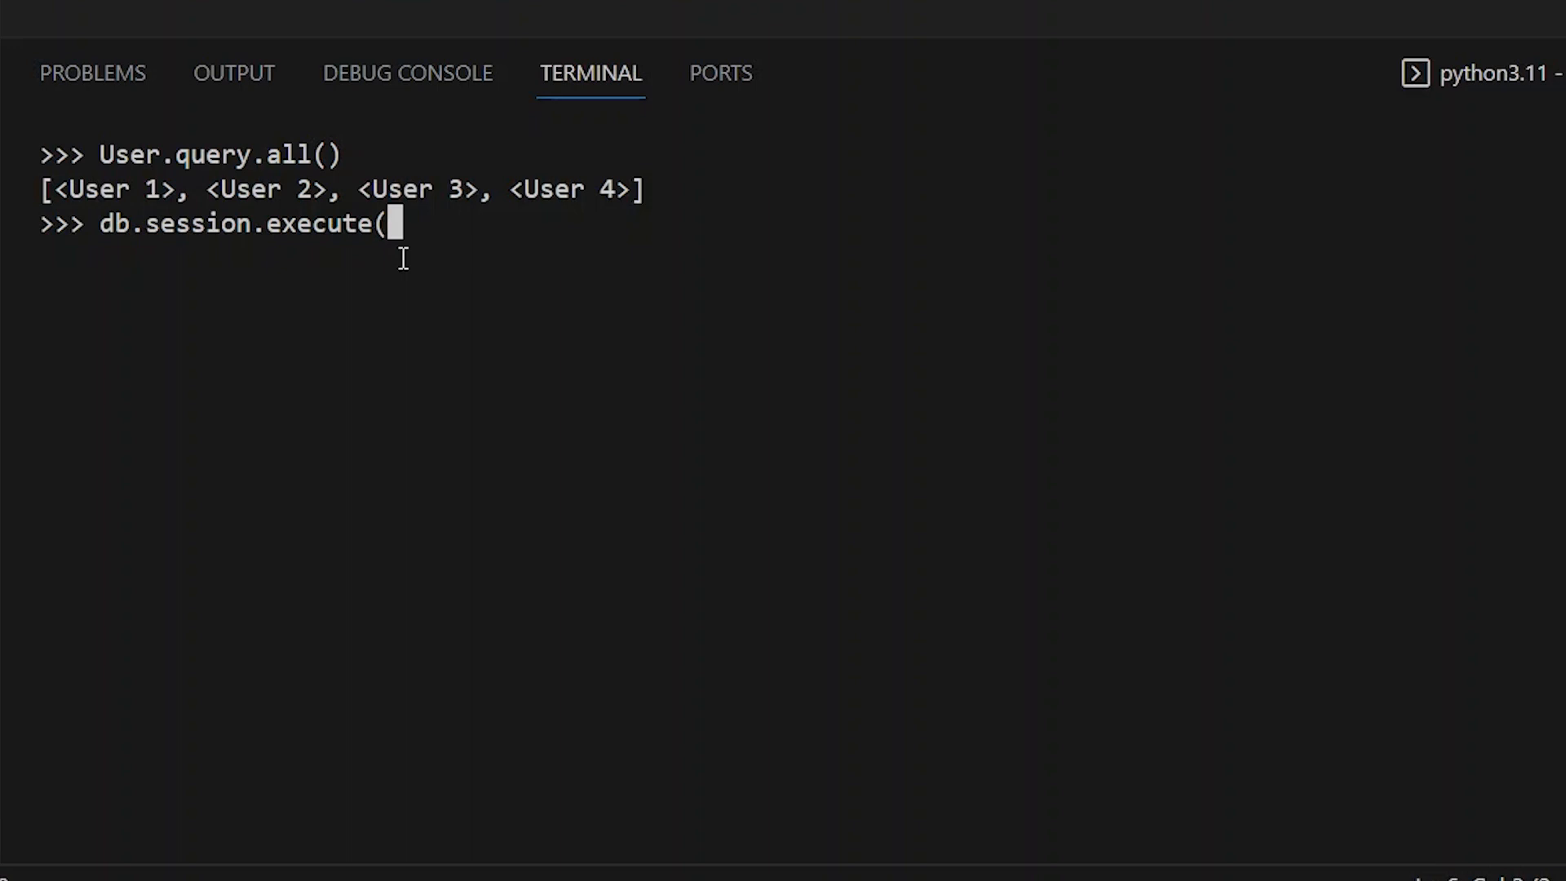
text(d)
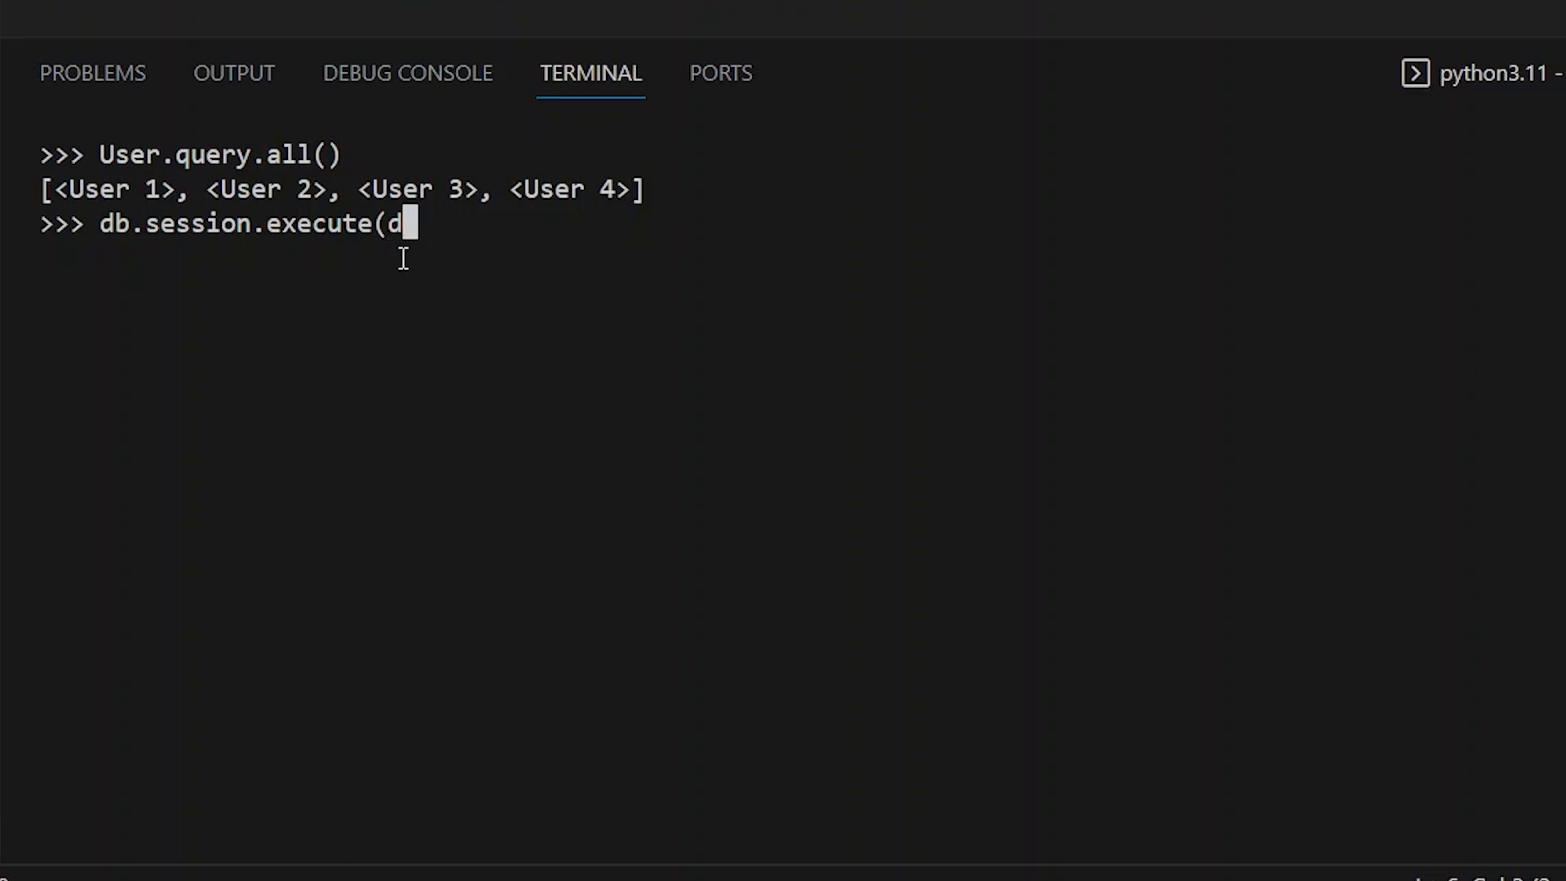
text(b.)
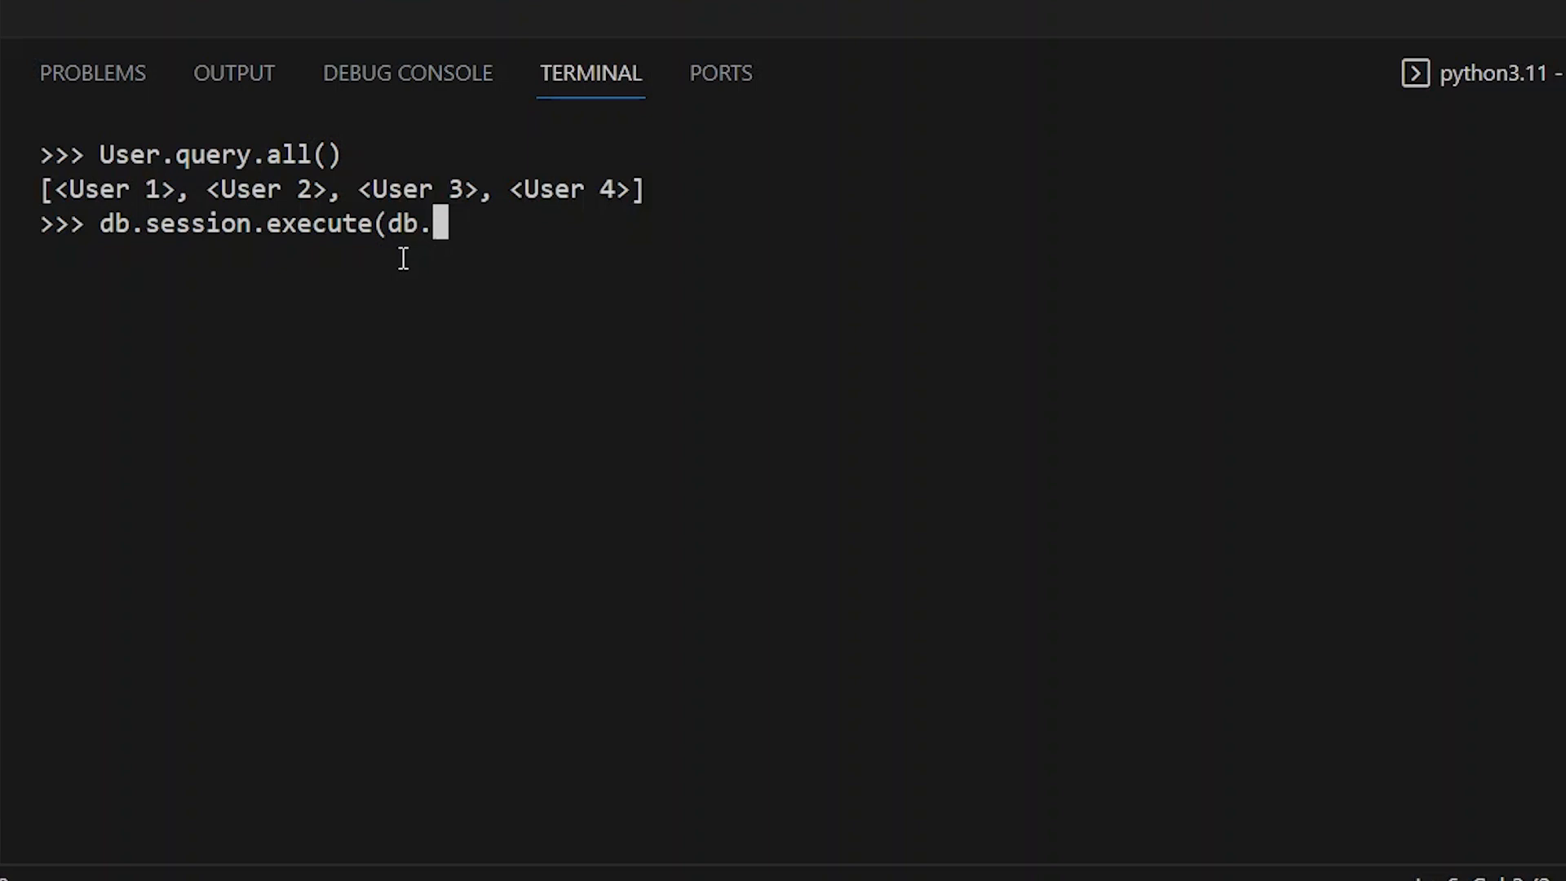
text(sele)
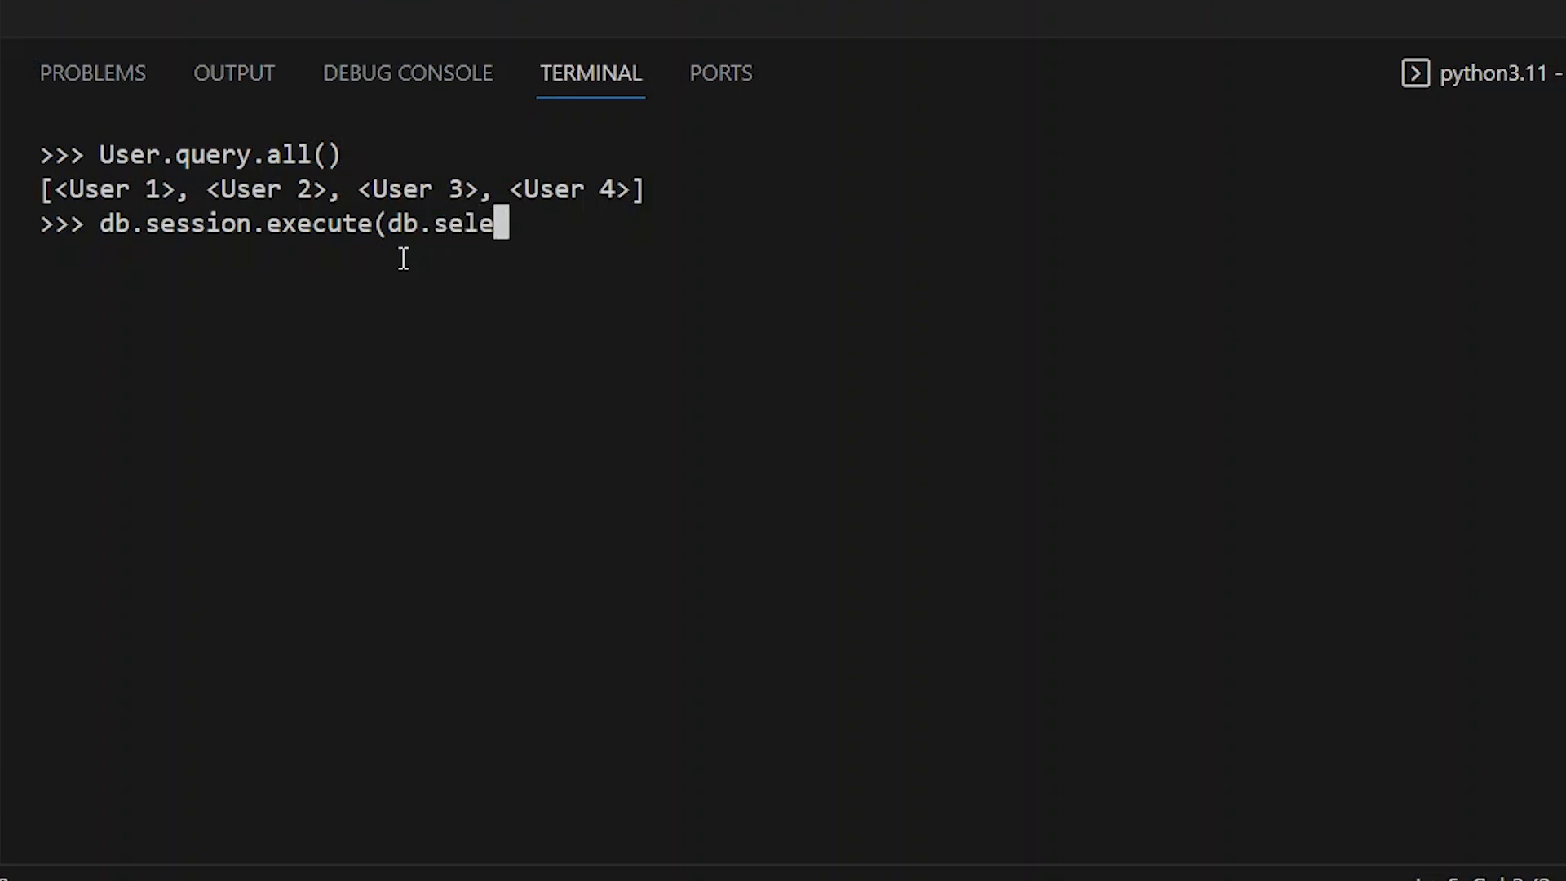
text(ct)
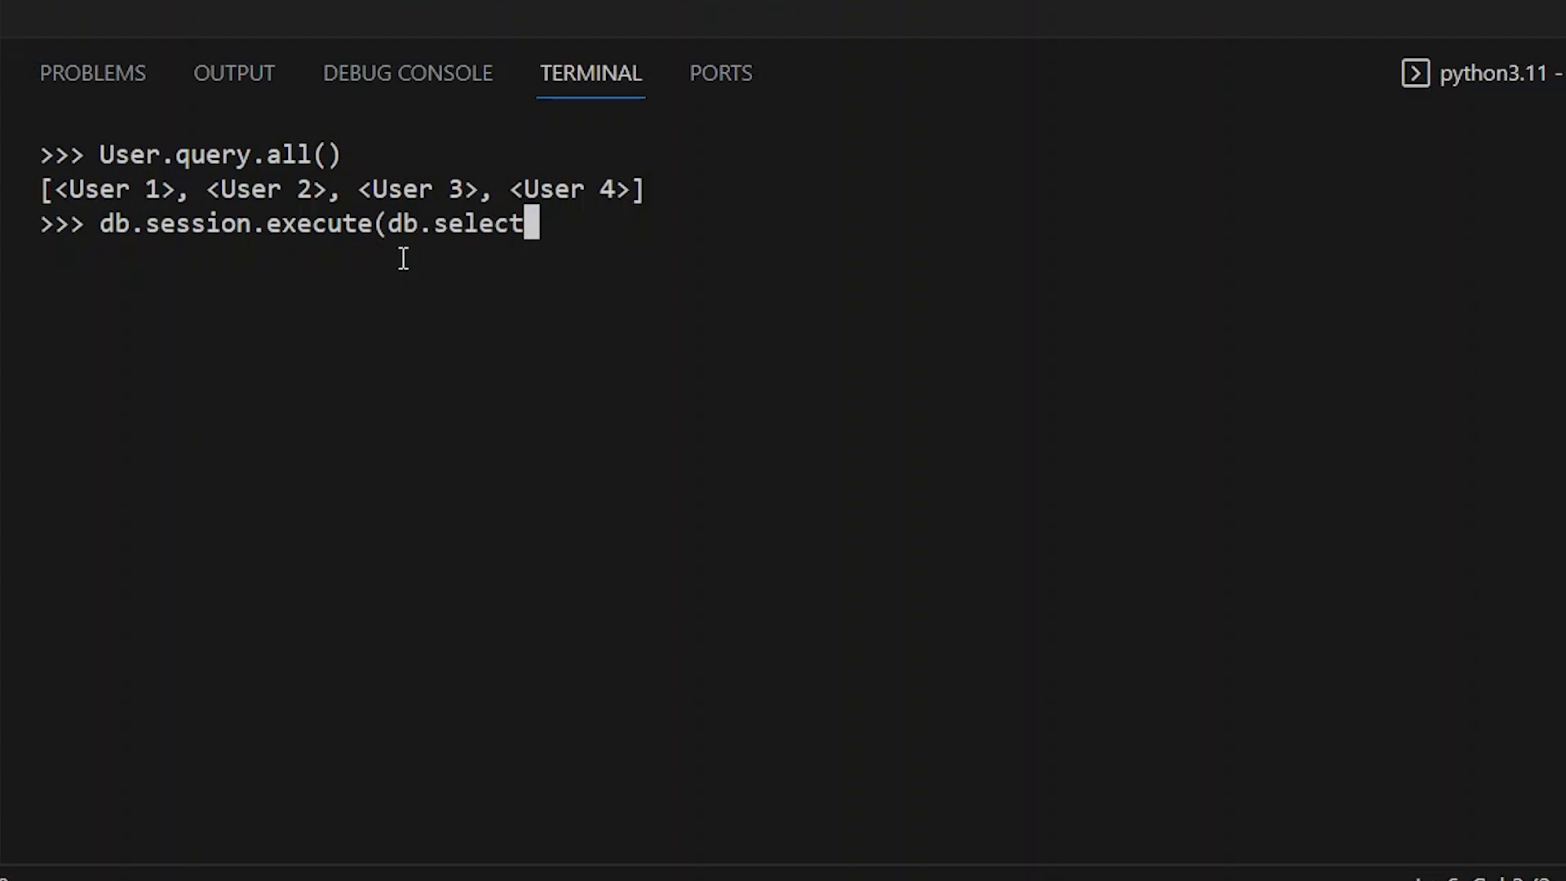
text((User)
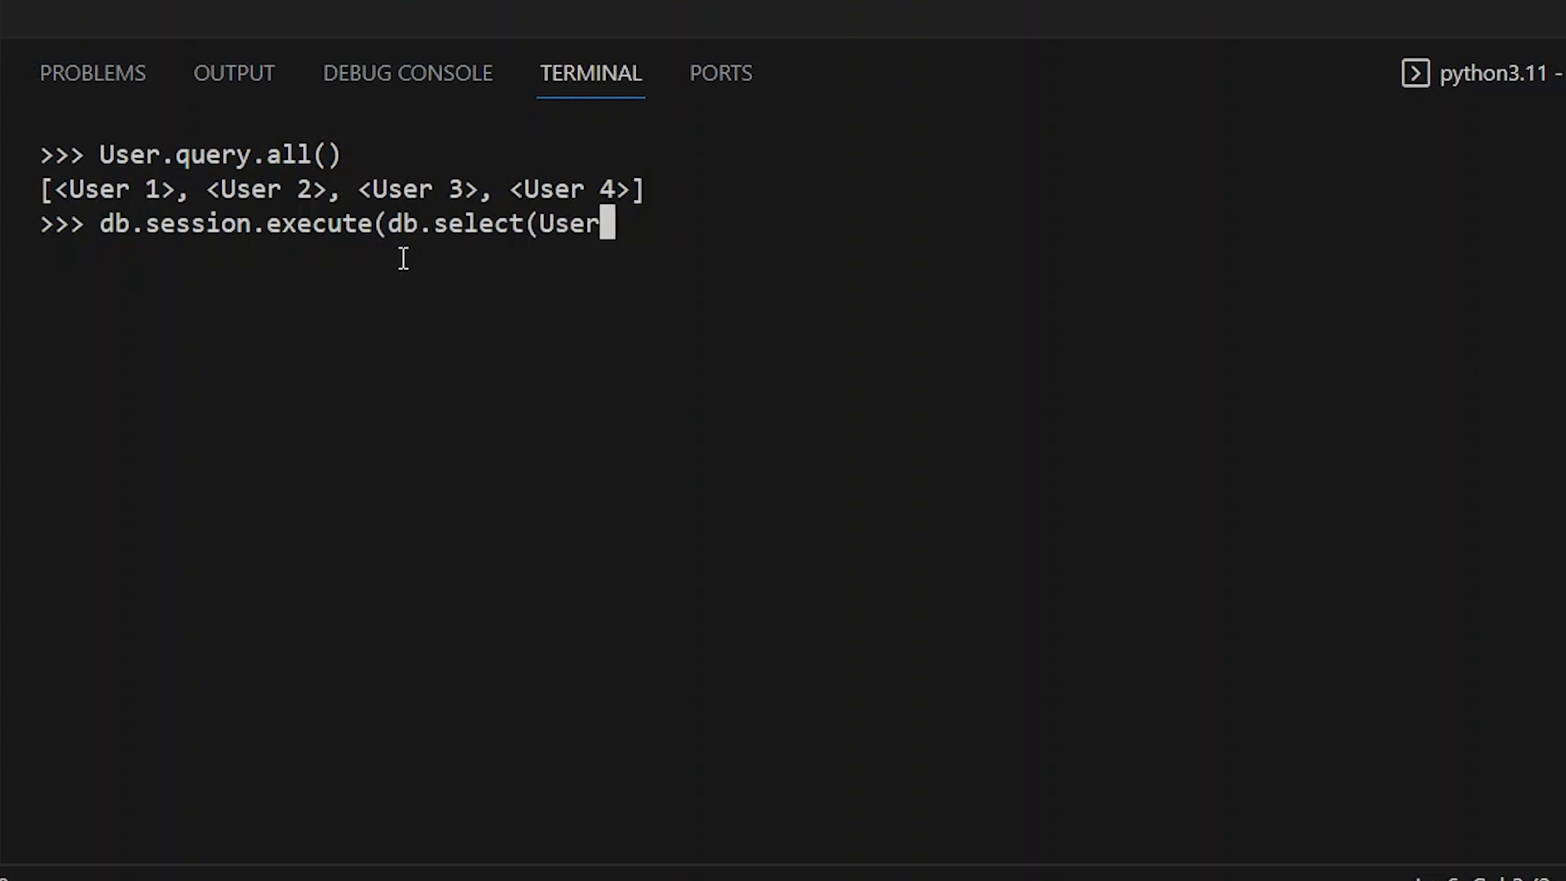
text())
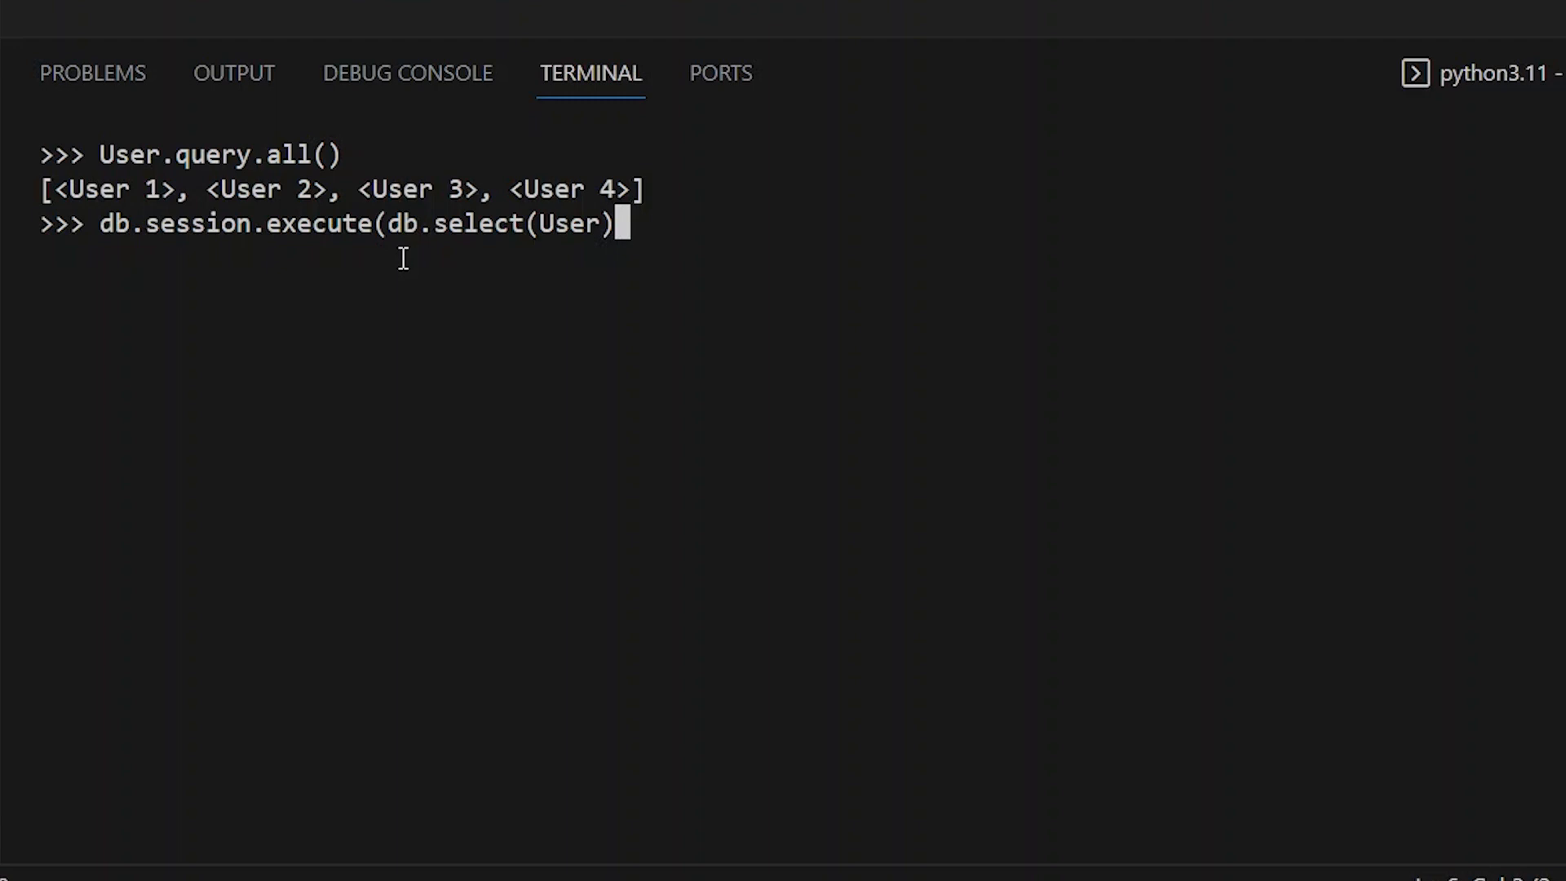
text(.scalar)
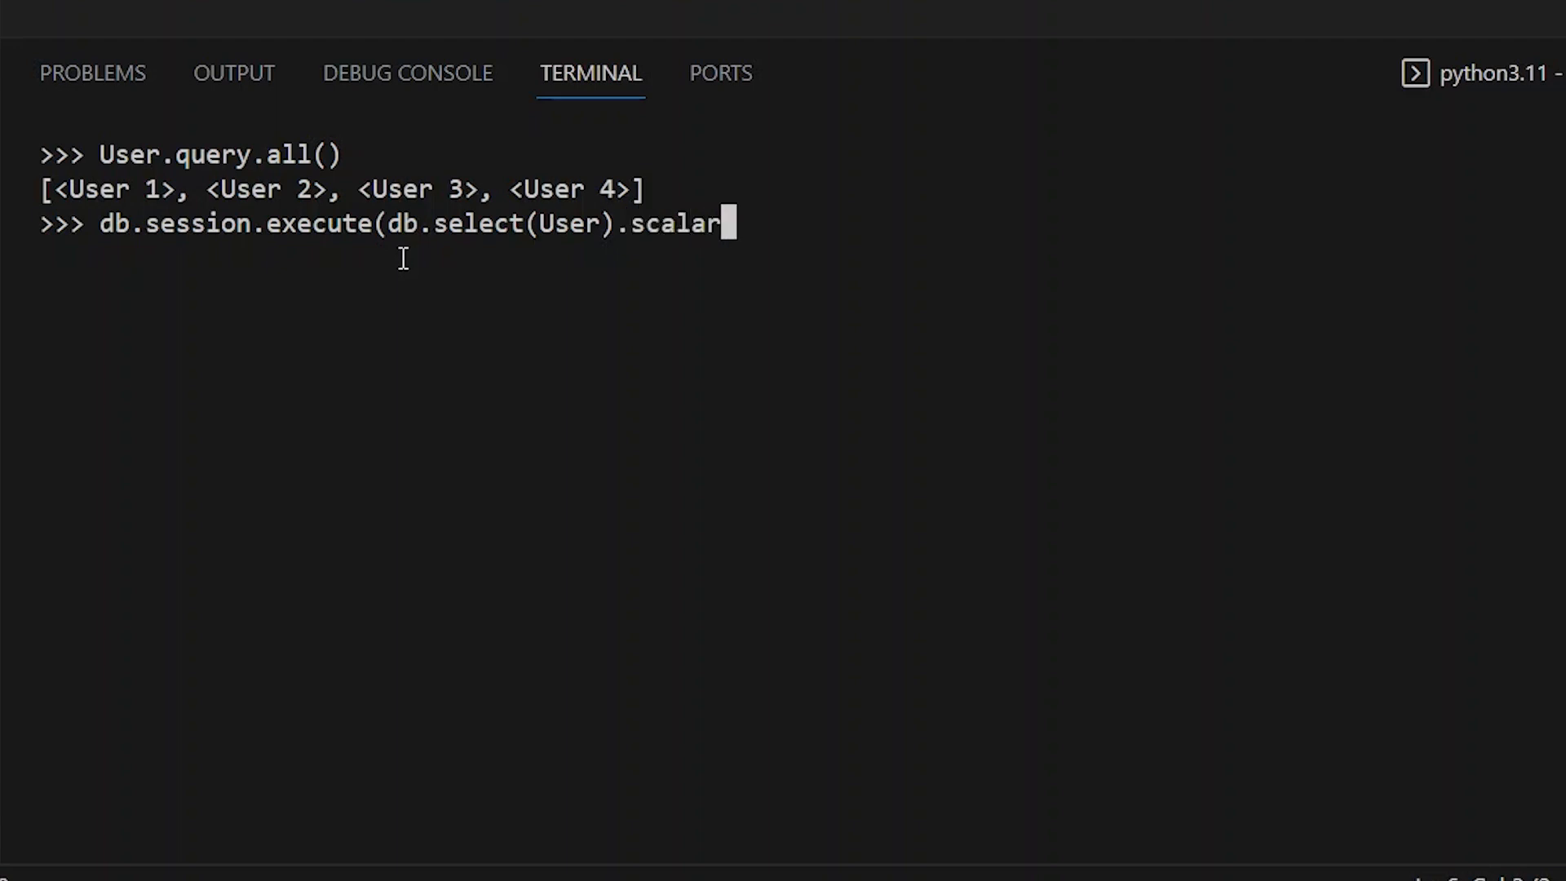
text(s)
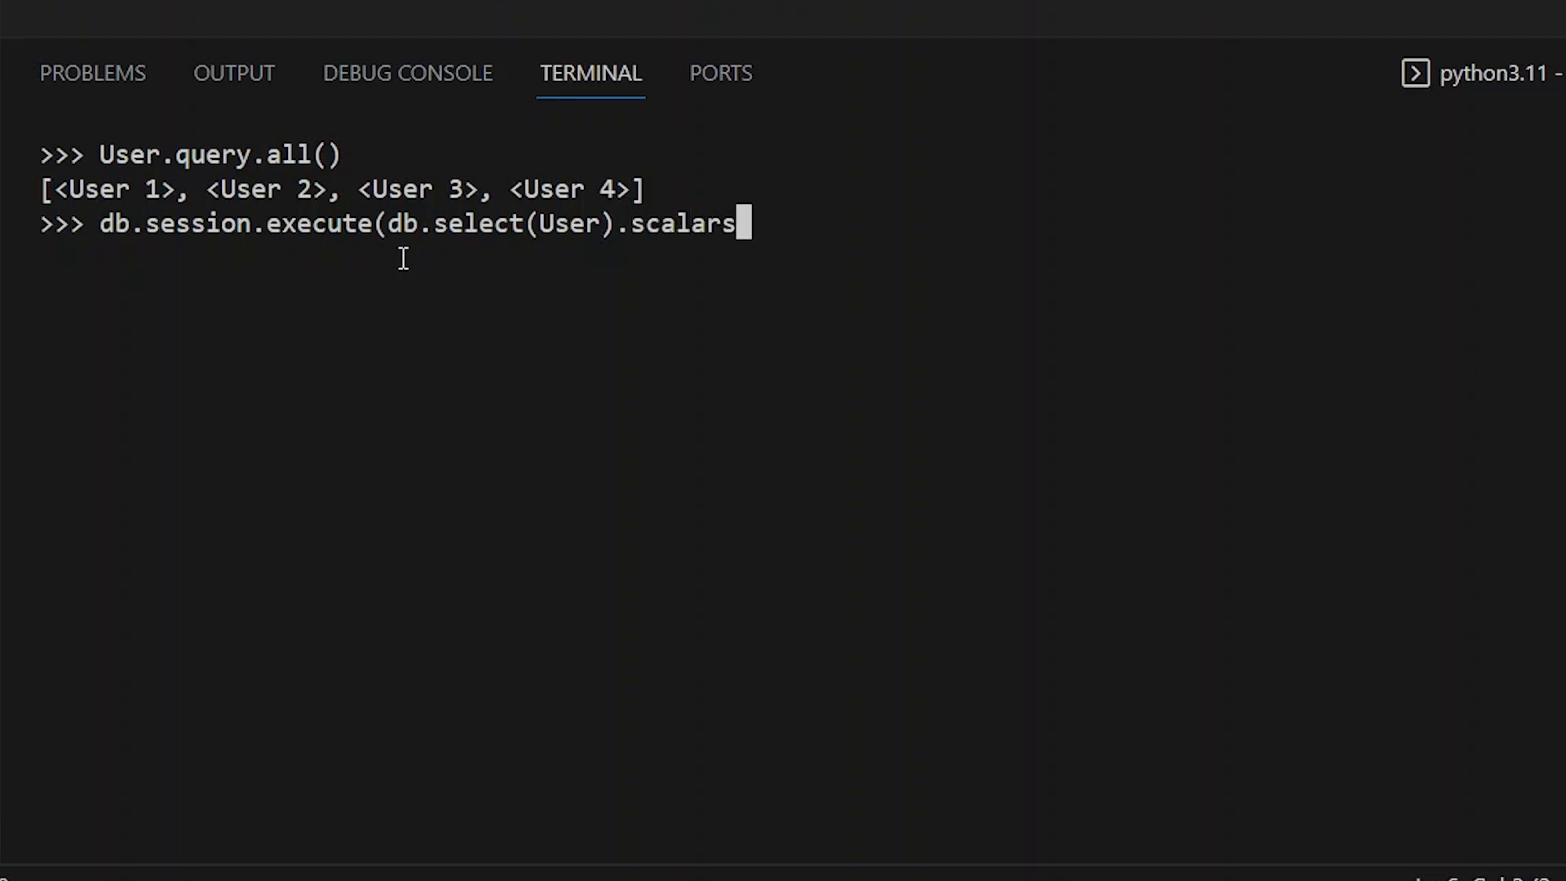
text(())
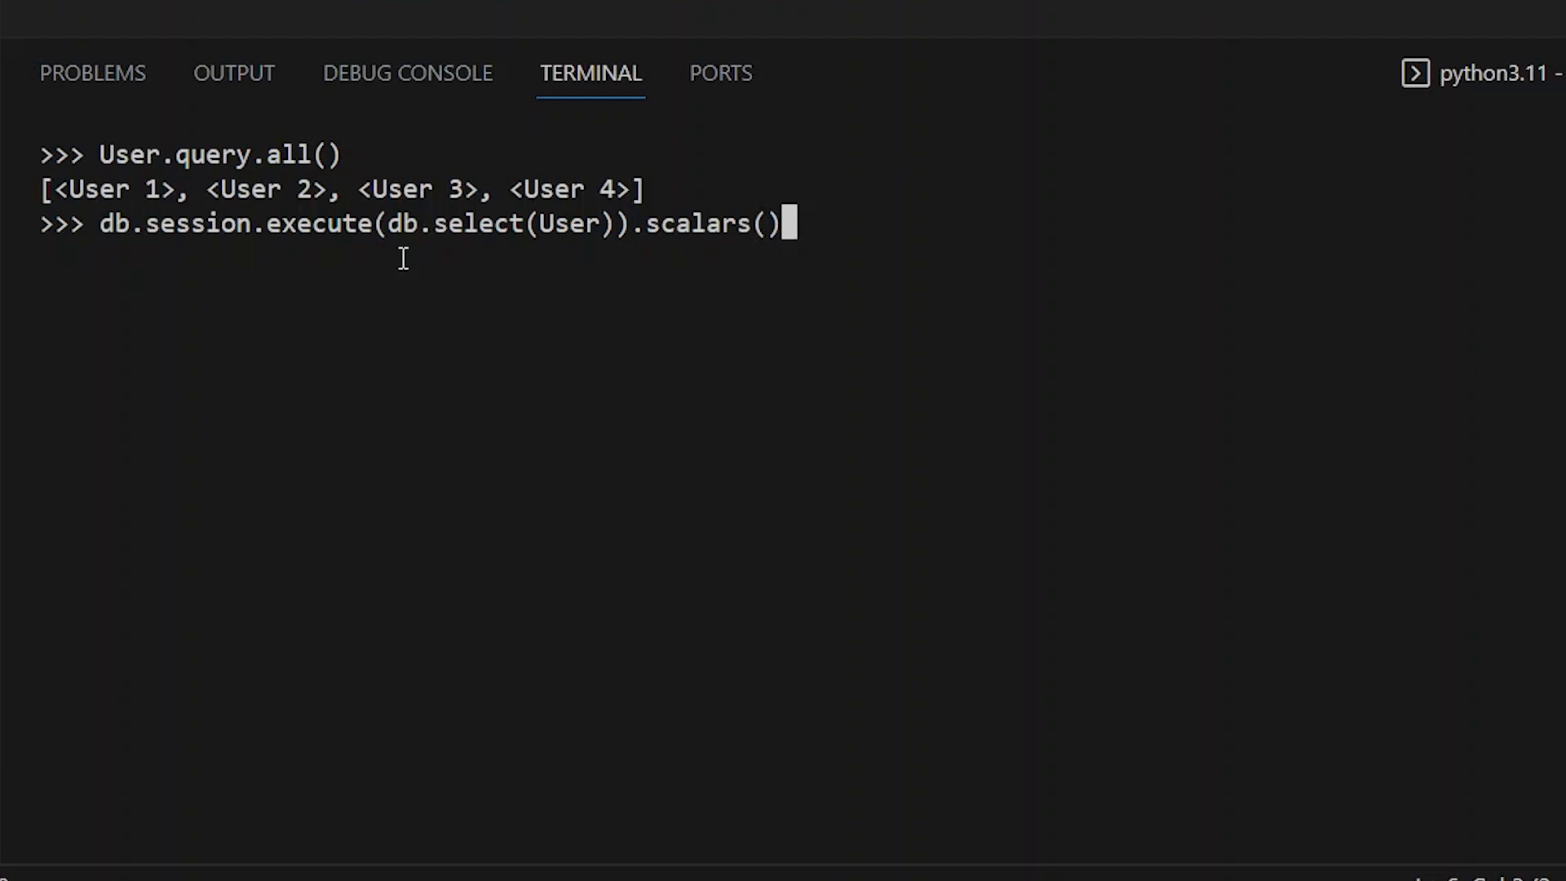
key(Backspace)
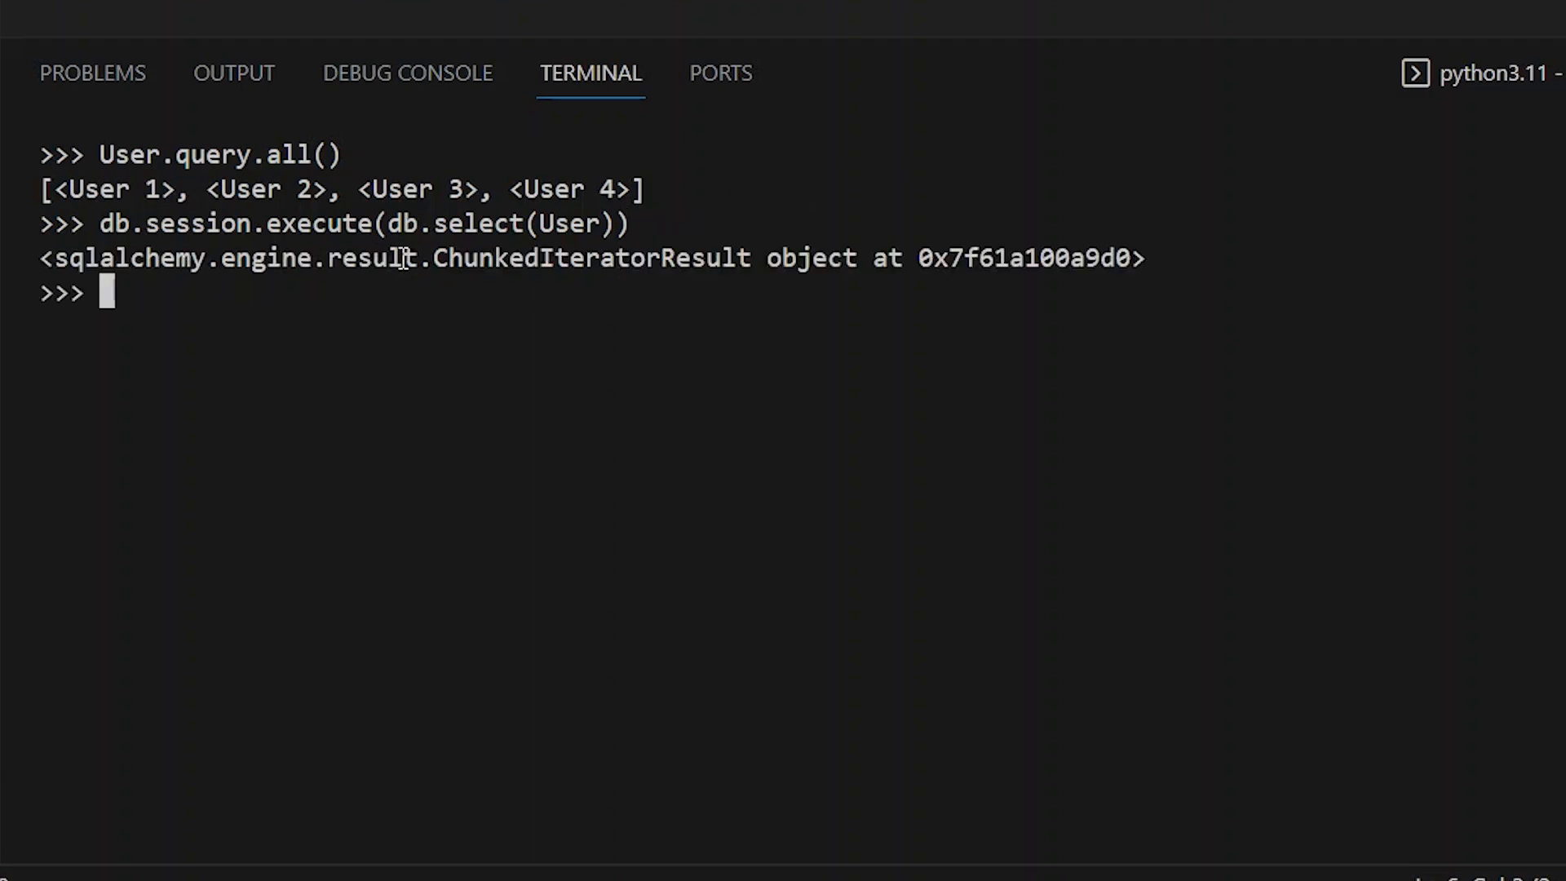
- Run db.session.execute(db.select(User)).all() to get the users as one-element tuples
text(db.session.execute(db.select(User)))
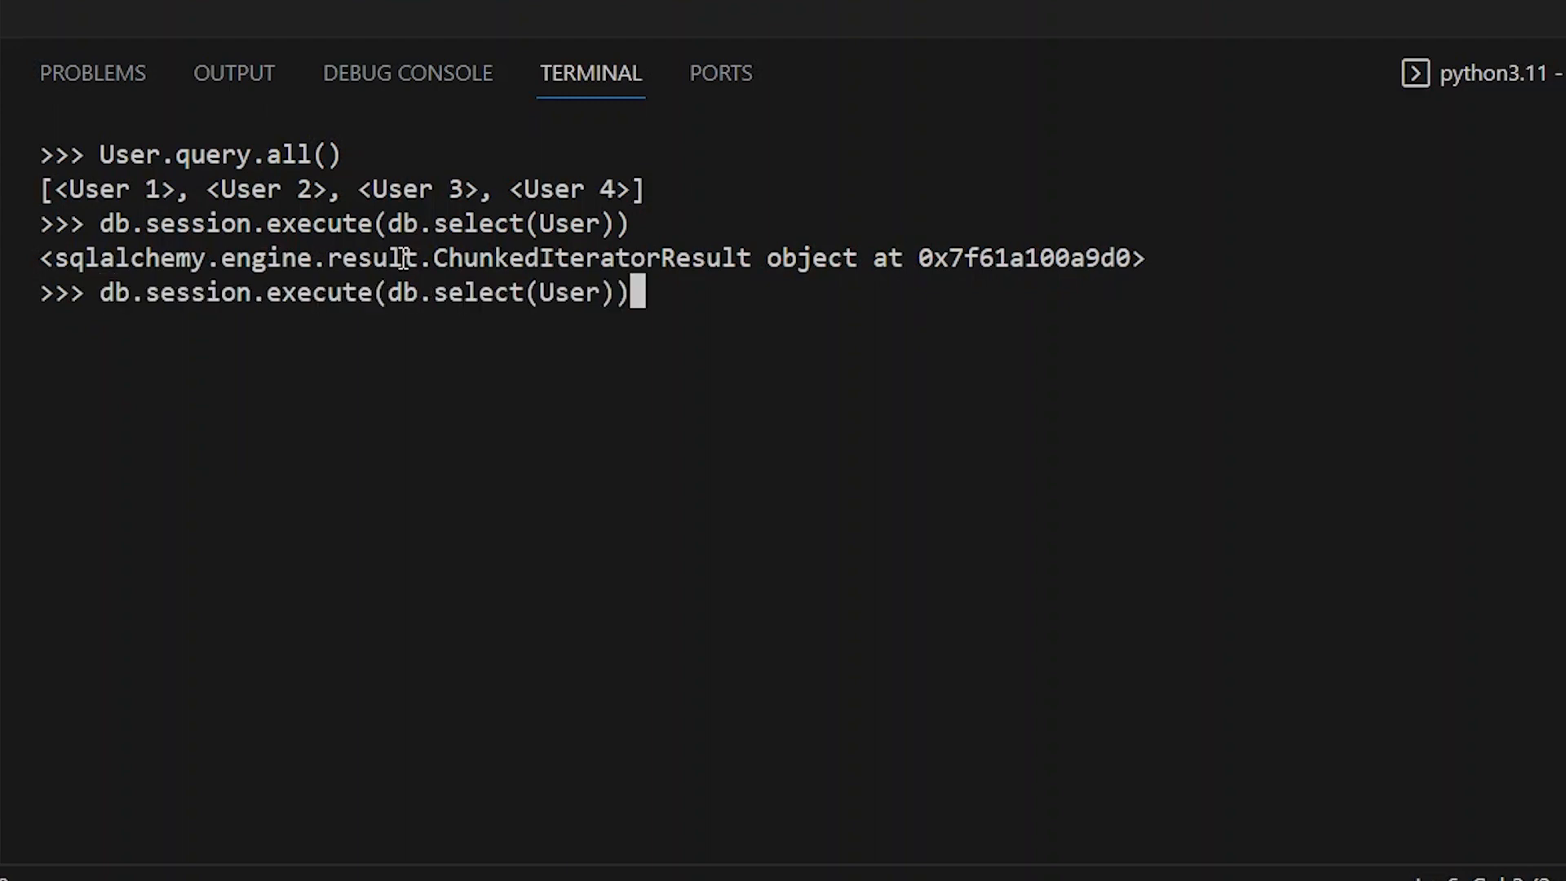
text(.all()
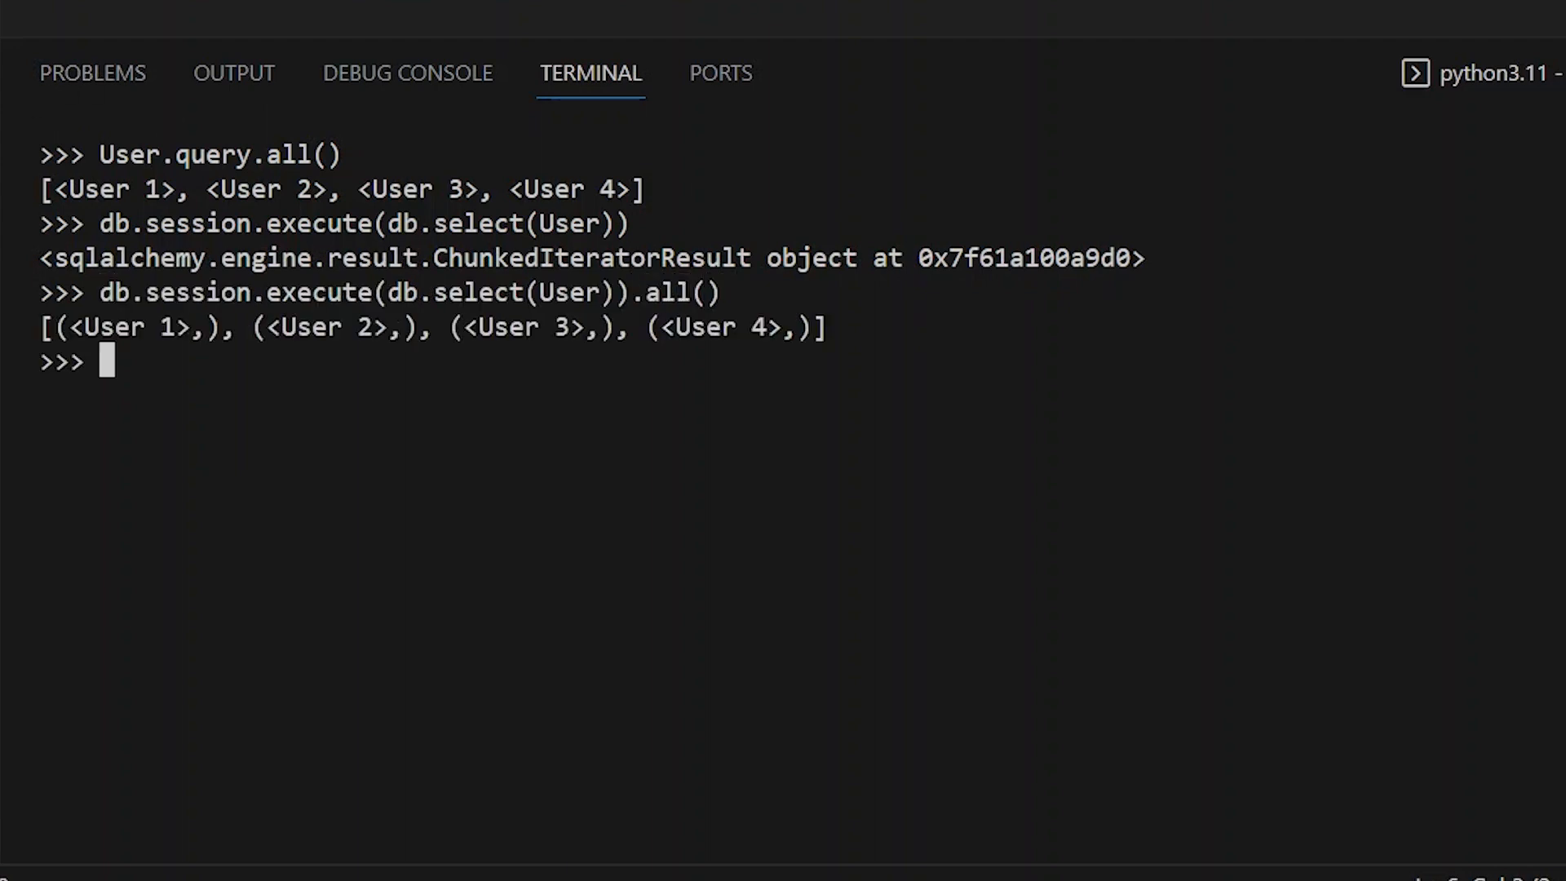
mouse_move(137, 307)
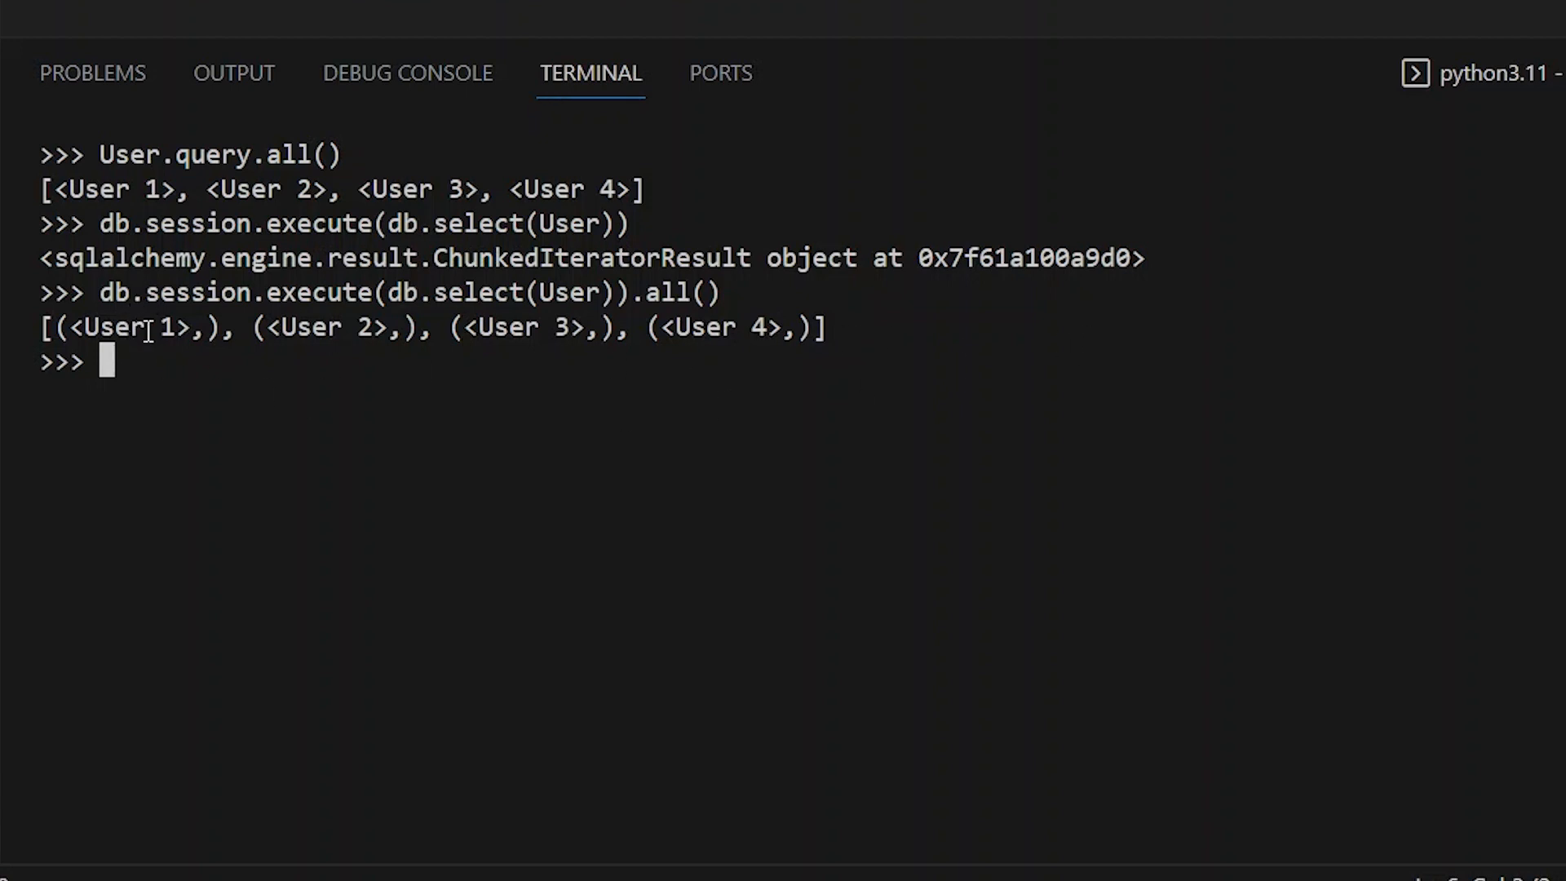
mouse_move(565, 335)
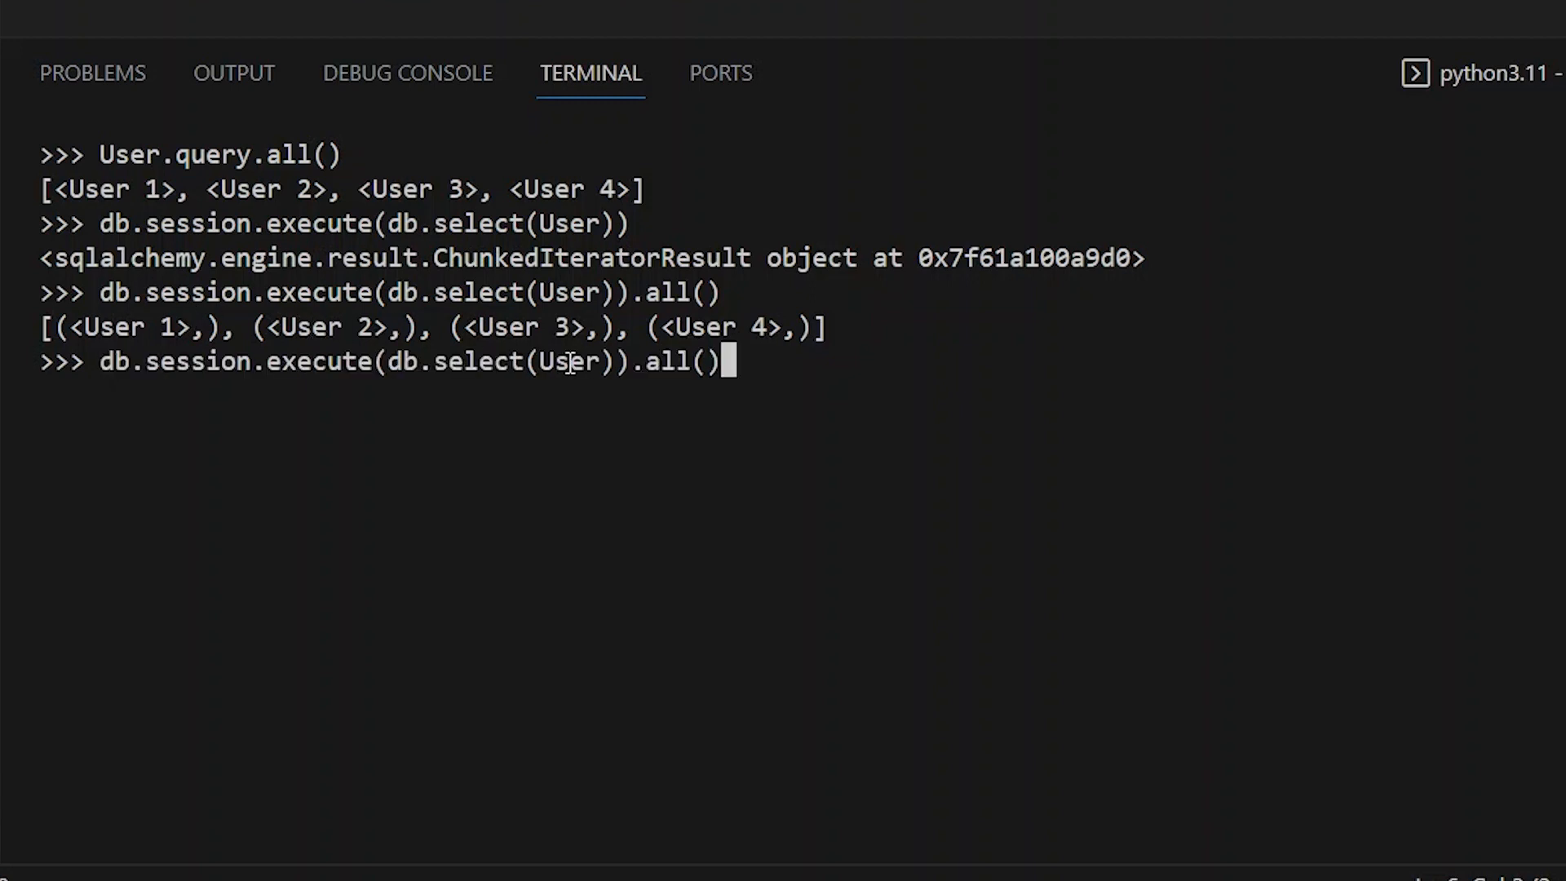
- Index [0][0] to get User 1, then run the select with .scalars().all() for plain User objects
text([)
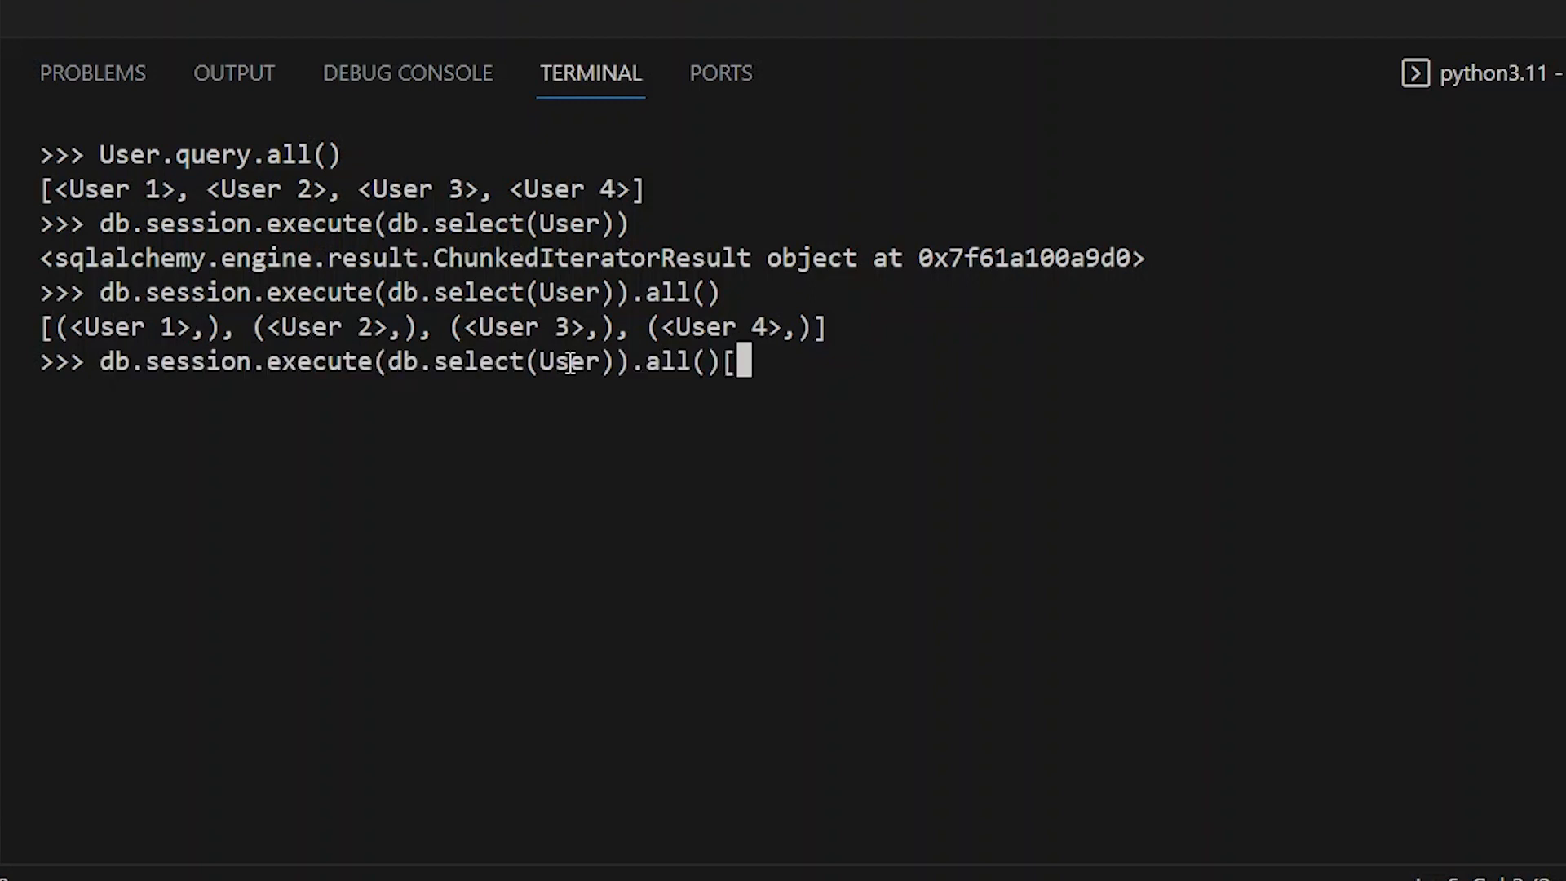
text(0][0)
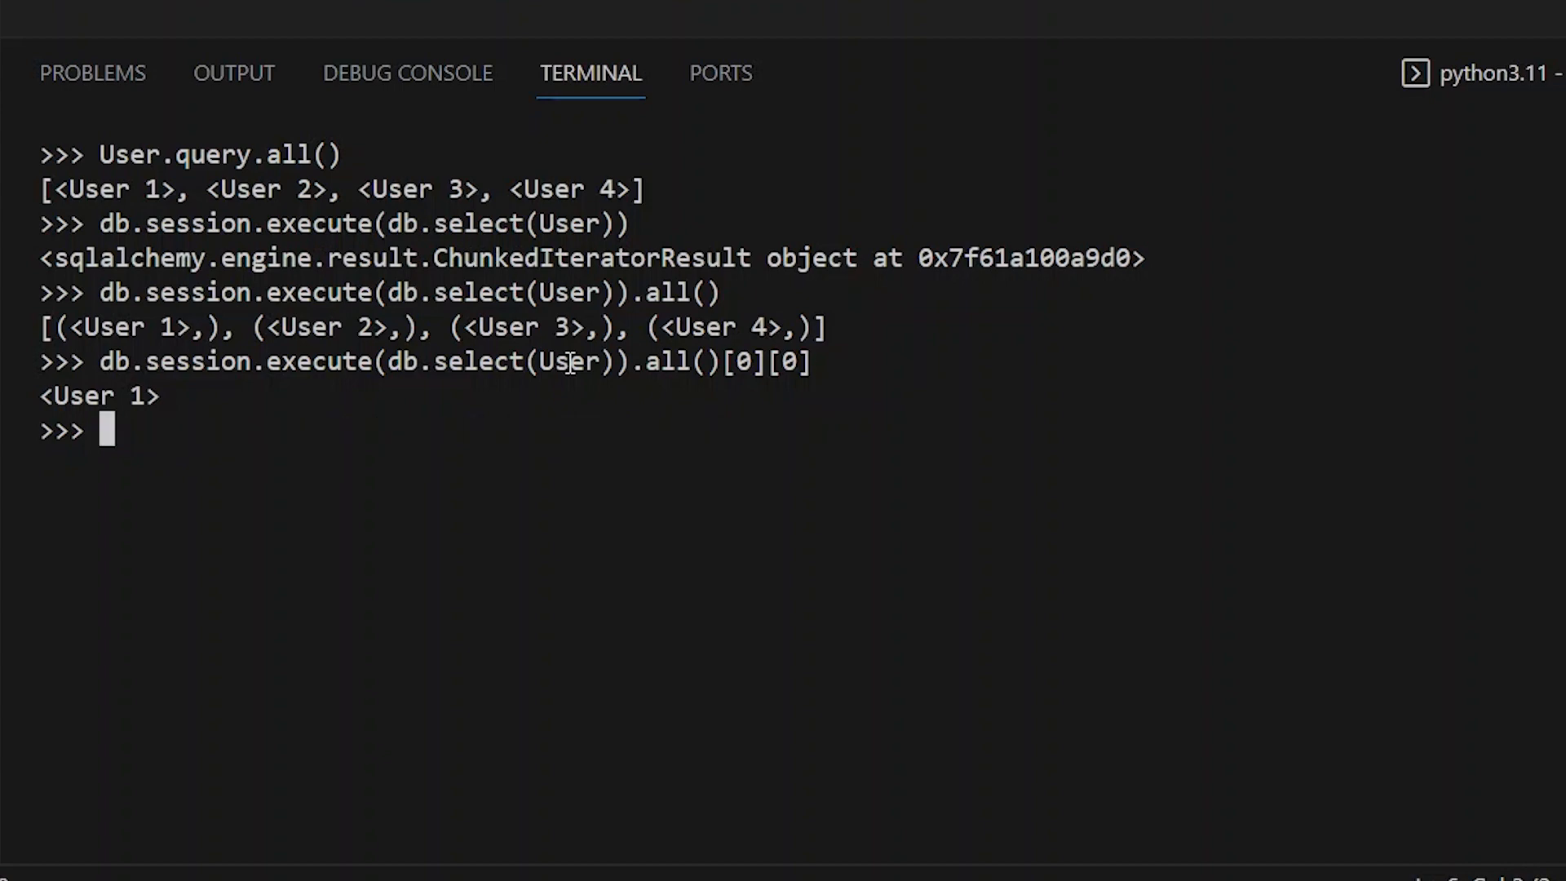
text(User.query.all())
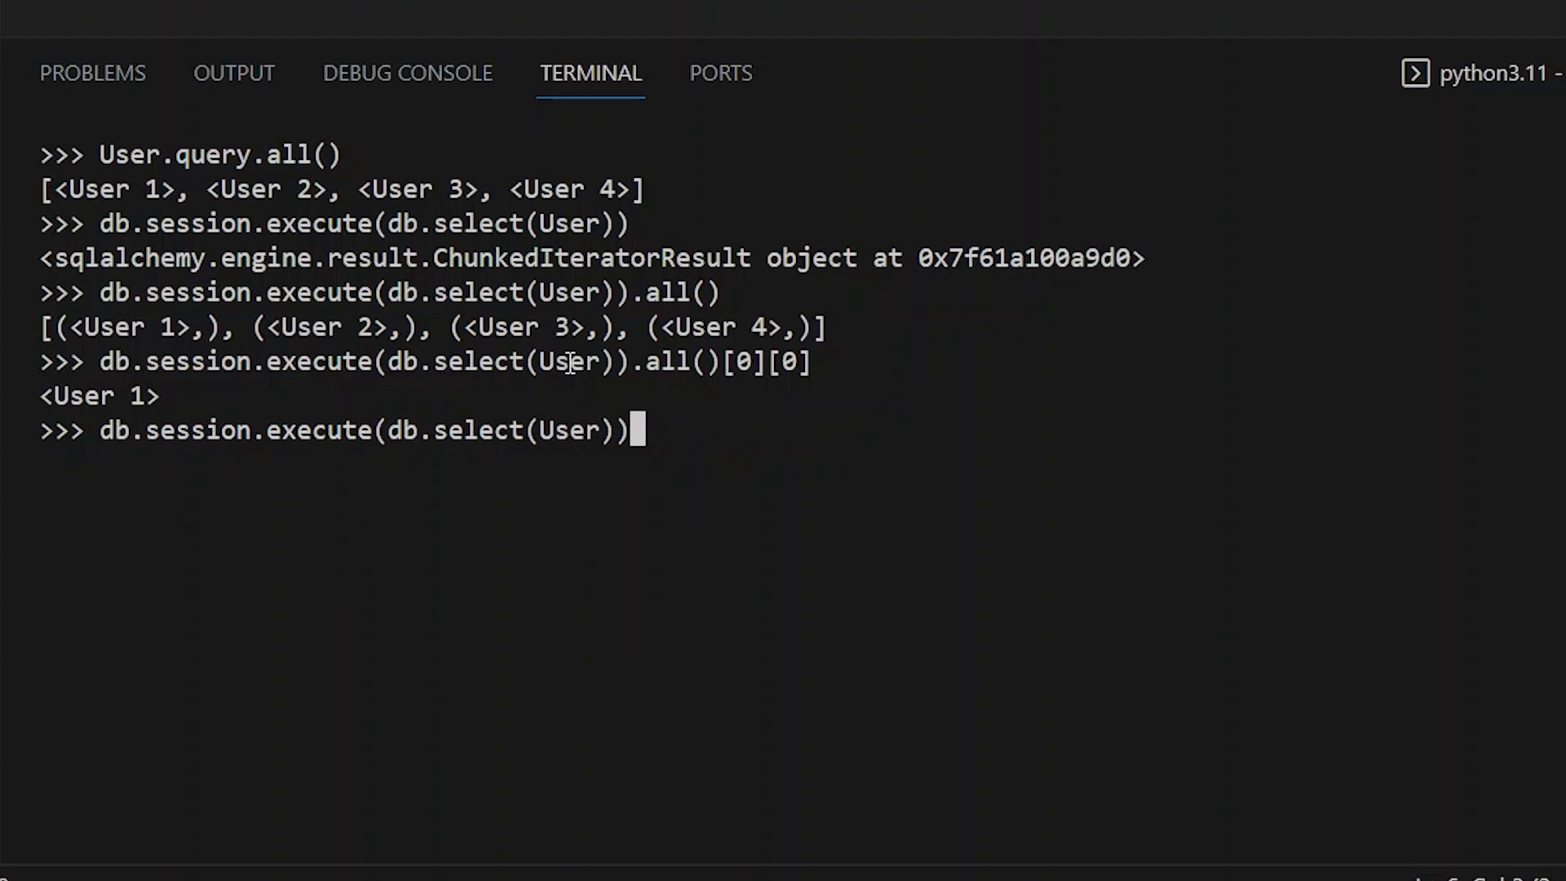
text(.)
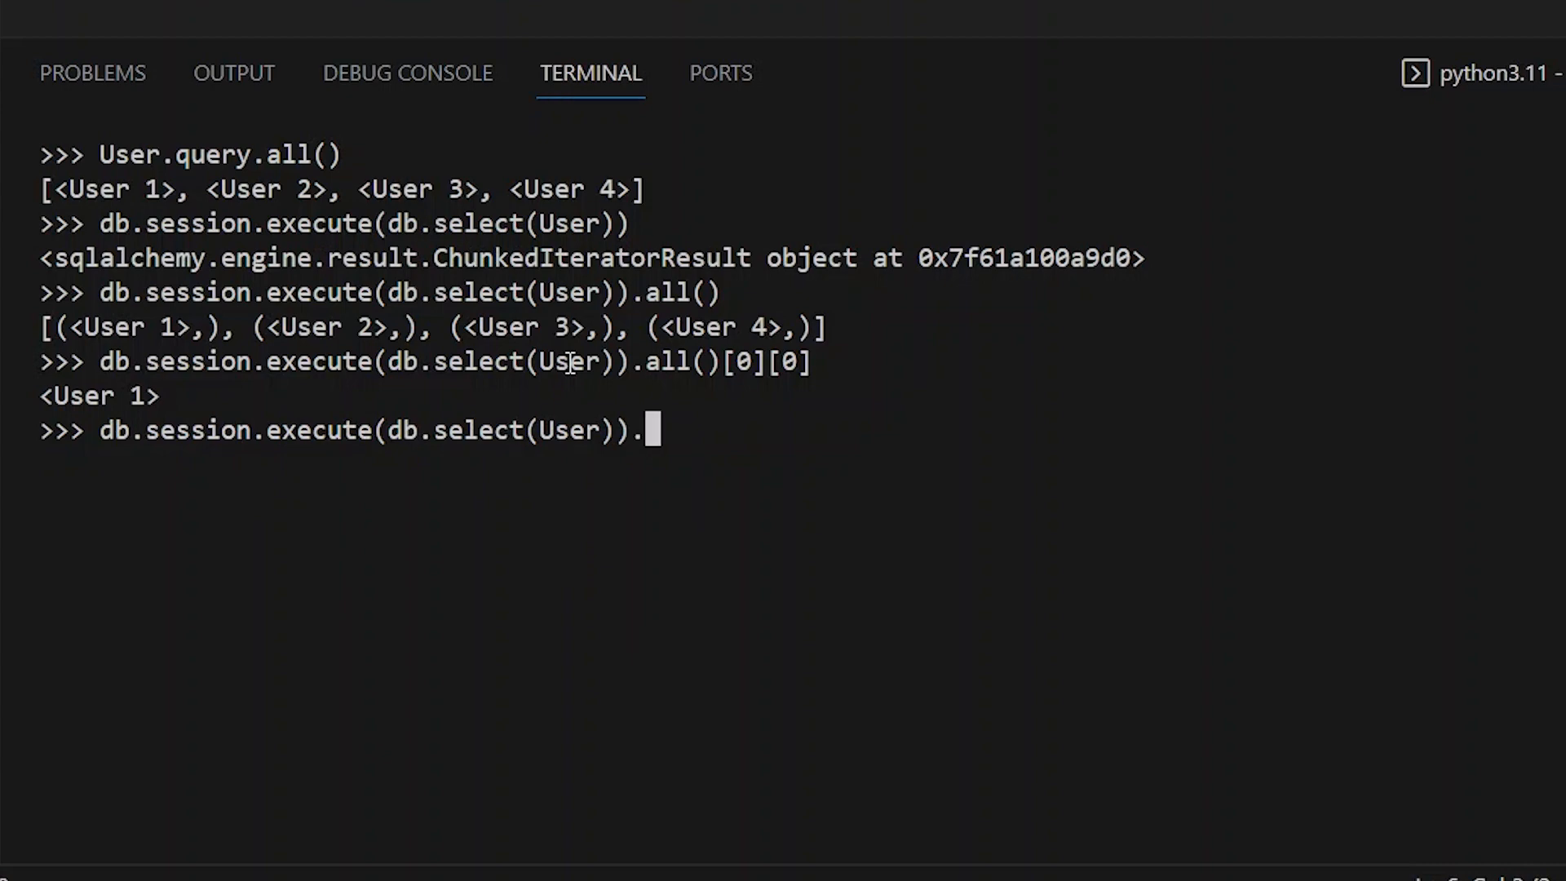
text(scalars())
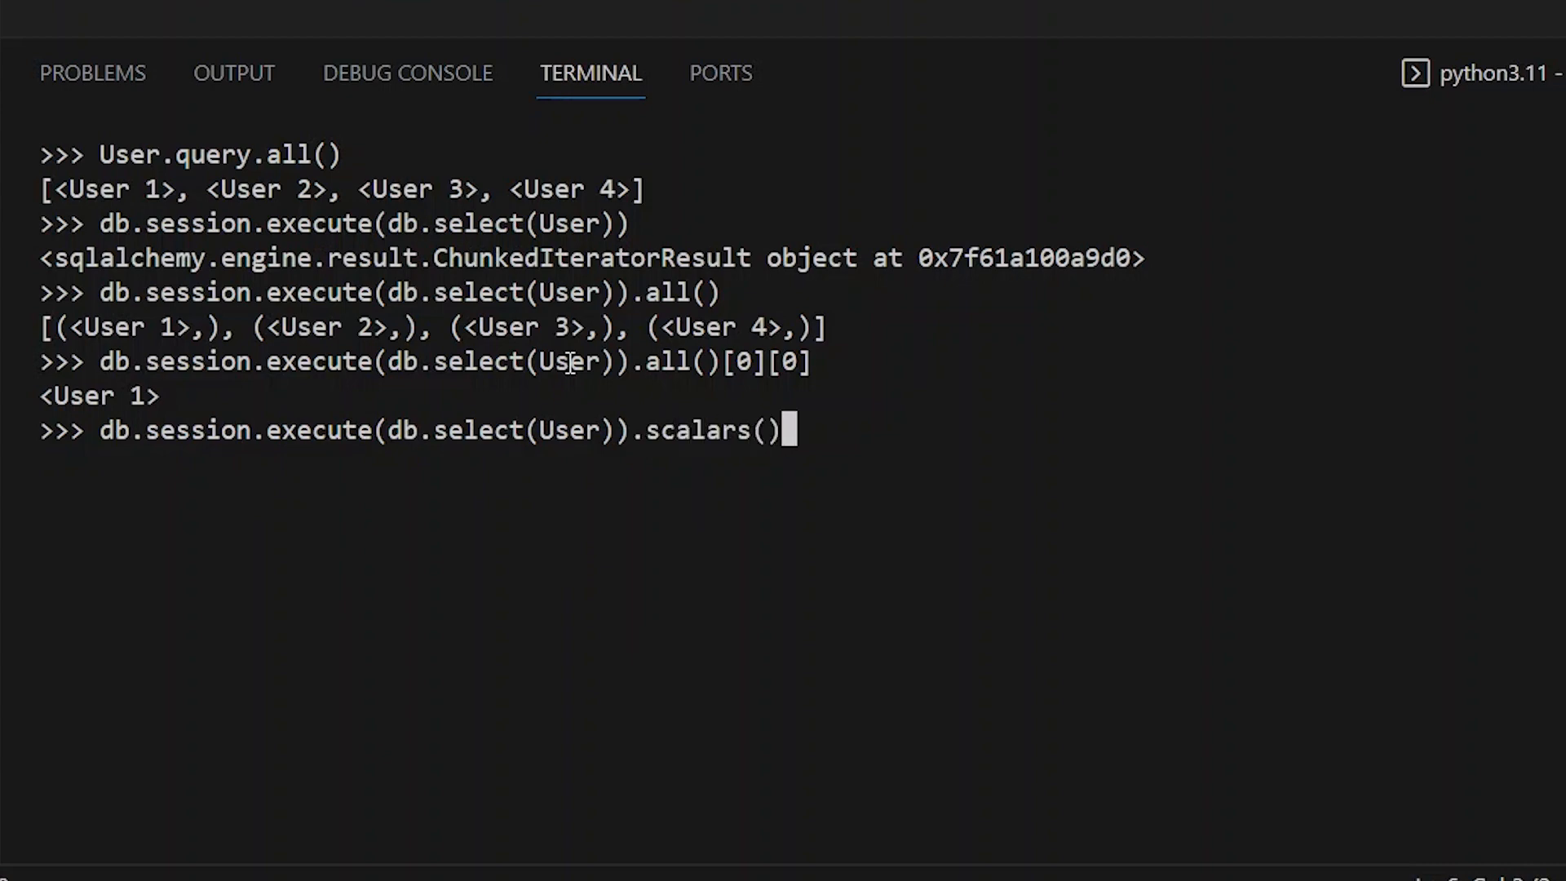
text(.all())
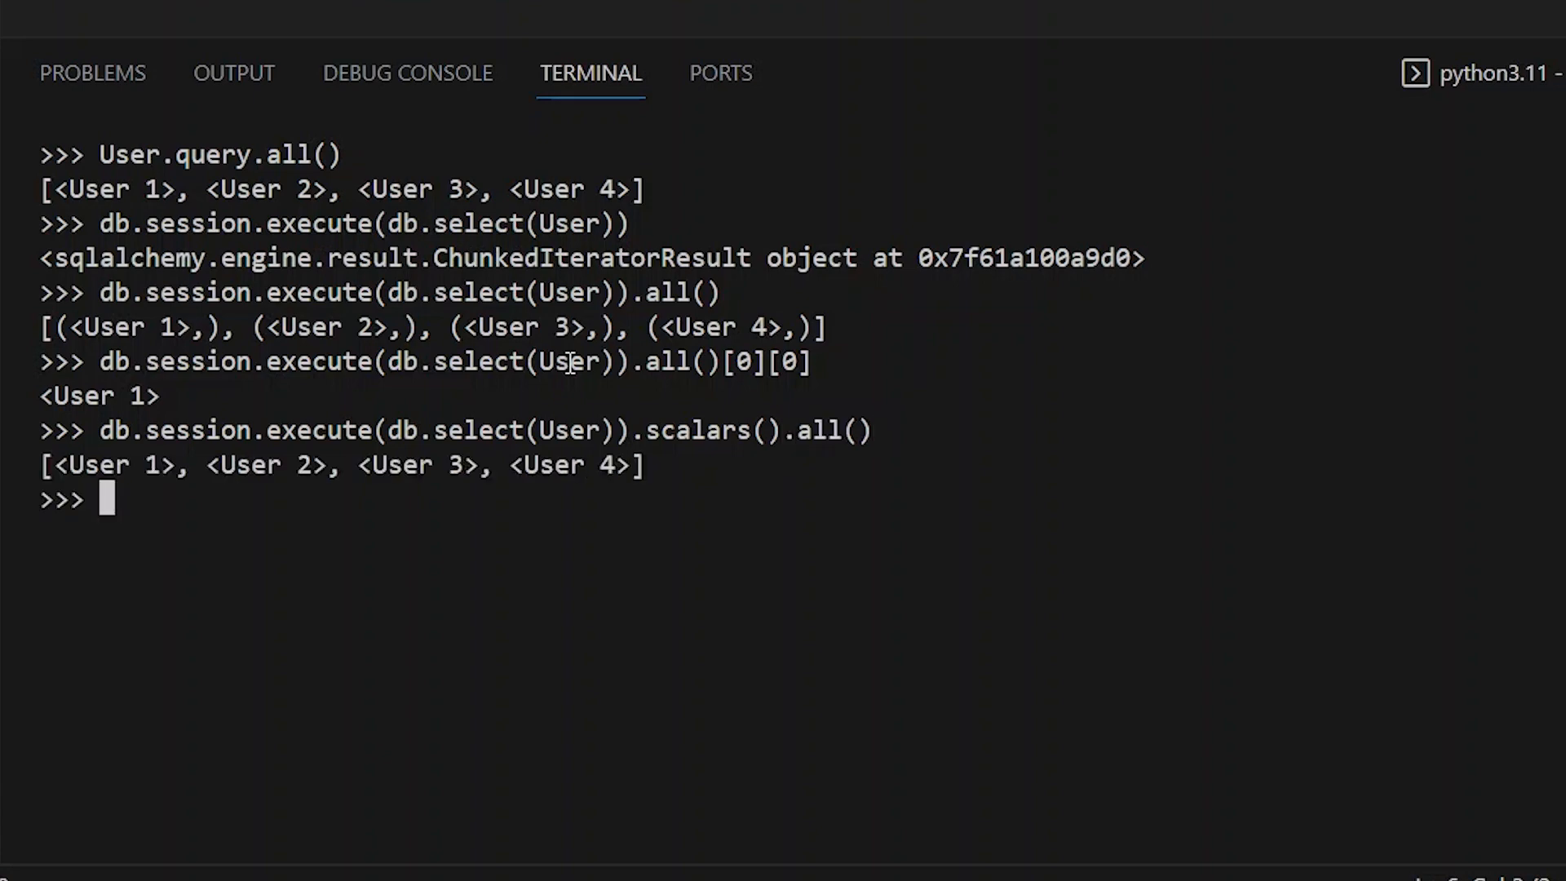
mouse_move(557, 503)
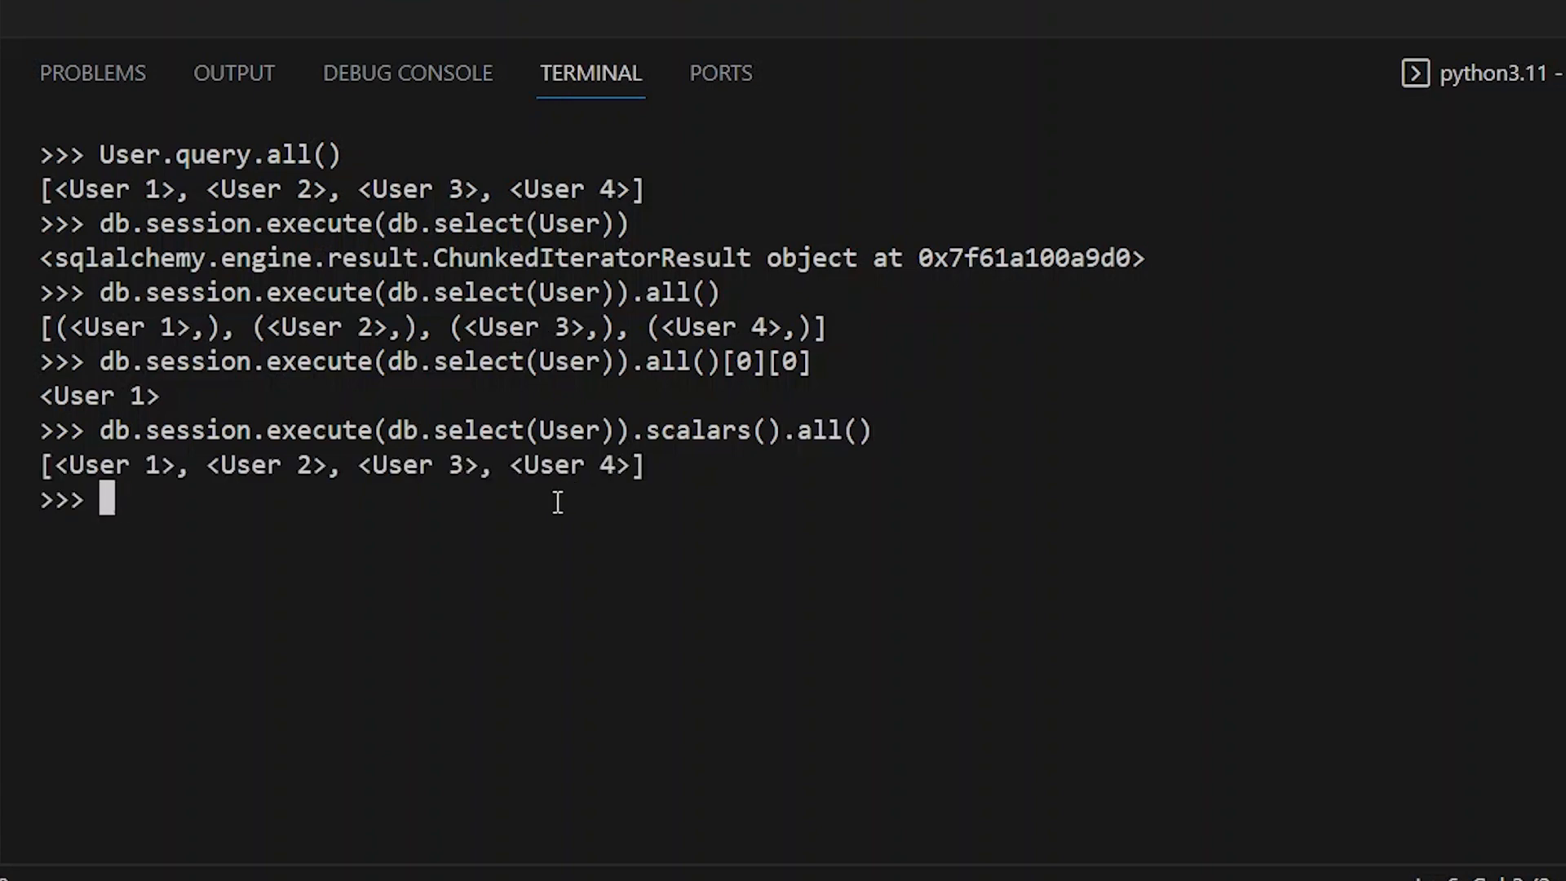
- Clear the shell and rerun User.query.all() beside the .scalars().all() session query
text(db.session.execute(db.select(User)).all())
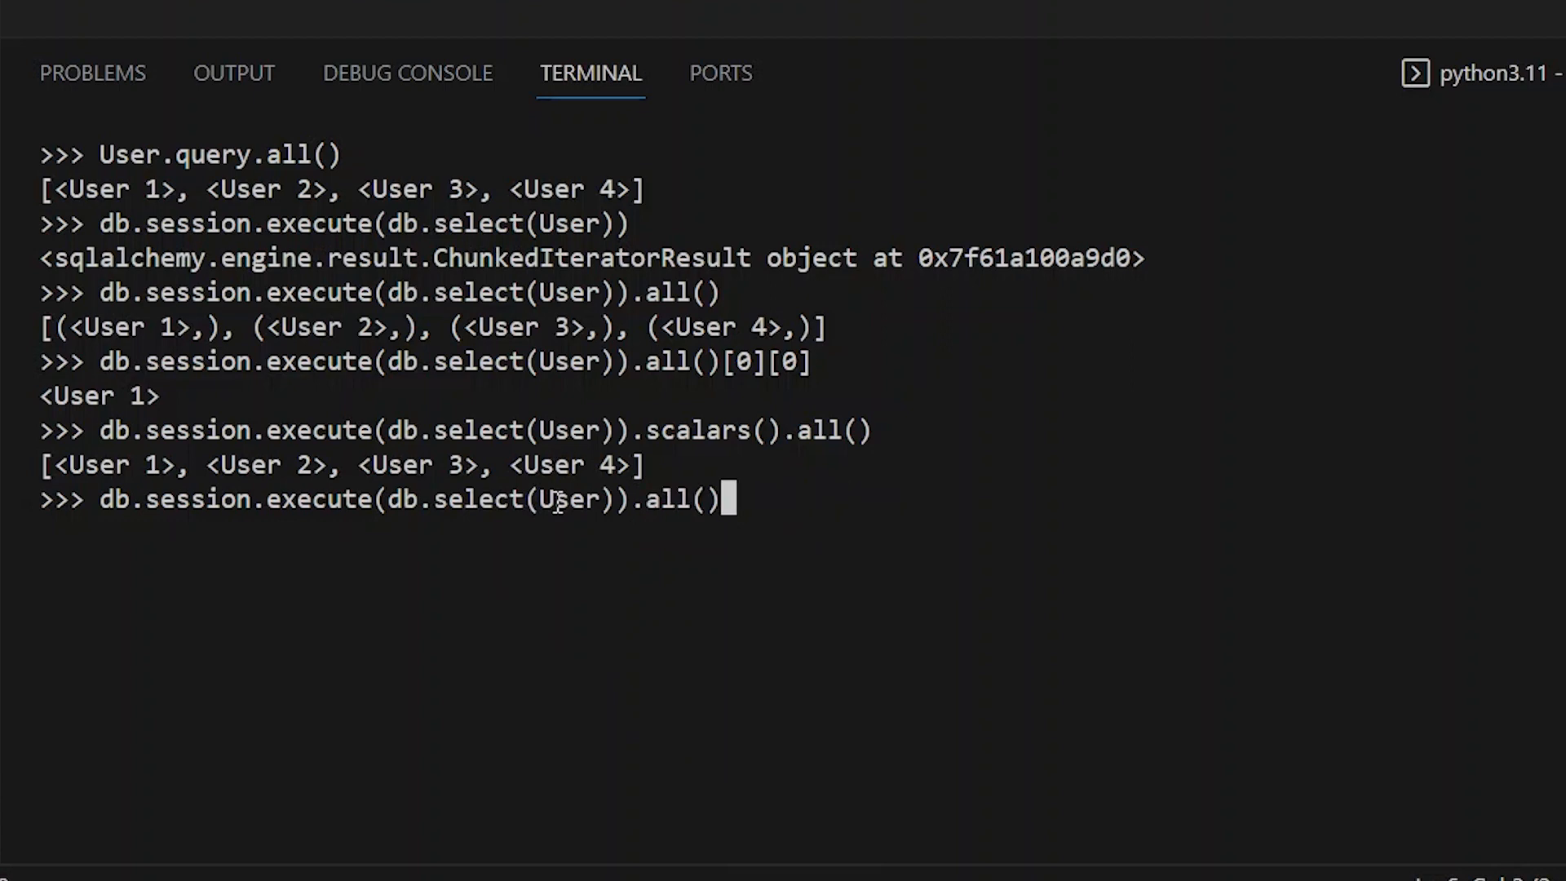
key(ctrl+l)
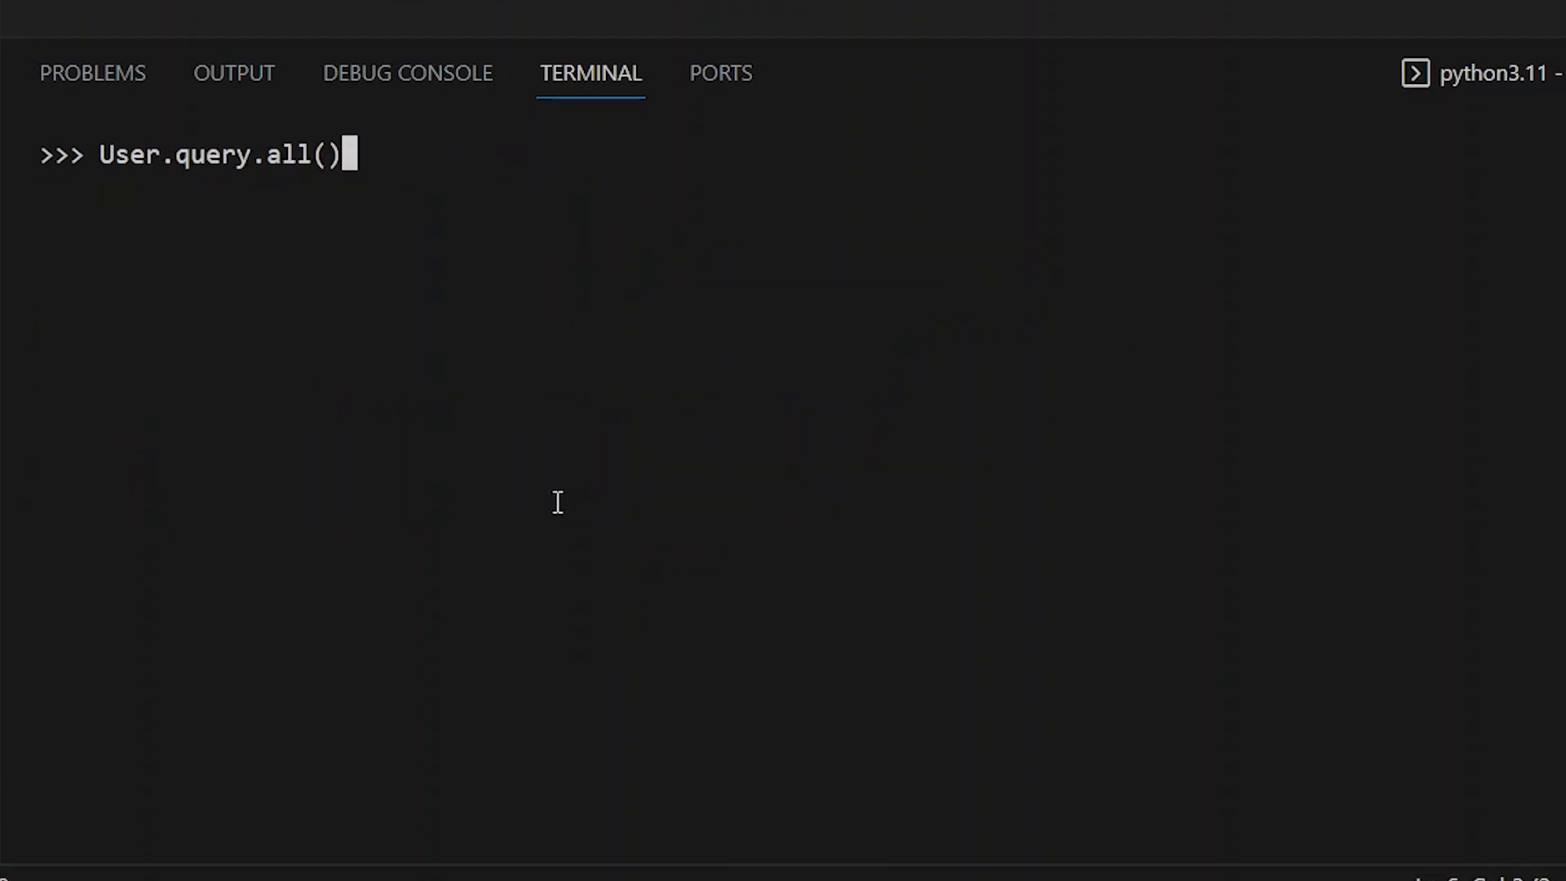
key(Enter)
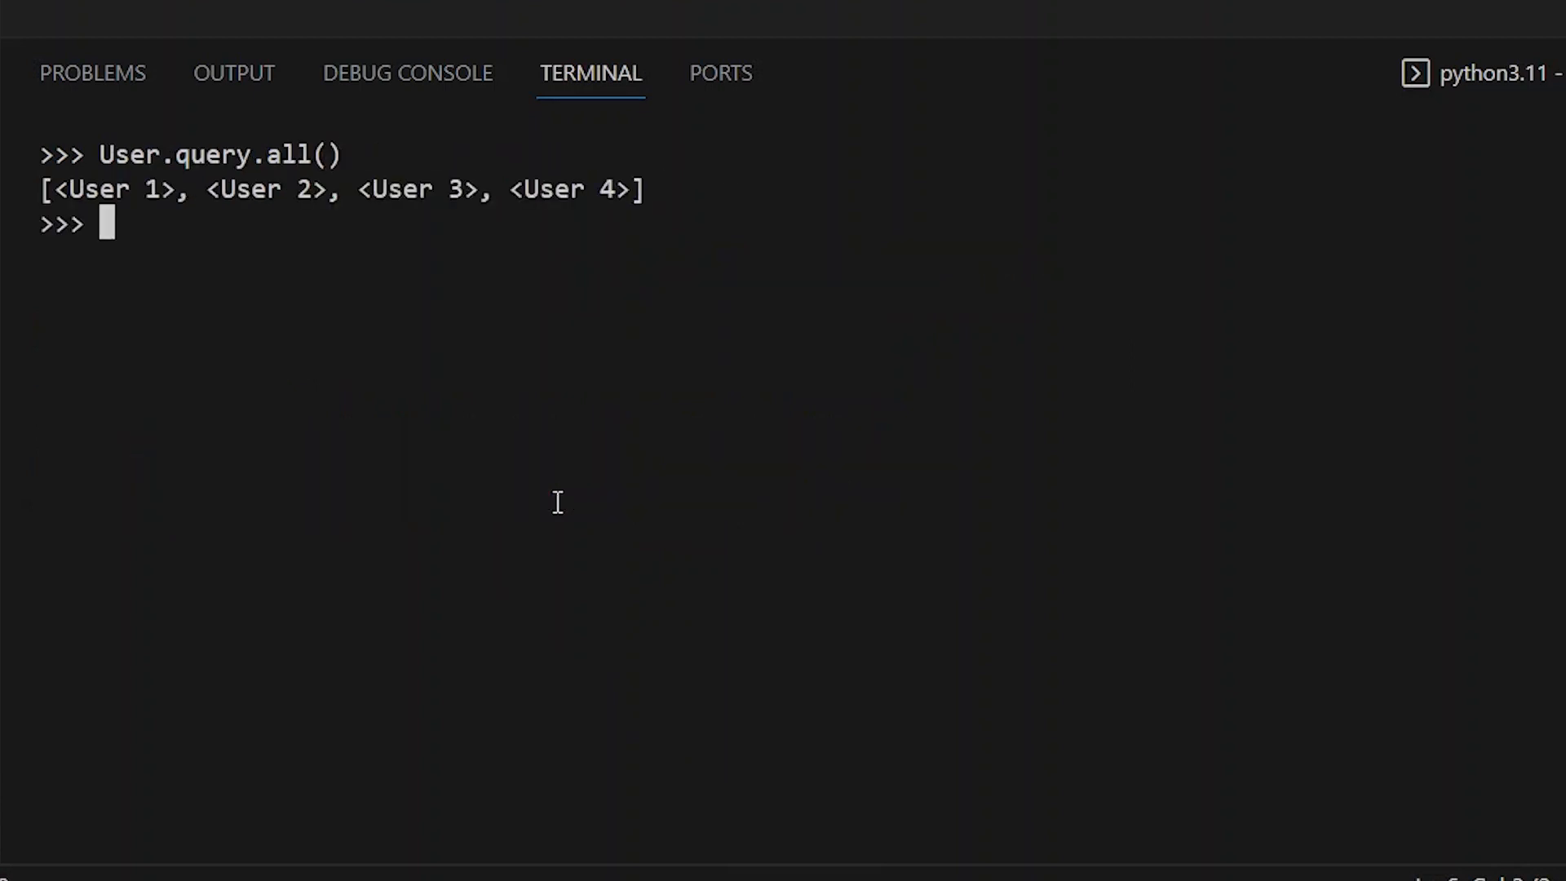
text(db.session.execute(db.select(User)).scalars().all())
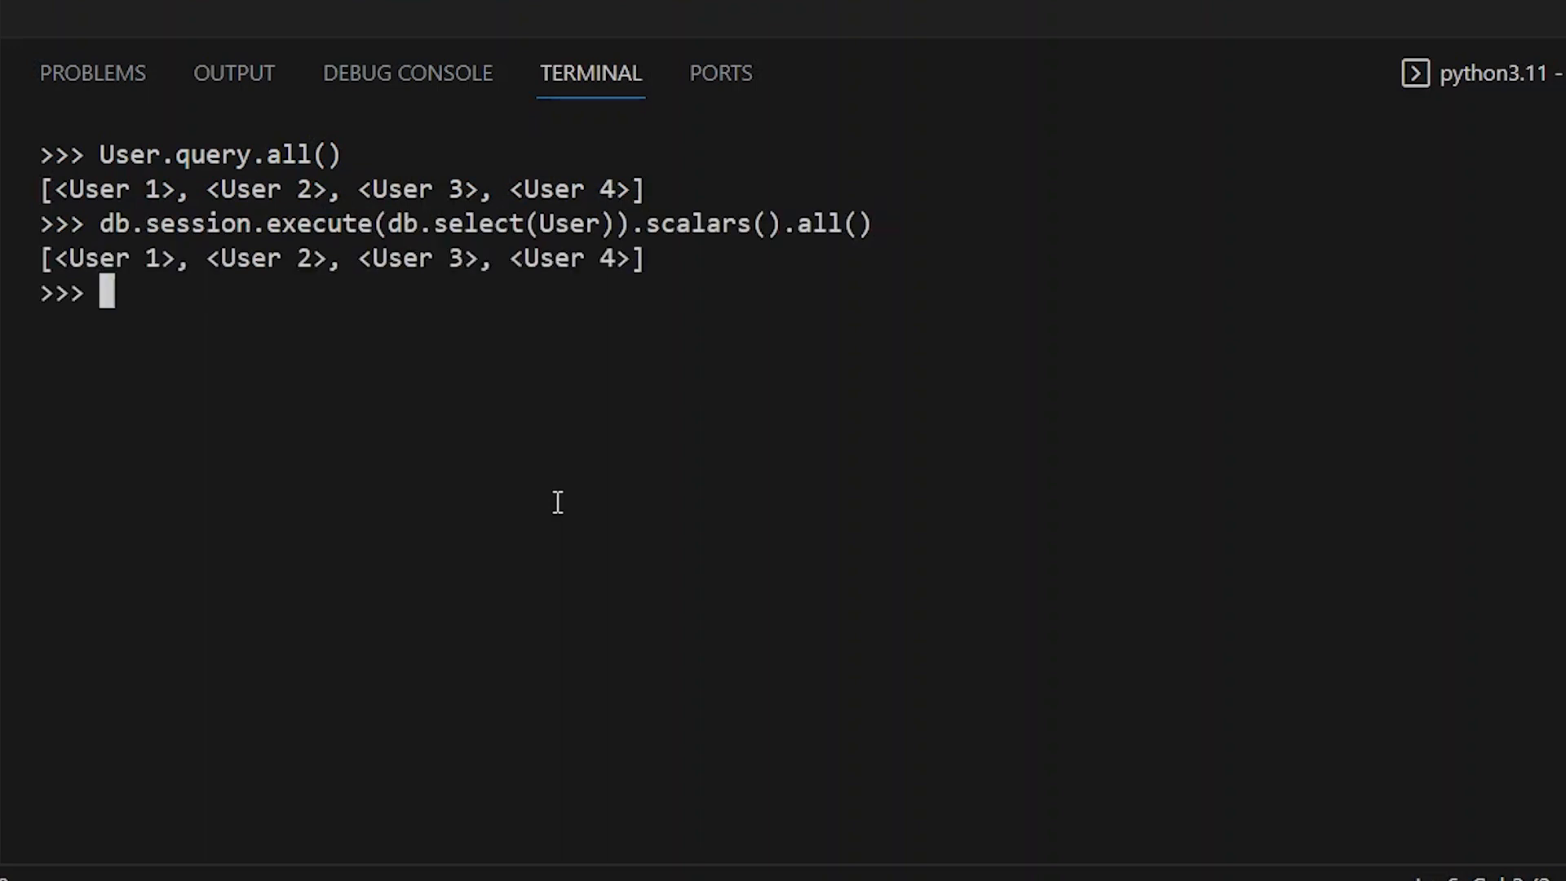
mouse_move(629, 339)
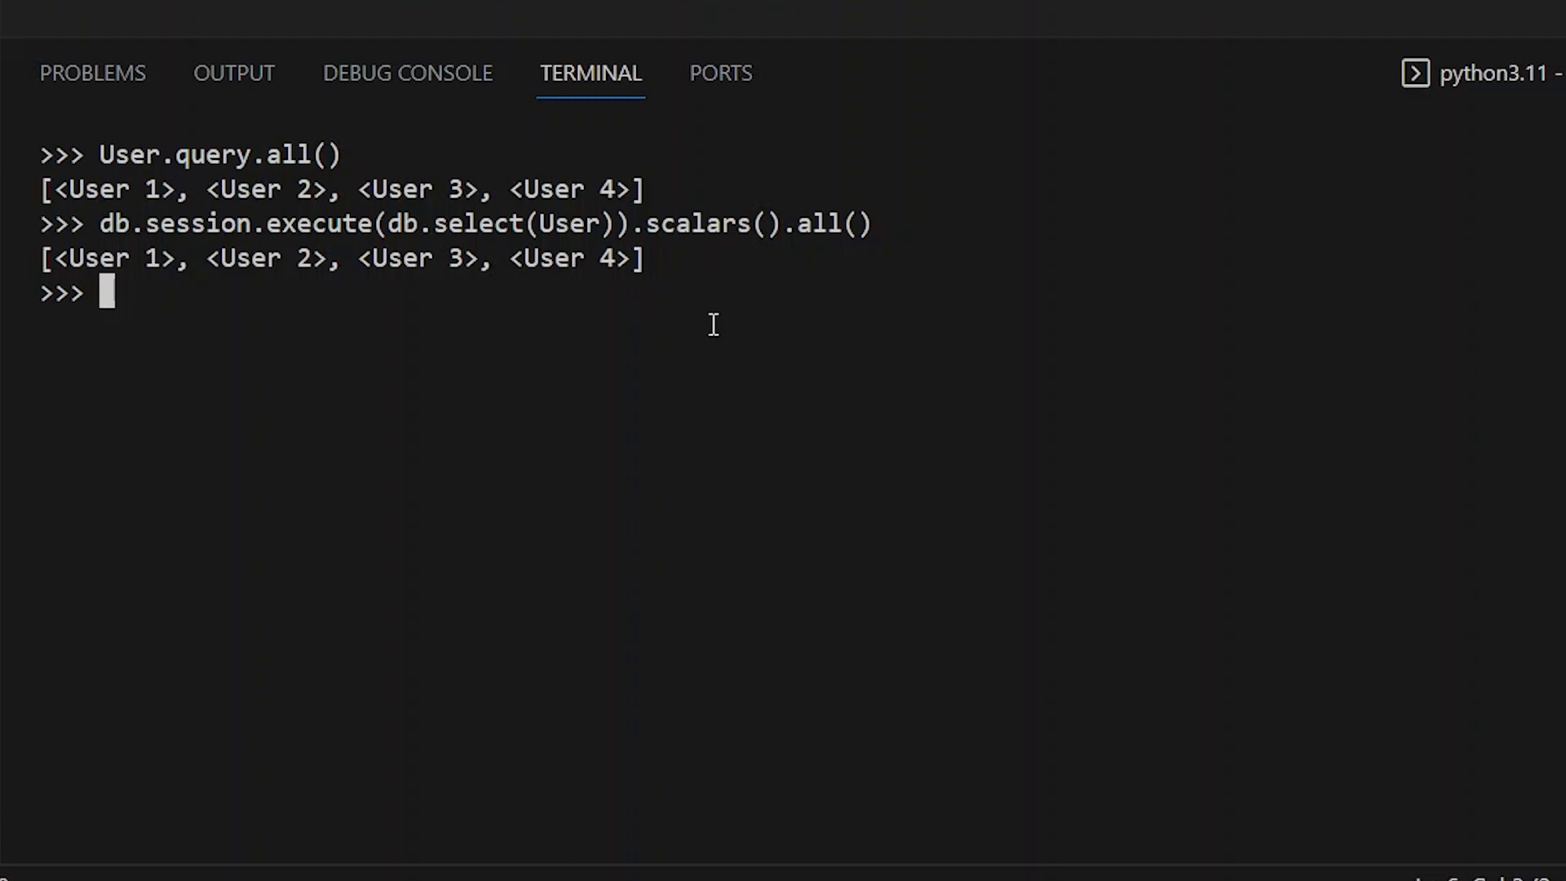
- Run the shorter db.session.scalars(db.select(User)).all() returning all four users
text(db.)
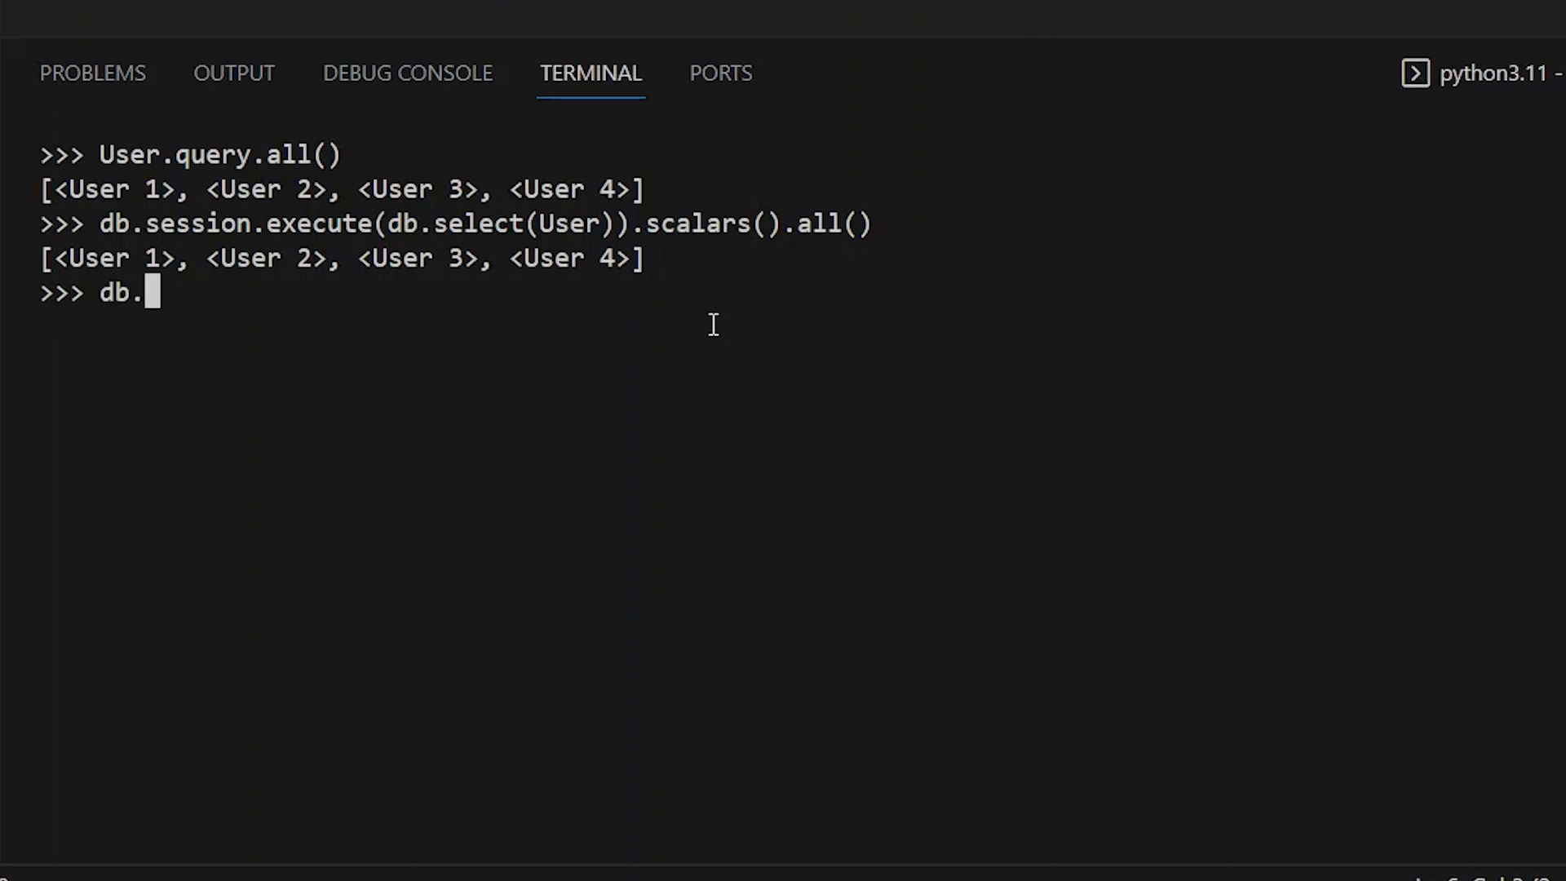
text(session.scalars)
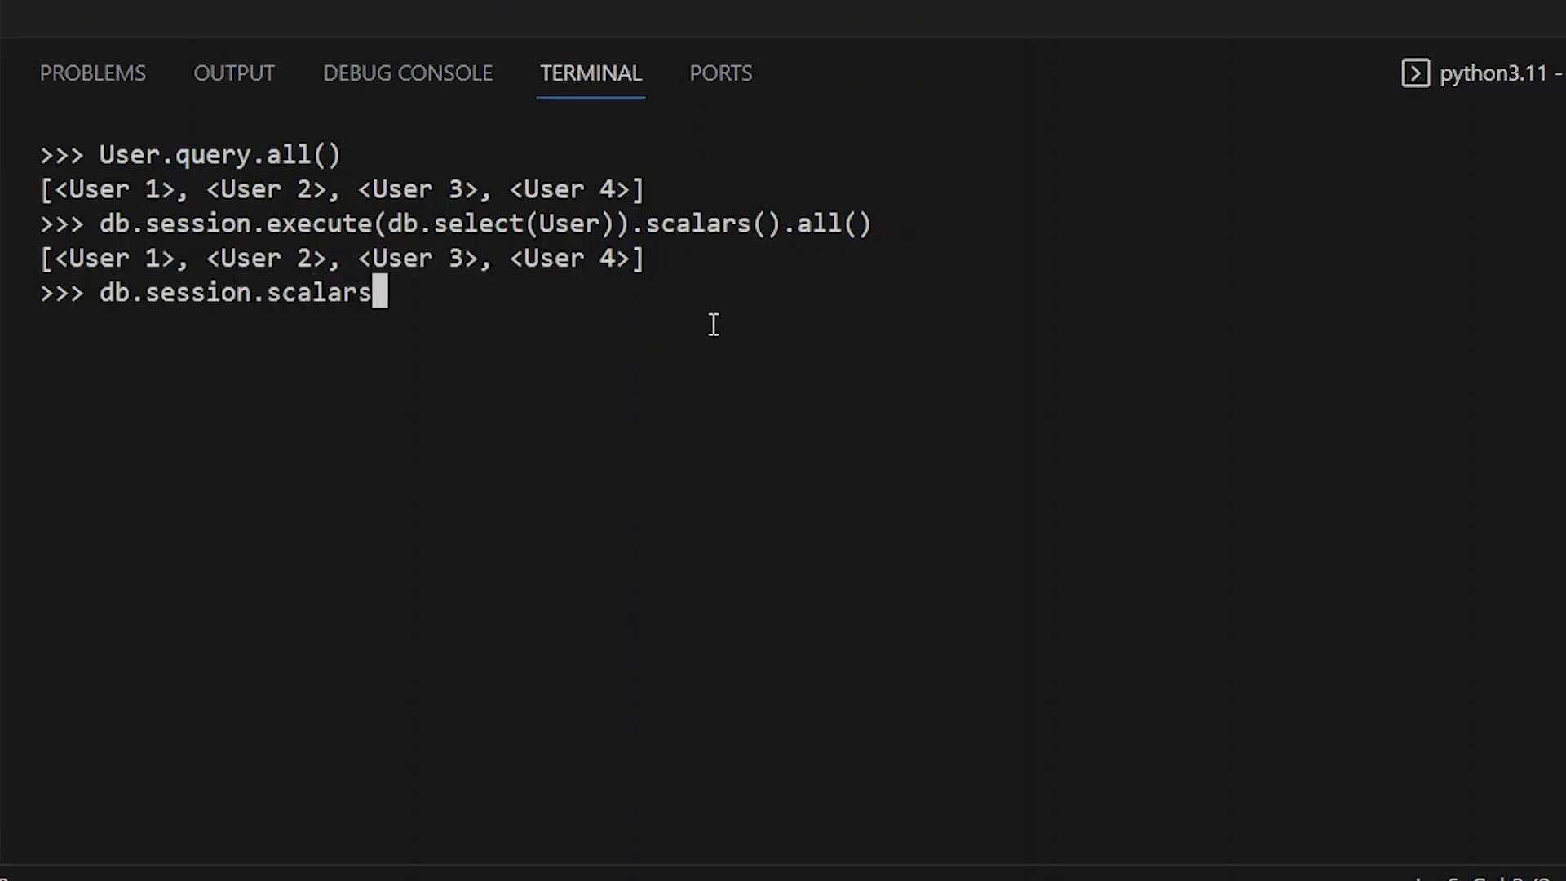
text(()
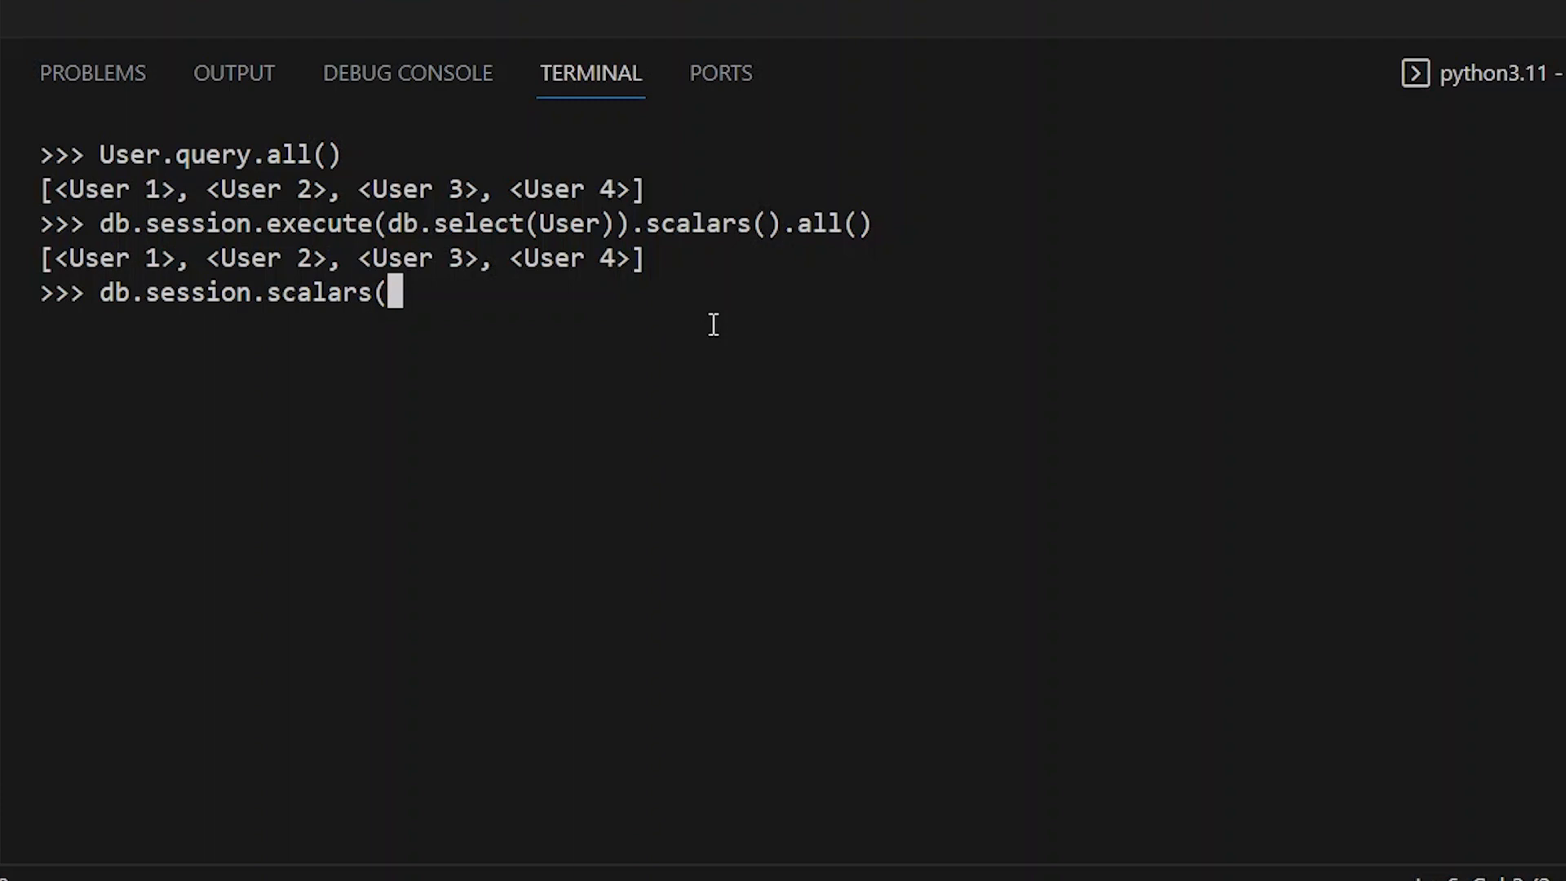
text(db.sel)
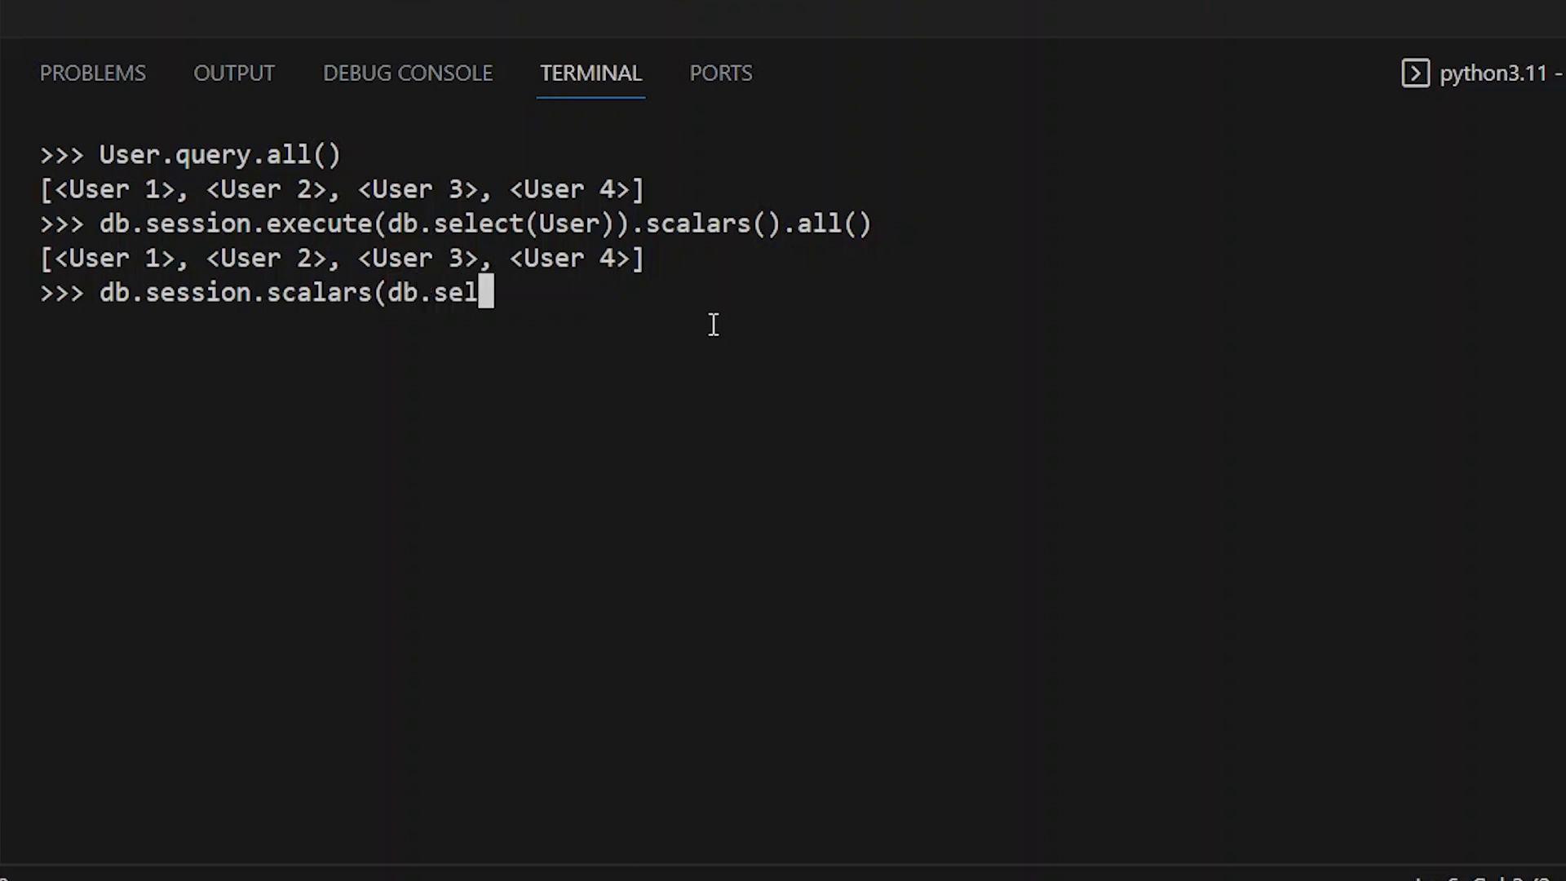
text(ect(User()
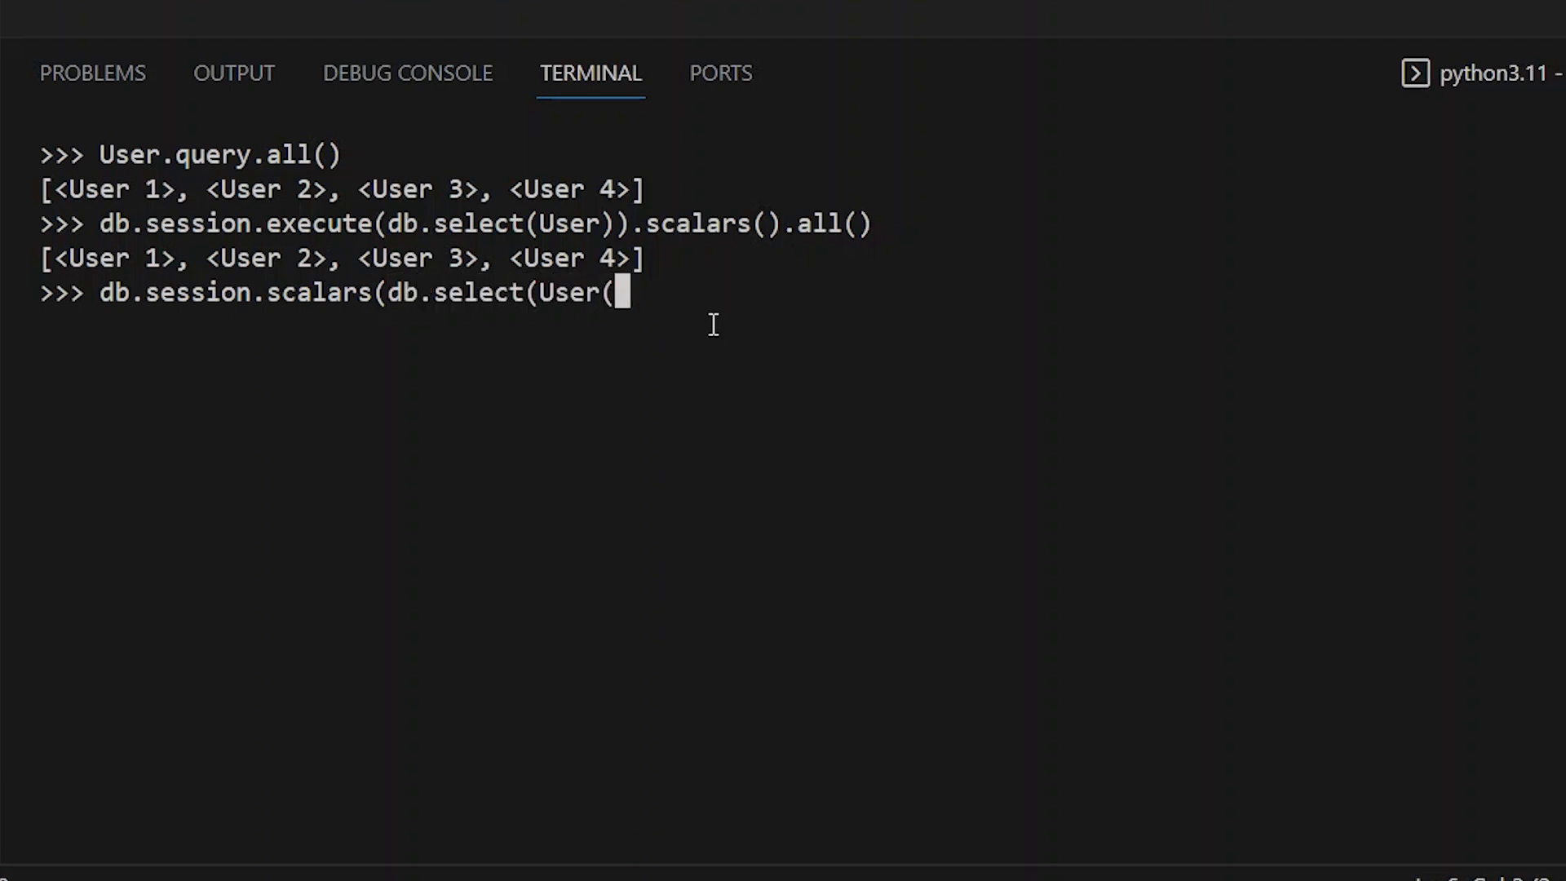
text()).all)
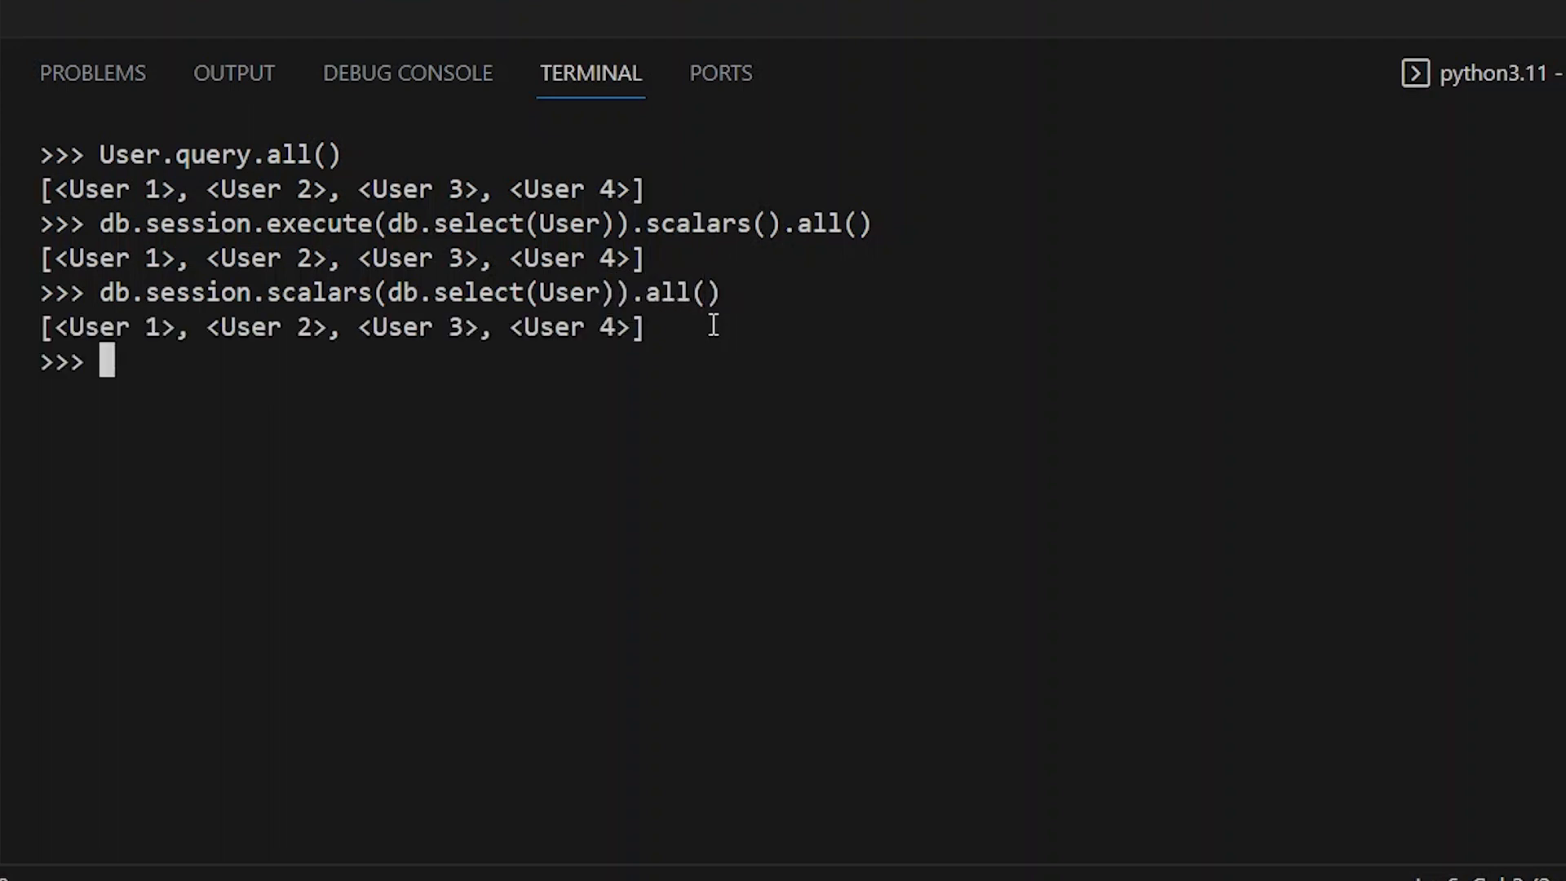
mouse_move(845, 490)
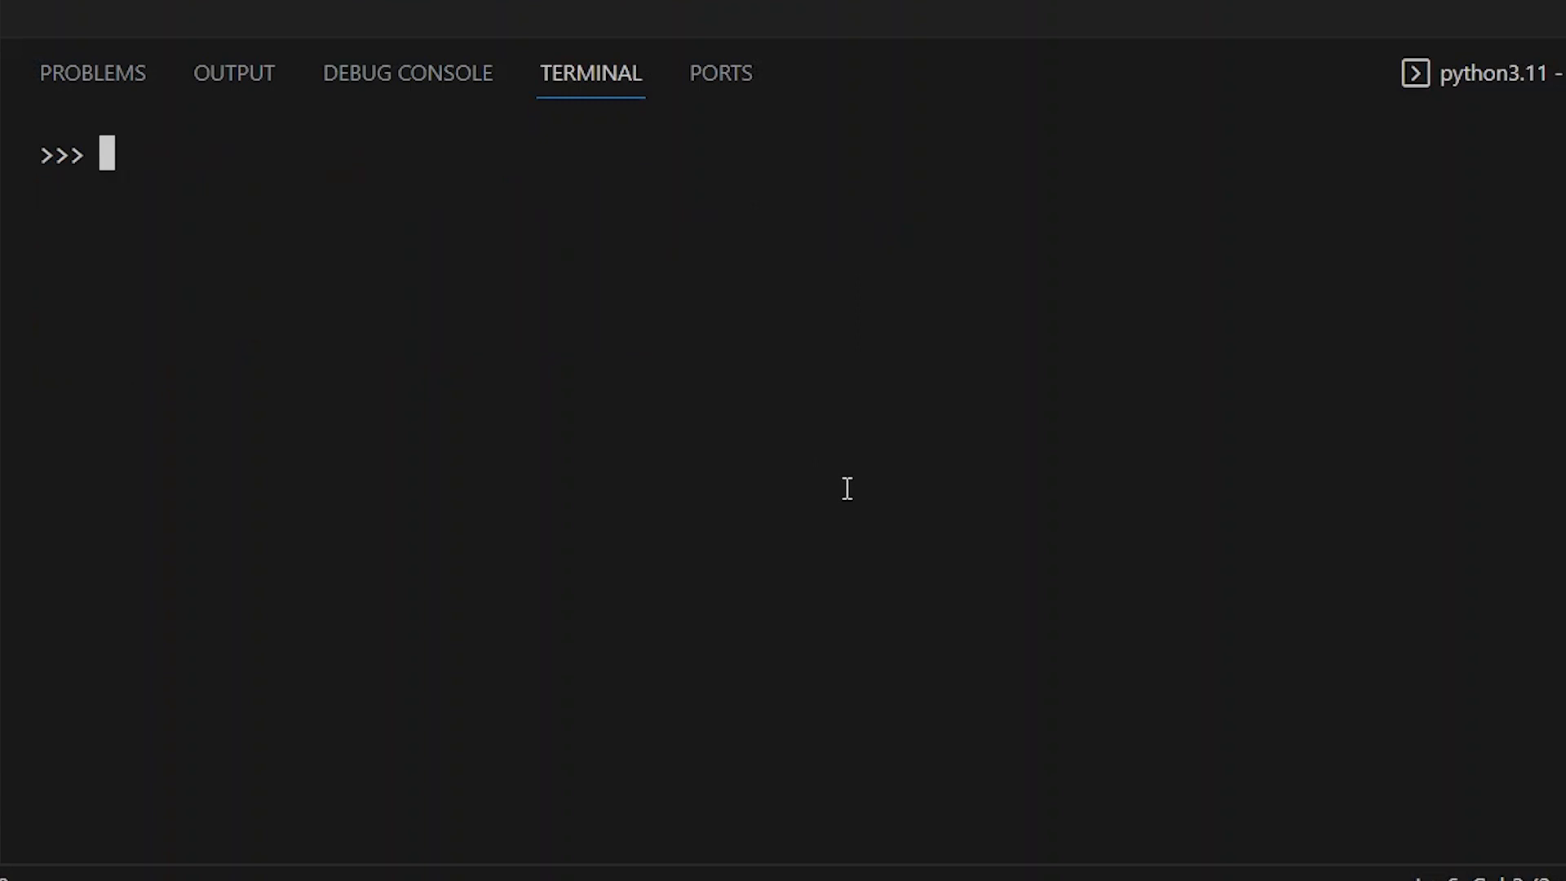
- Run User.query.first() for User 1, then enter db.session.scalars(db.select(User)).first()
text(User.query.first()
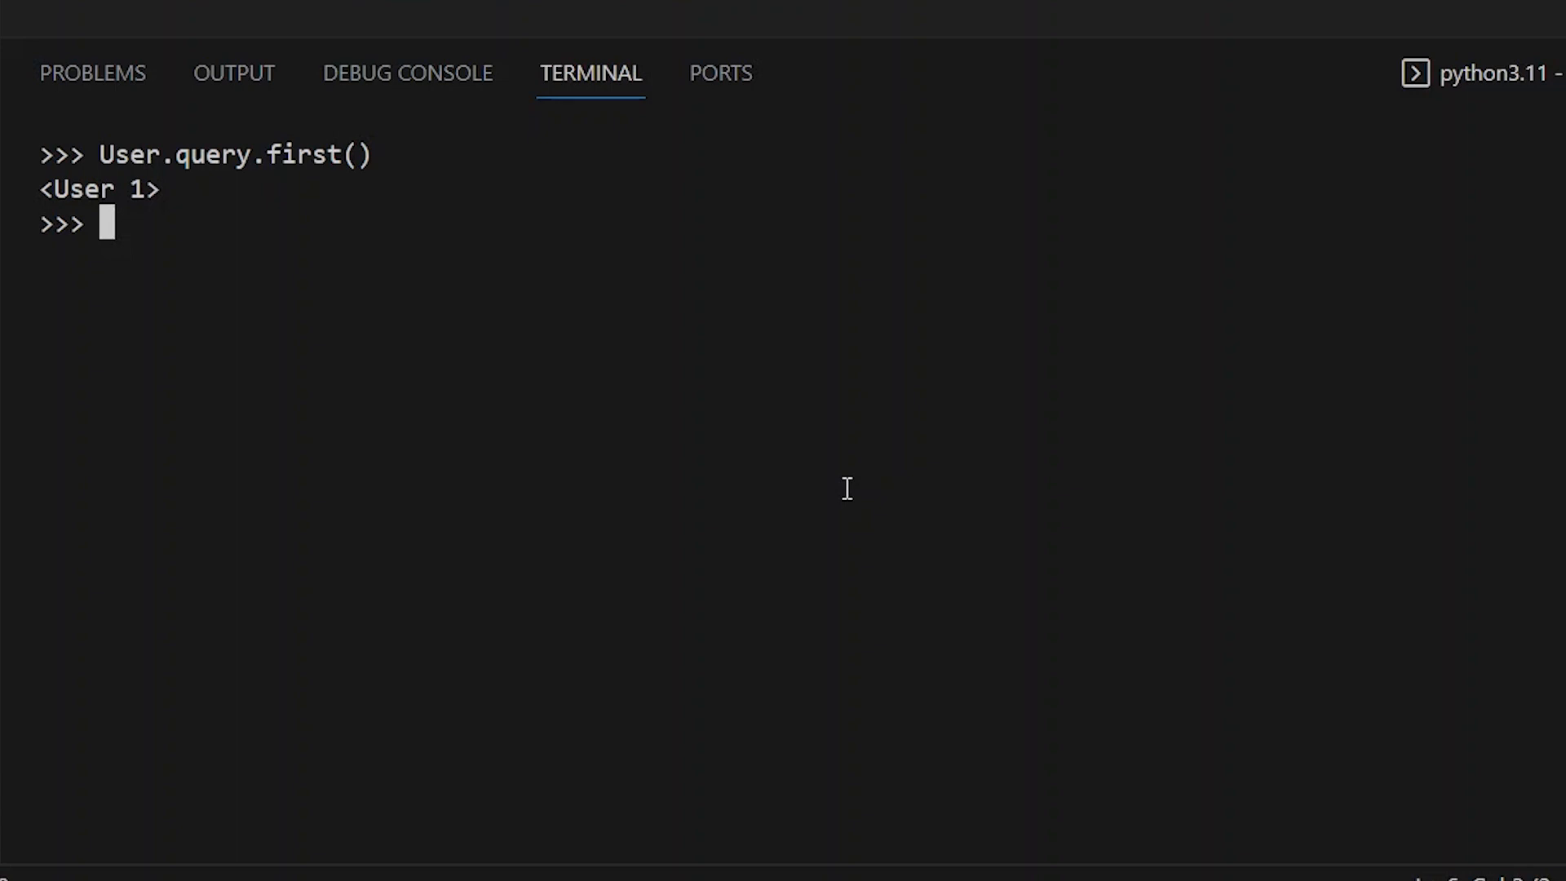
text(db.s)
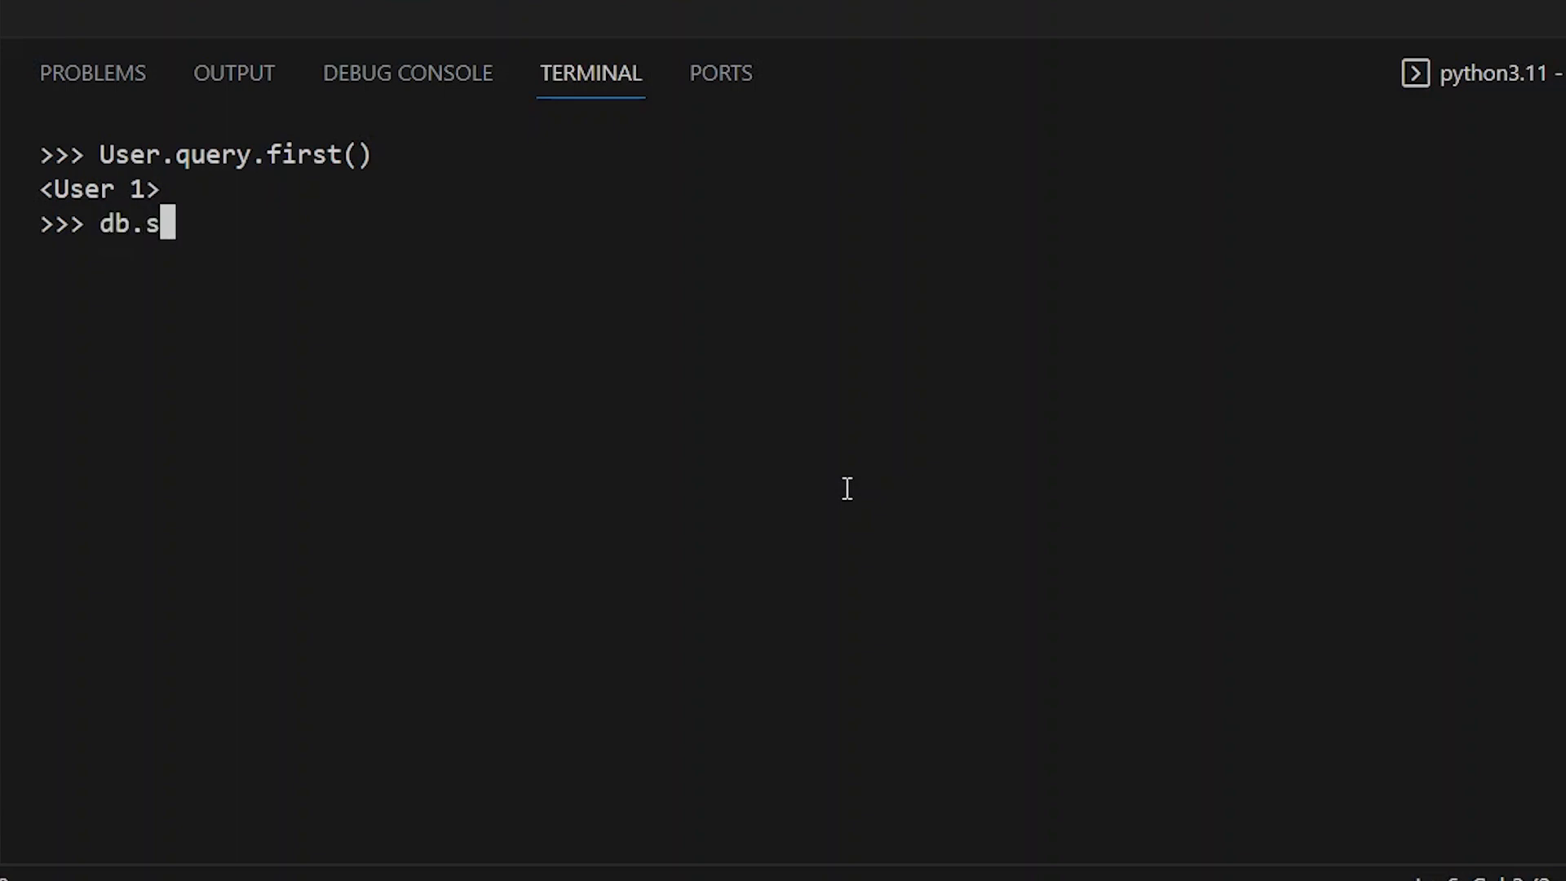
text(ession.s)
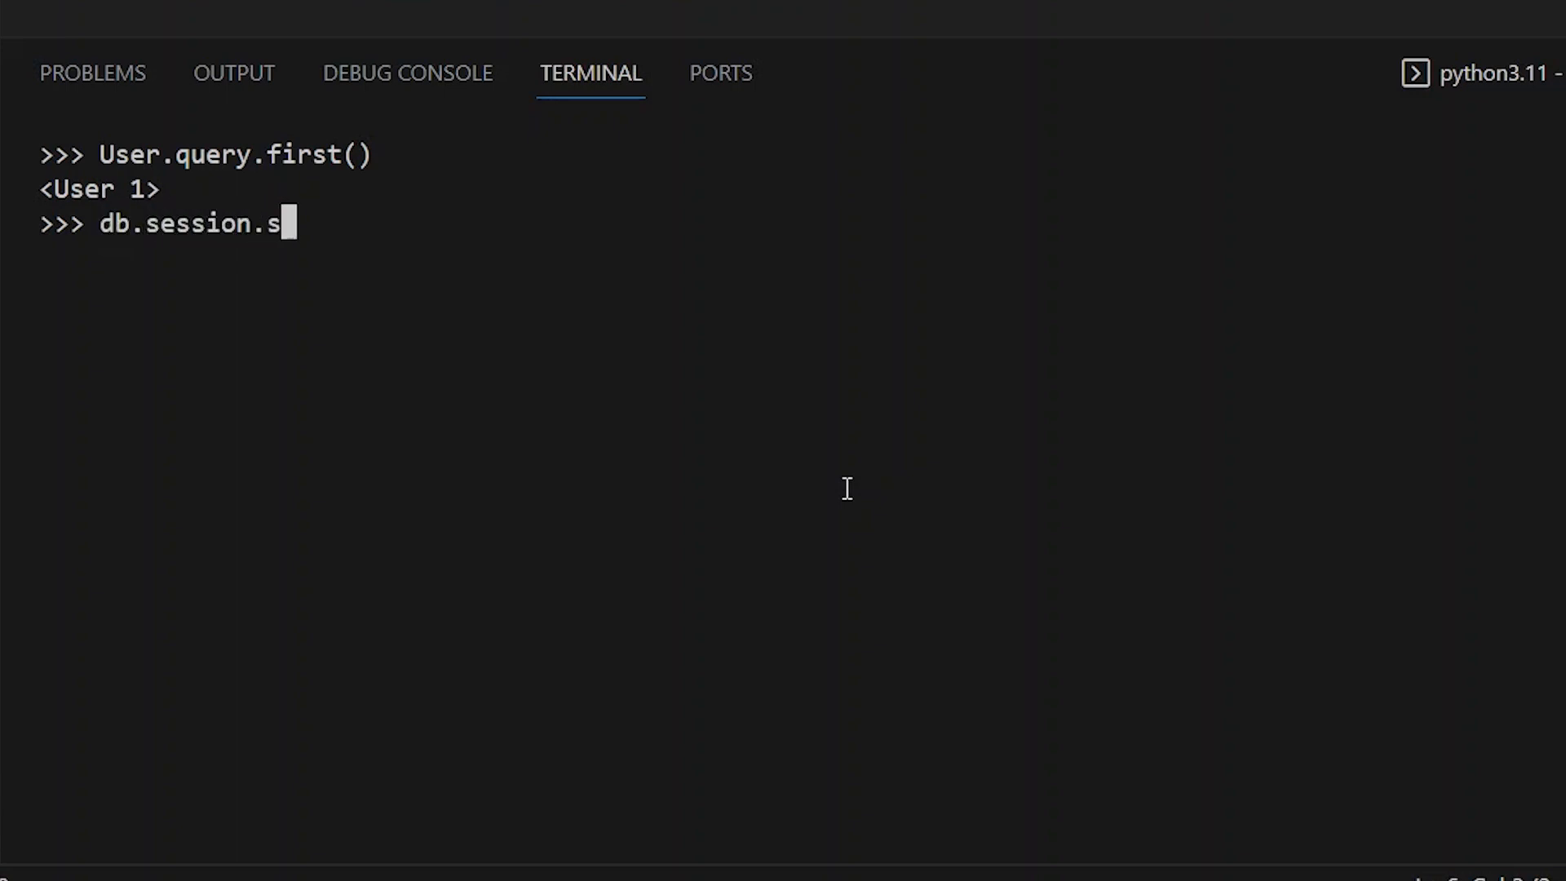
text(calars()
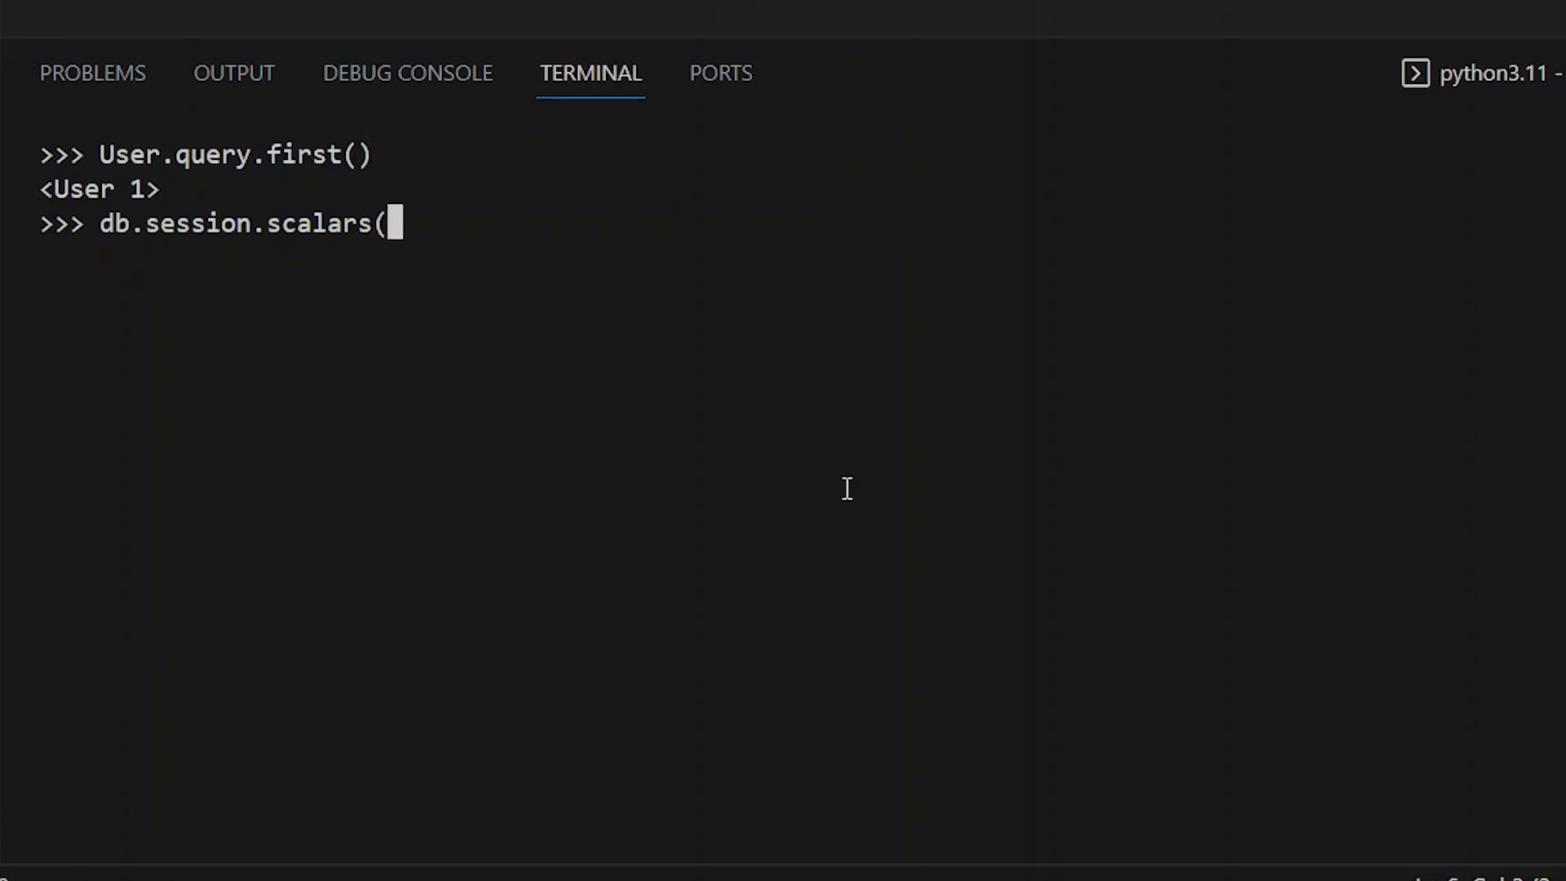
text(db.select(User)
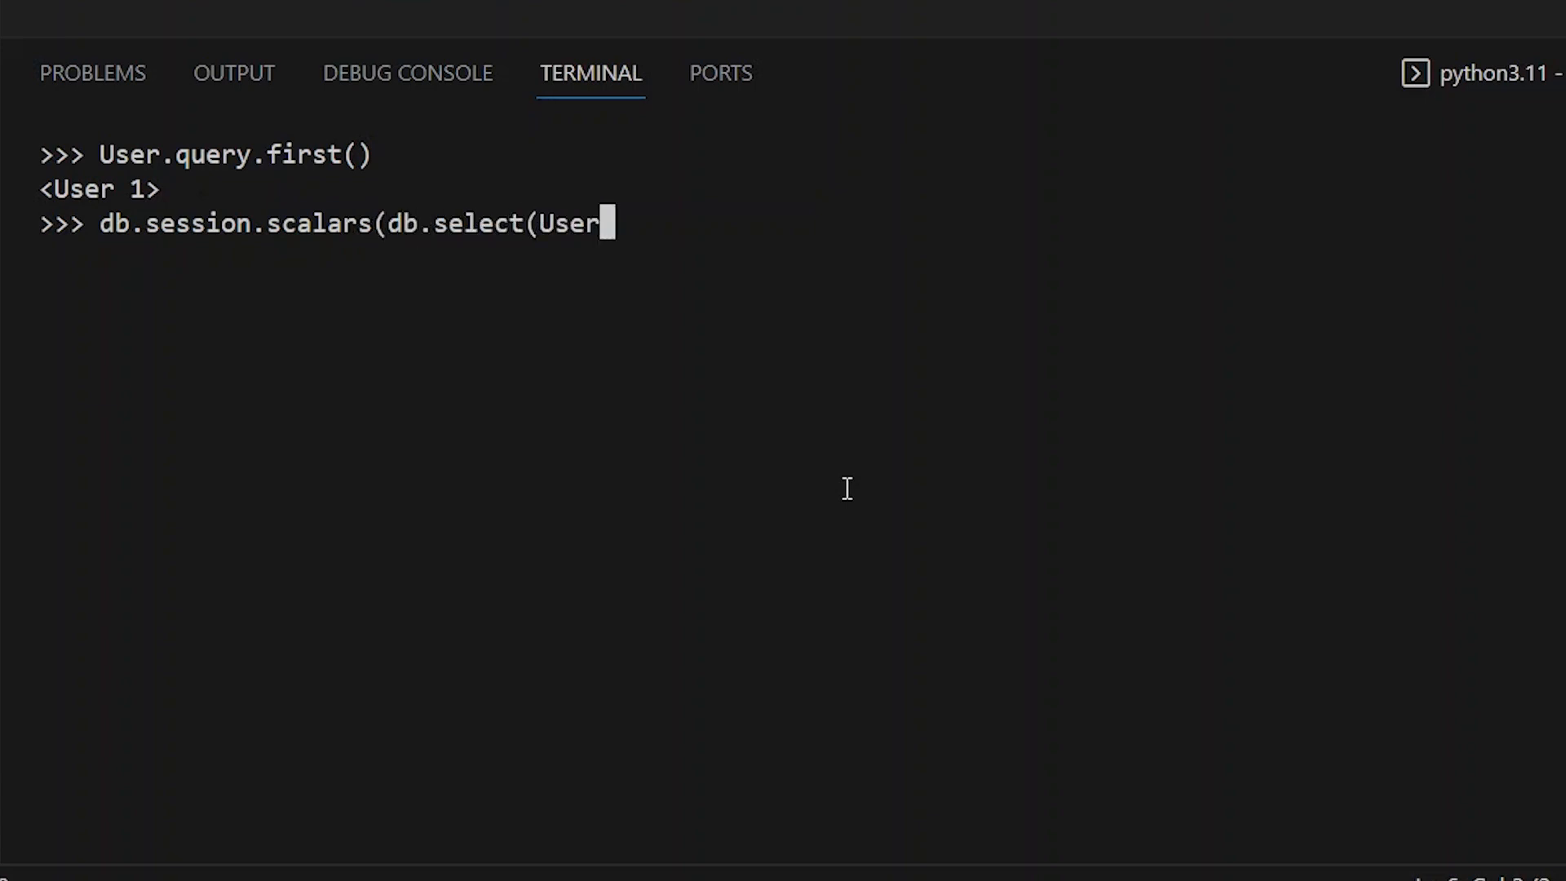
text()).firs)
text(Us)
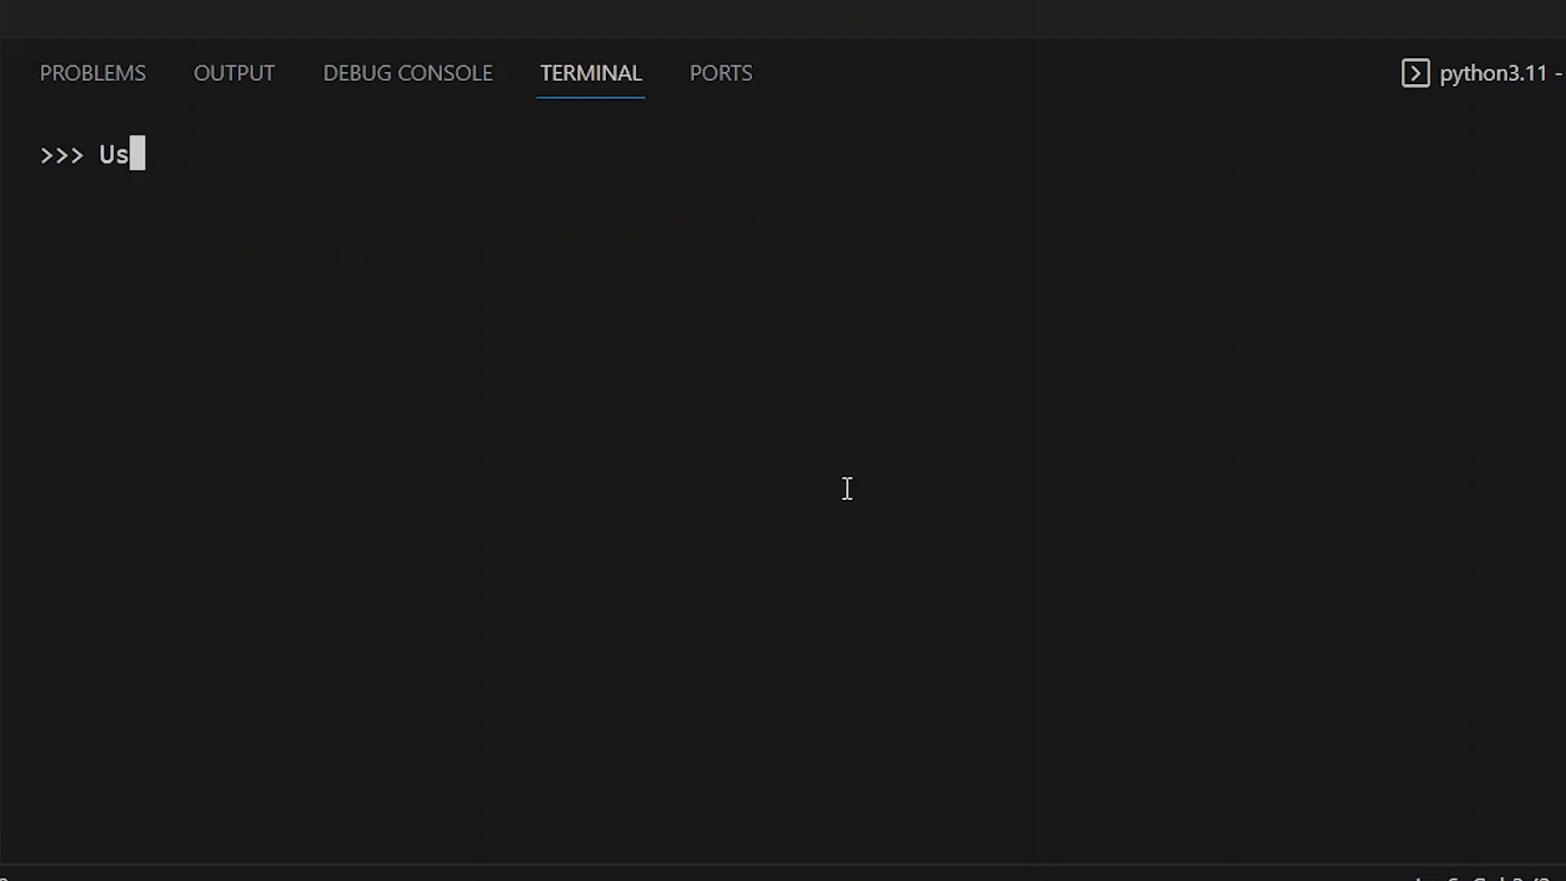
- Run User.query.filter_by(name="Pretty Printed").first() returning User 2, and begin db.session
text(er.query.filter)
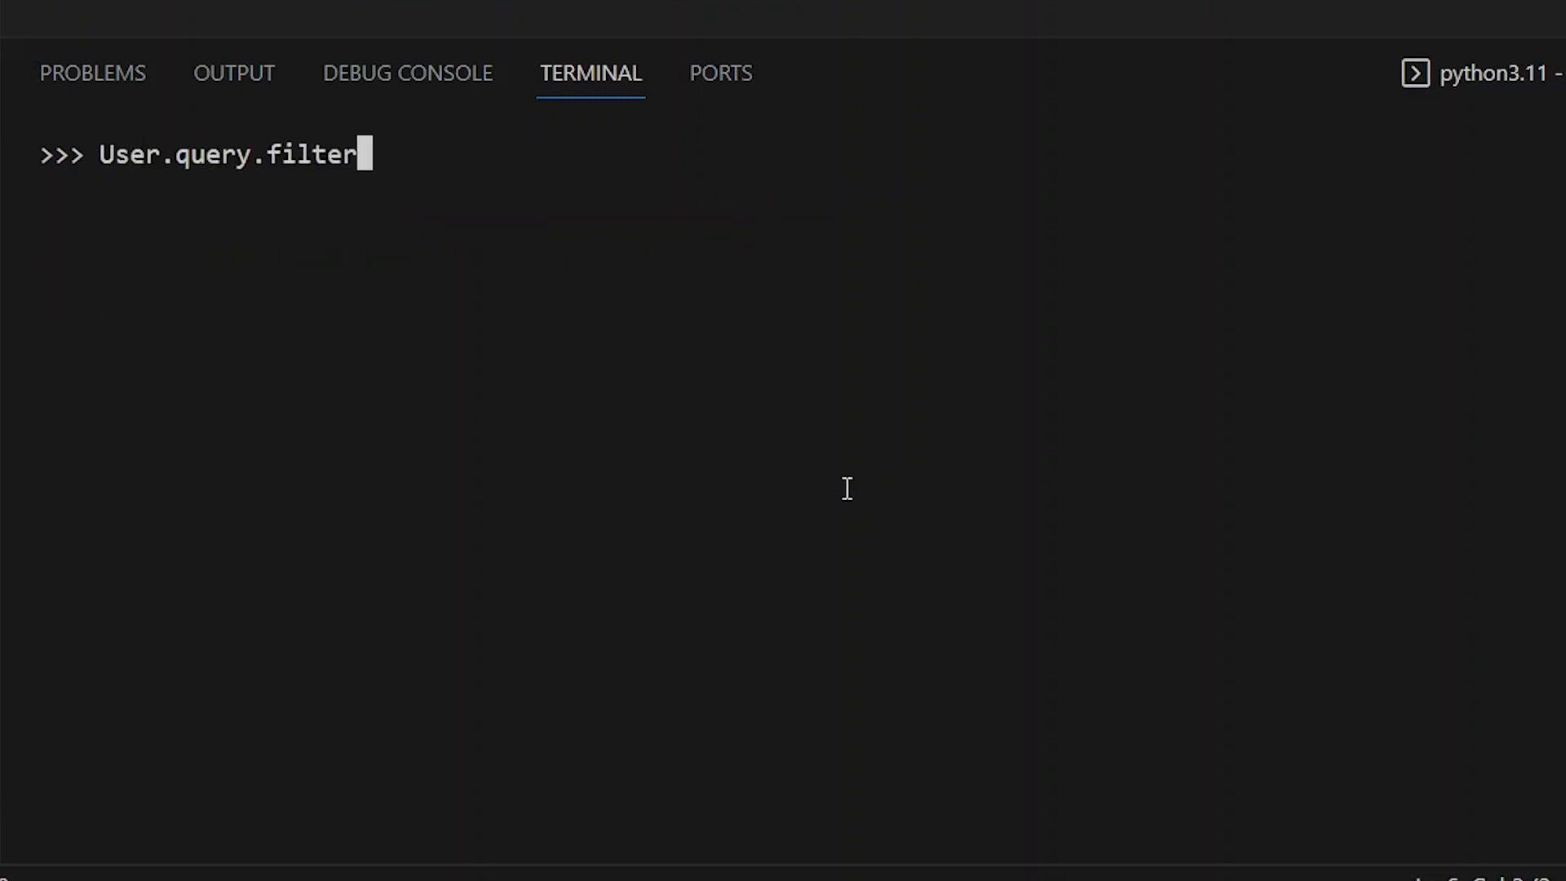
text(_by(name="P)
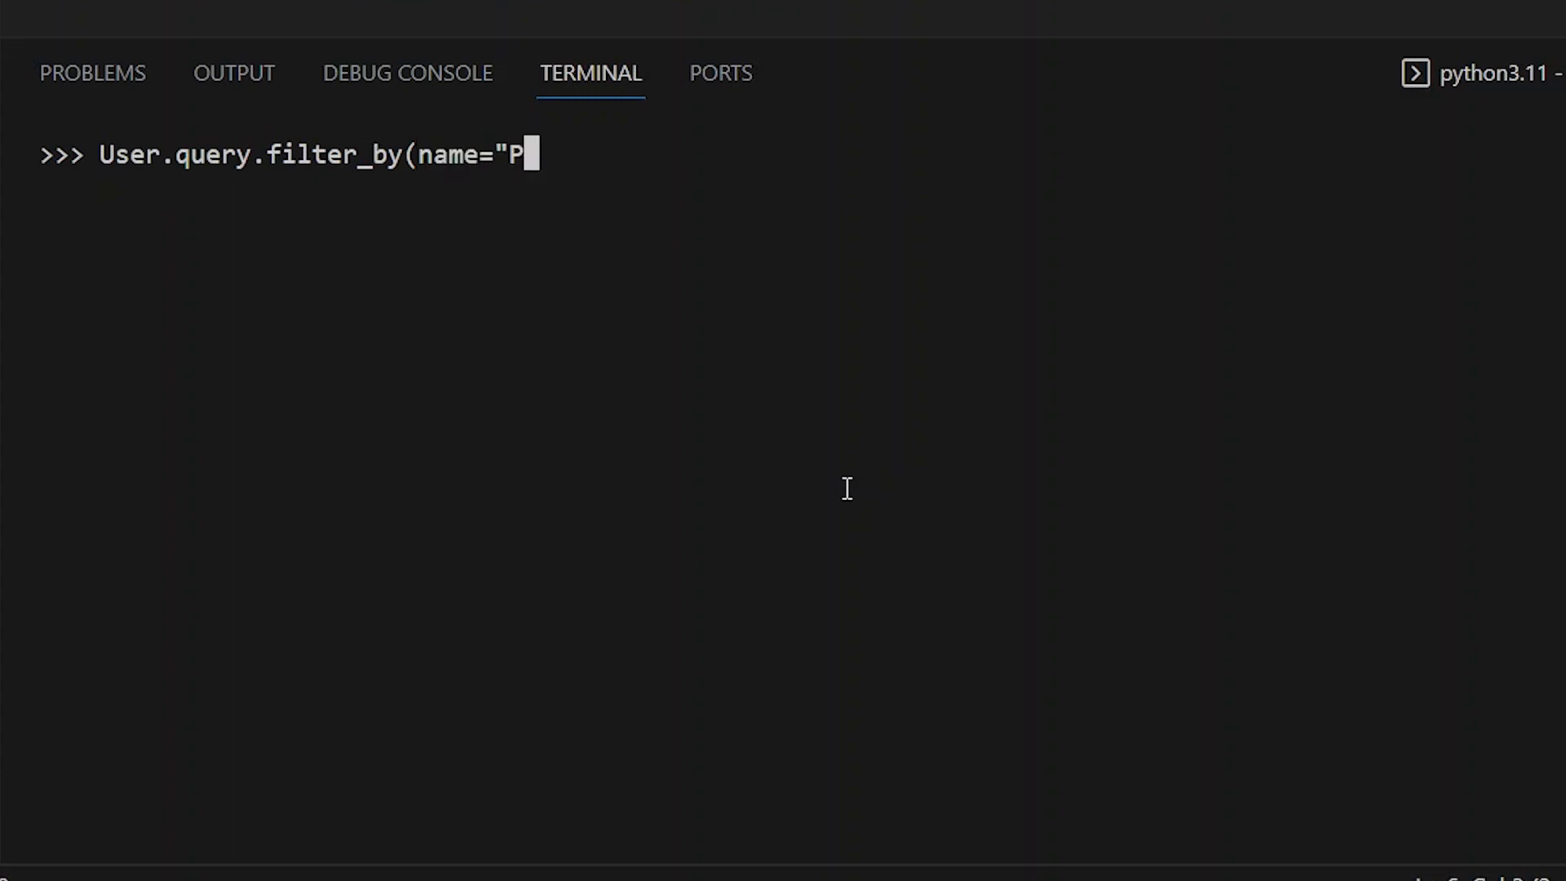
text(retty Printed"))
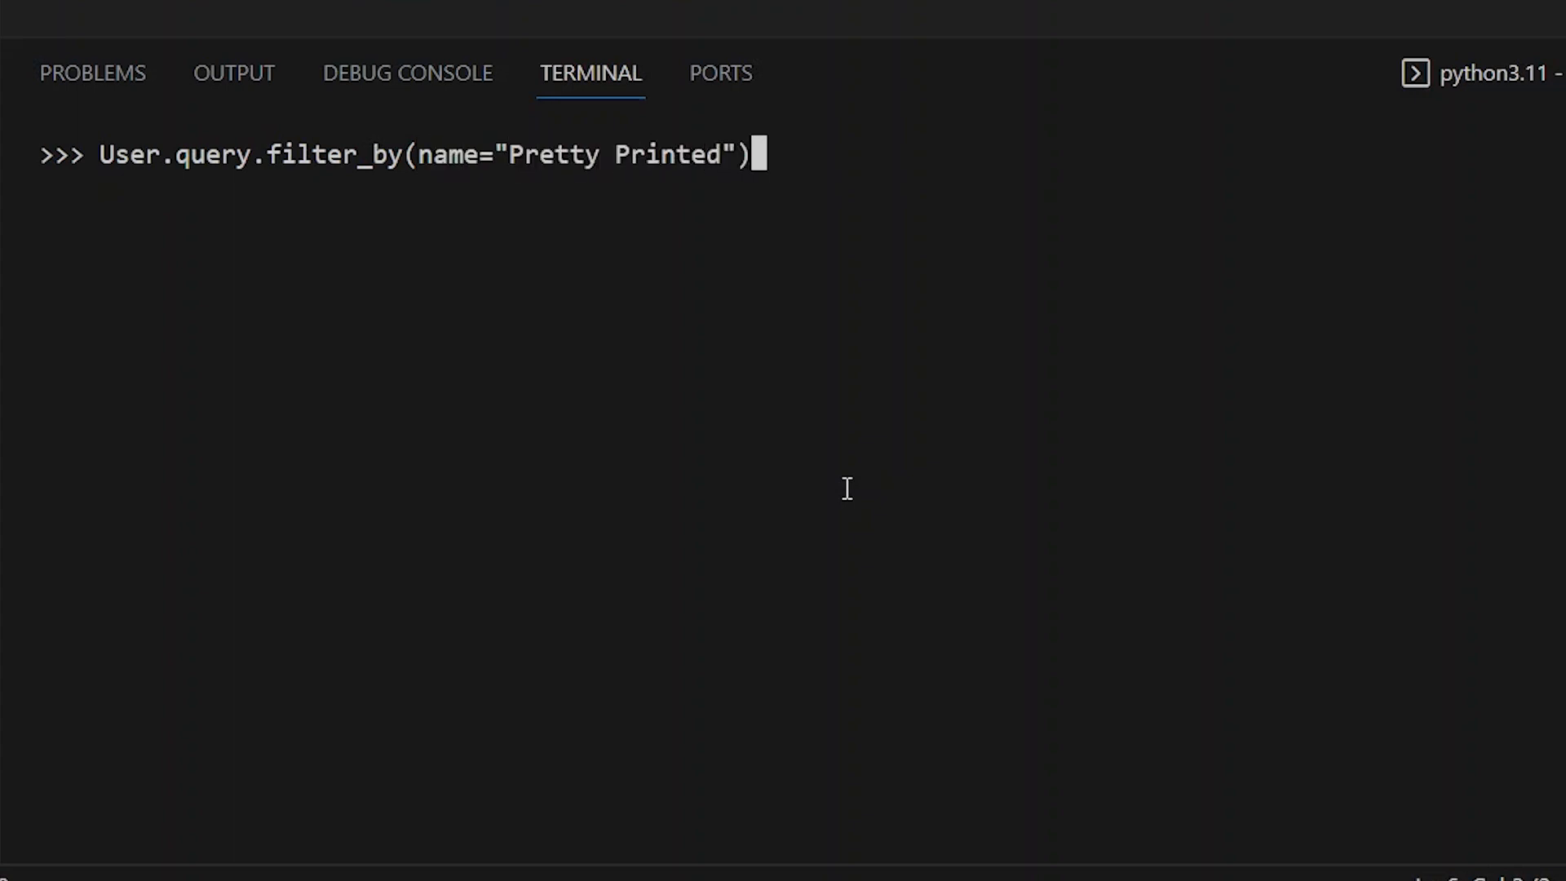
text(.first()
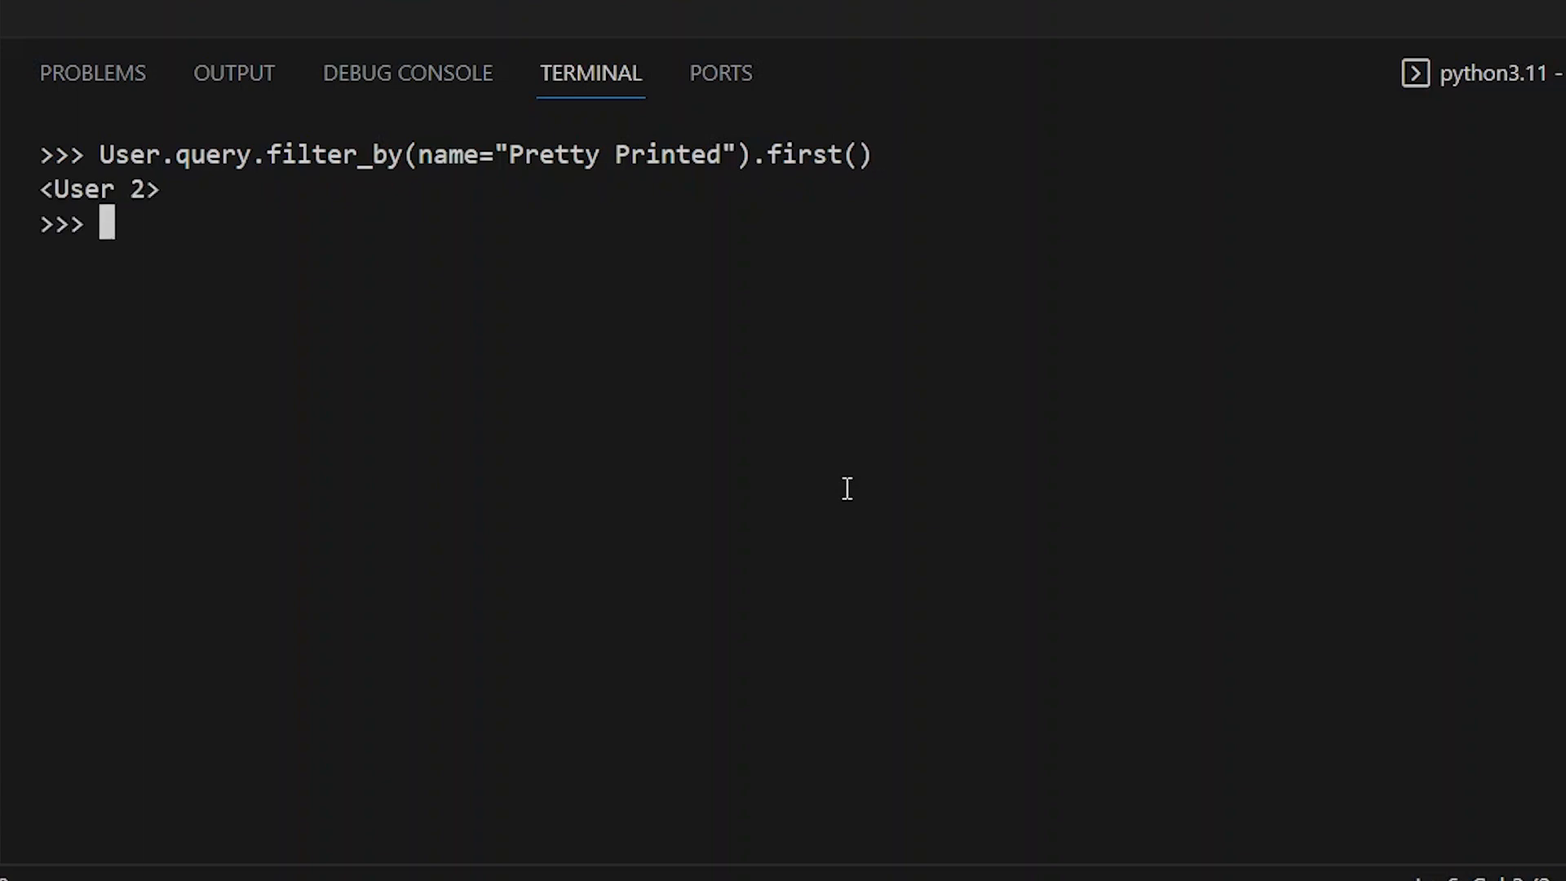
text(db.session)
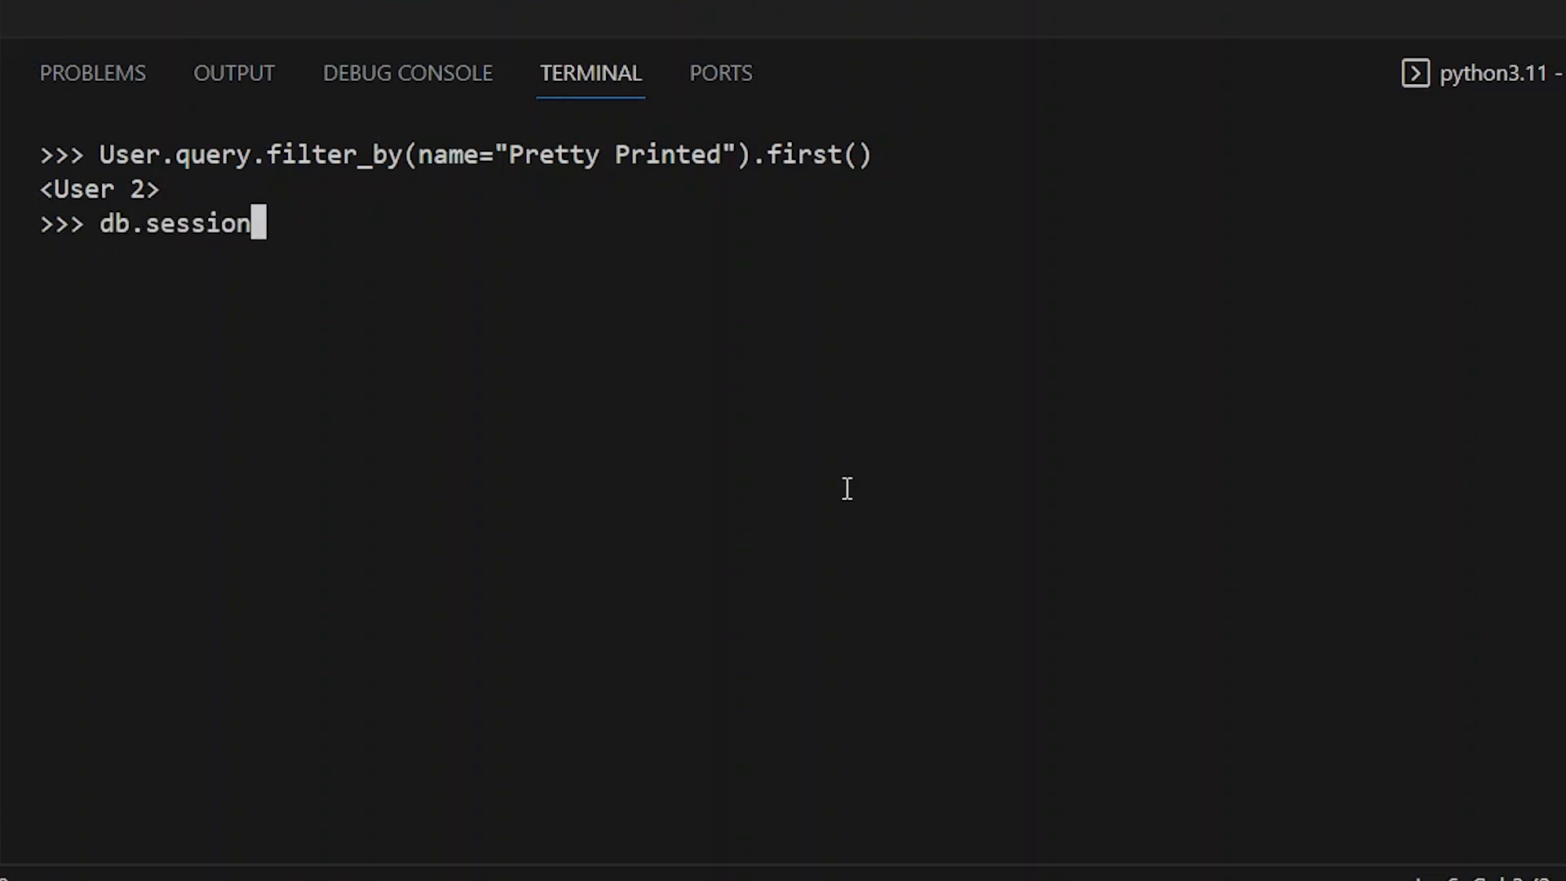
- Run db.session.scalars(db.select(User).filter_by(name="Pretty Printed")).first() returning User 2
text(.scalars(d)
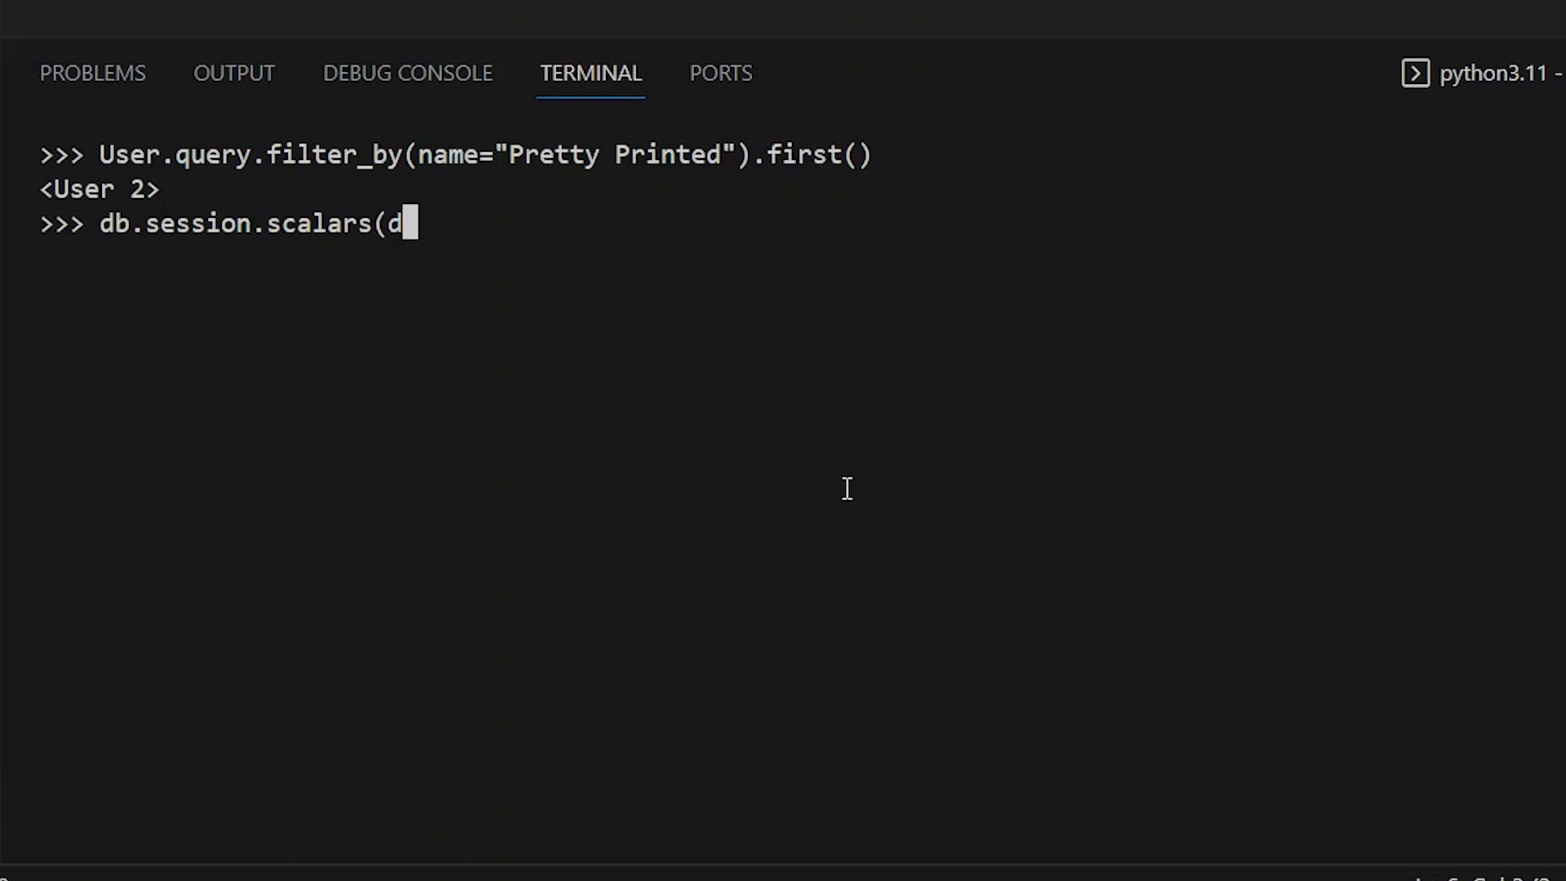
text(b.select()
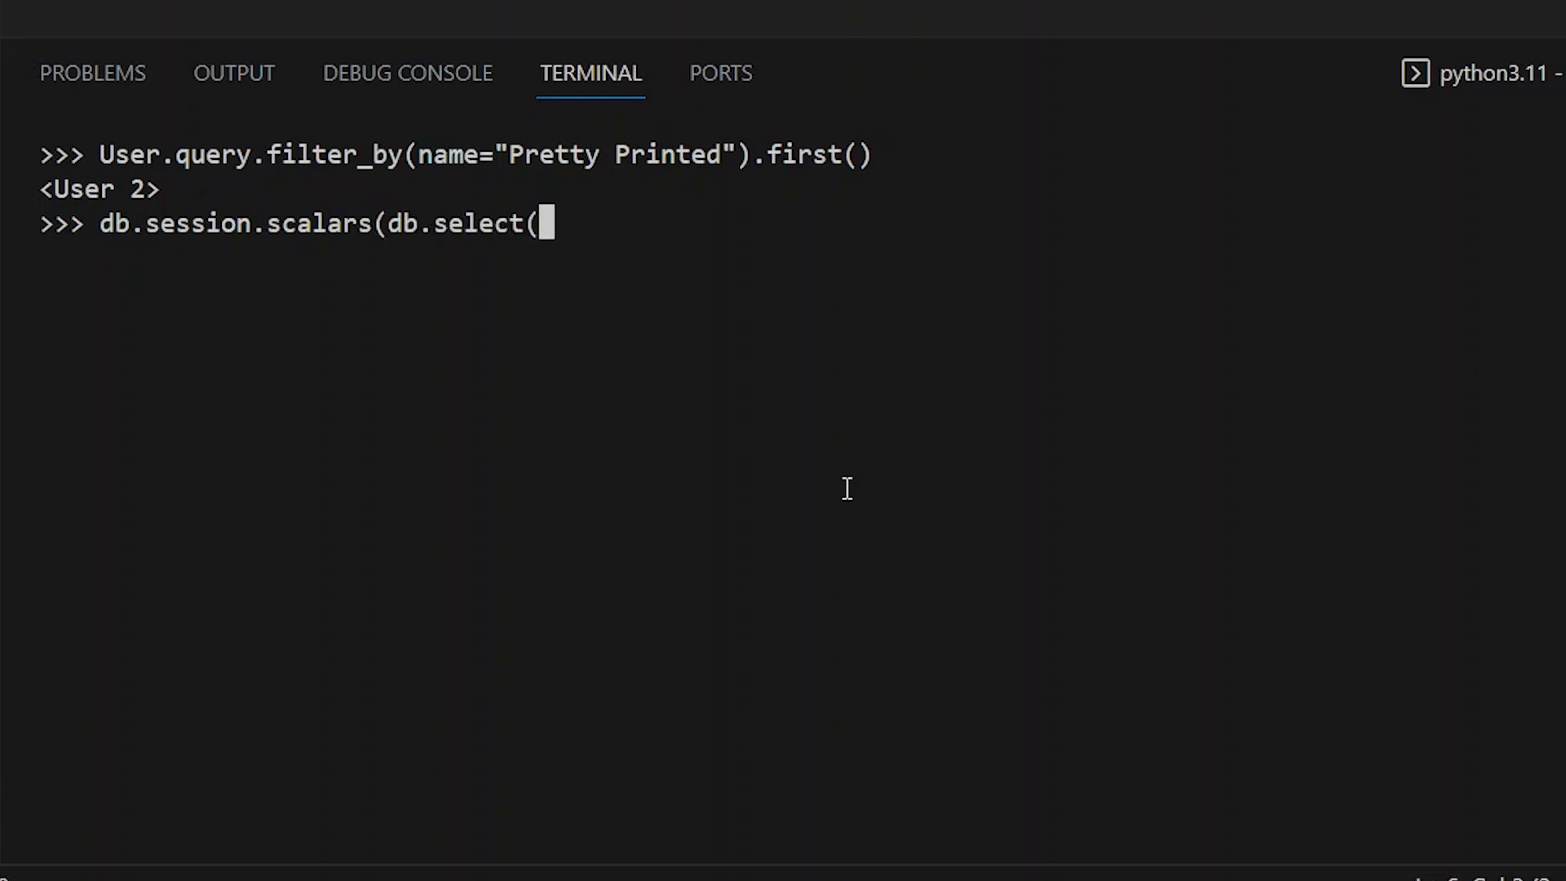
text(User))
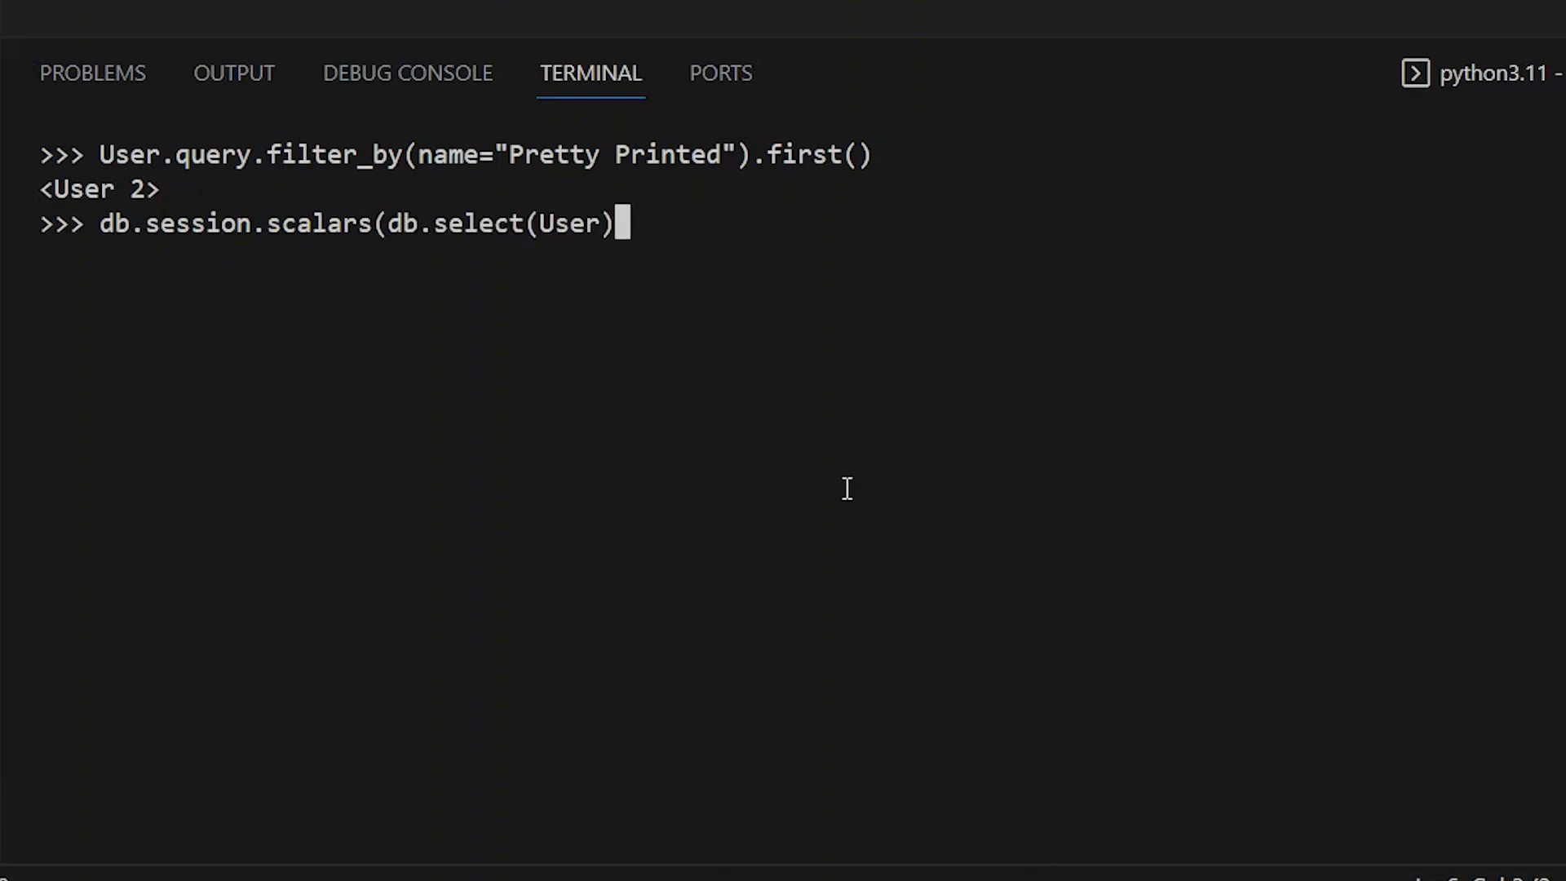
text(.filter_by()
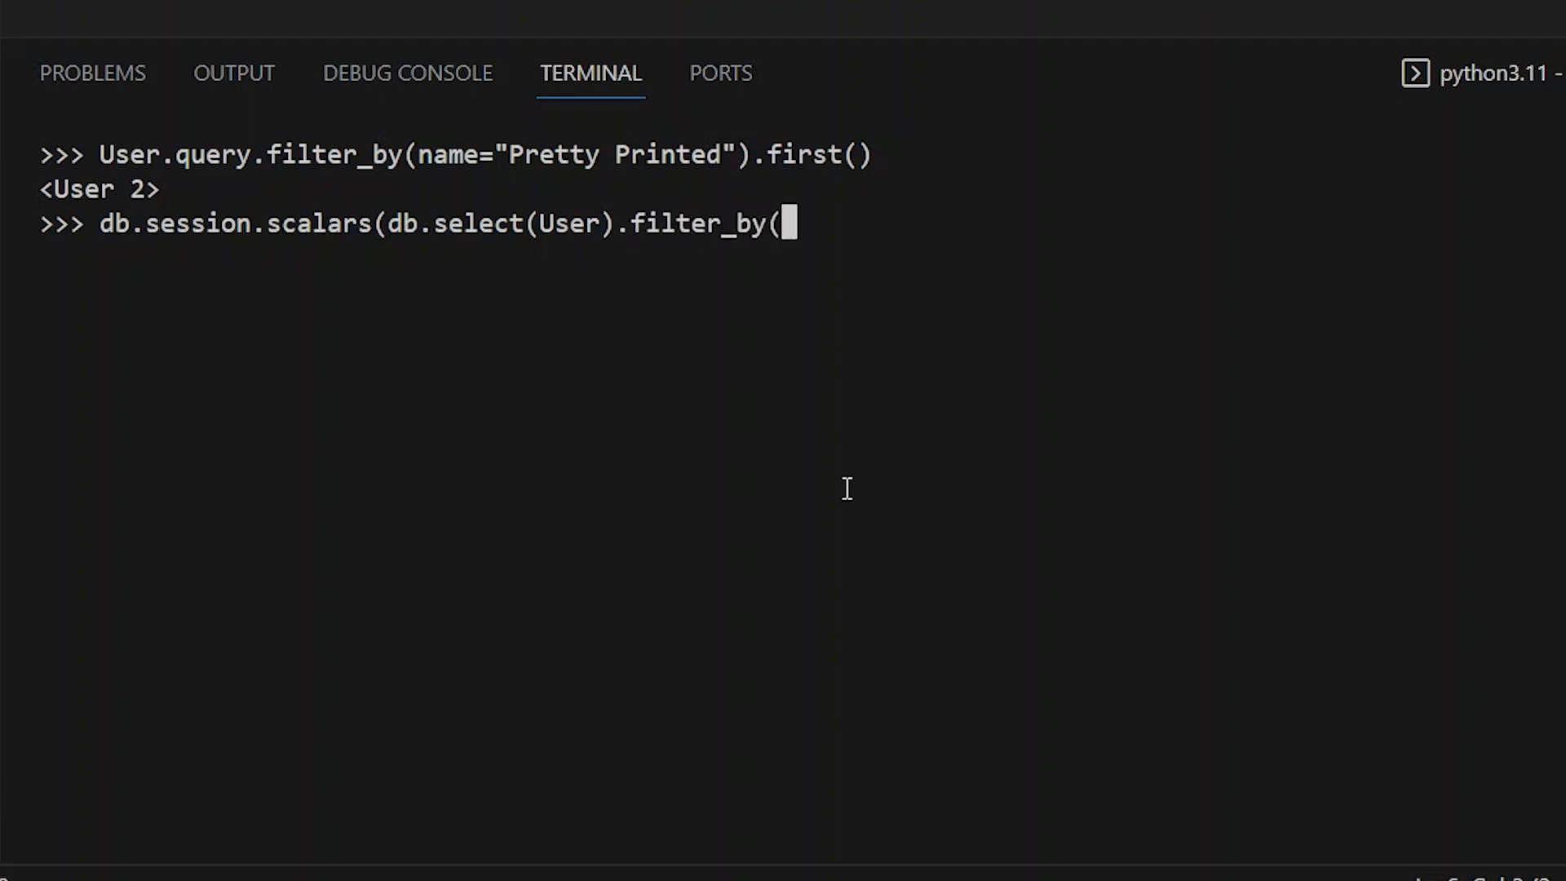
text(name="Prt)
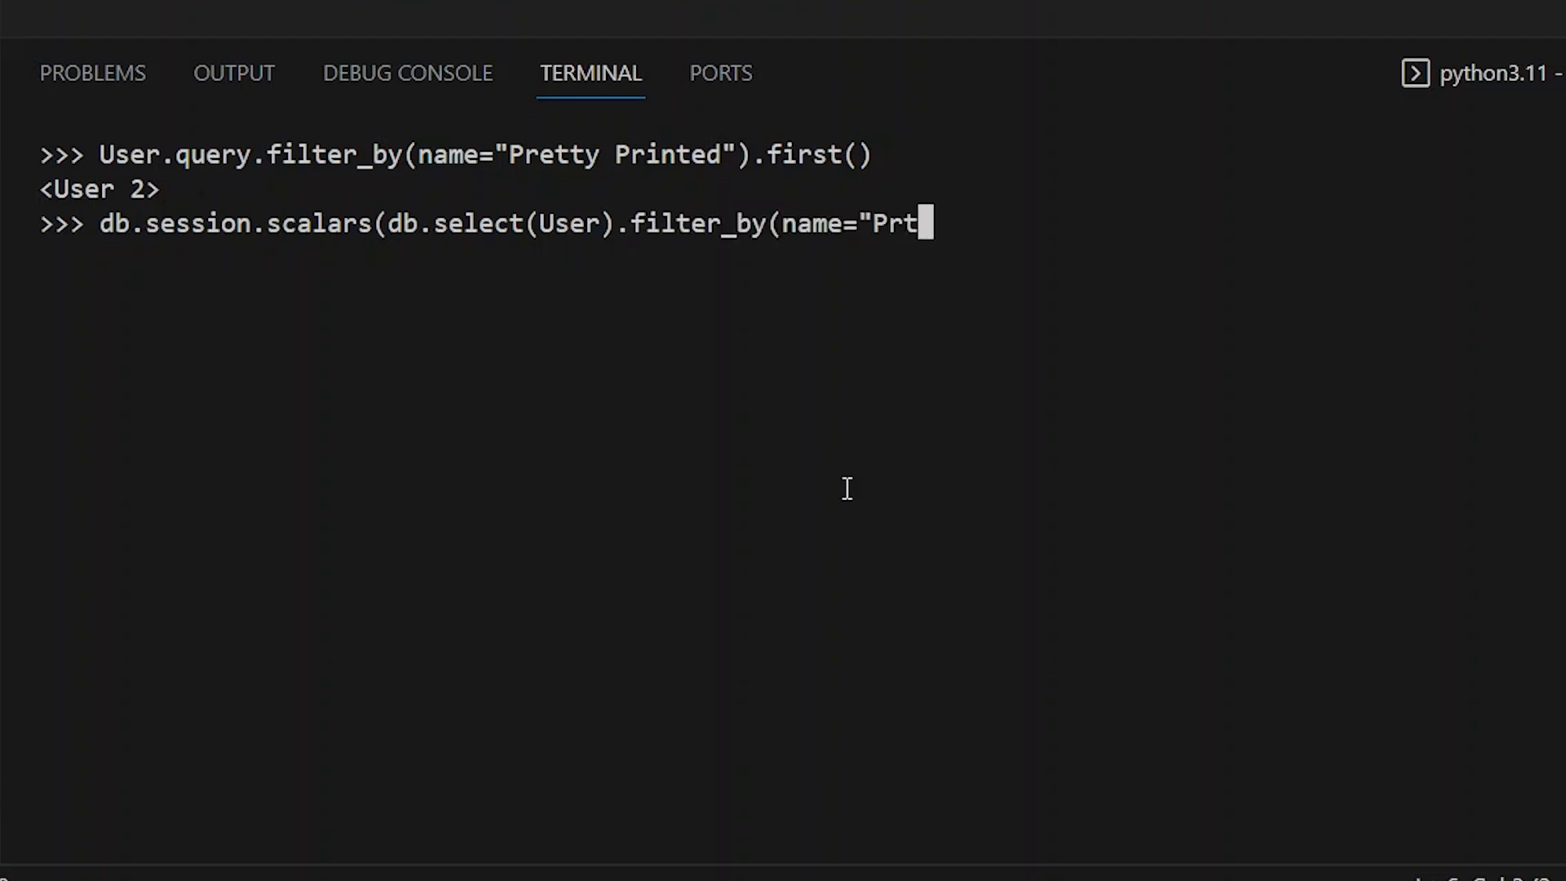
text(t)
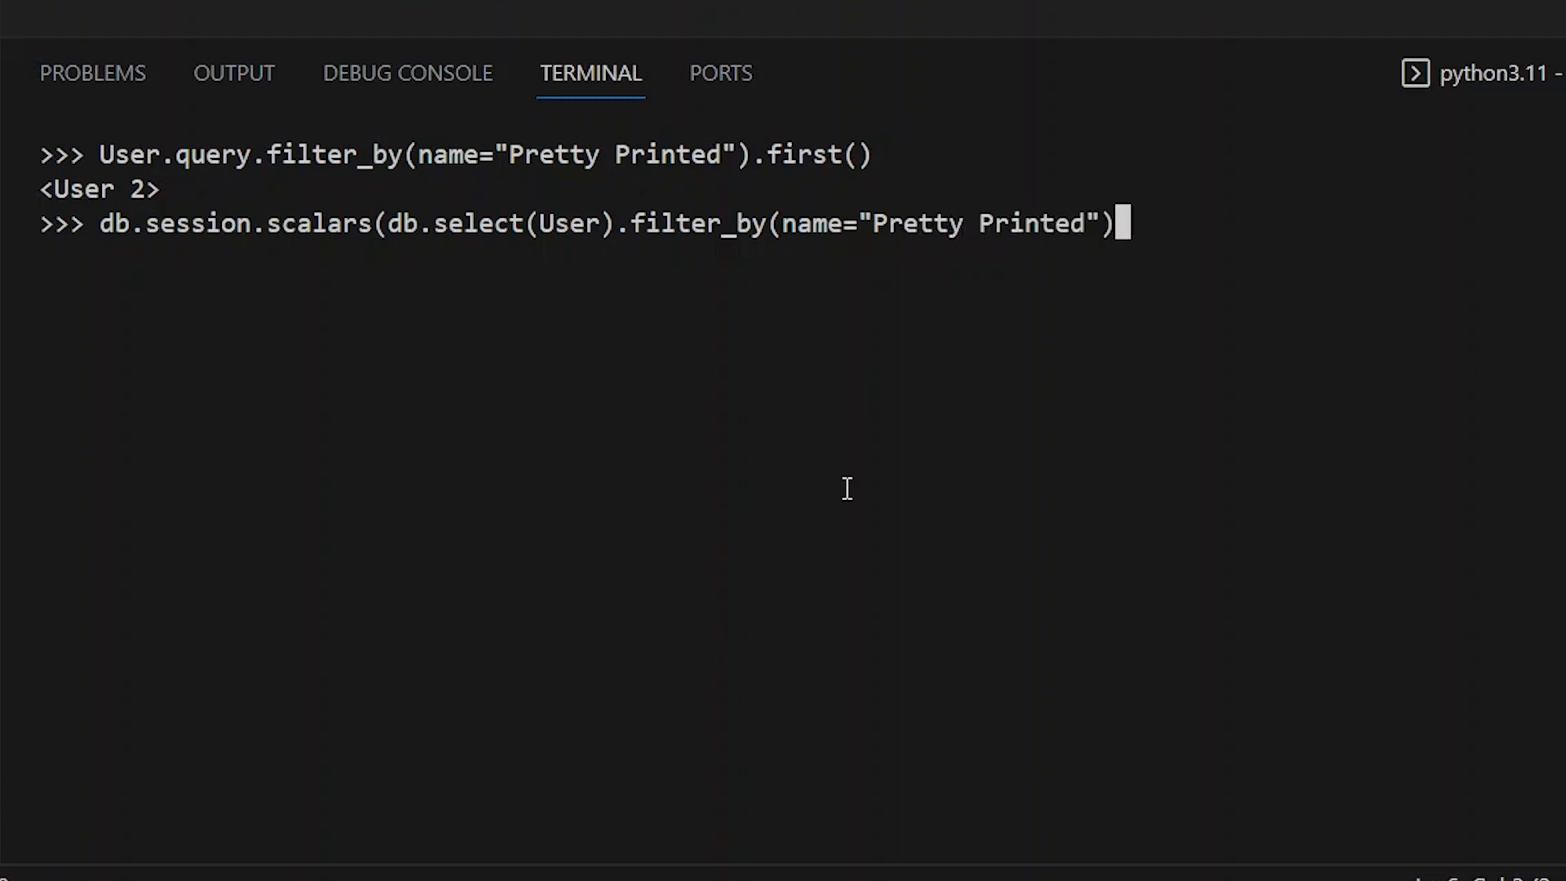
text(.first()
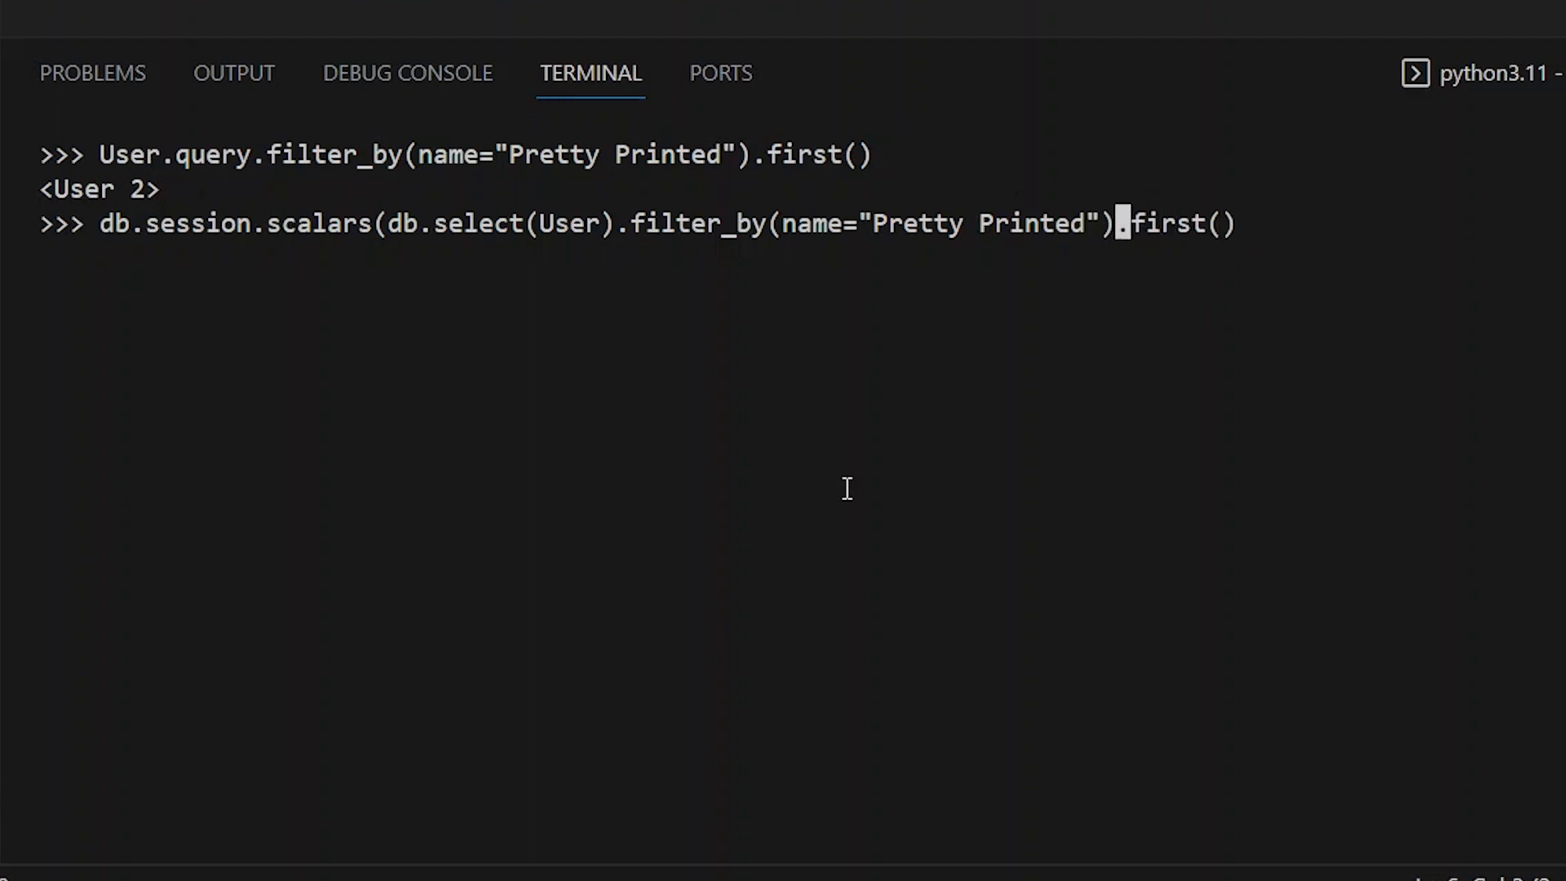
text())
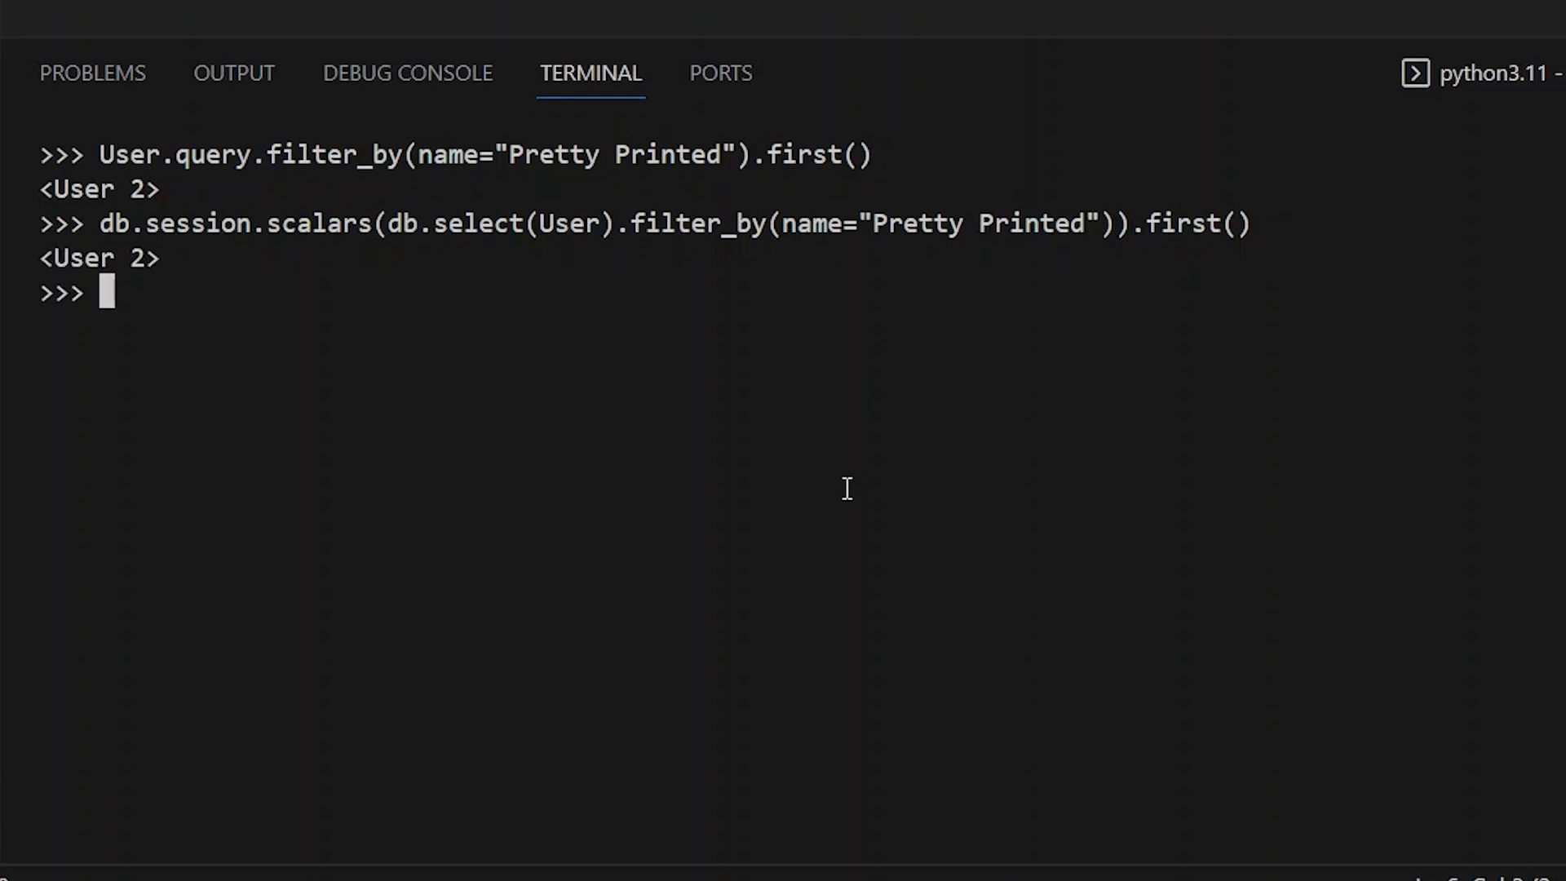
mouse_move(1469, 717)
text(User)
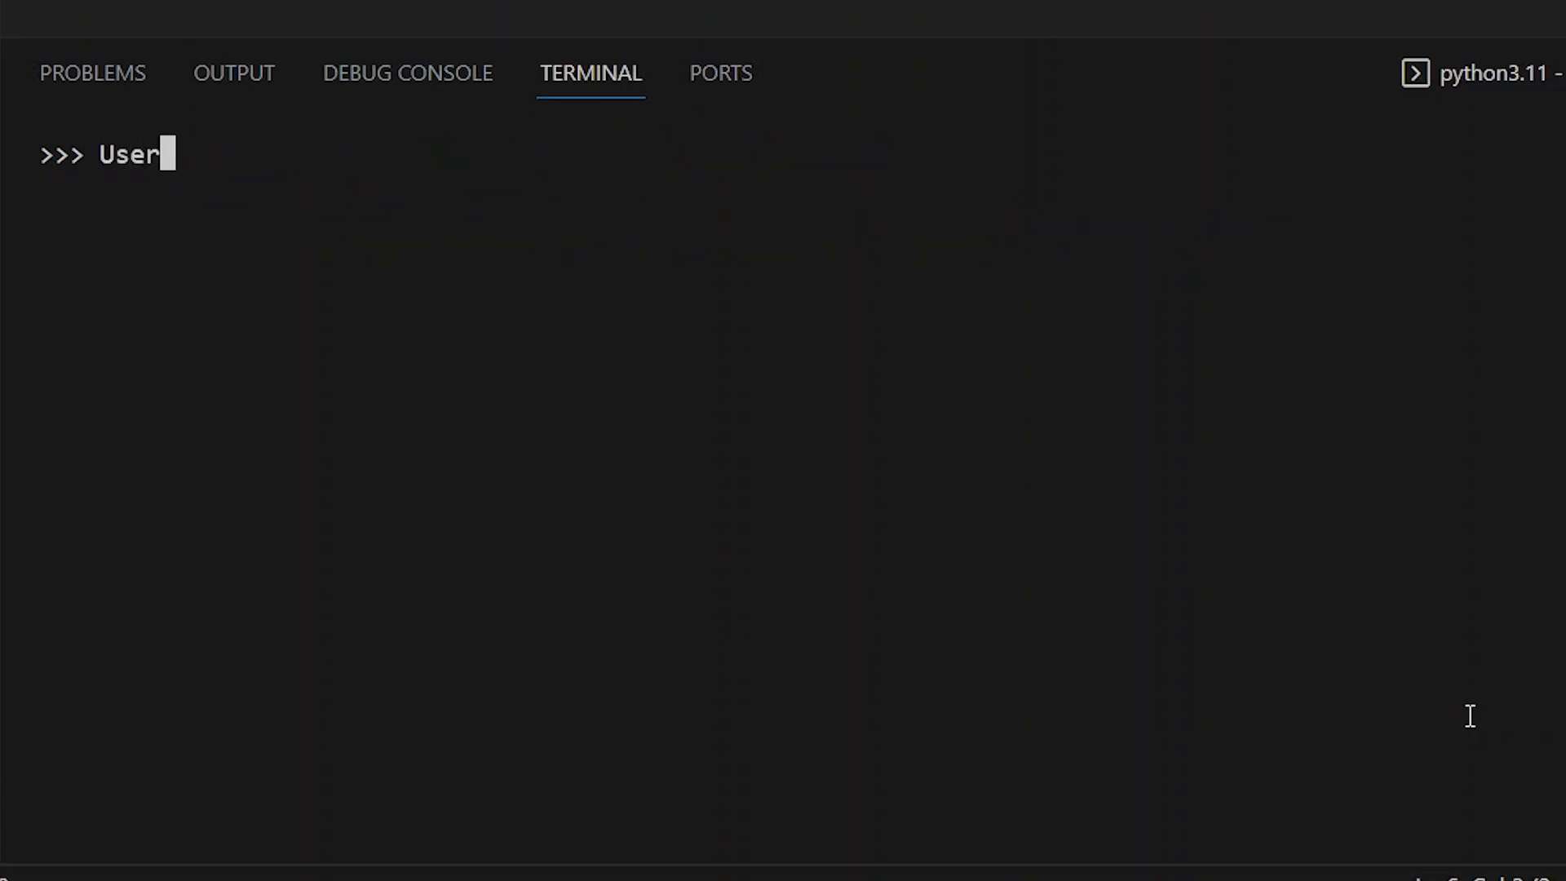
- Run User.query.filter(User.name != "Anthony").all() returning Users 2, 3 and 4
text(.query.filter()
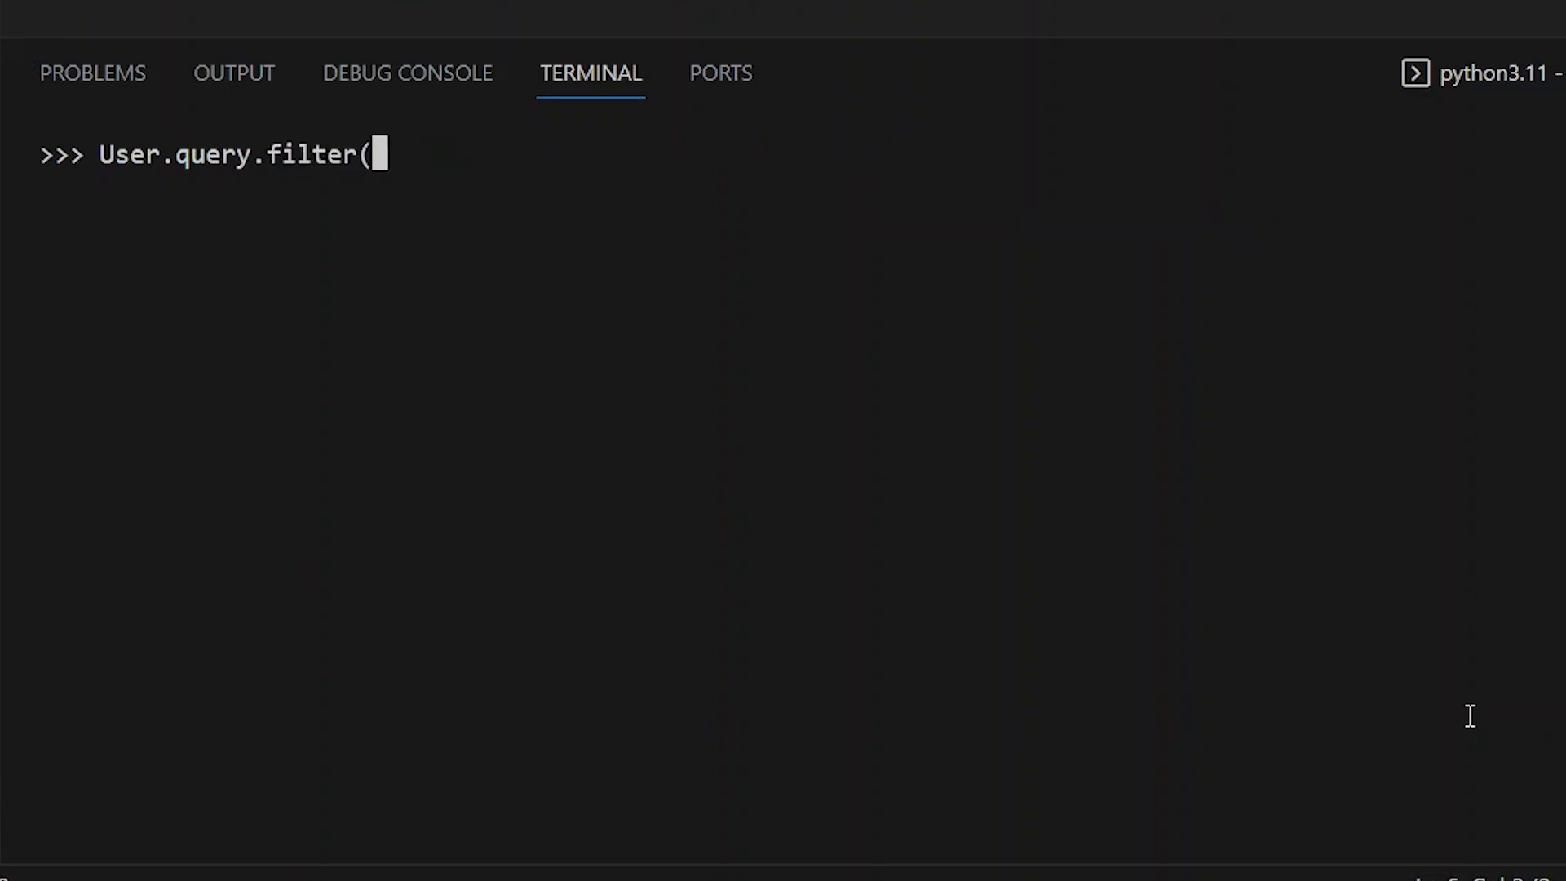
text(User.nam)
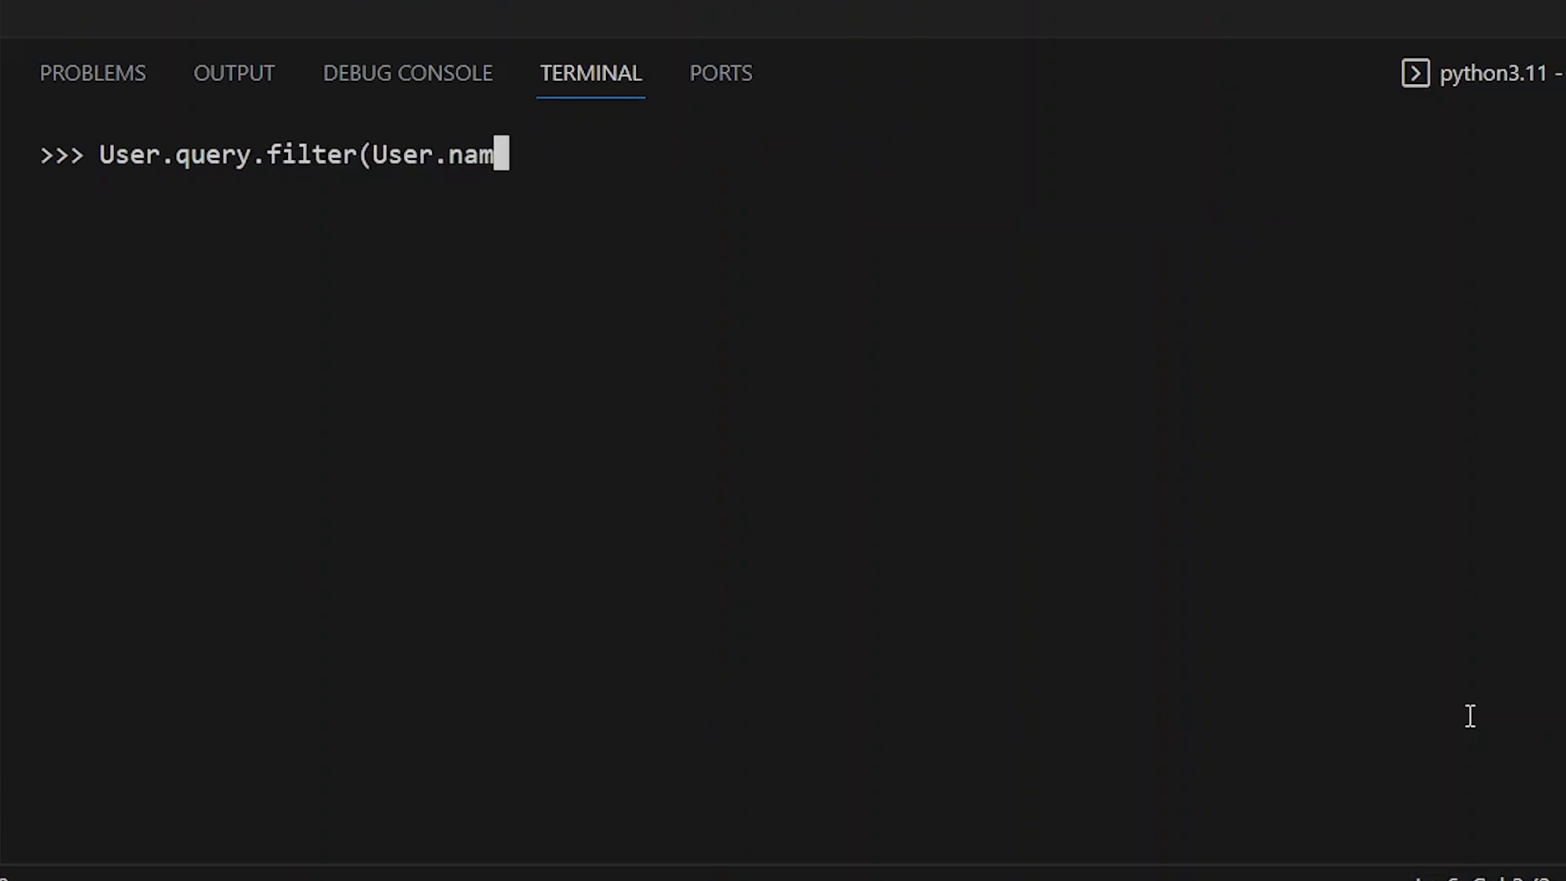
text(e !=)
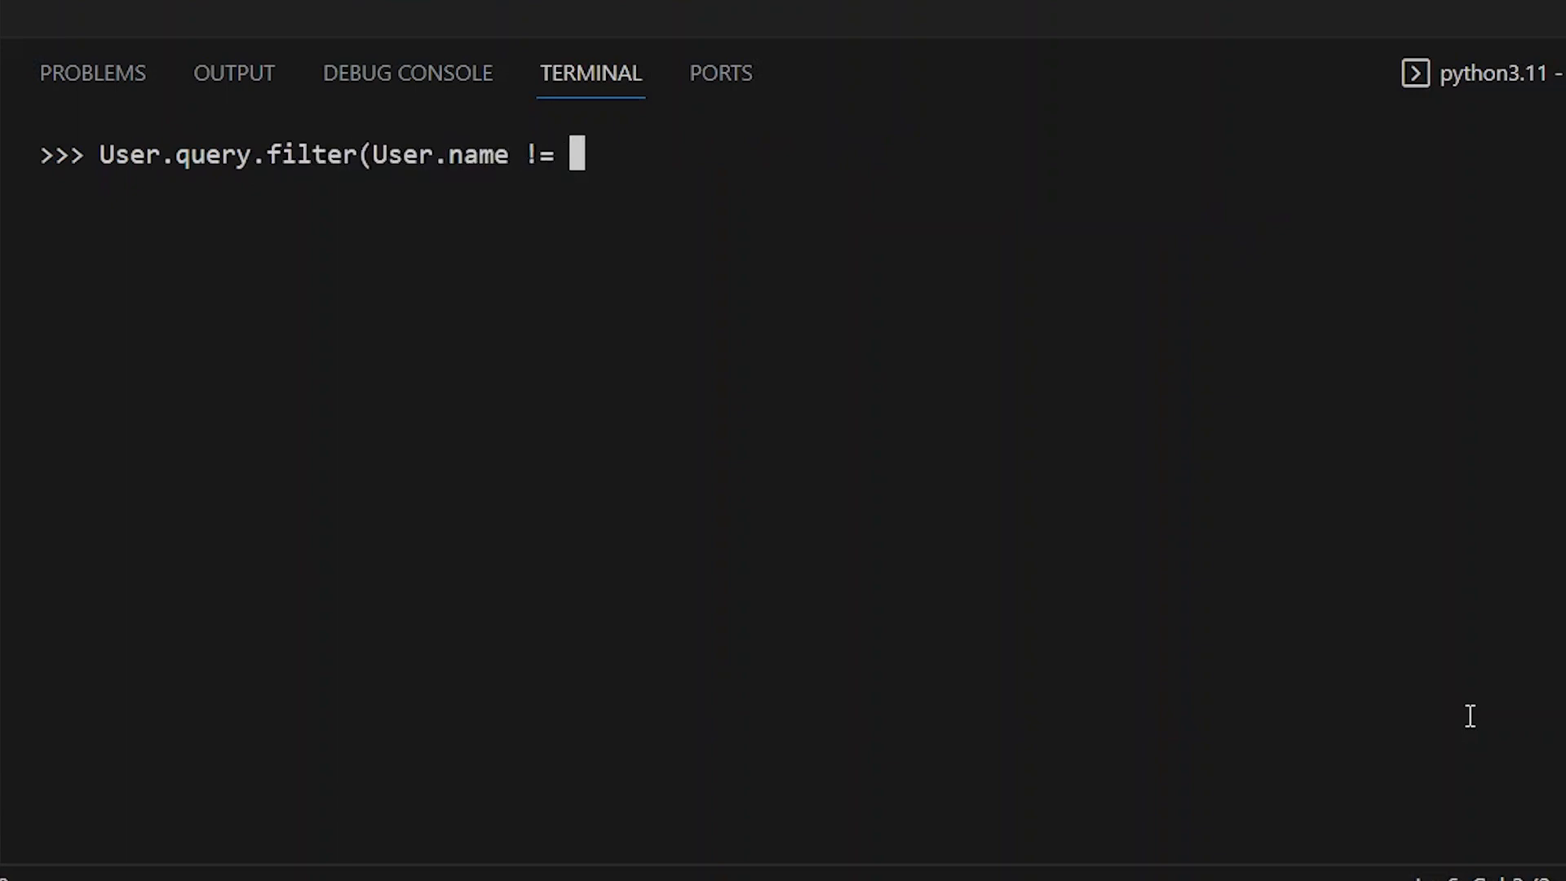
text("Anthony").all()
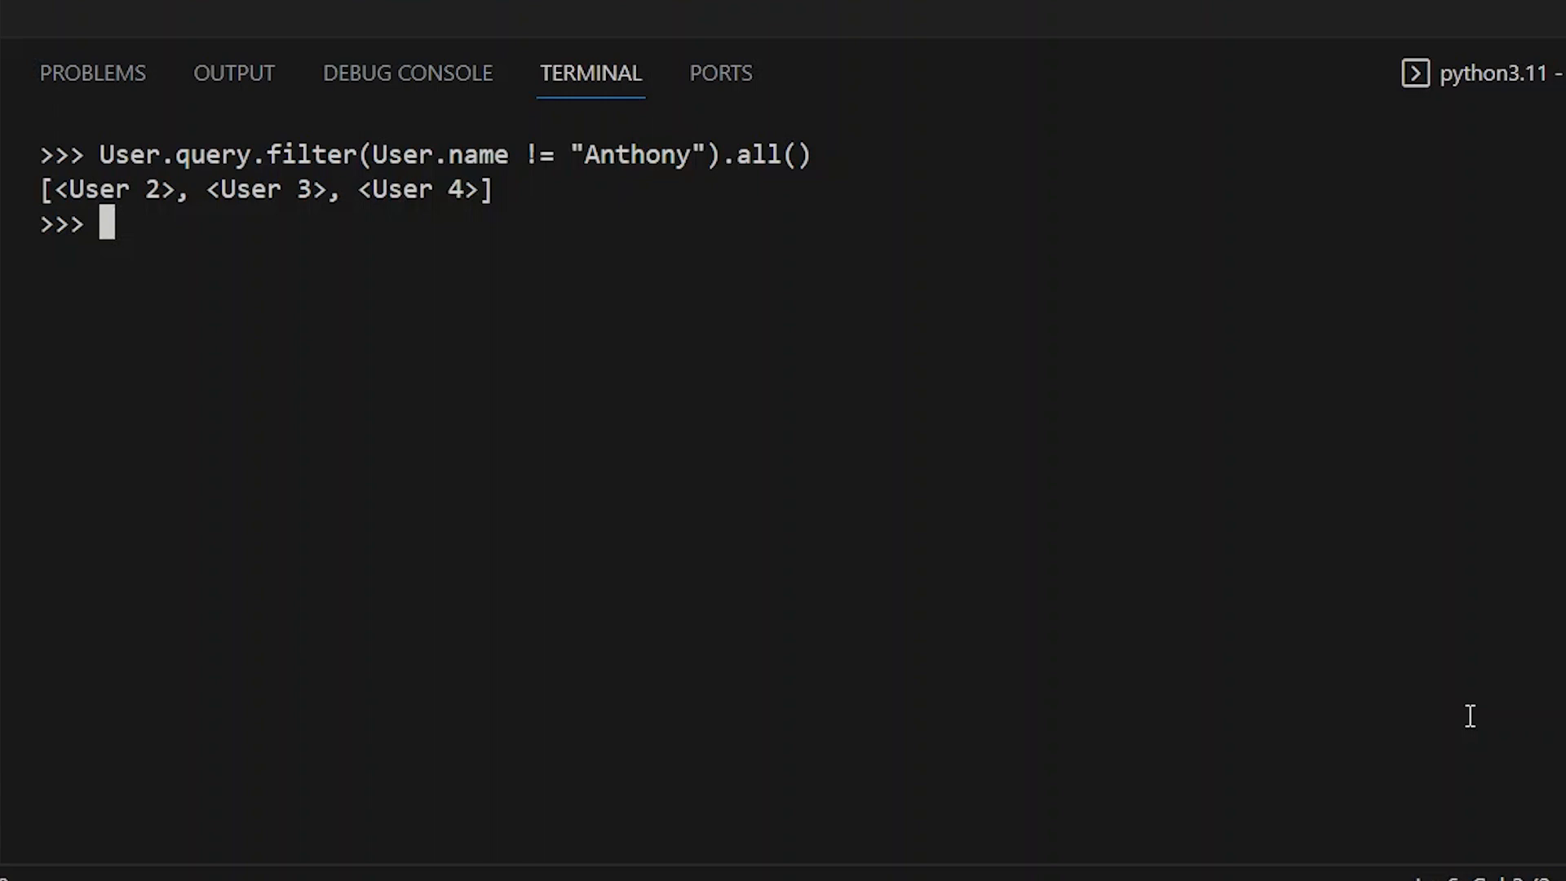
- Run db.session.scalars(db.select(User).where(User.name != "Anthony")).all() for the same result
text(db.se)
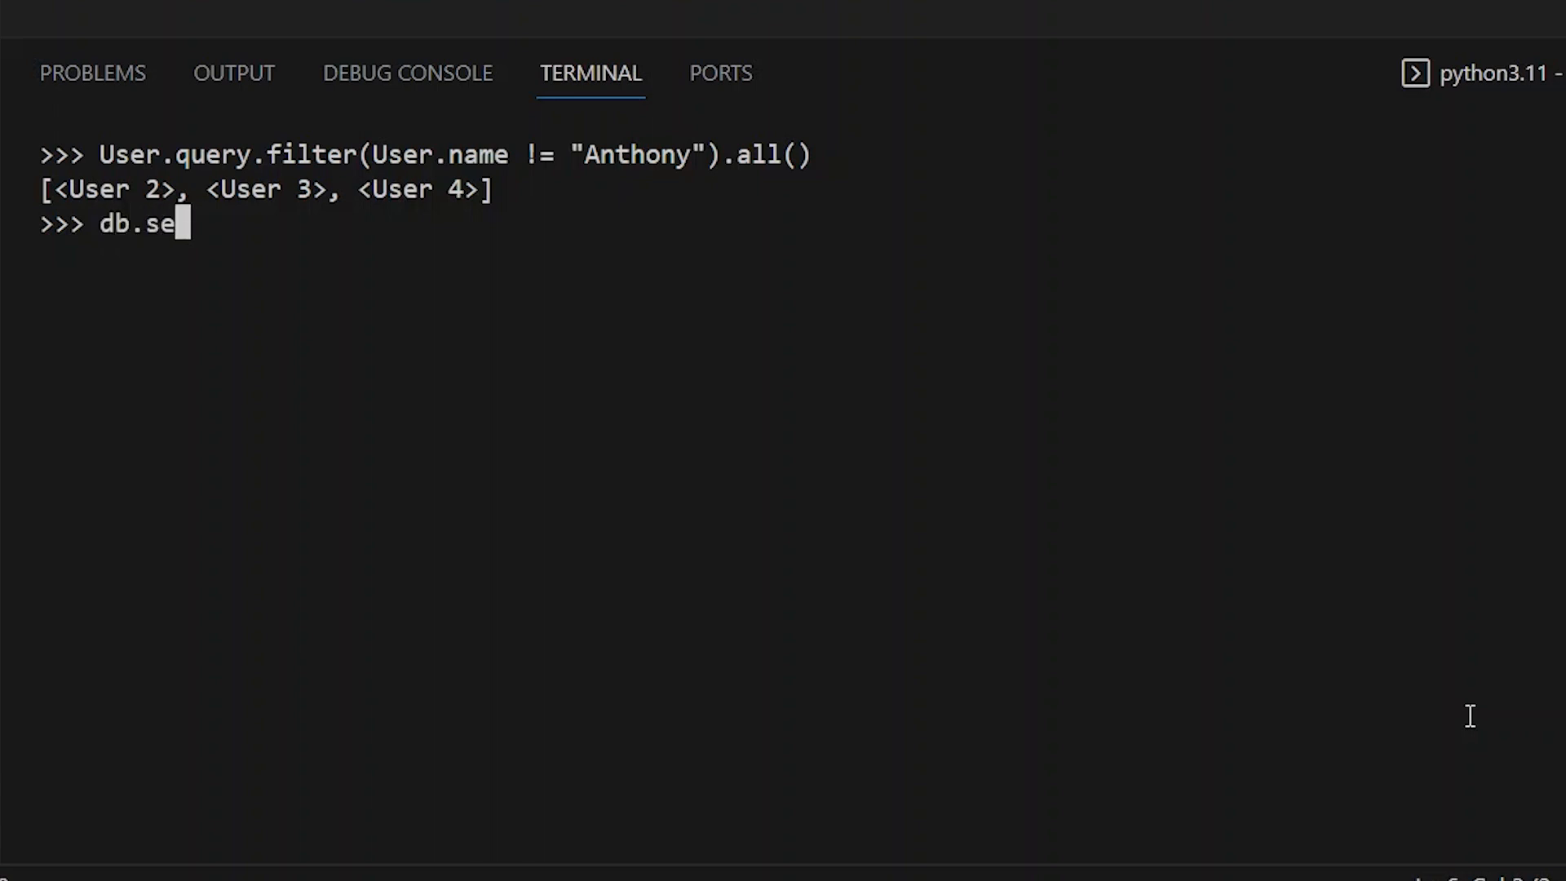
text(ssion.)
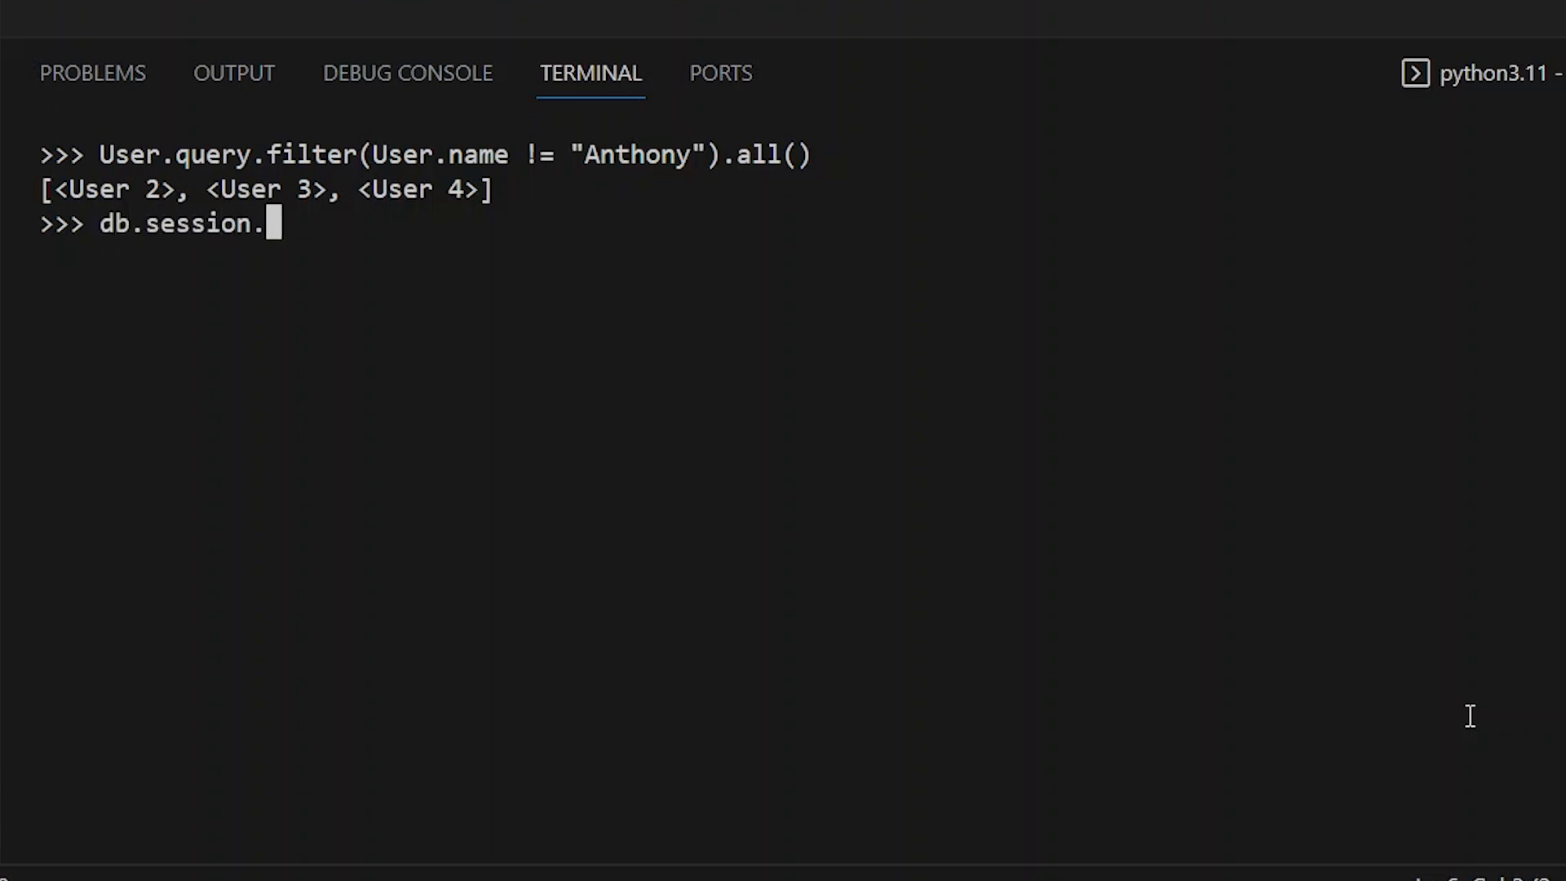
text(scalars)
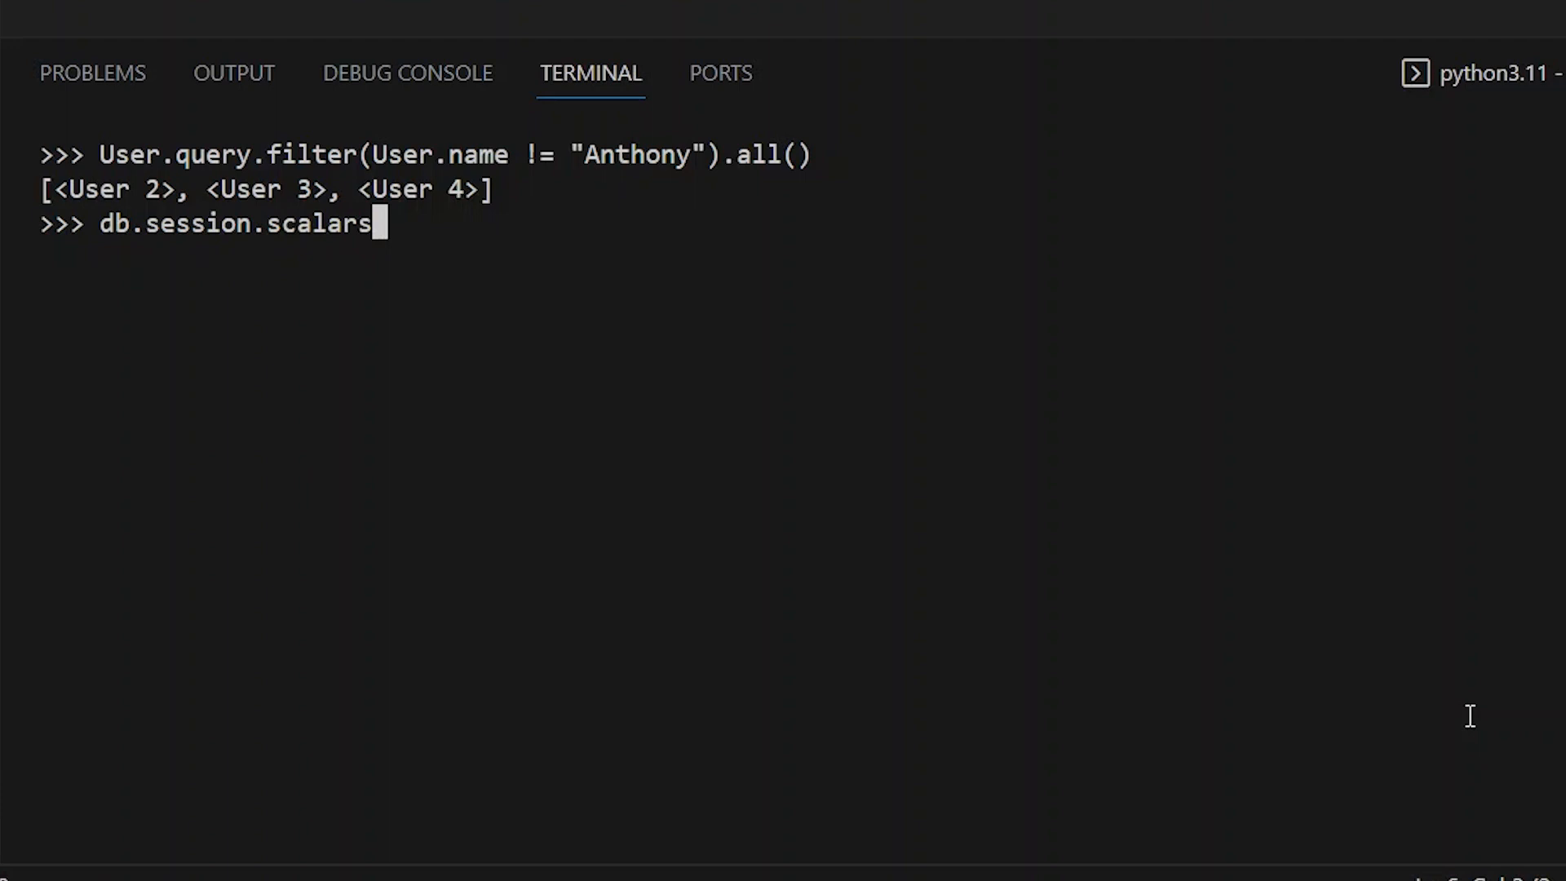
text((db.select()
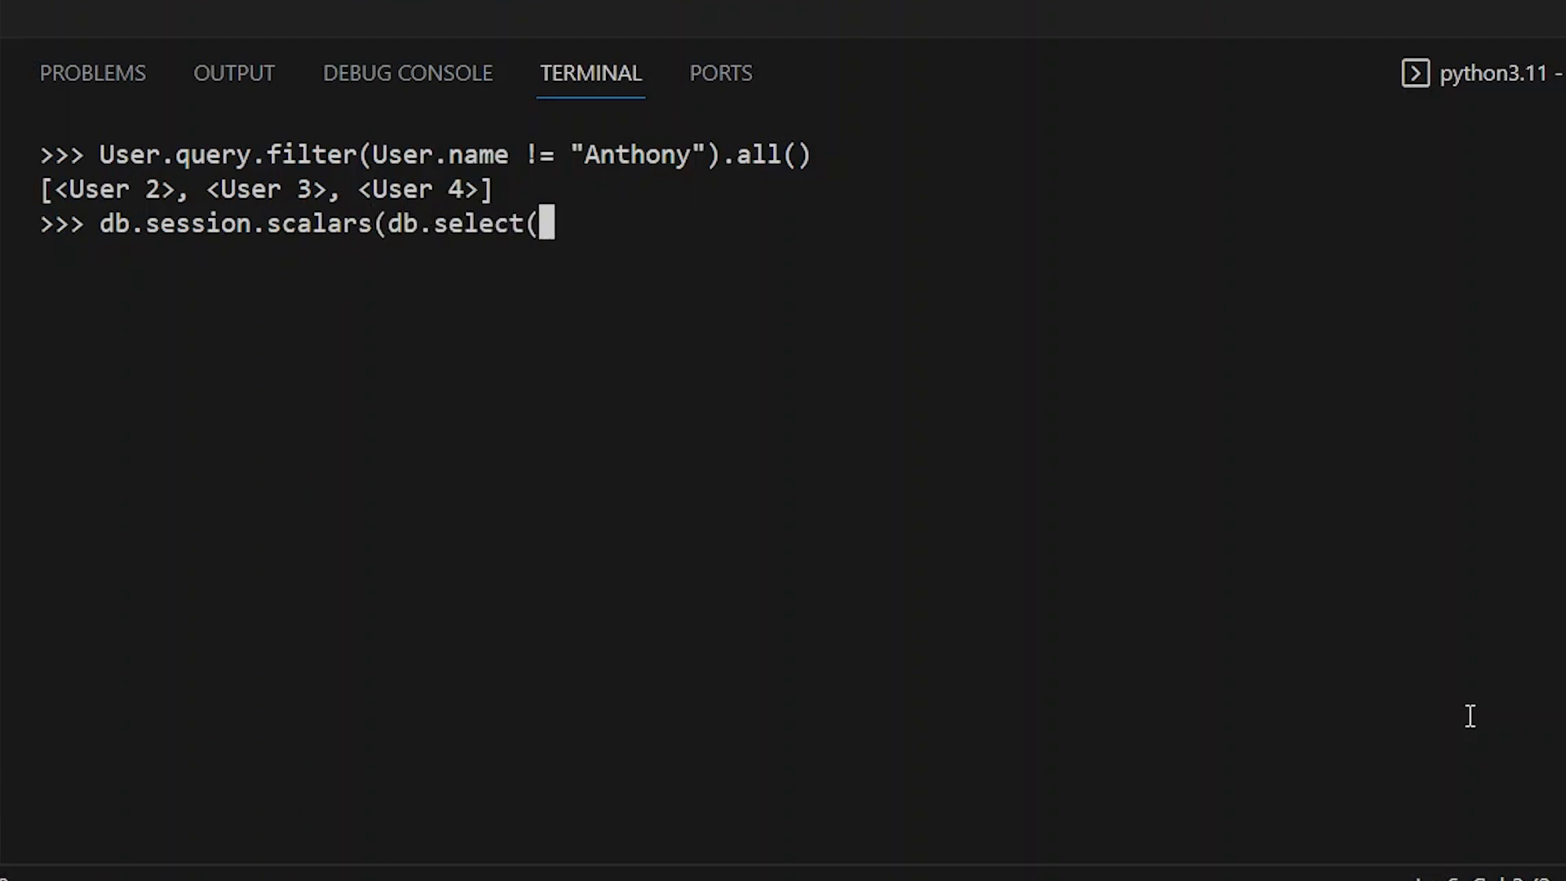
text(User))
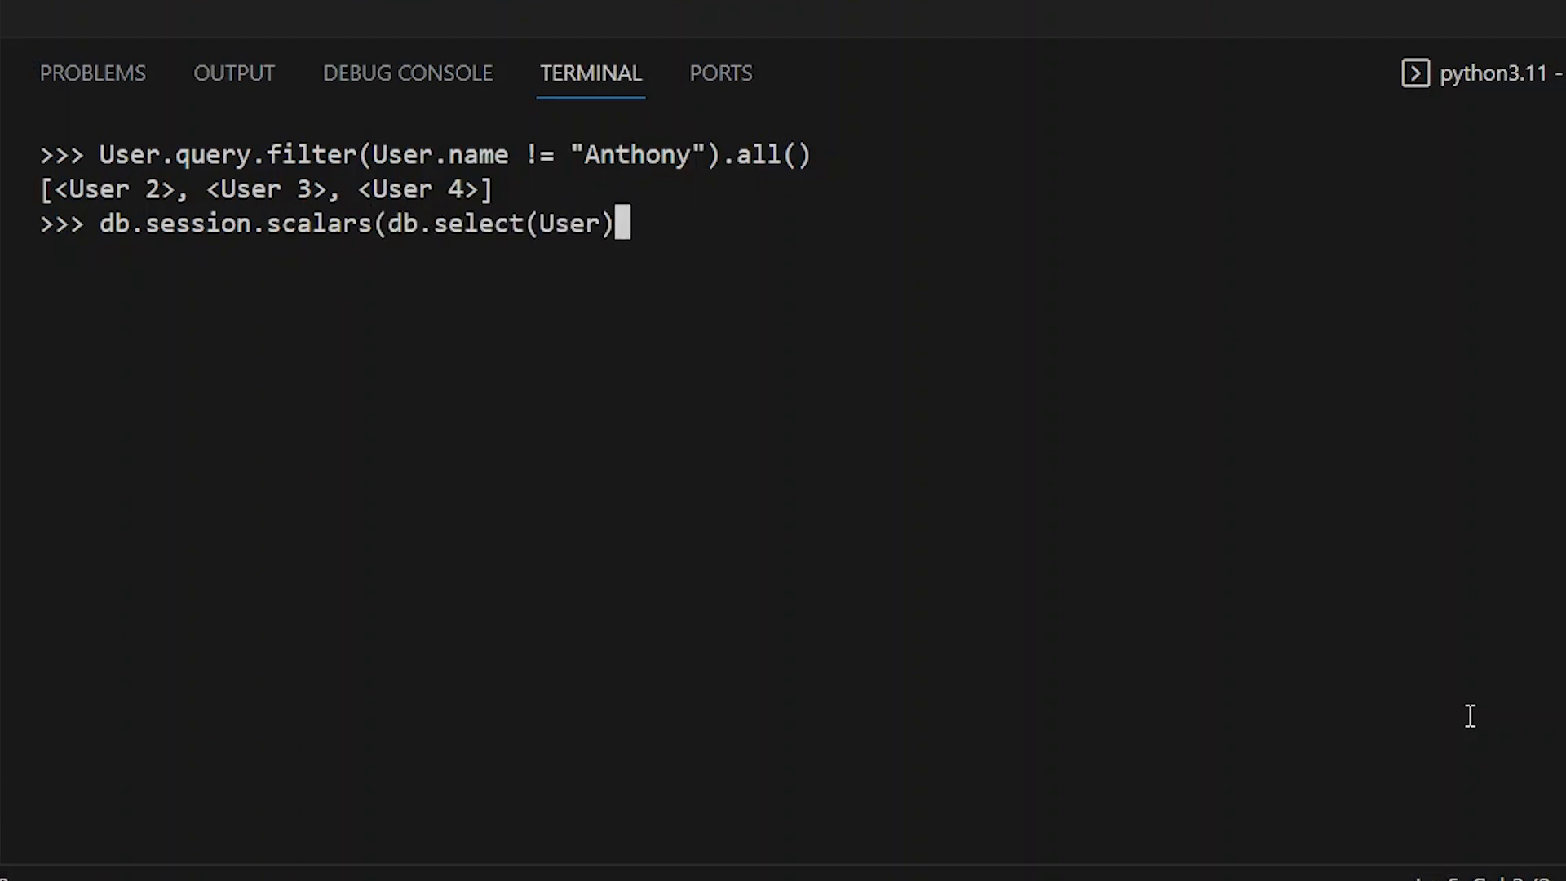
text(.)
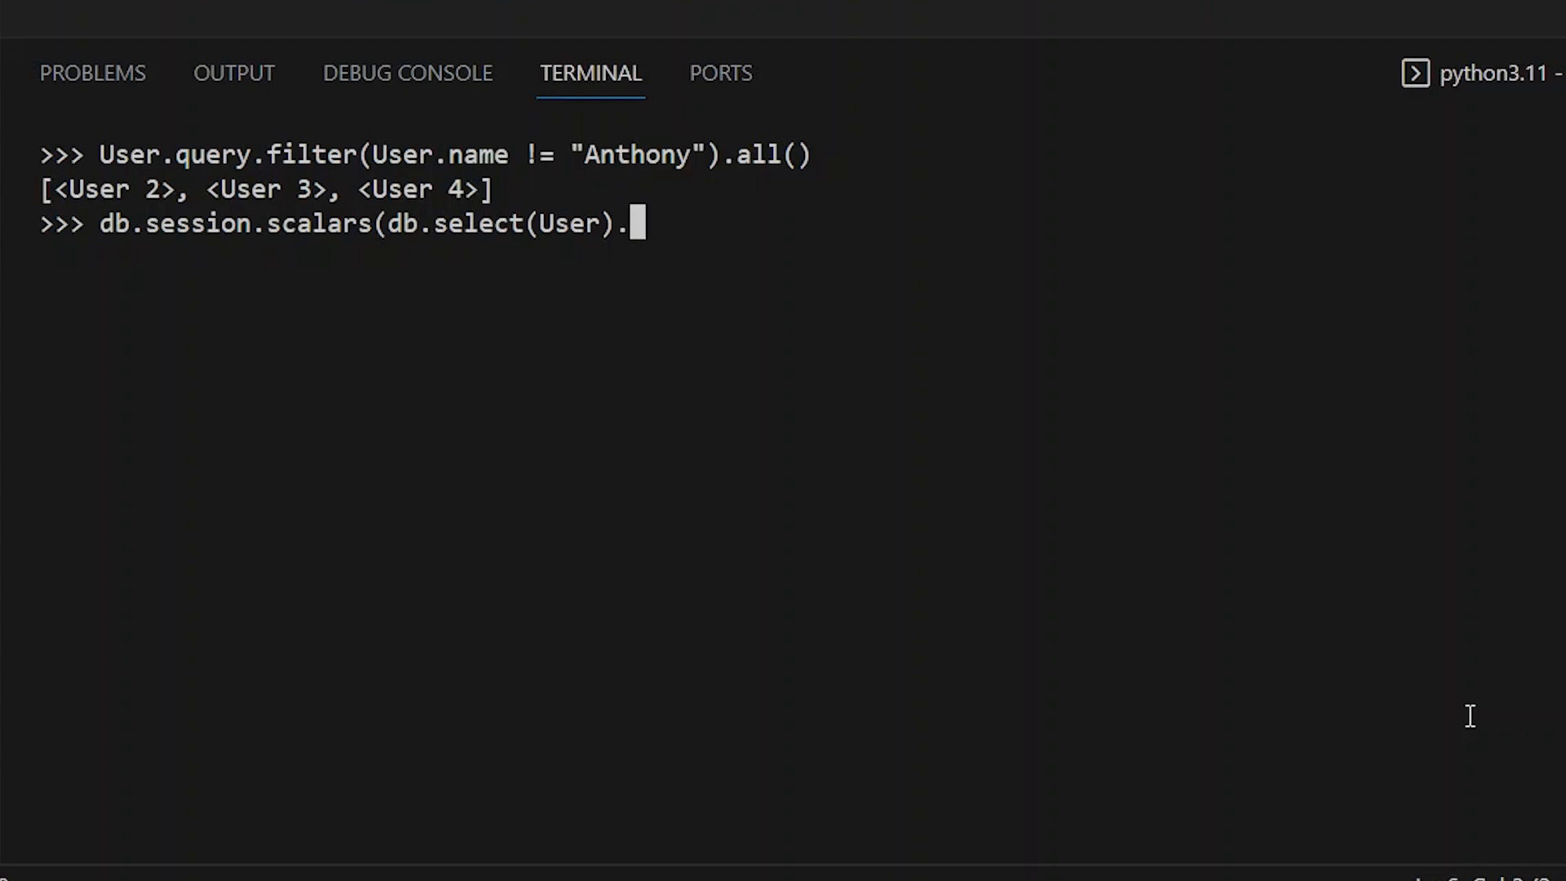
text(where)
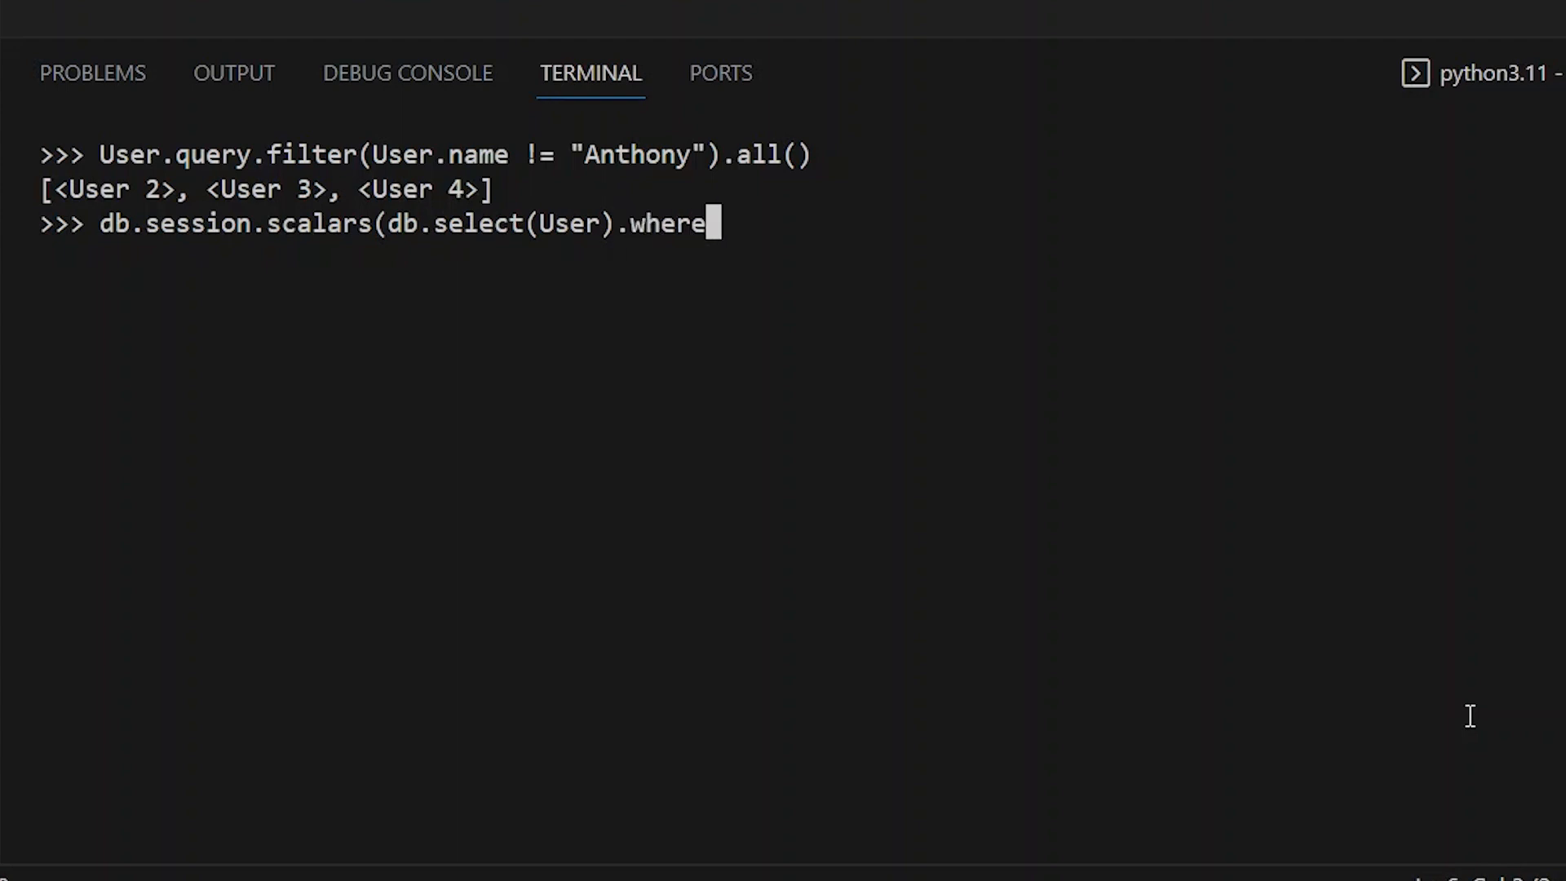
text((User.n)
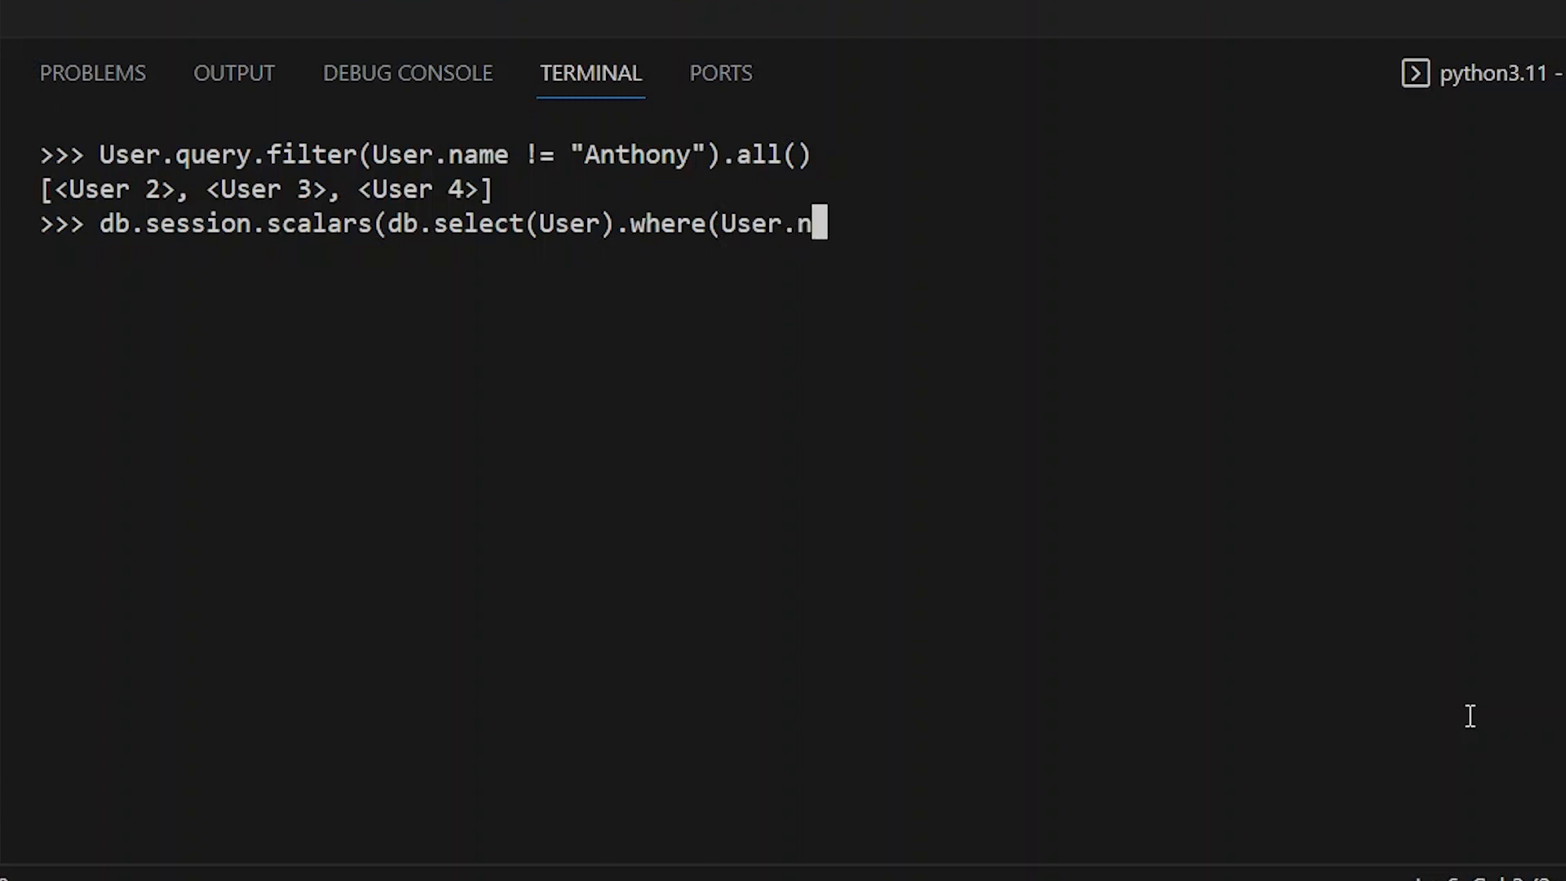
text(ame != "Anthon)
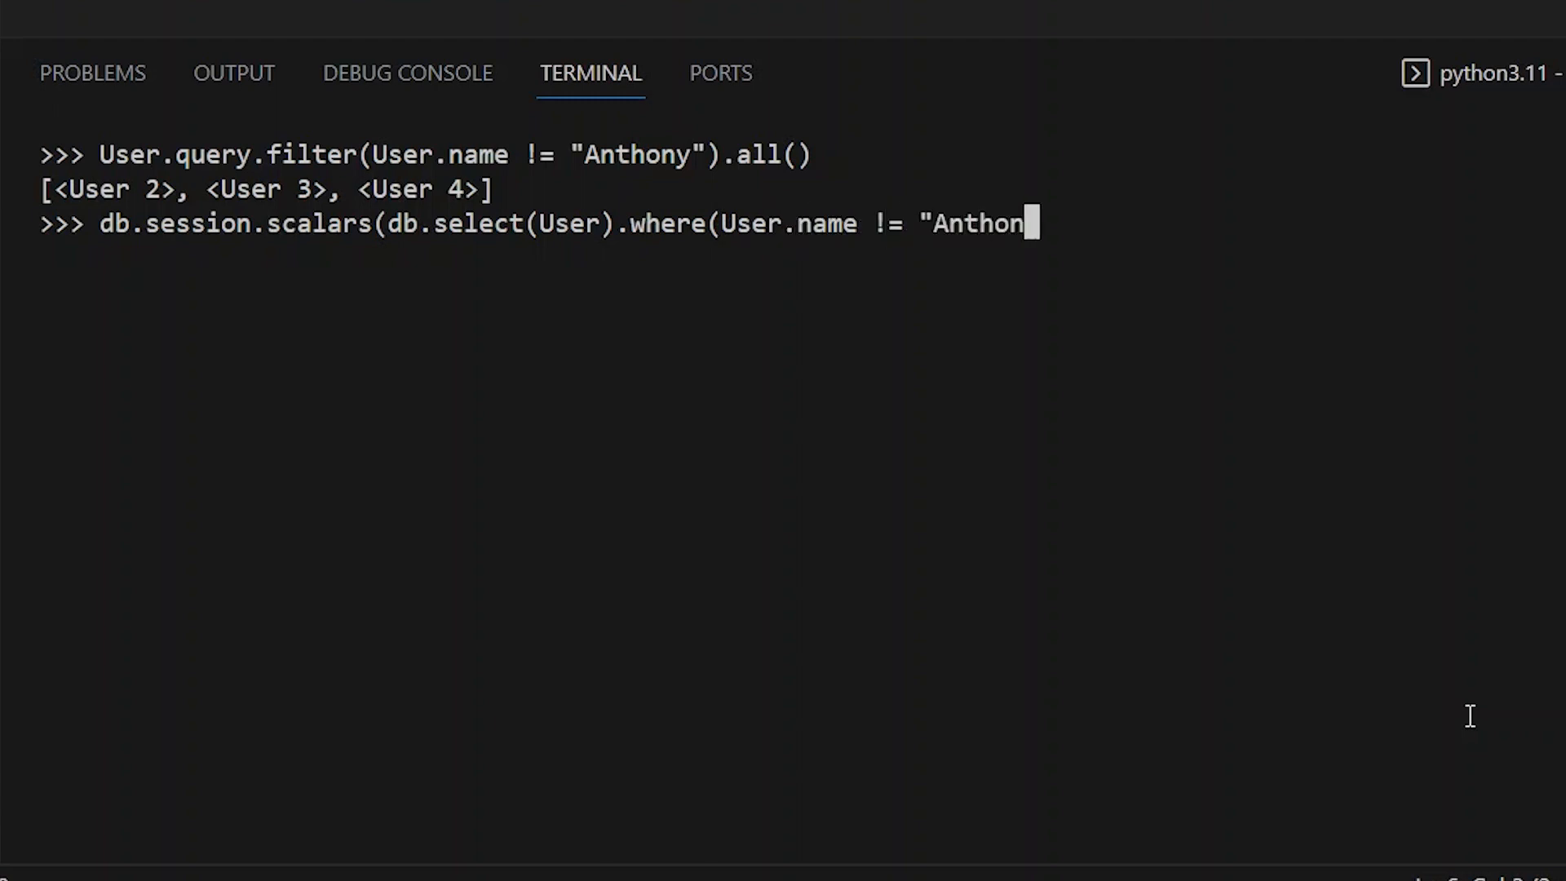
text(y")).a)
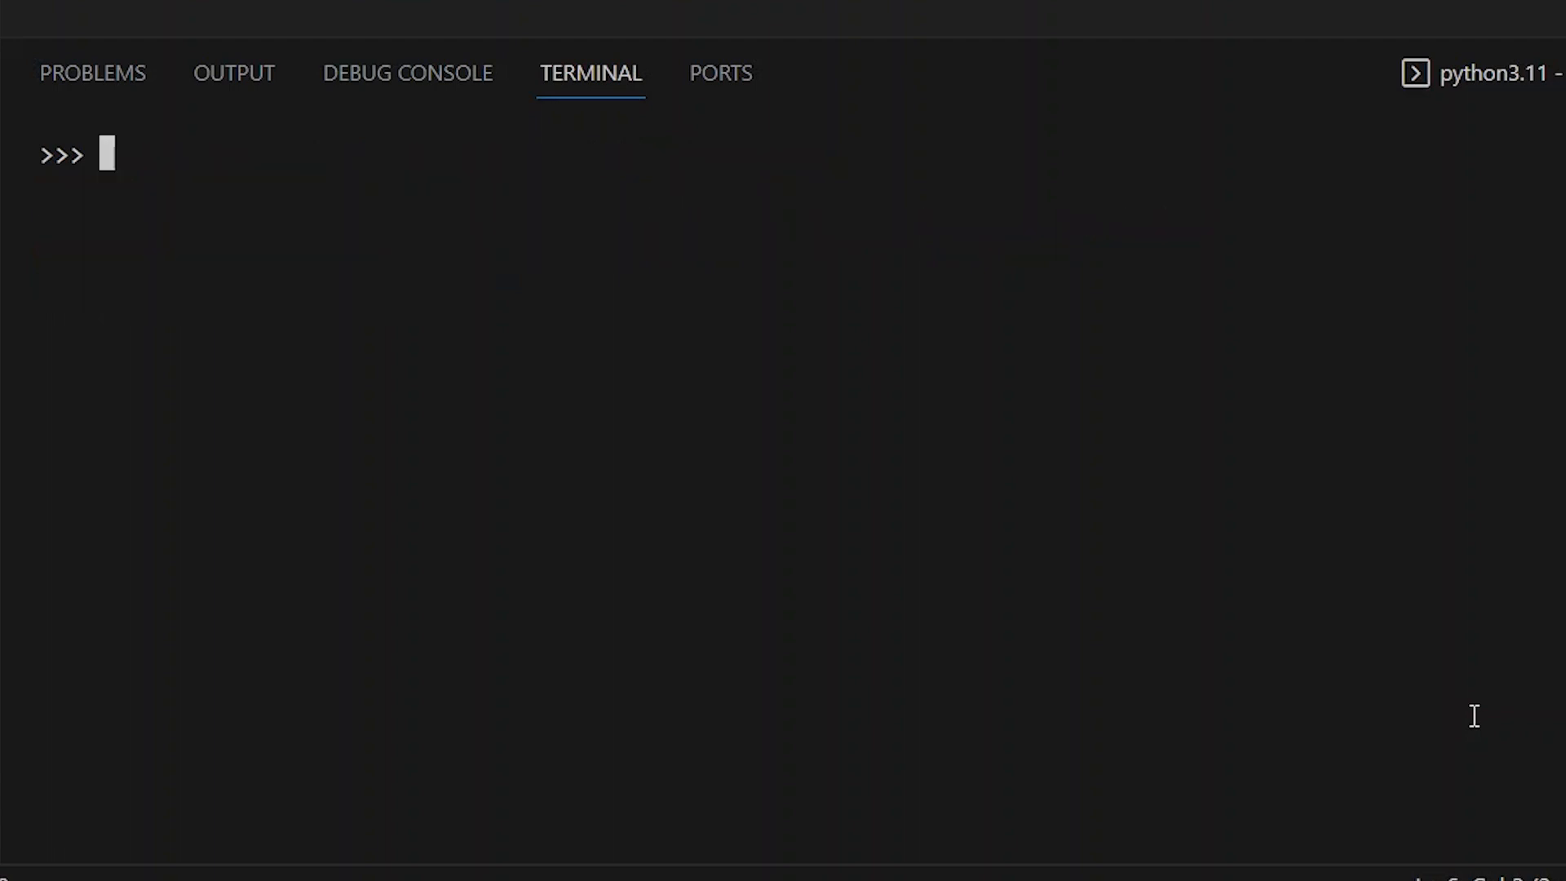
- Fetch user 4 with the old style User.query.get(4), returning User 4
text(User)
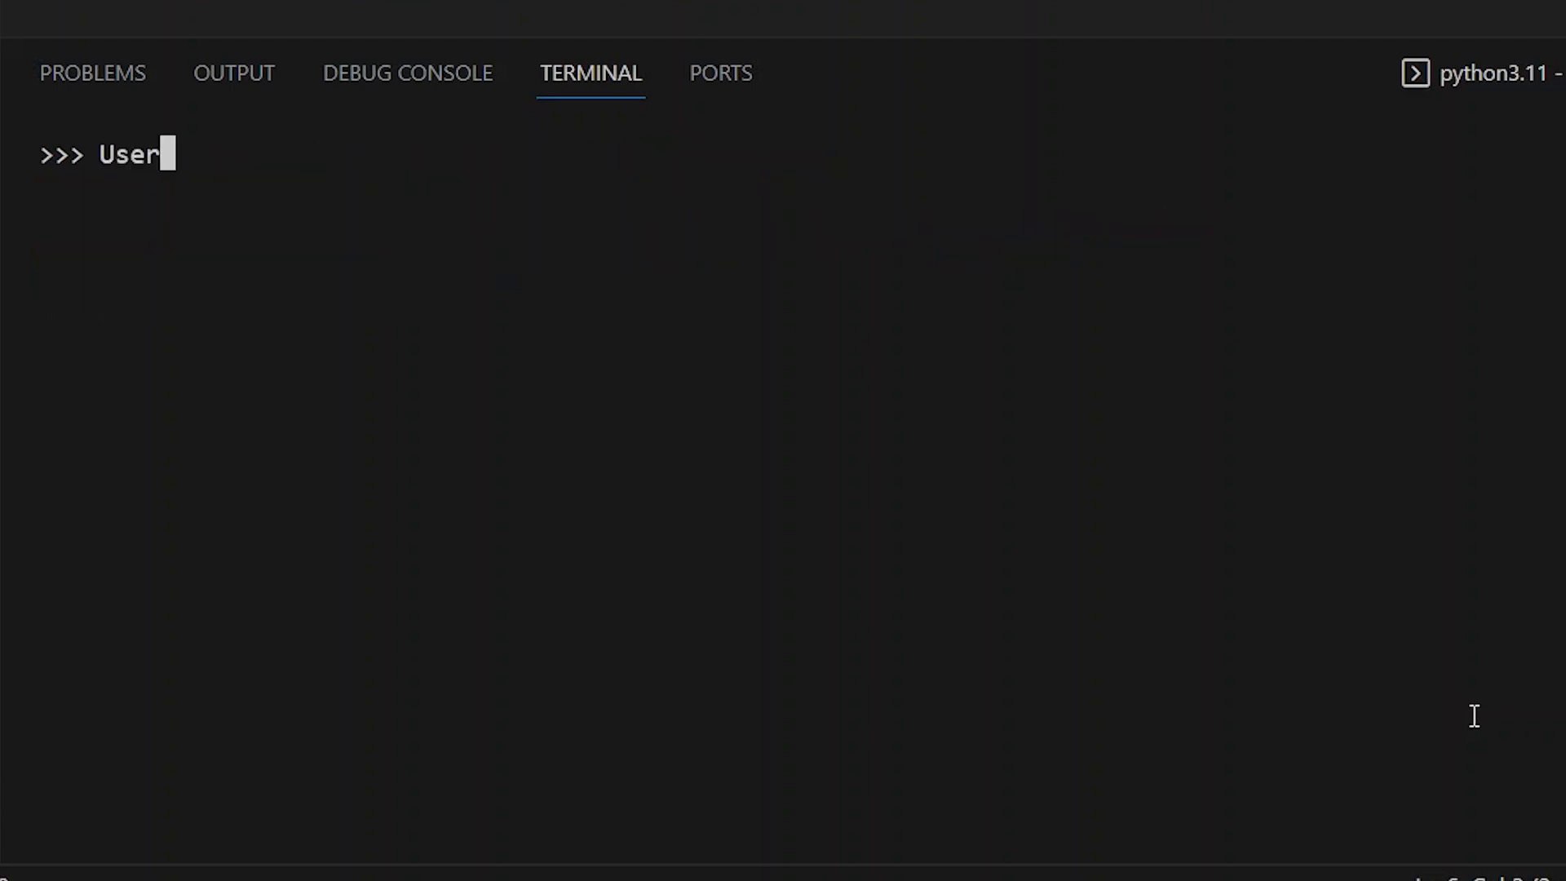
text(.query.g)
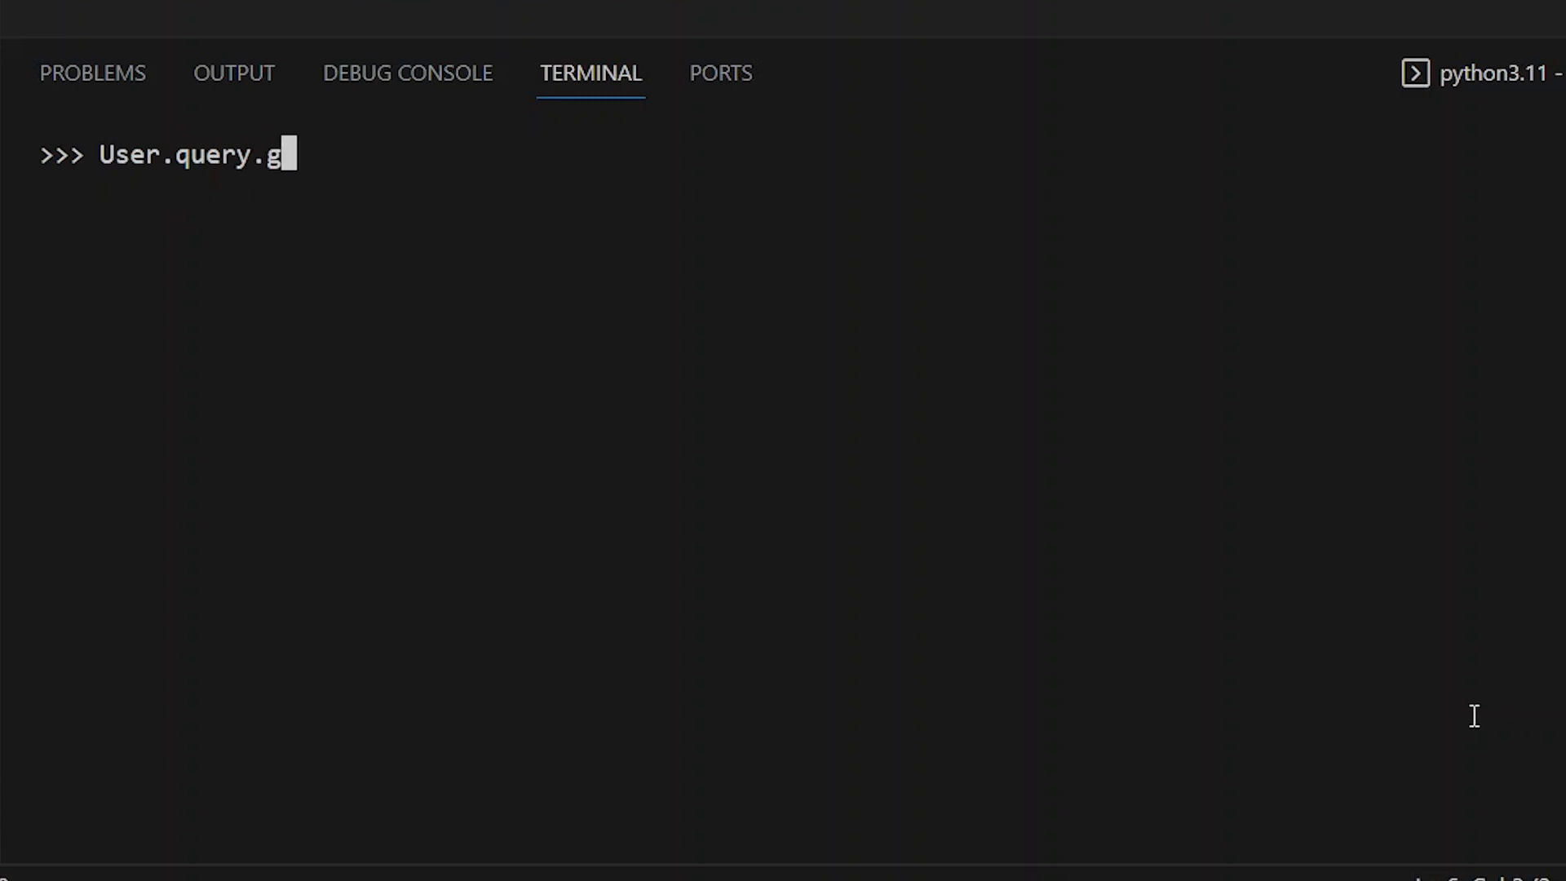
text(et(4))
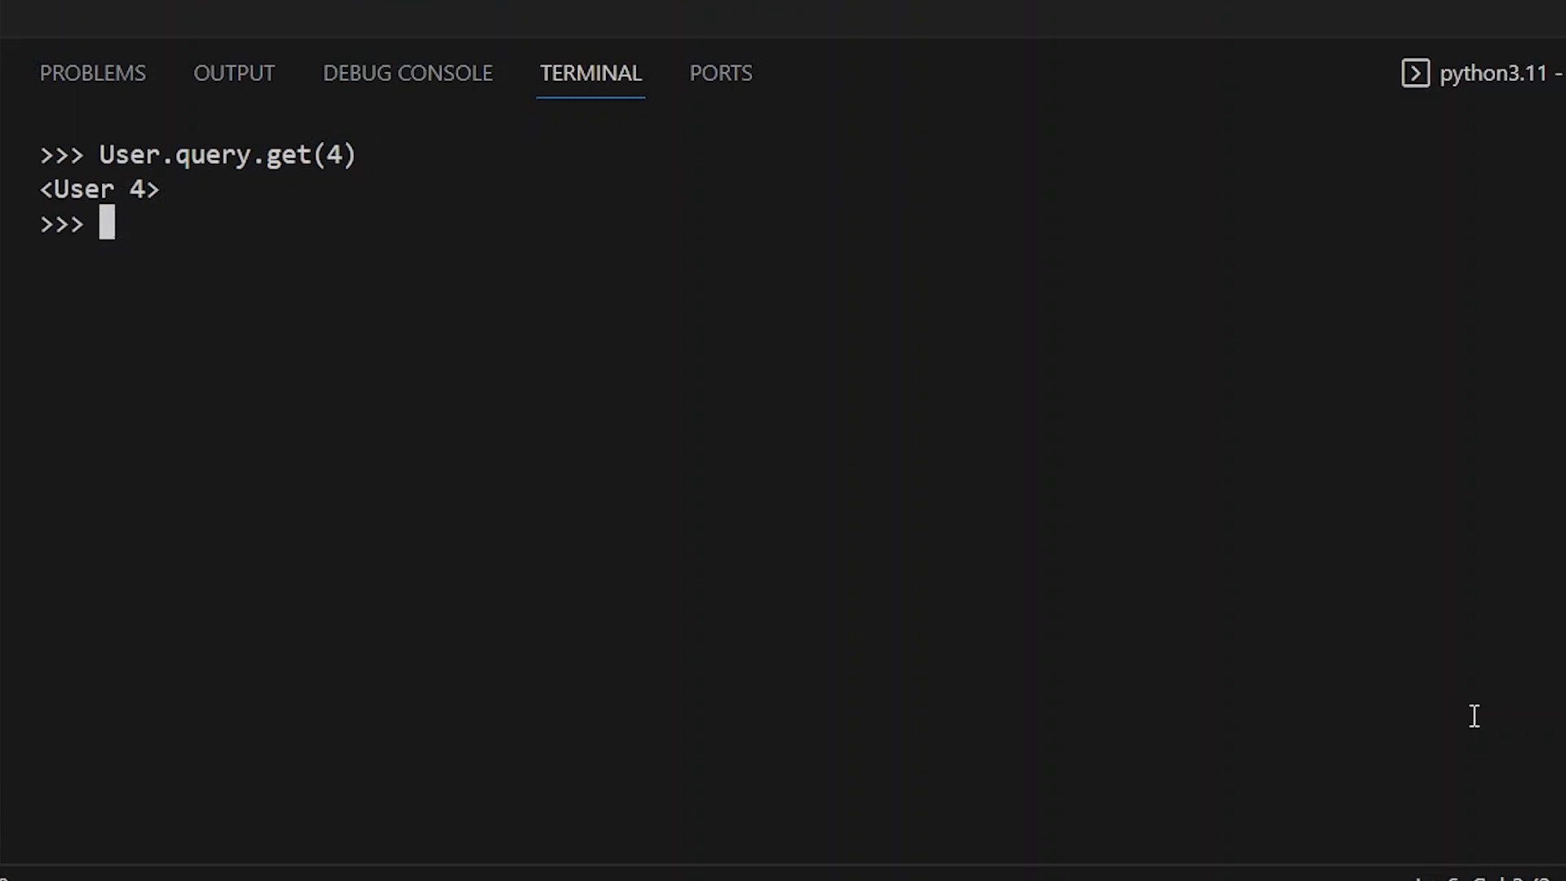
- Fetch user 4 with the session style db.session.get(User, 4), returning User 4
text(d)
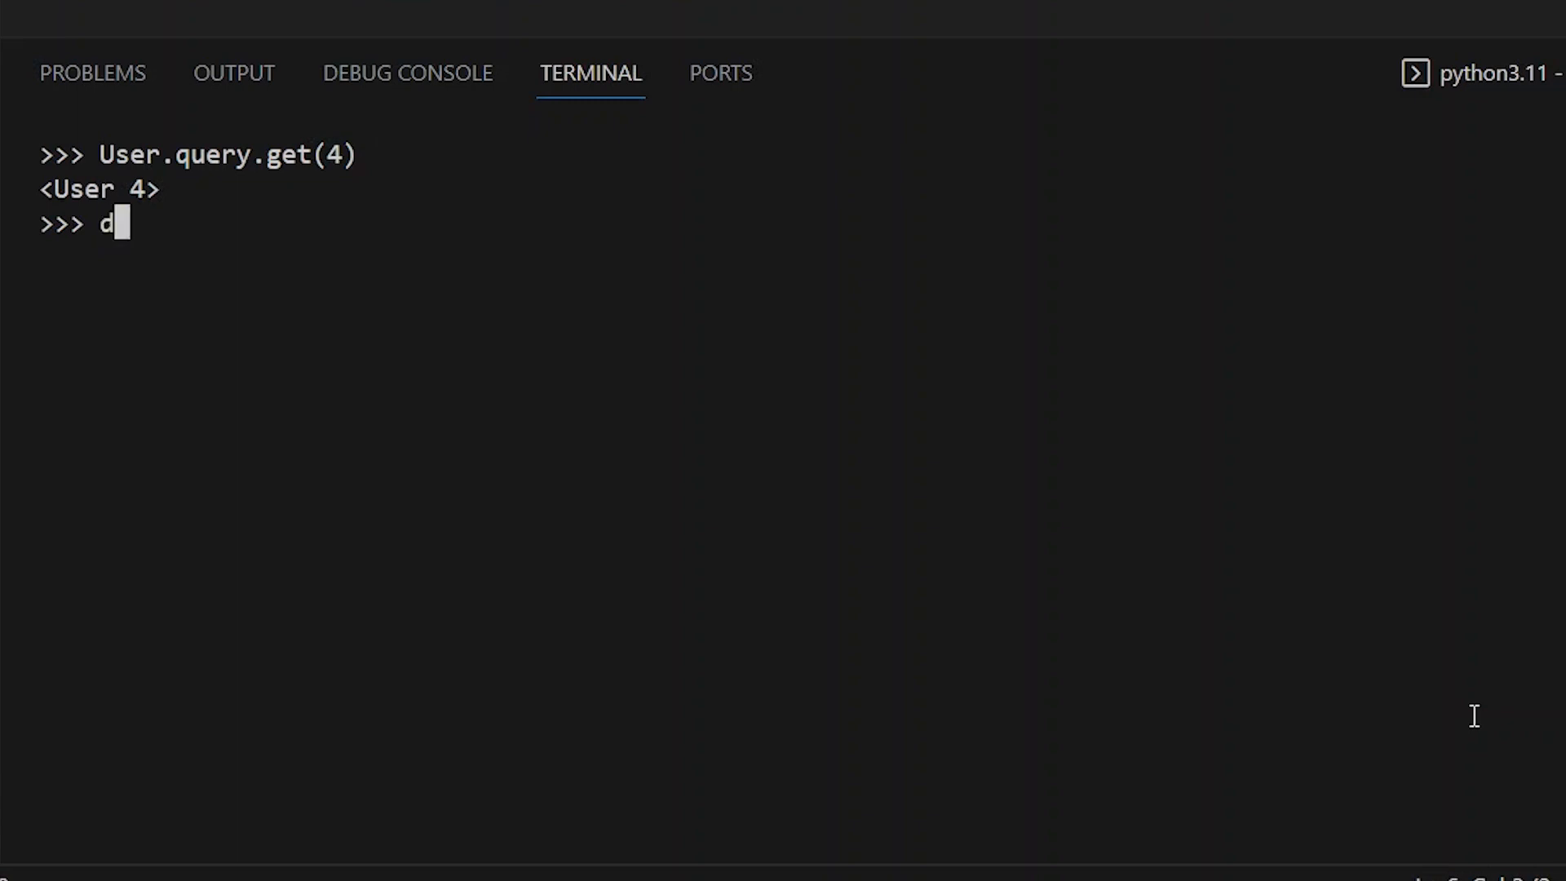
text(b.session.get)
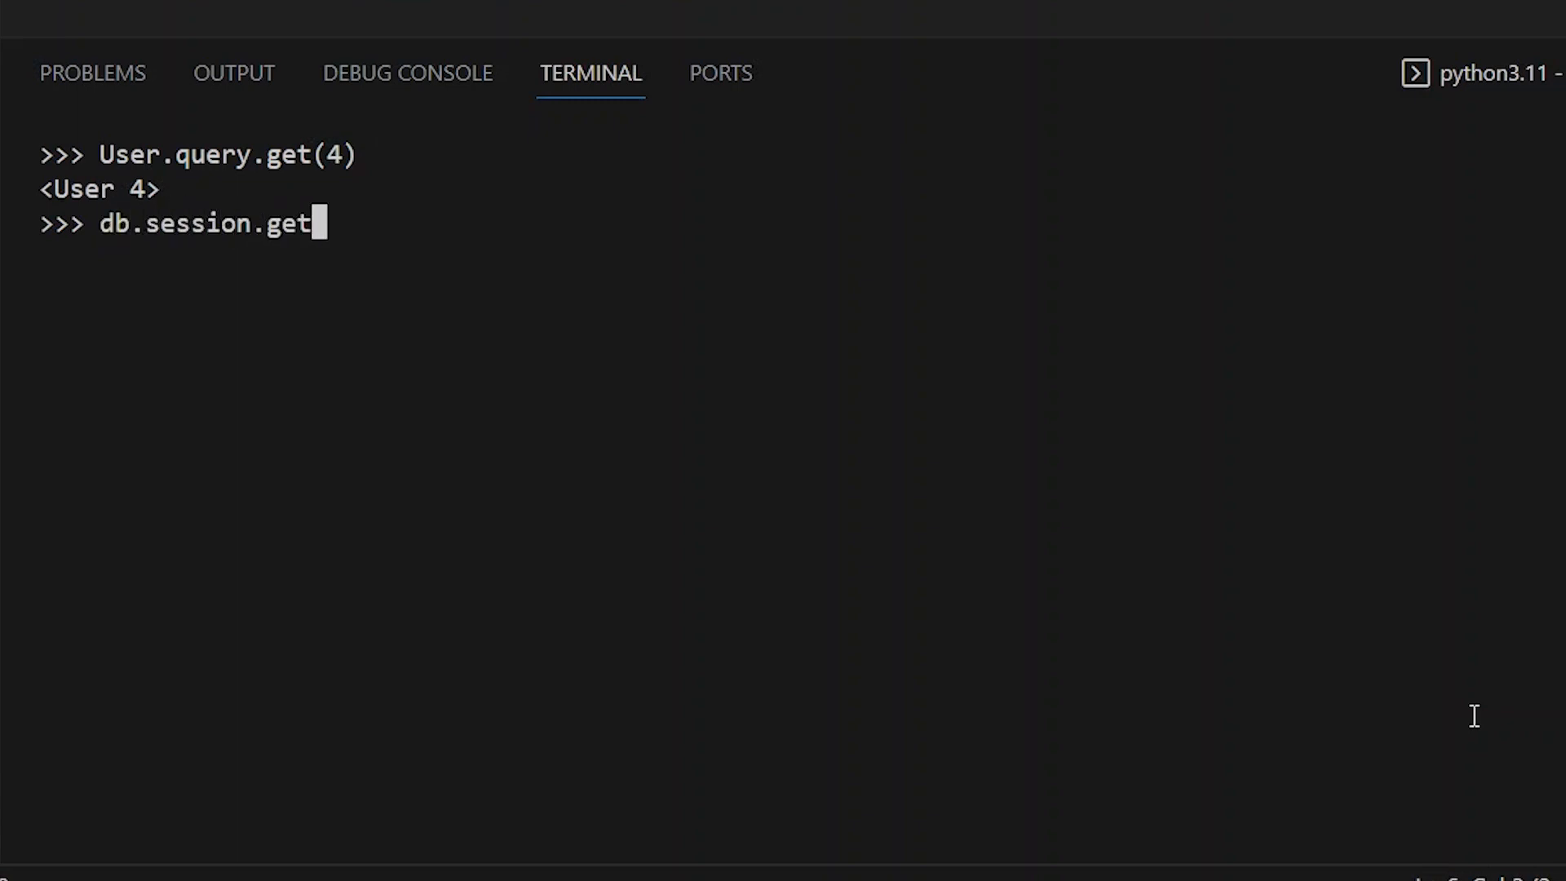
text((User)
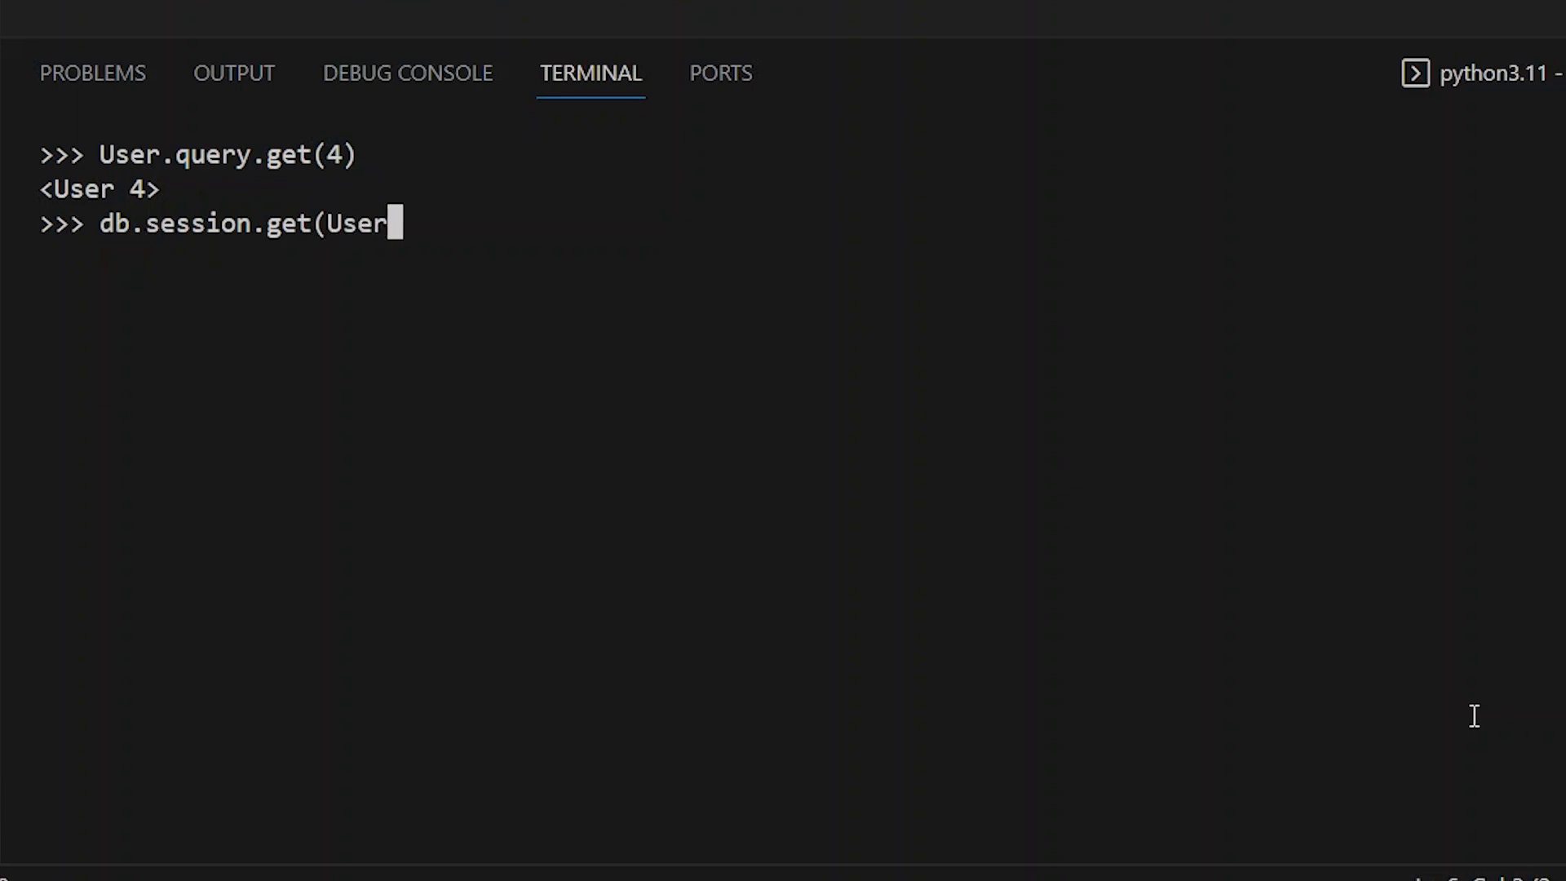
text(, 4)
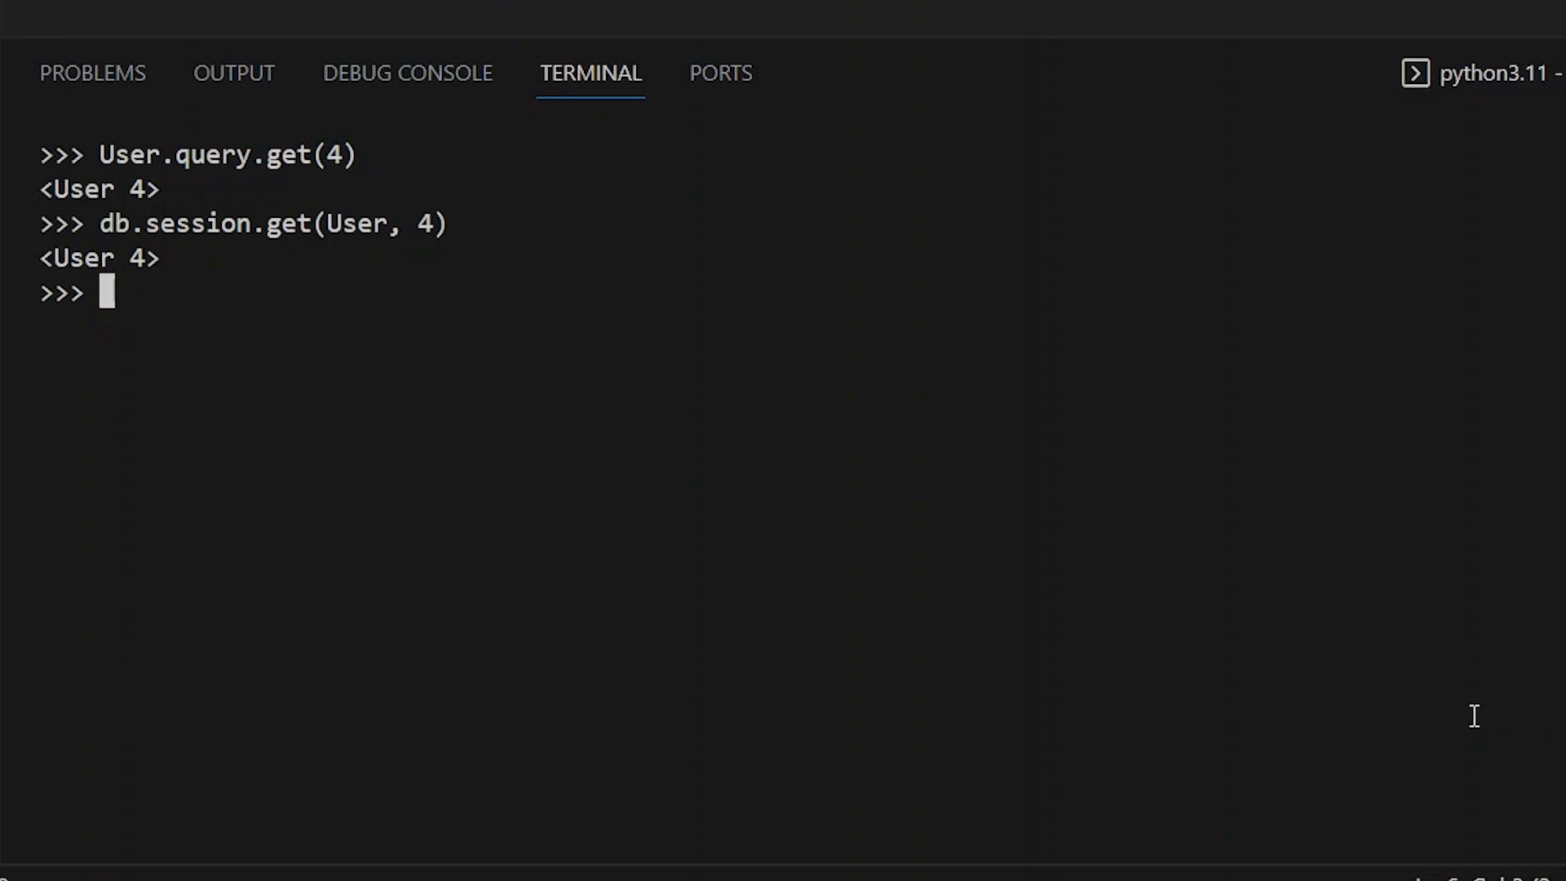
mouse_move(1298, 611)
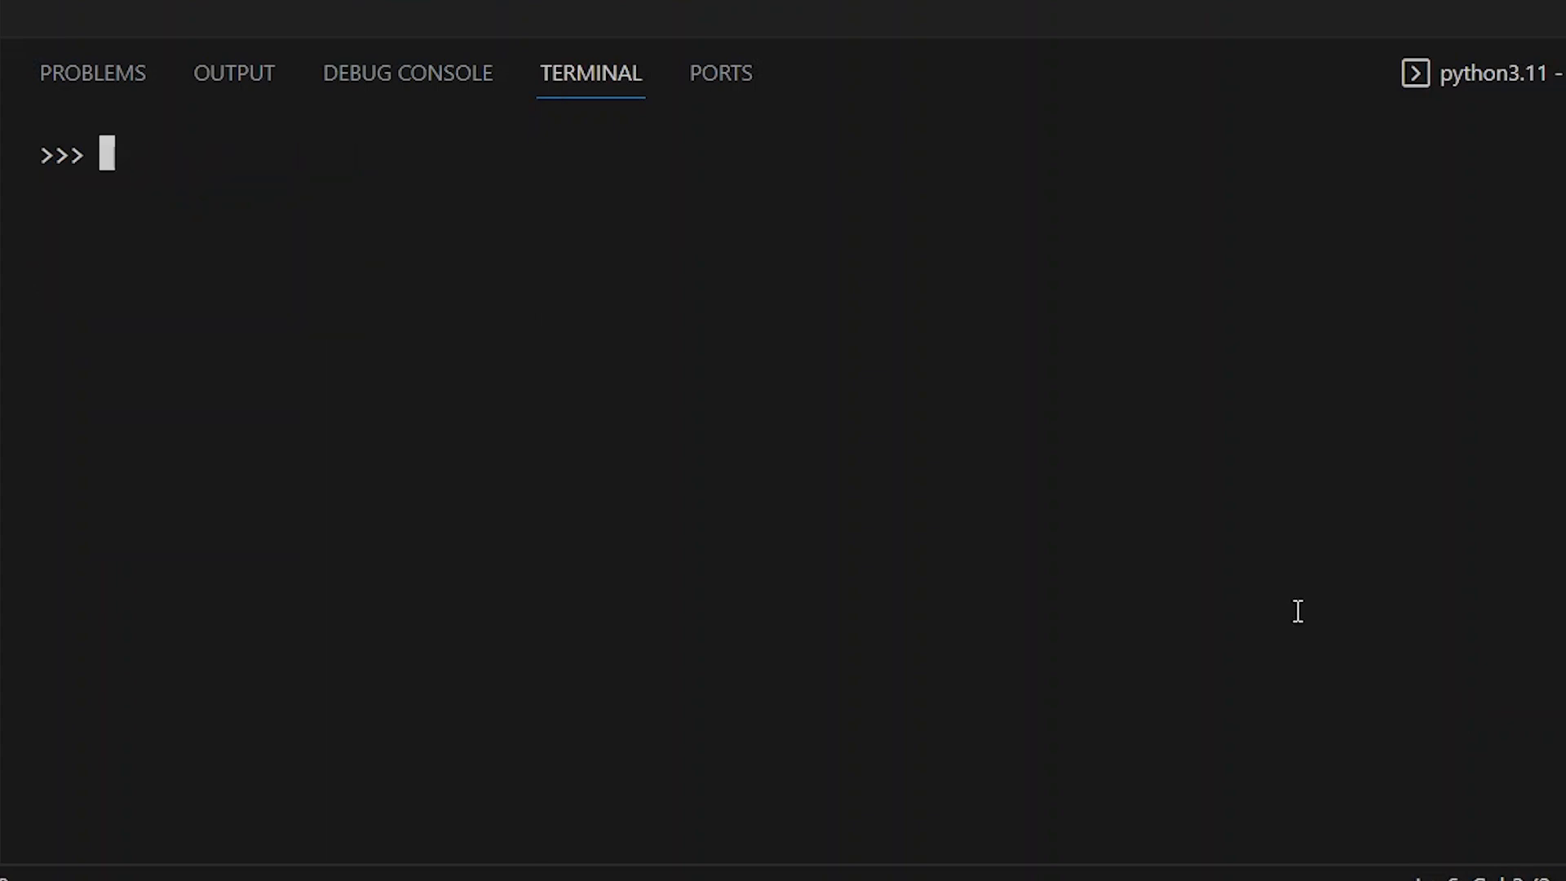
- Count users with the old style User.query.count(), returning 4
text(User.query.count()
text(db)
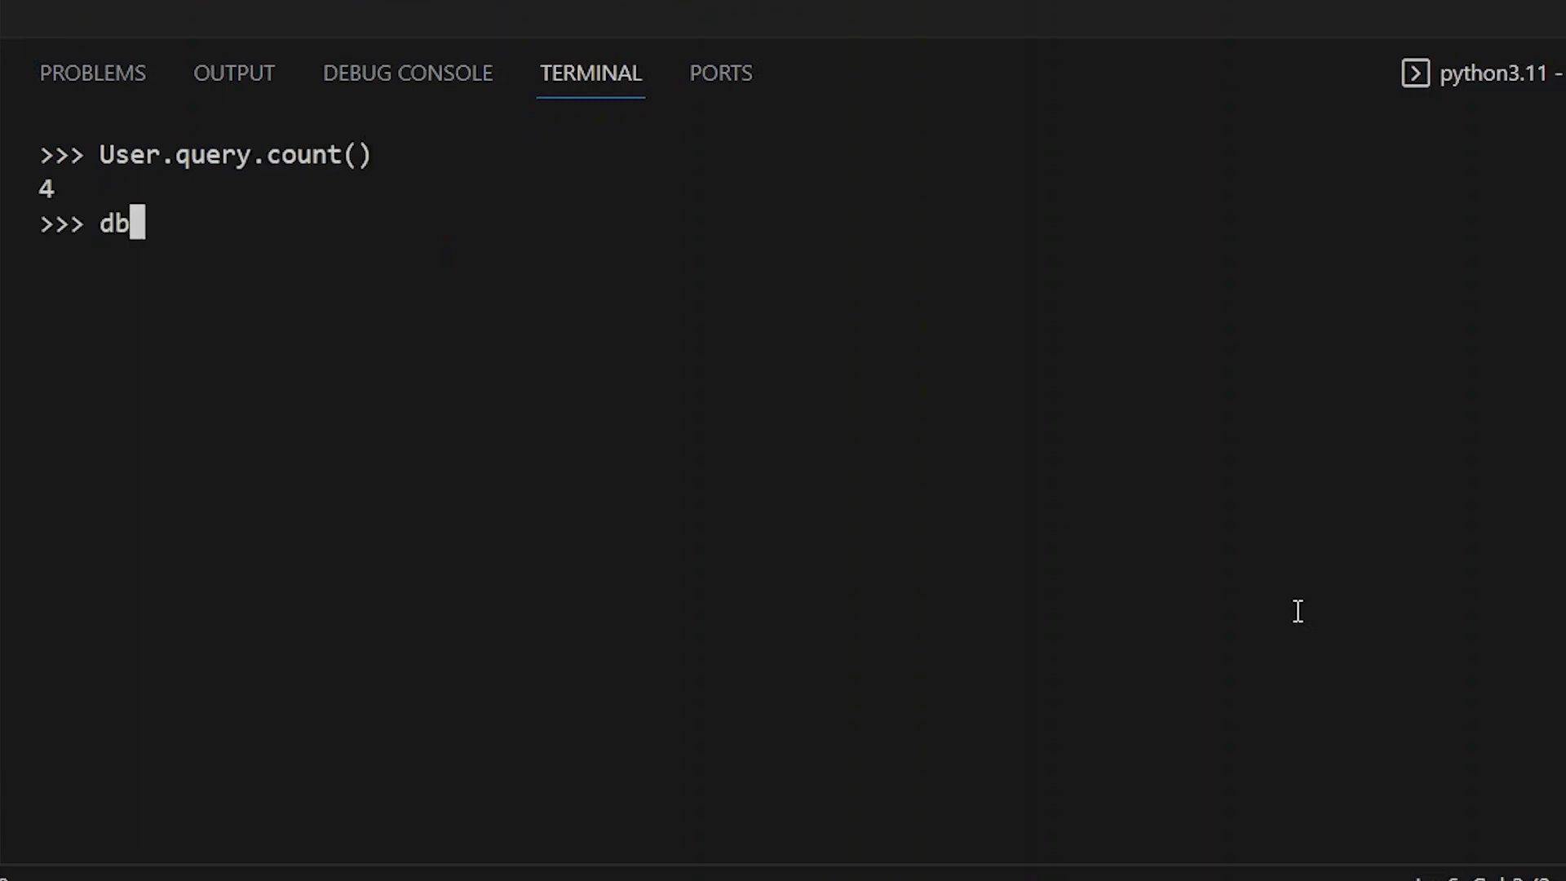
- Count users with db.session.scalar(db.func.count(User.id)), also returning 4
text(.session.)
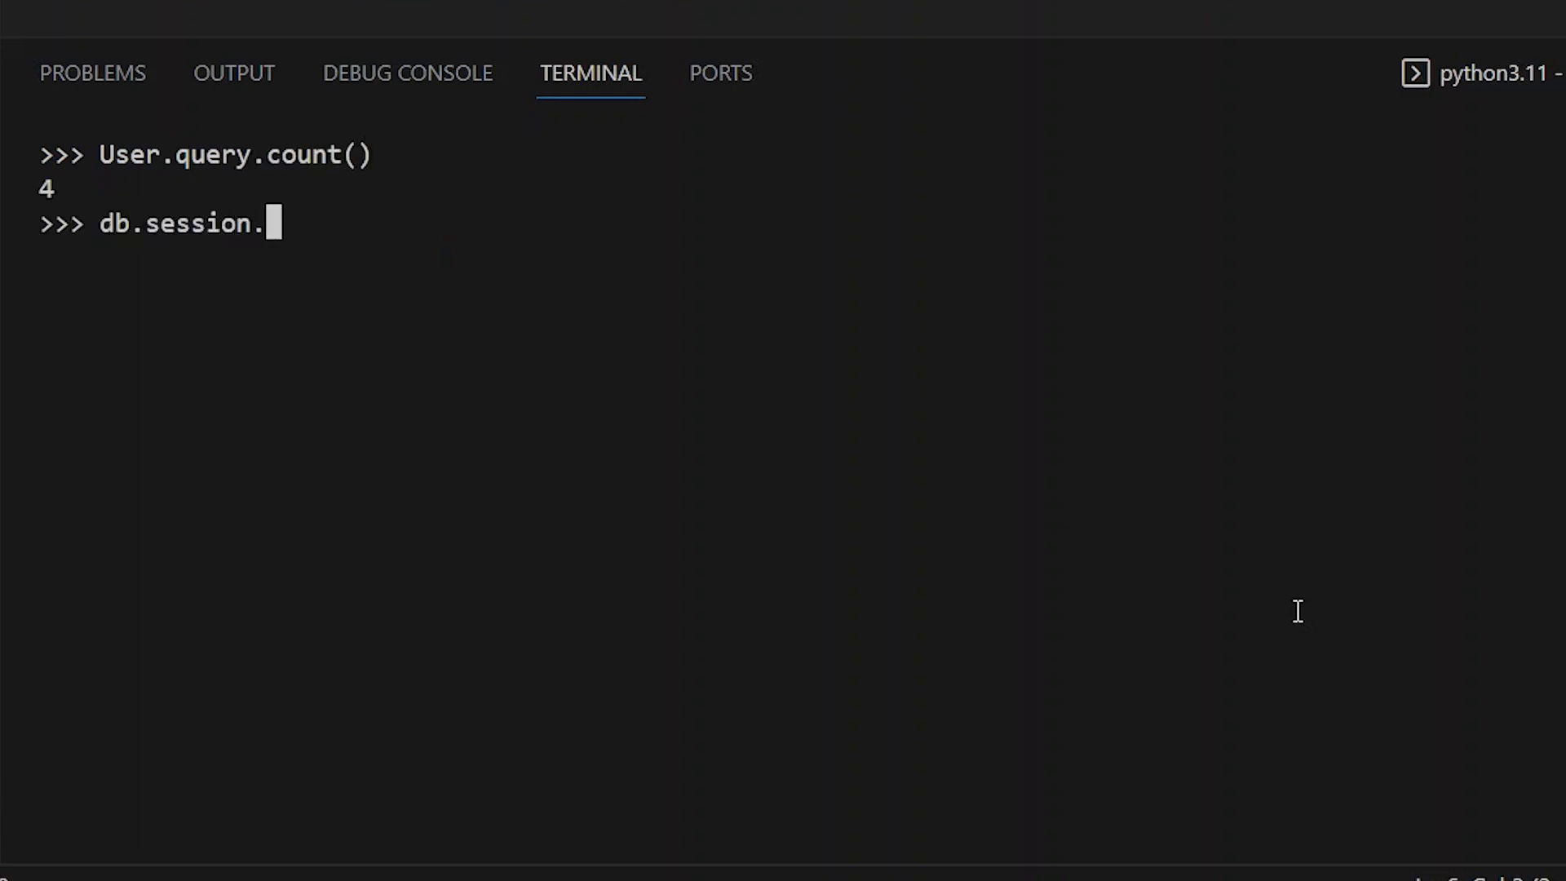
text(scalar)
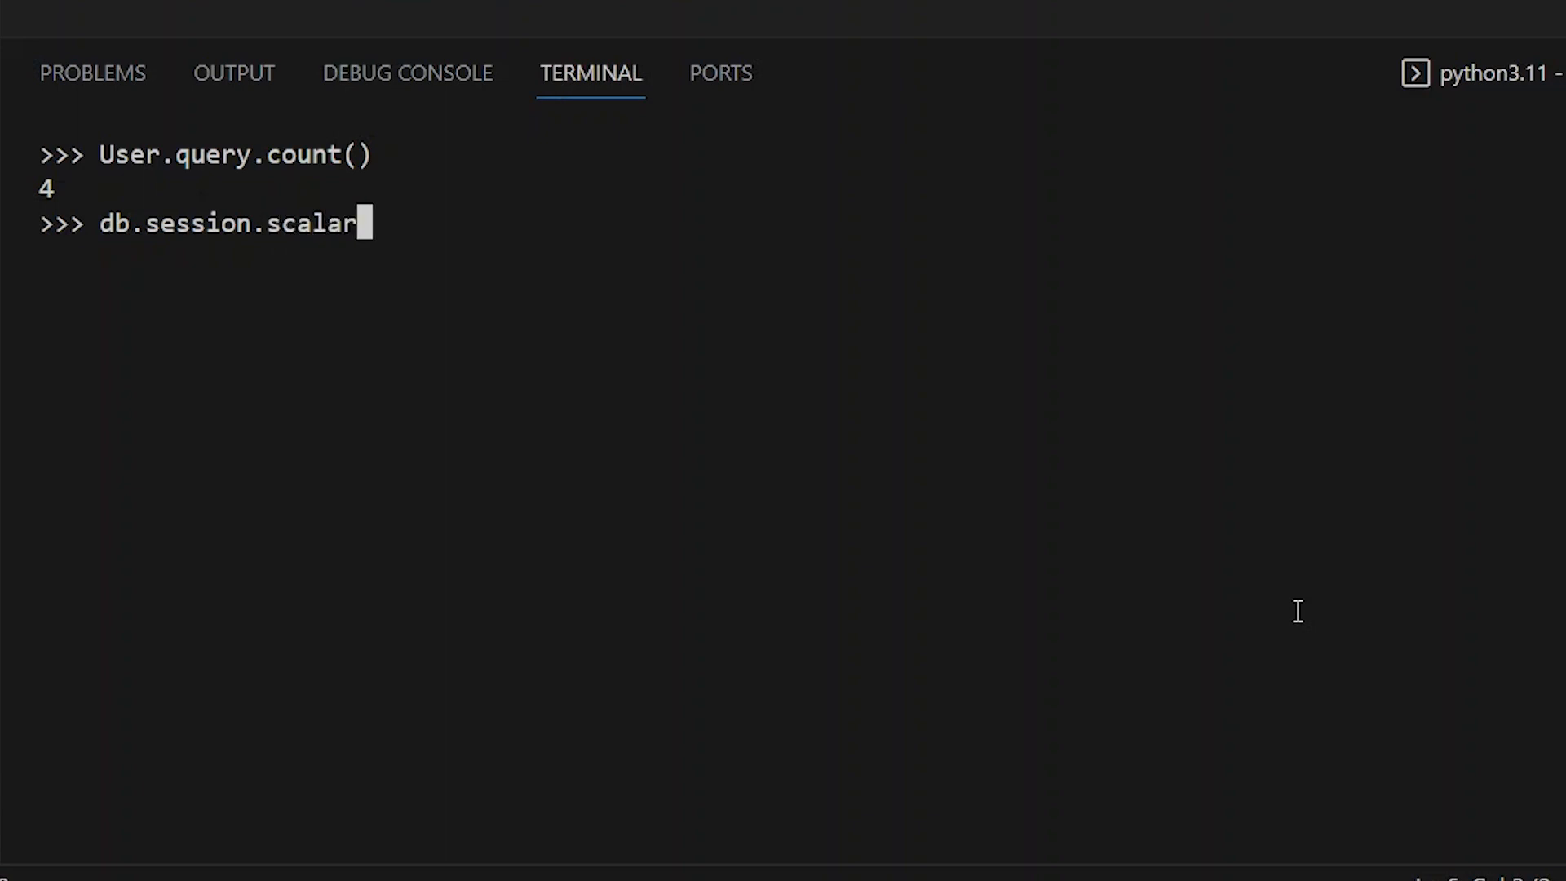
text((db)
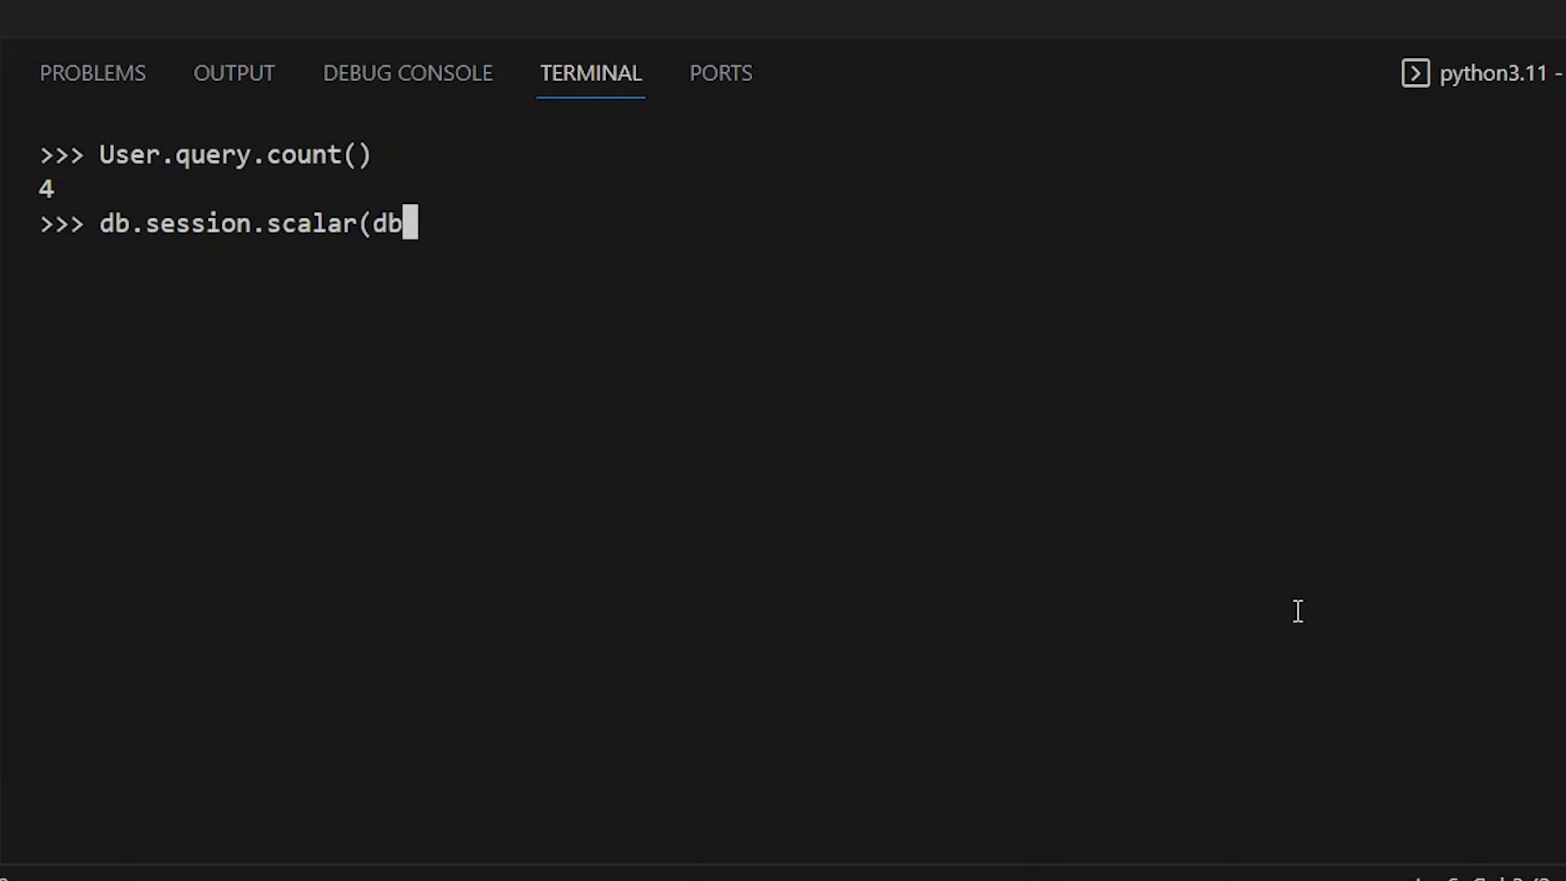
text(.)
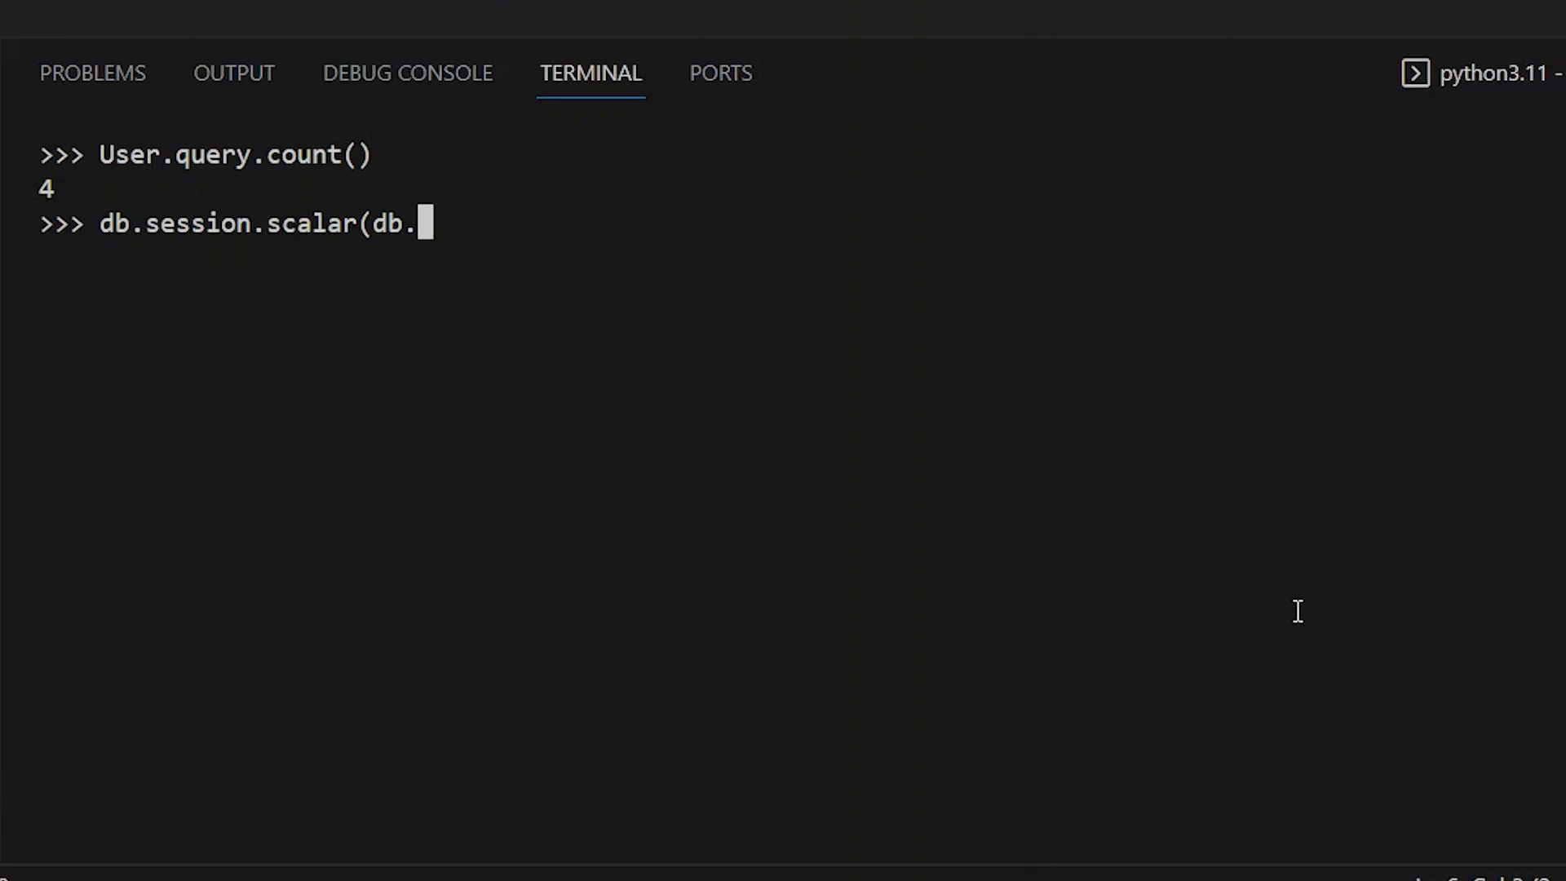
text(func)
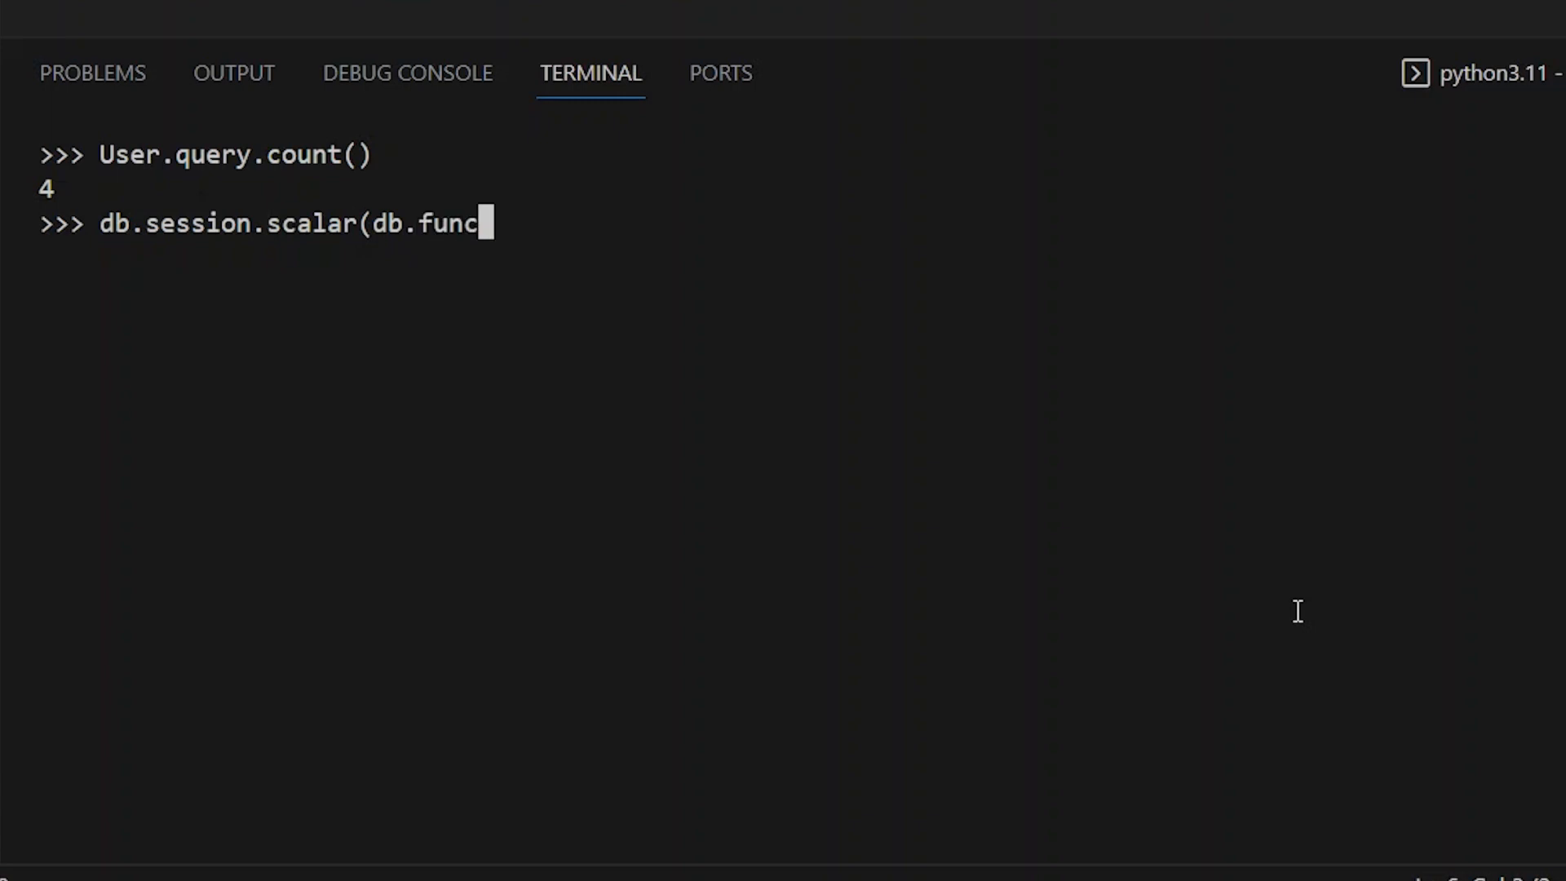
text(.count()
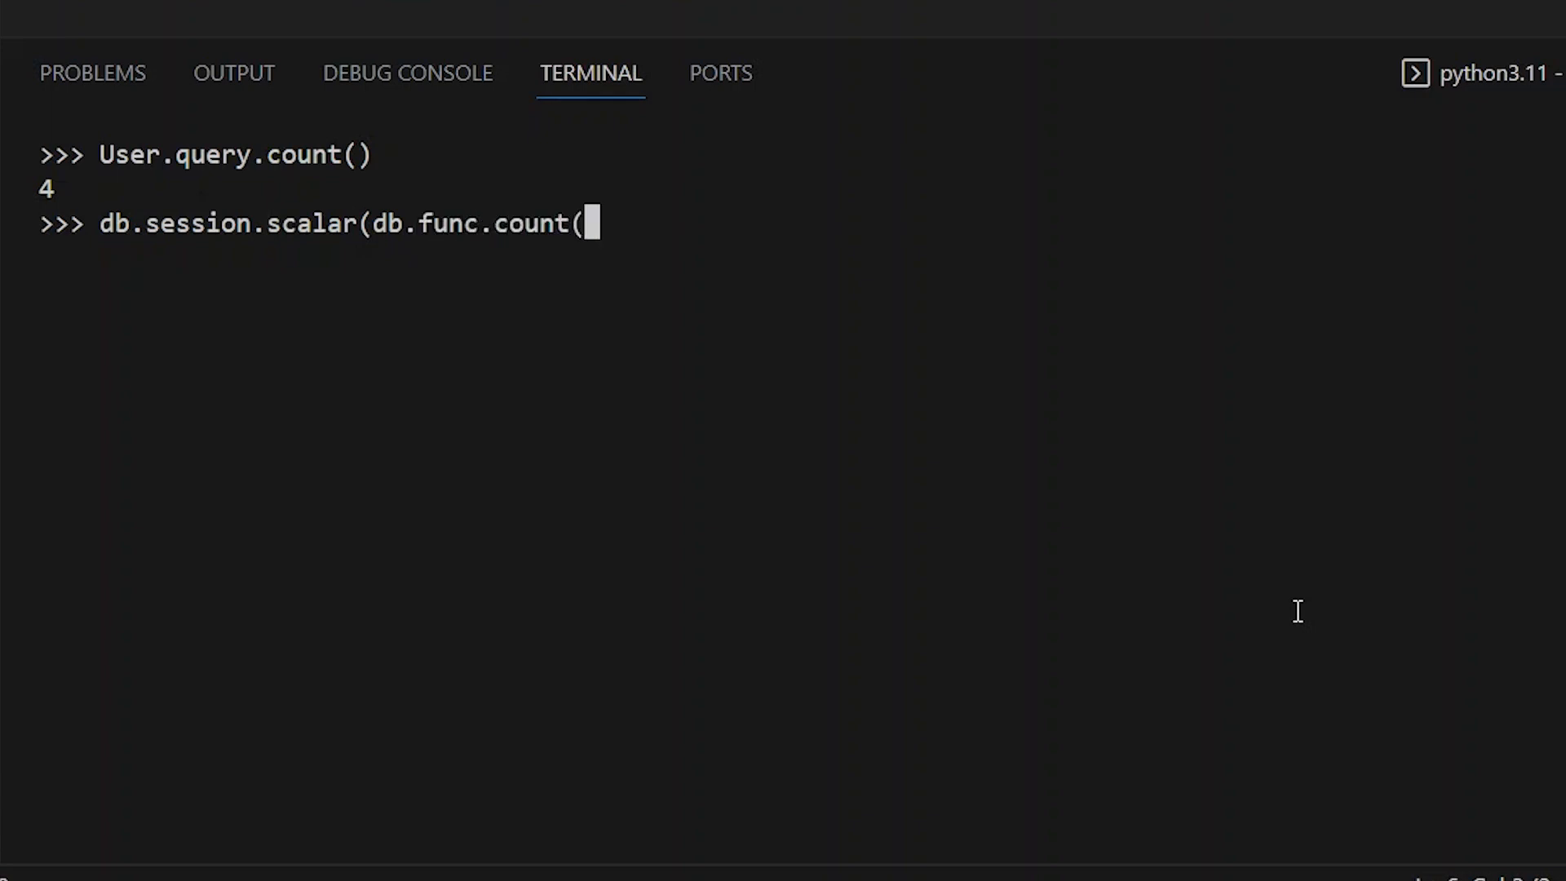
text(User)
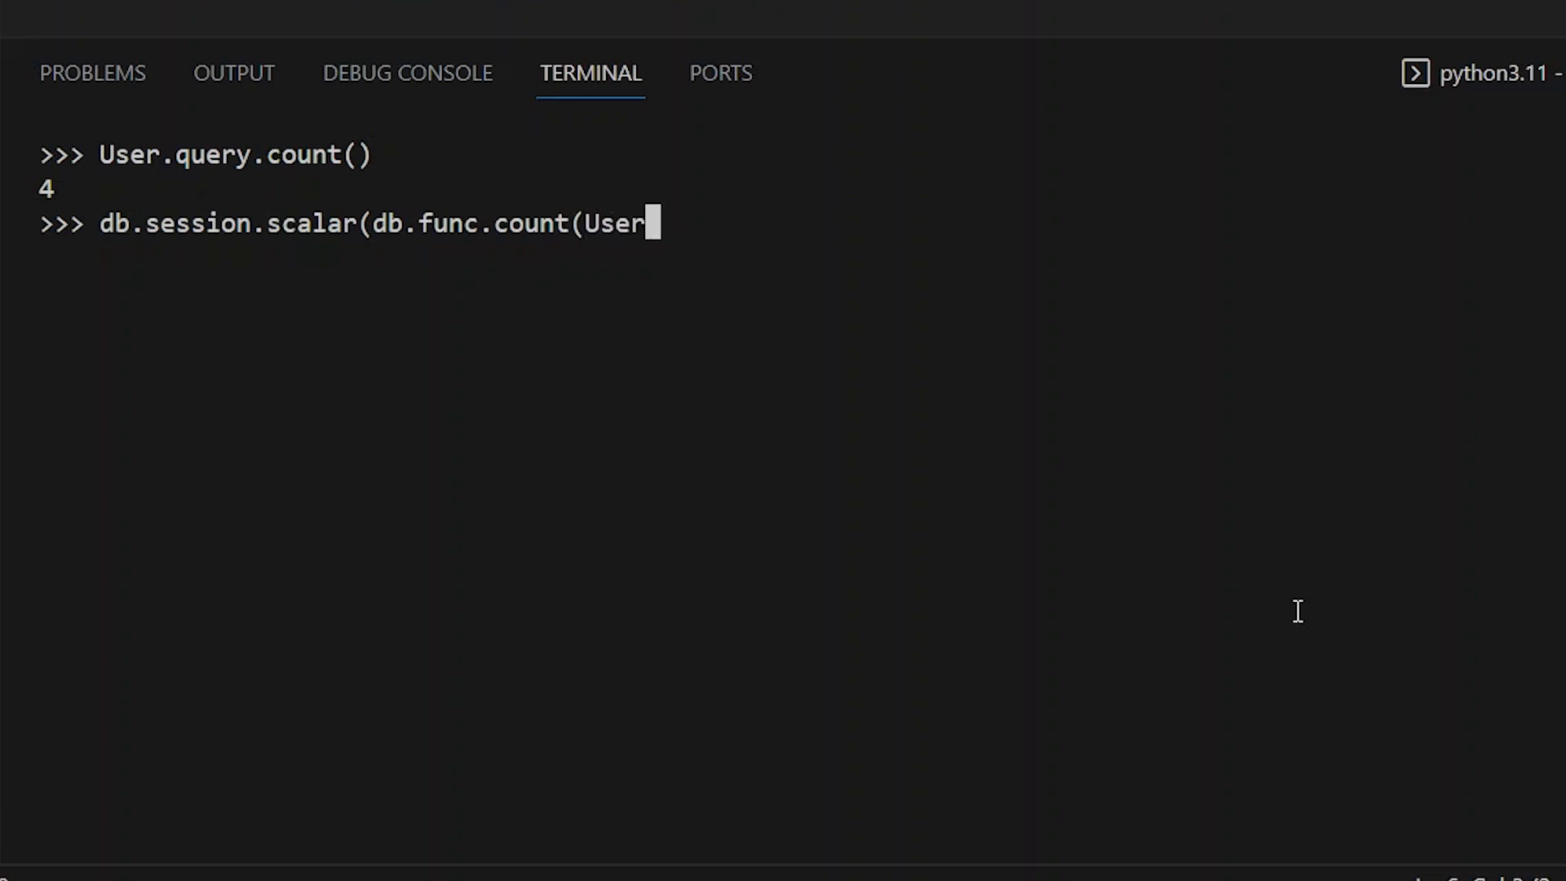
text(.id)
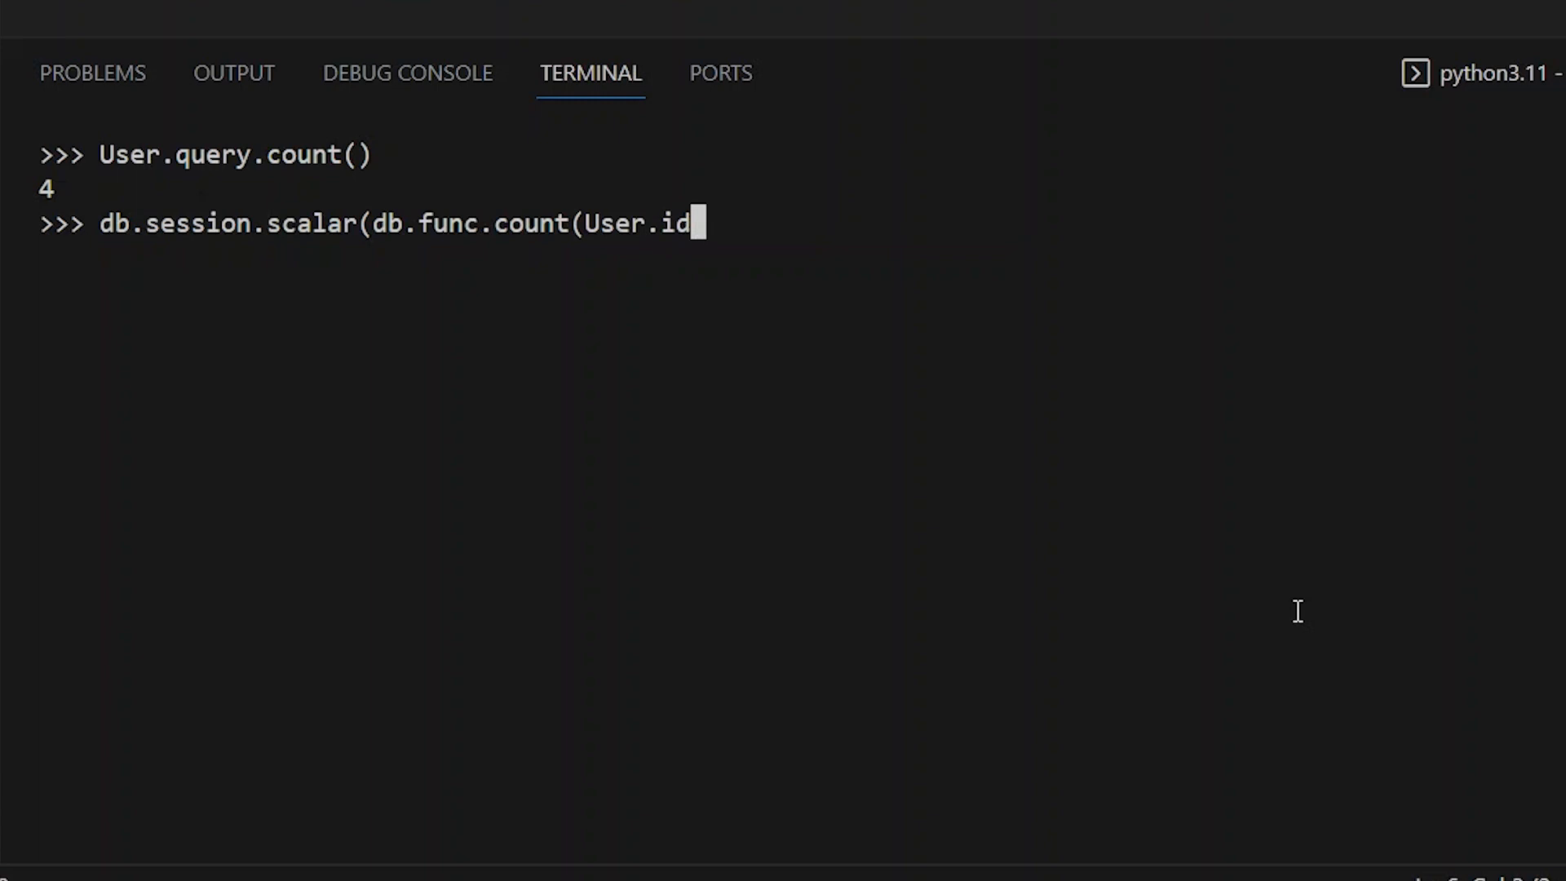
text())
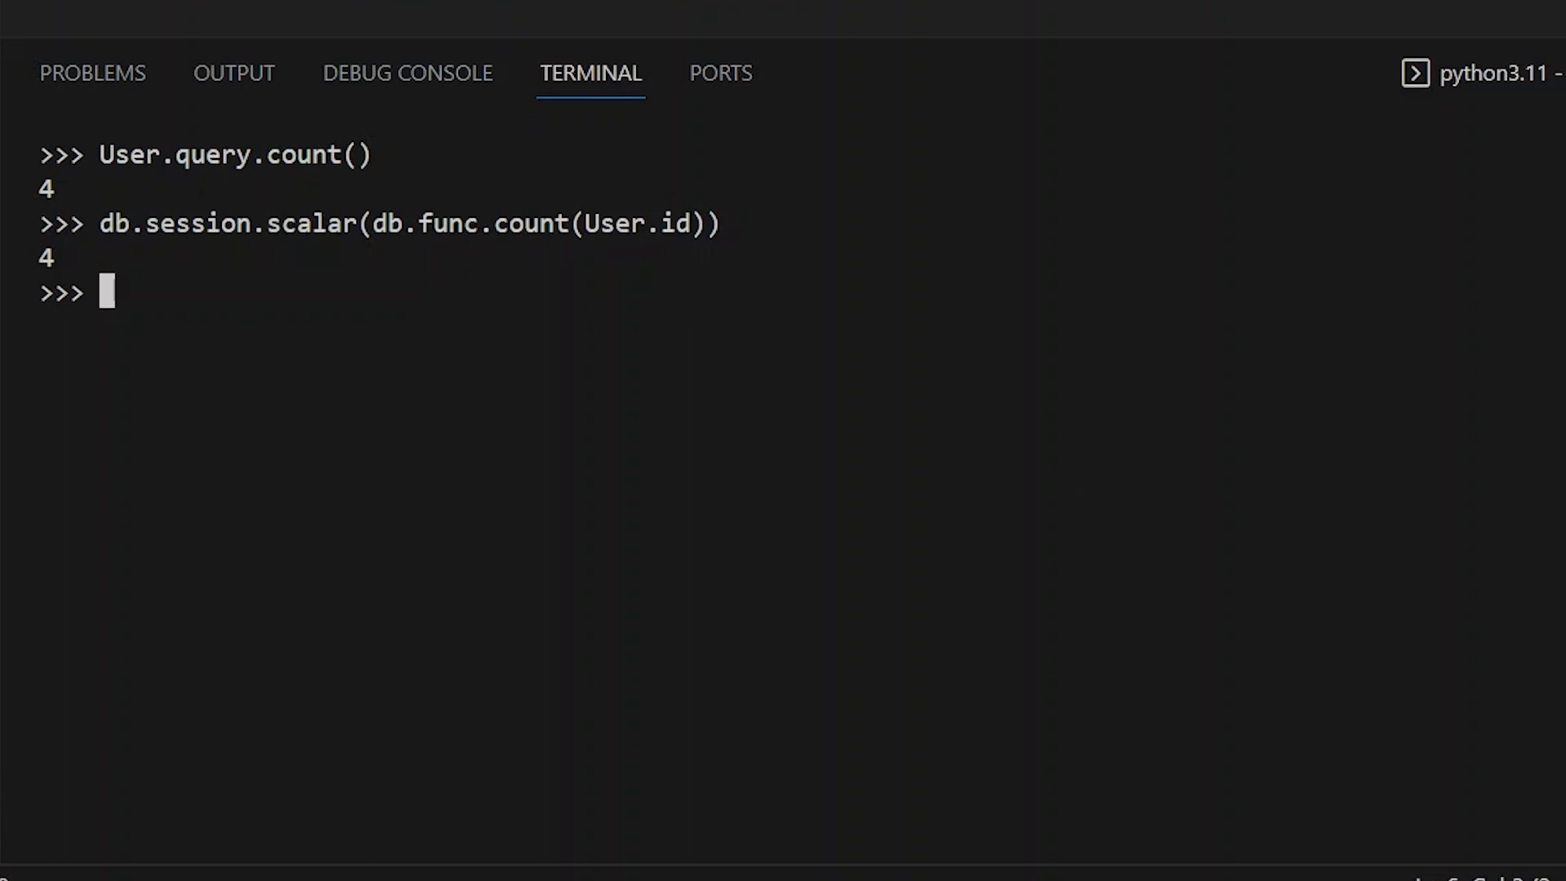
mouse_move(1180, 573)
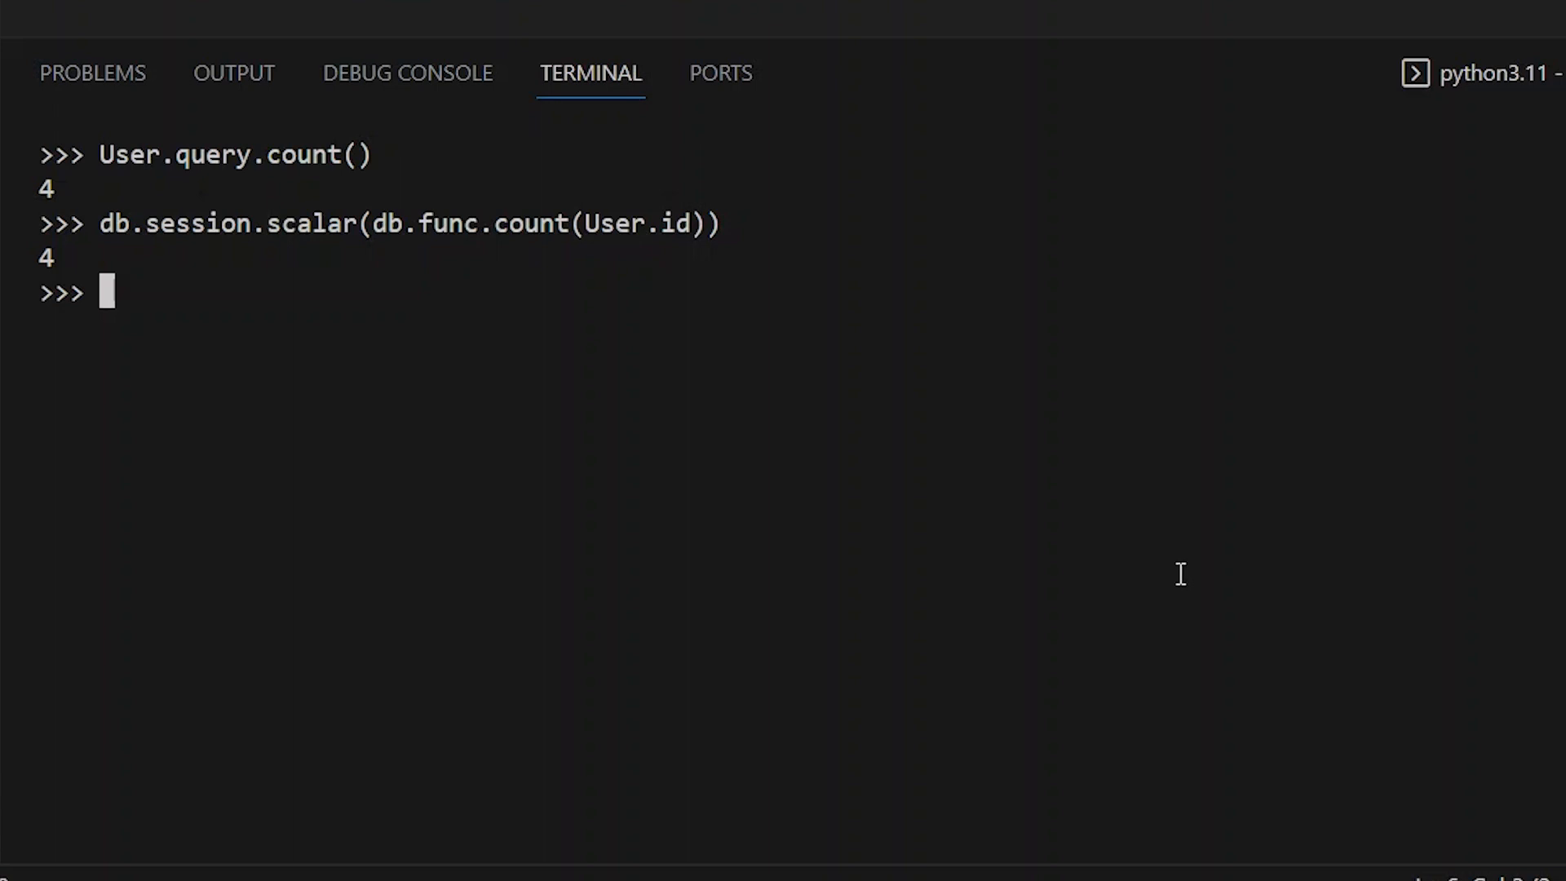
mouse_move(490, 283)
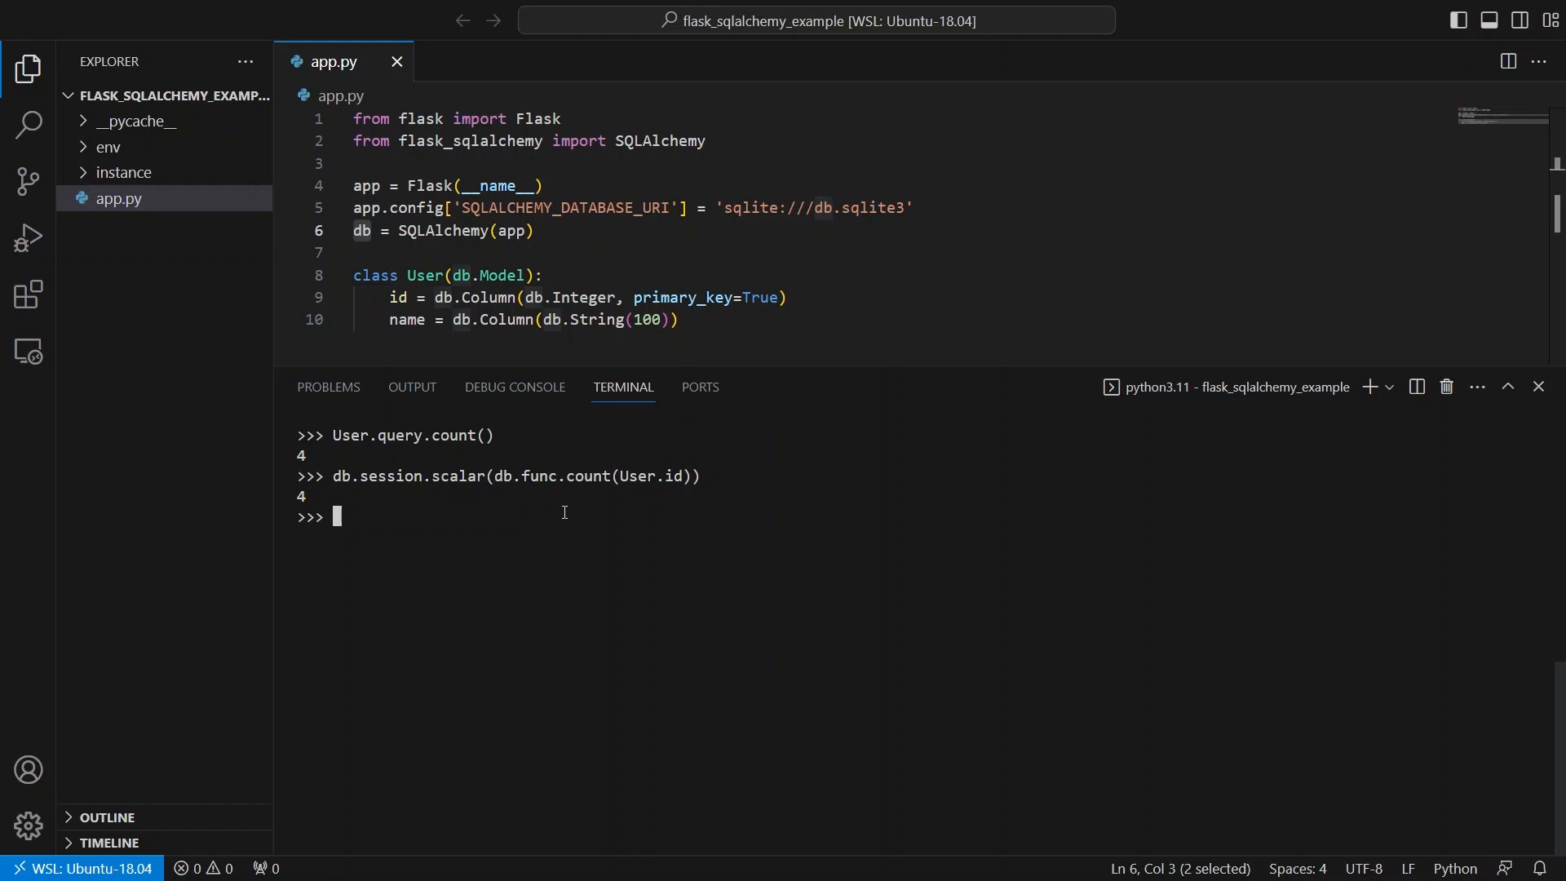
mouse_move(735, 556)
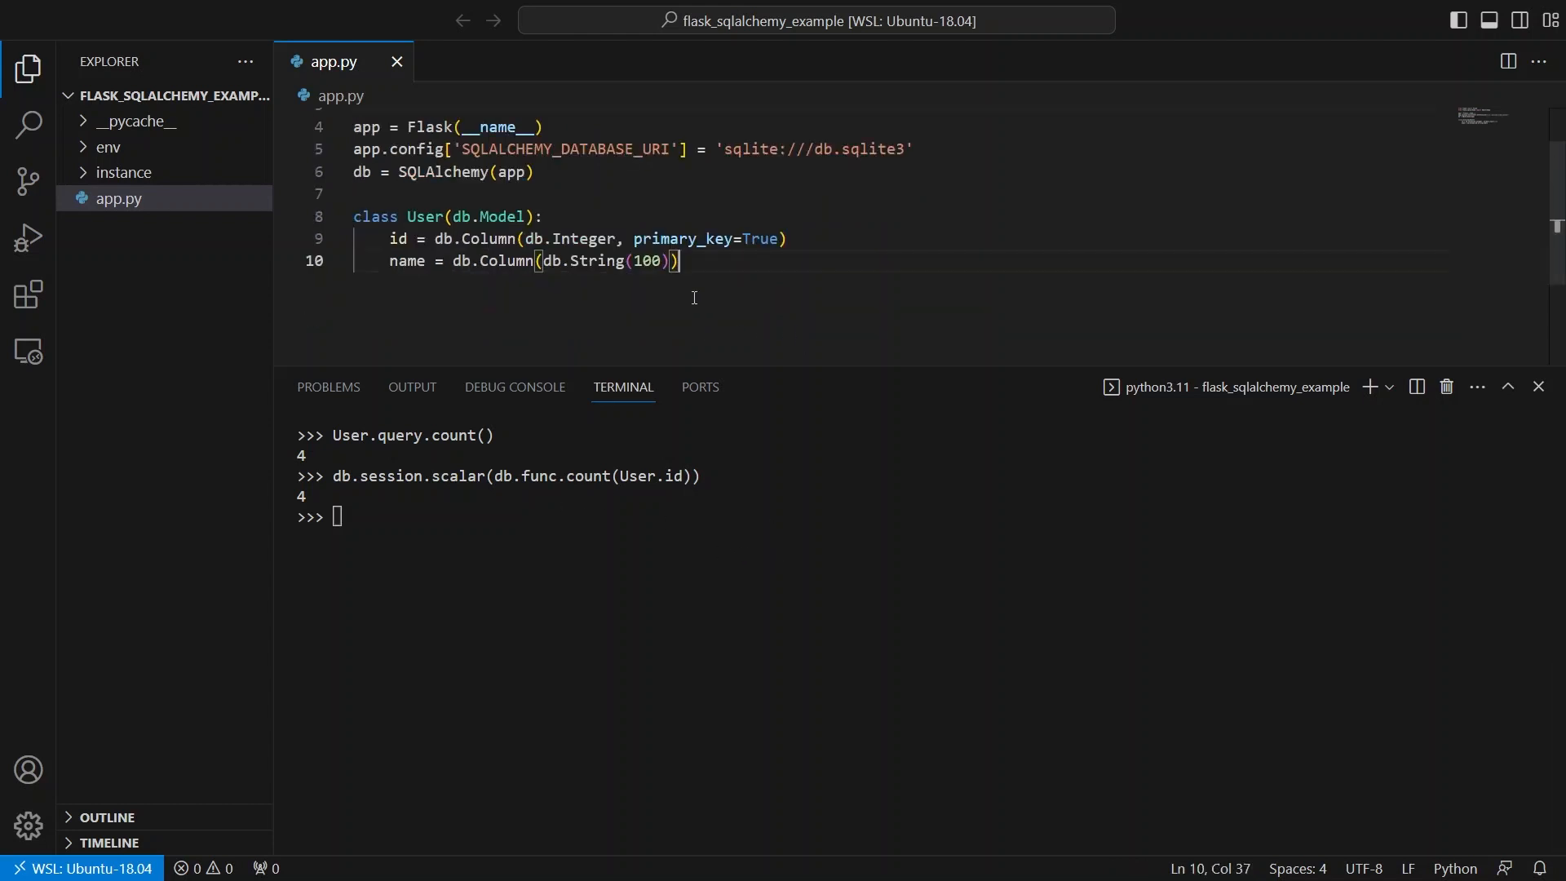
mouse_move(693, 288)
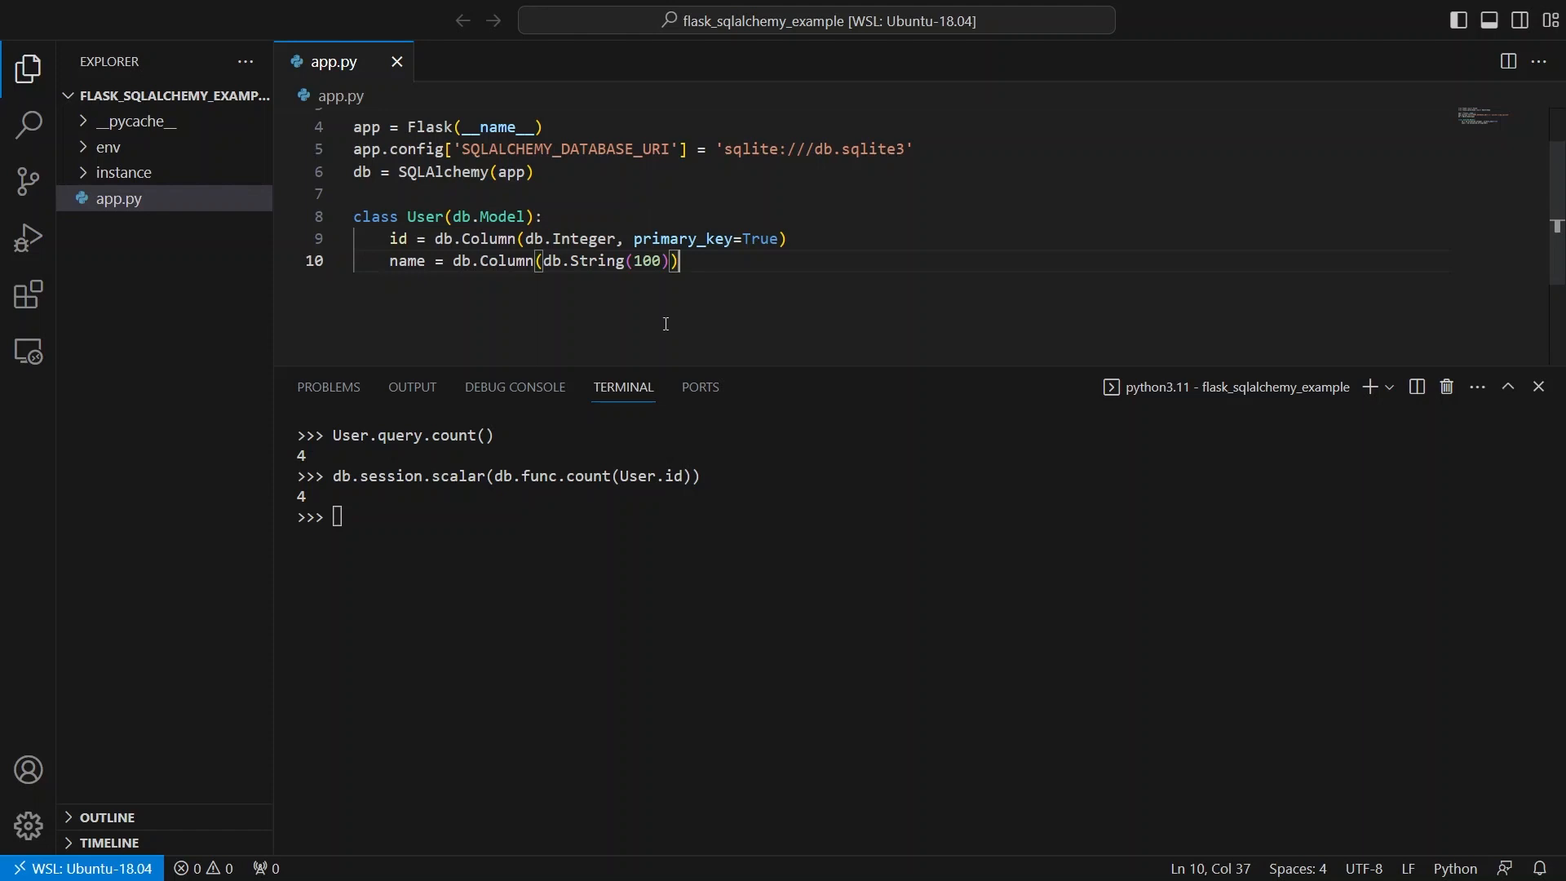
mouse_move(727, 273)
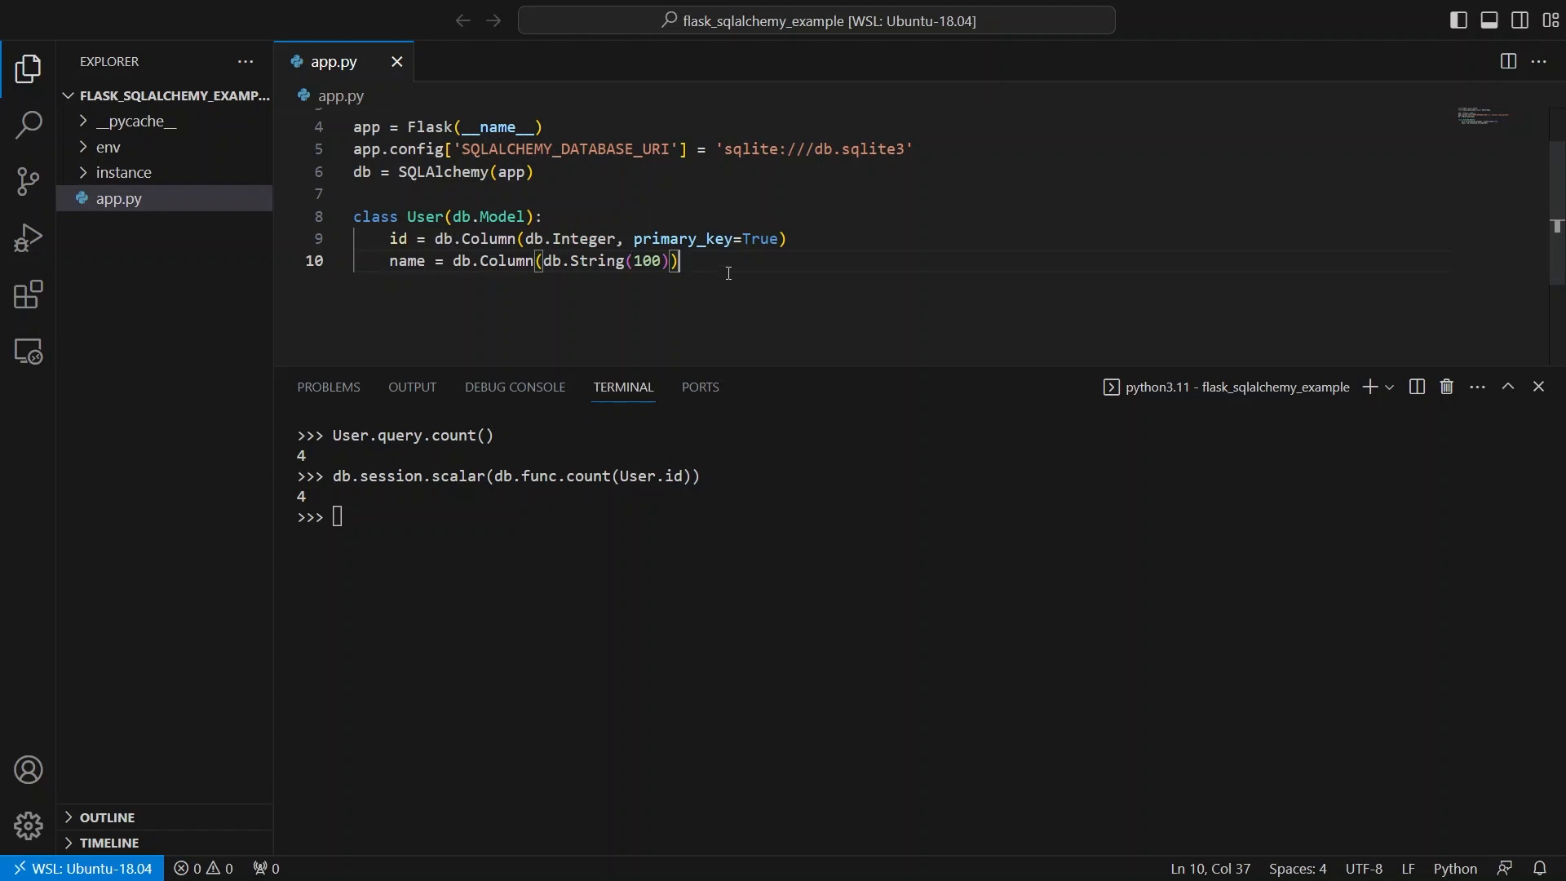